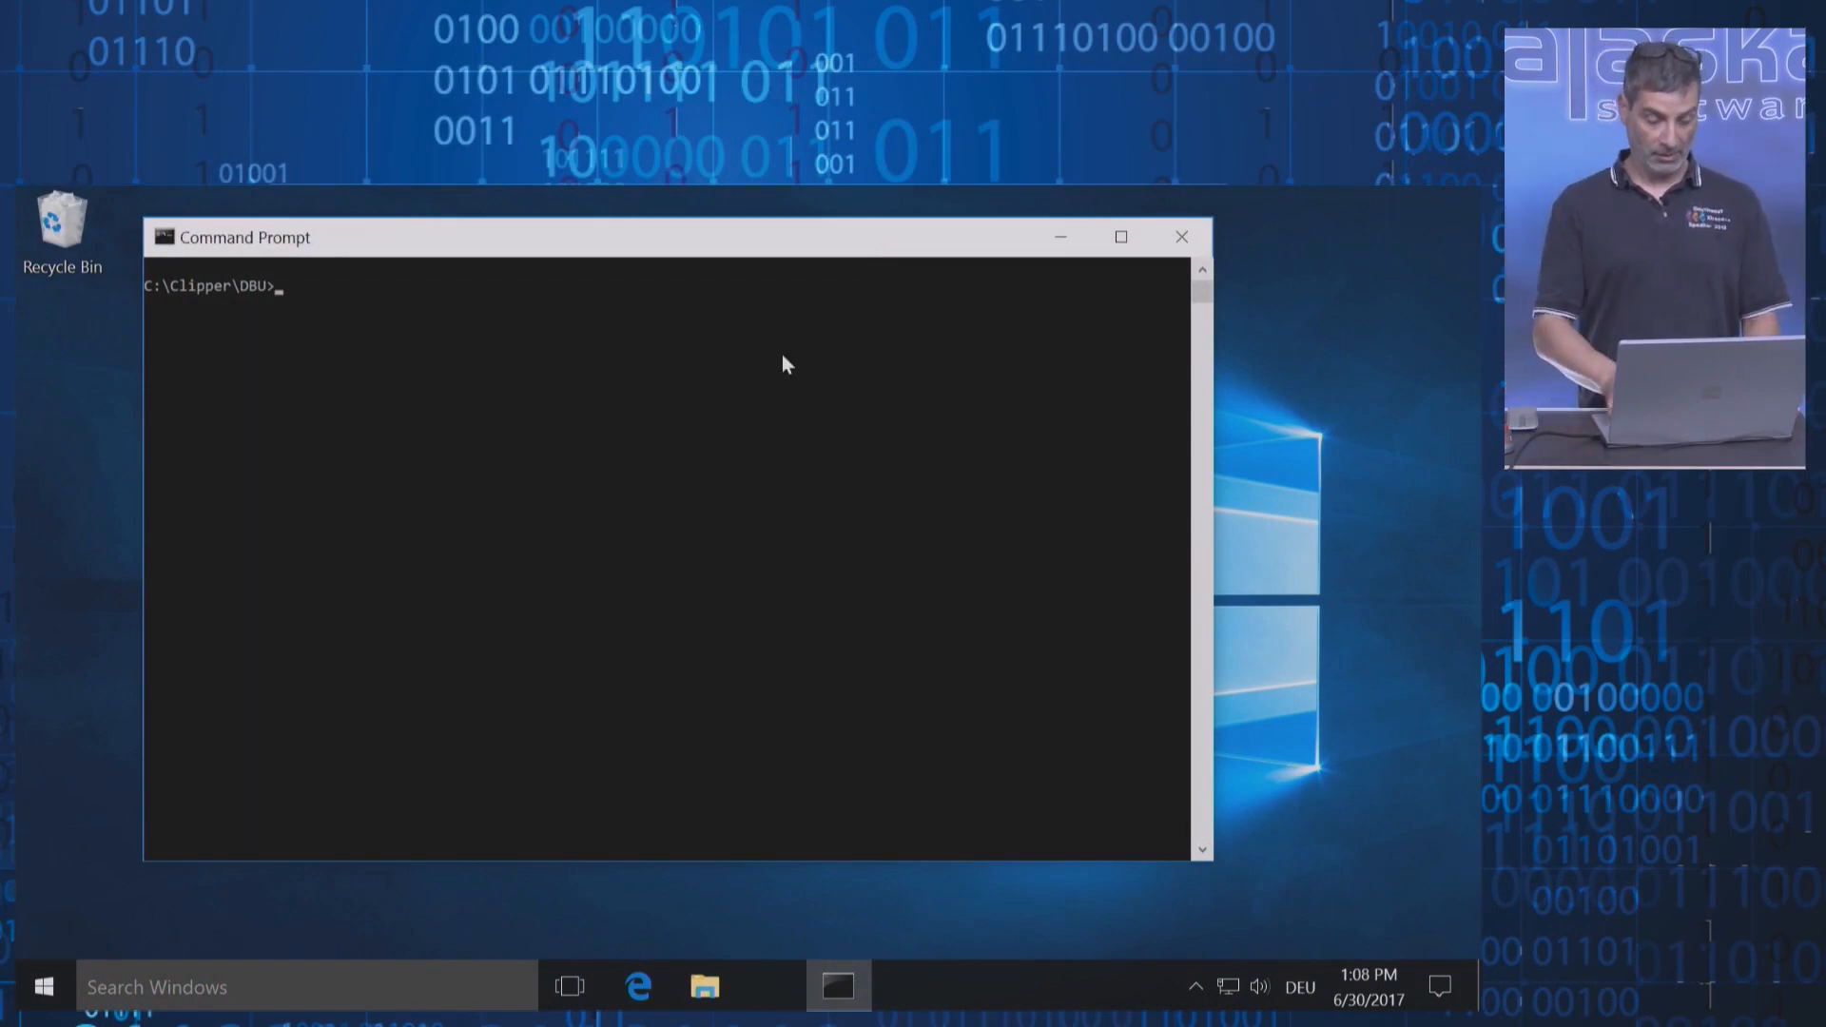
Compile with clipper and link with rmake in C:\Clipper\DBU, listing the folder before and after
{"action": "type", "text": "dir"}
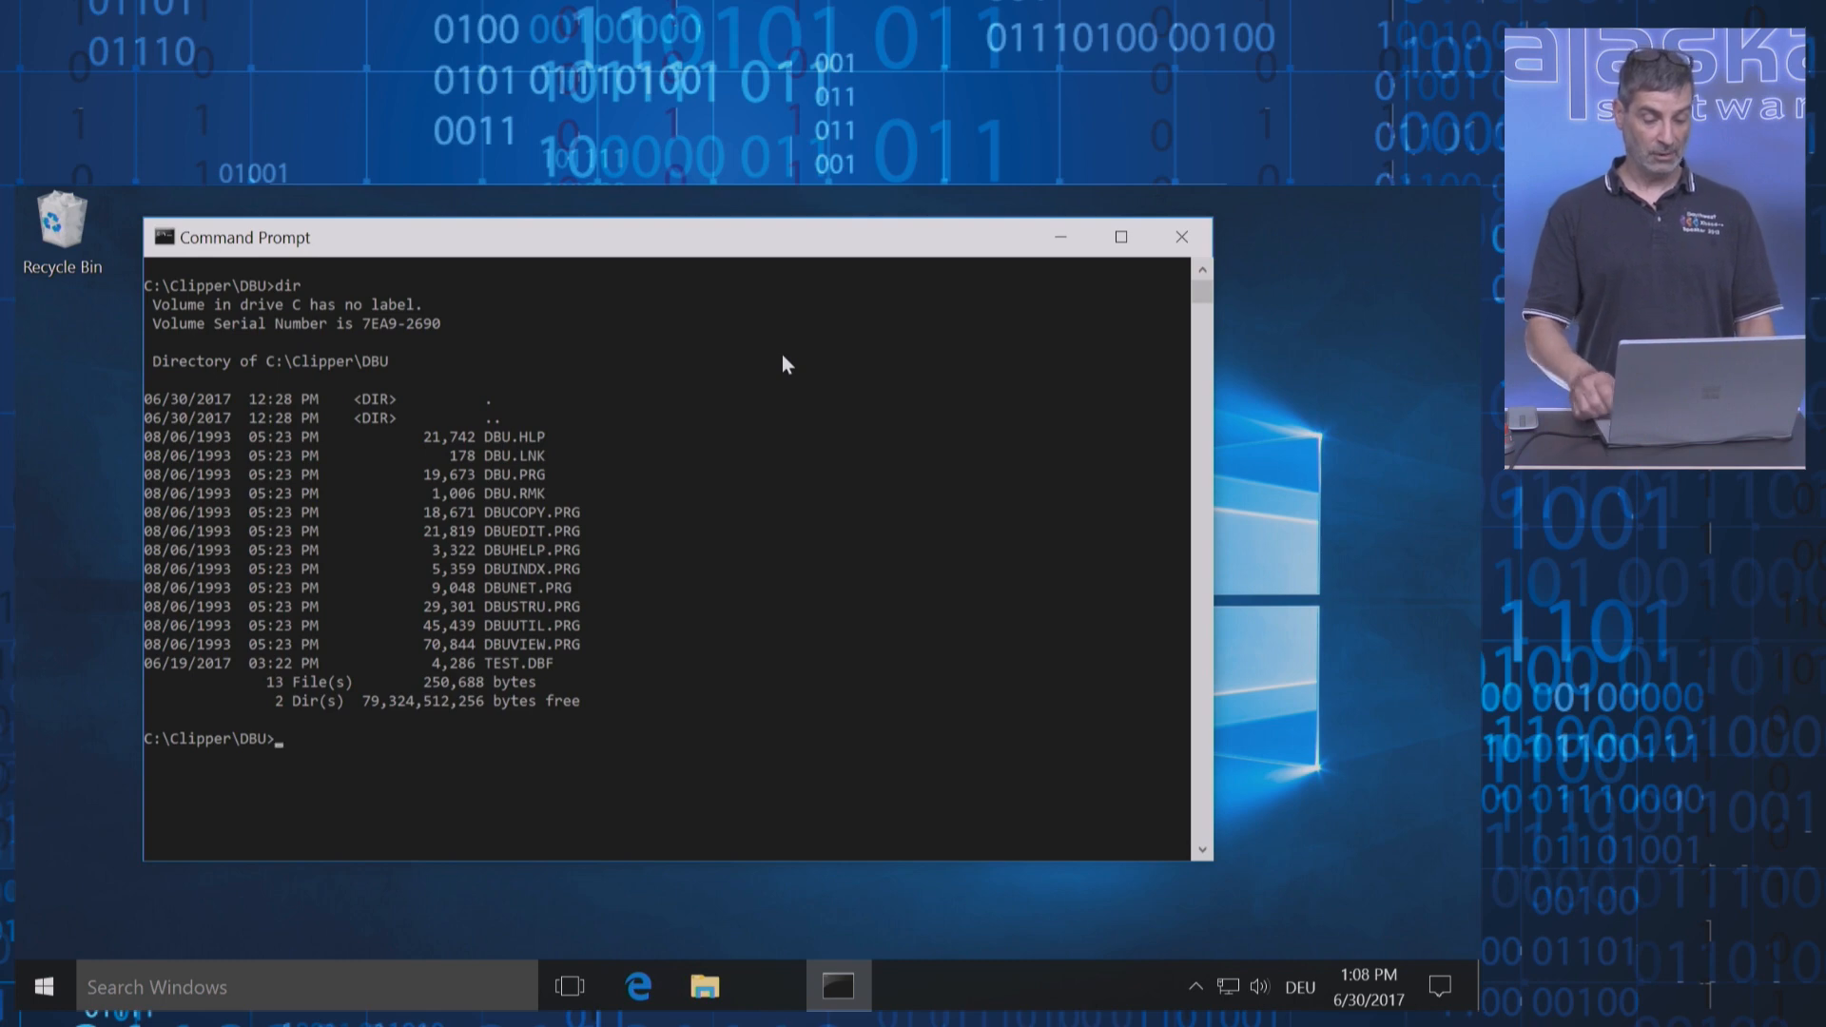
{"action": "type", "text": "clipper"}
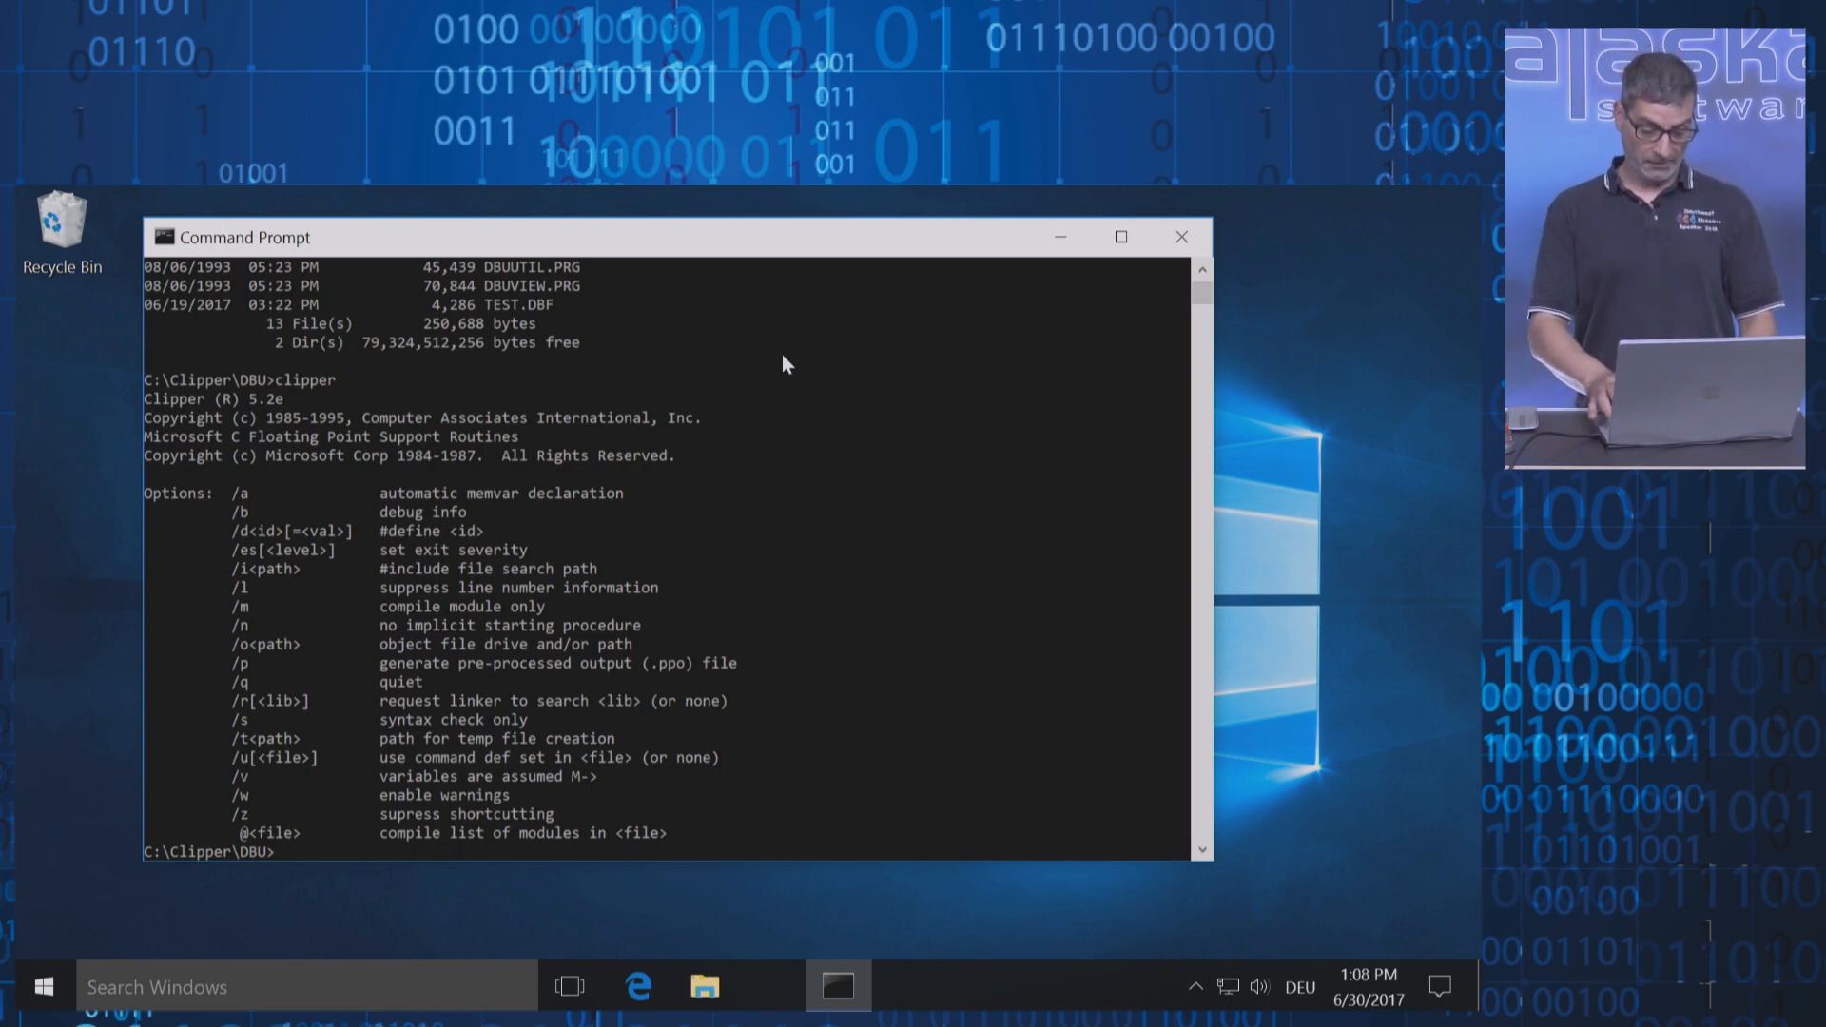
{"action": "type", "text": "rmake"}
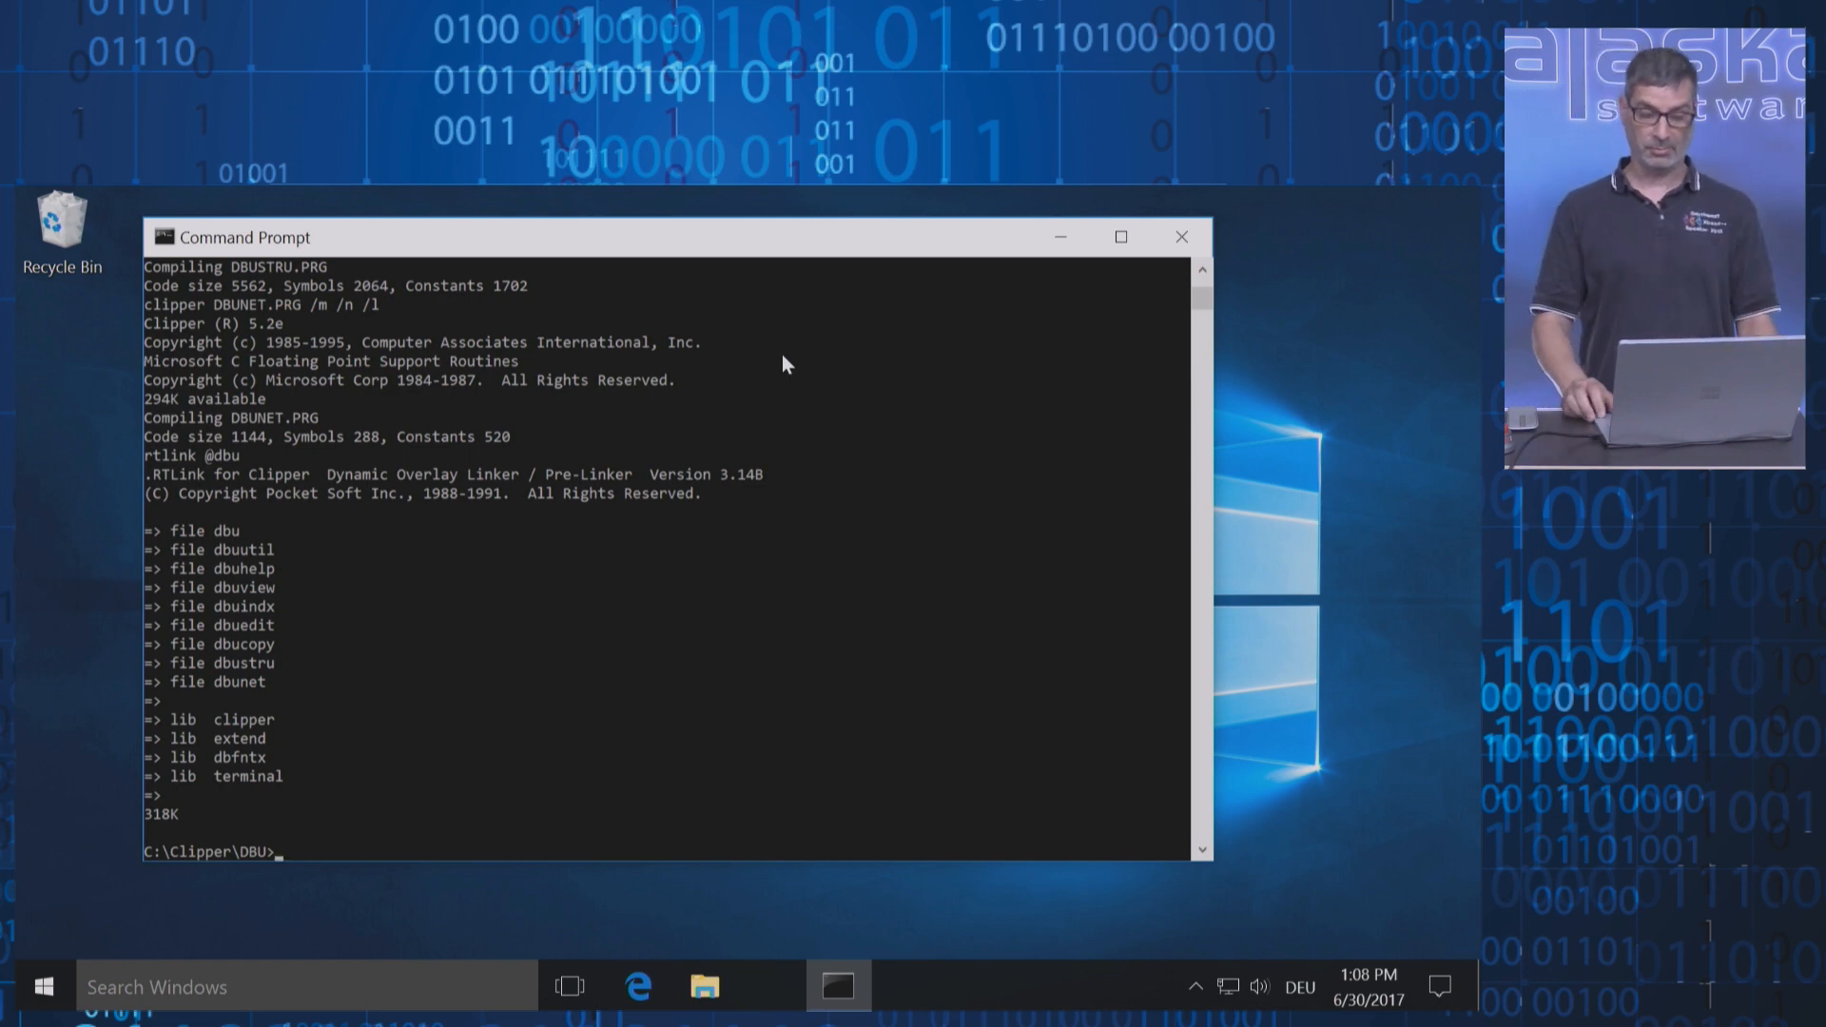
{"action": "type", "text": "dir"}
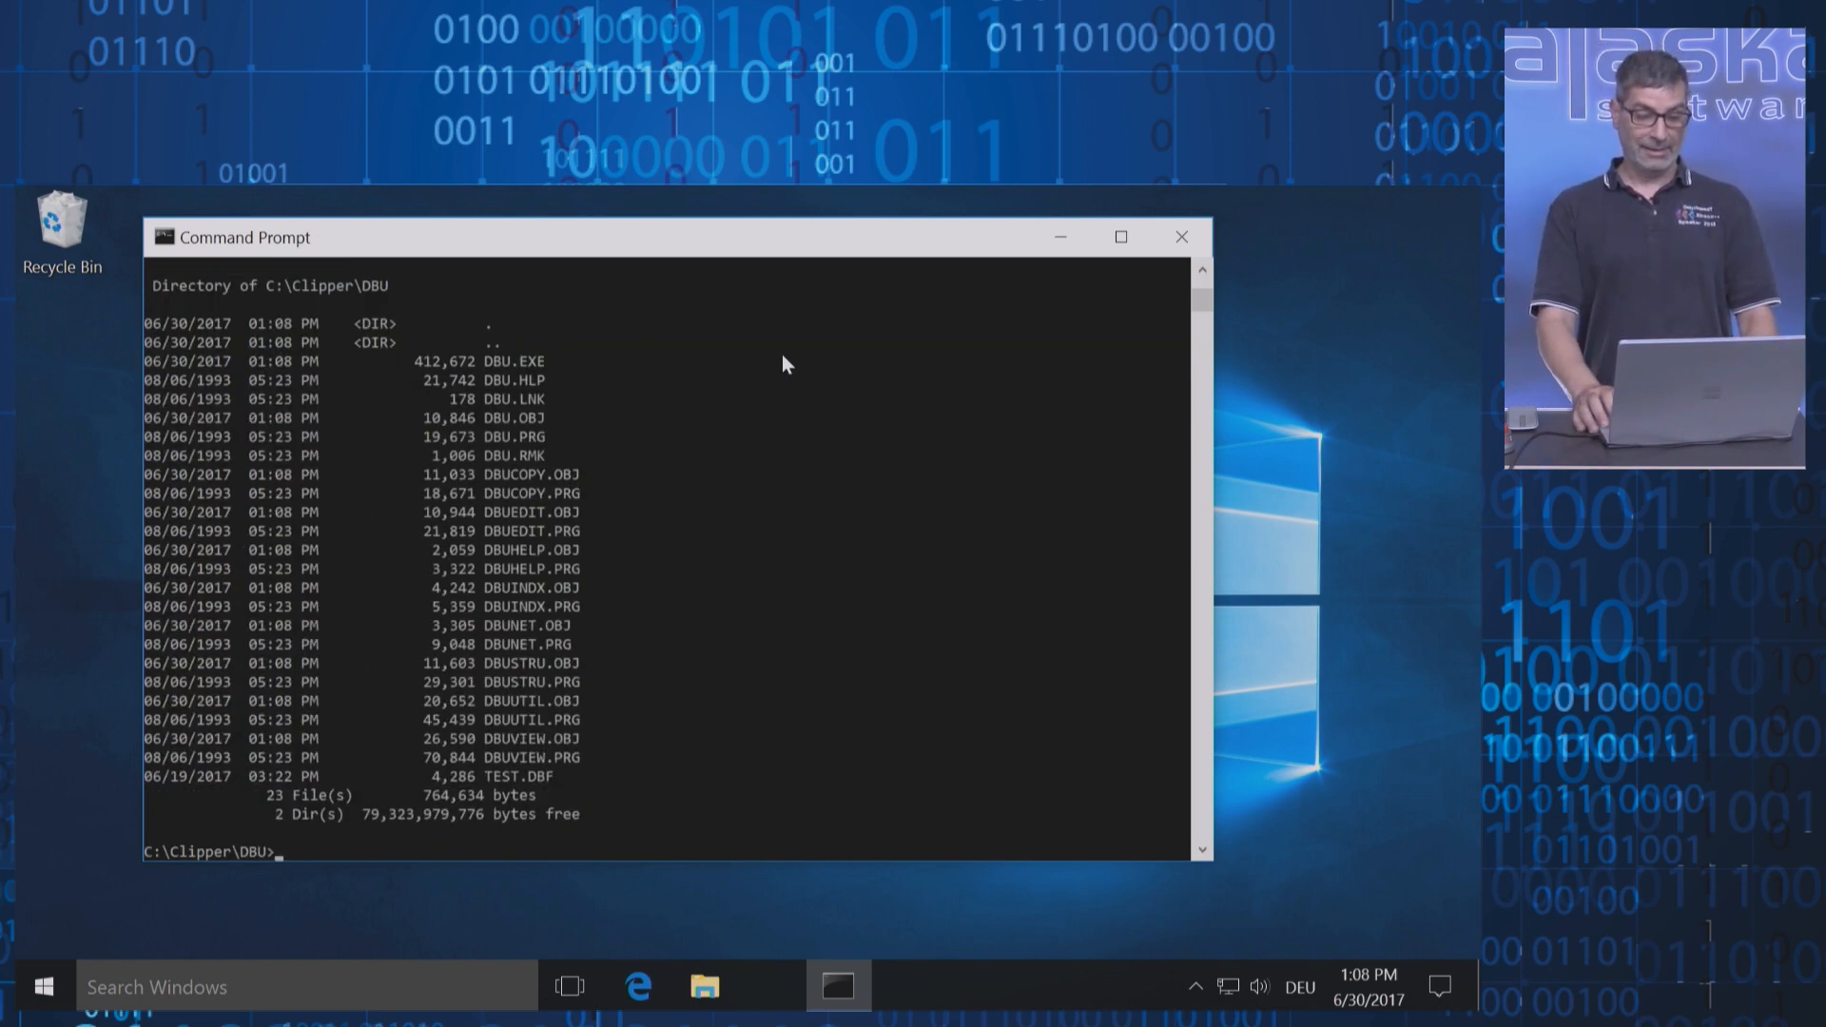
Launch dbu, view its Datenbank öffnen screen with TEST.DBF, then exit to the prompt
{"action": "type", "text": "dbu"}
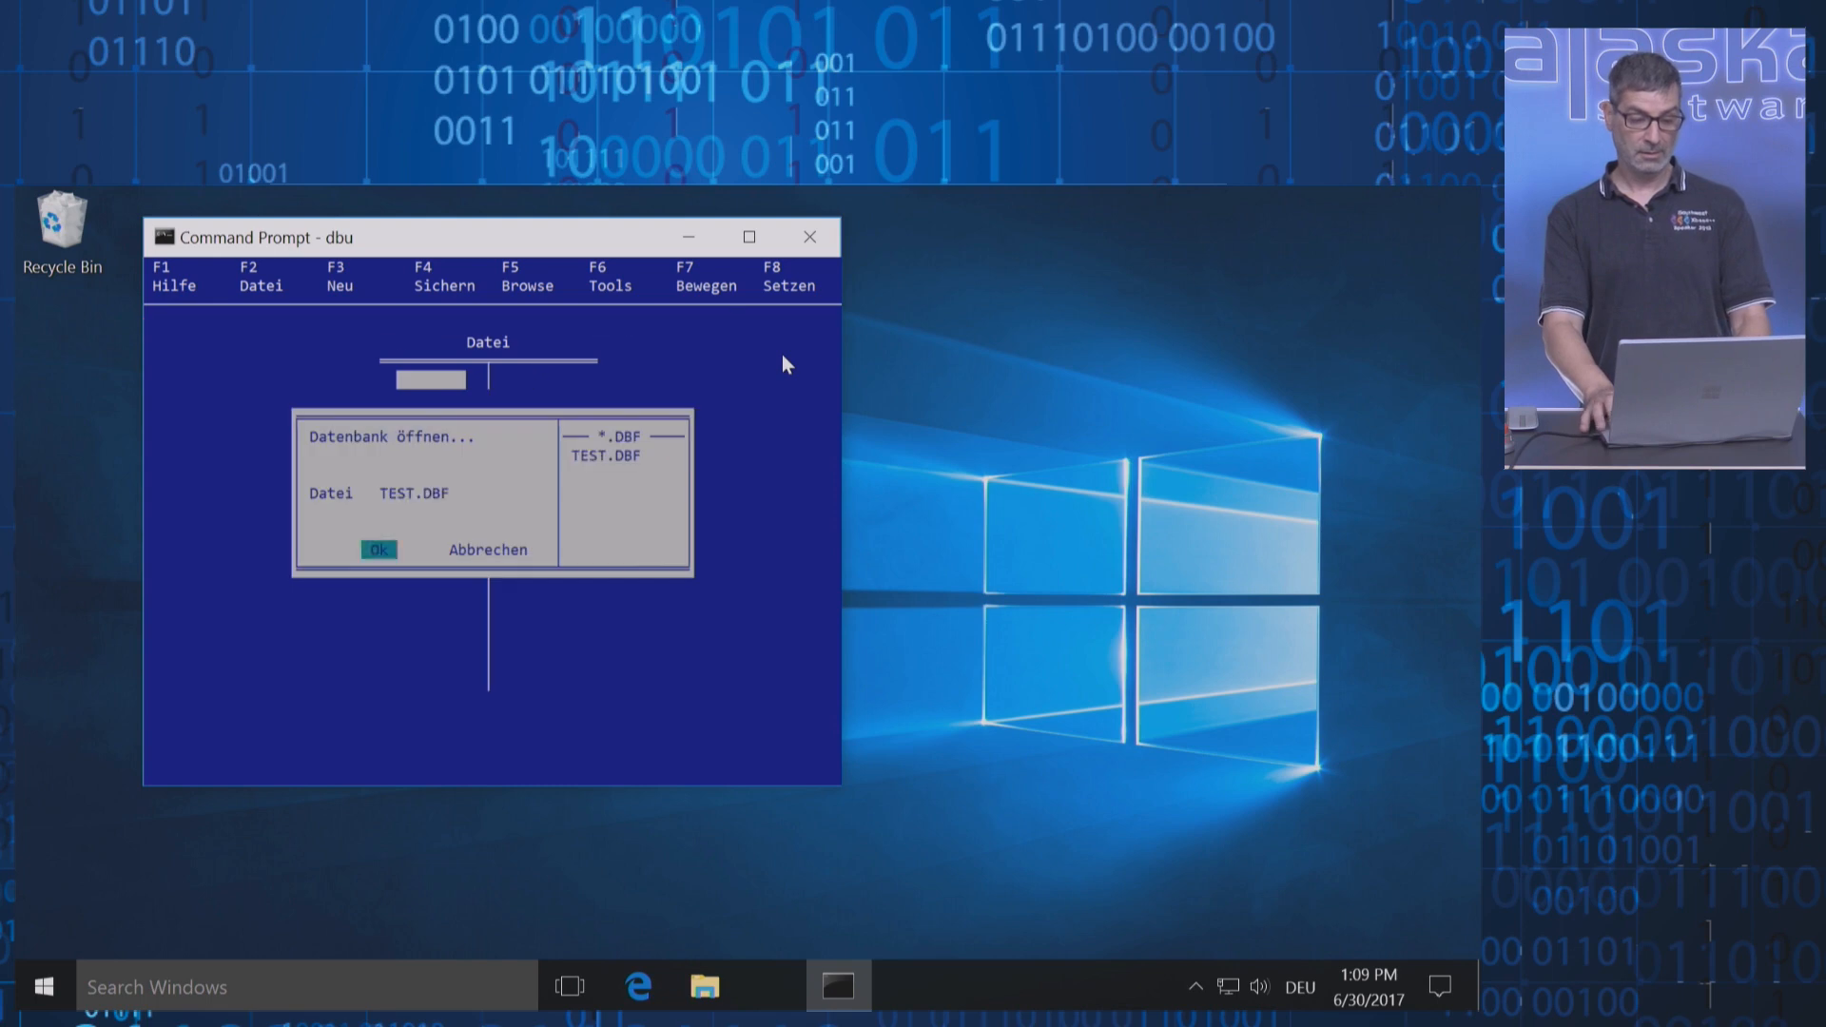
{"action": "left_click", "coordinate": [379, 548]}
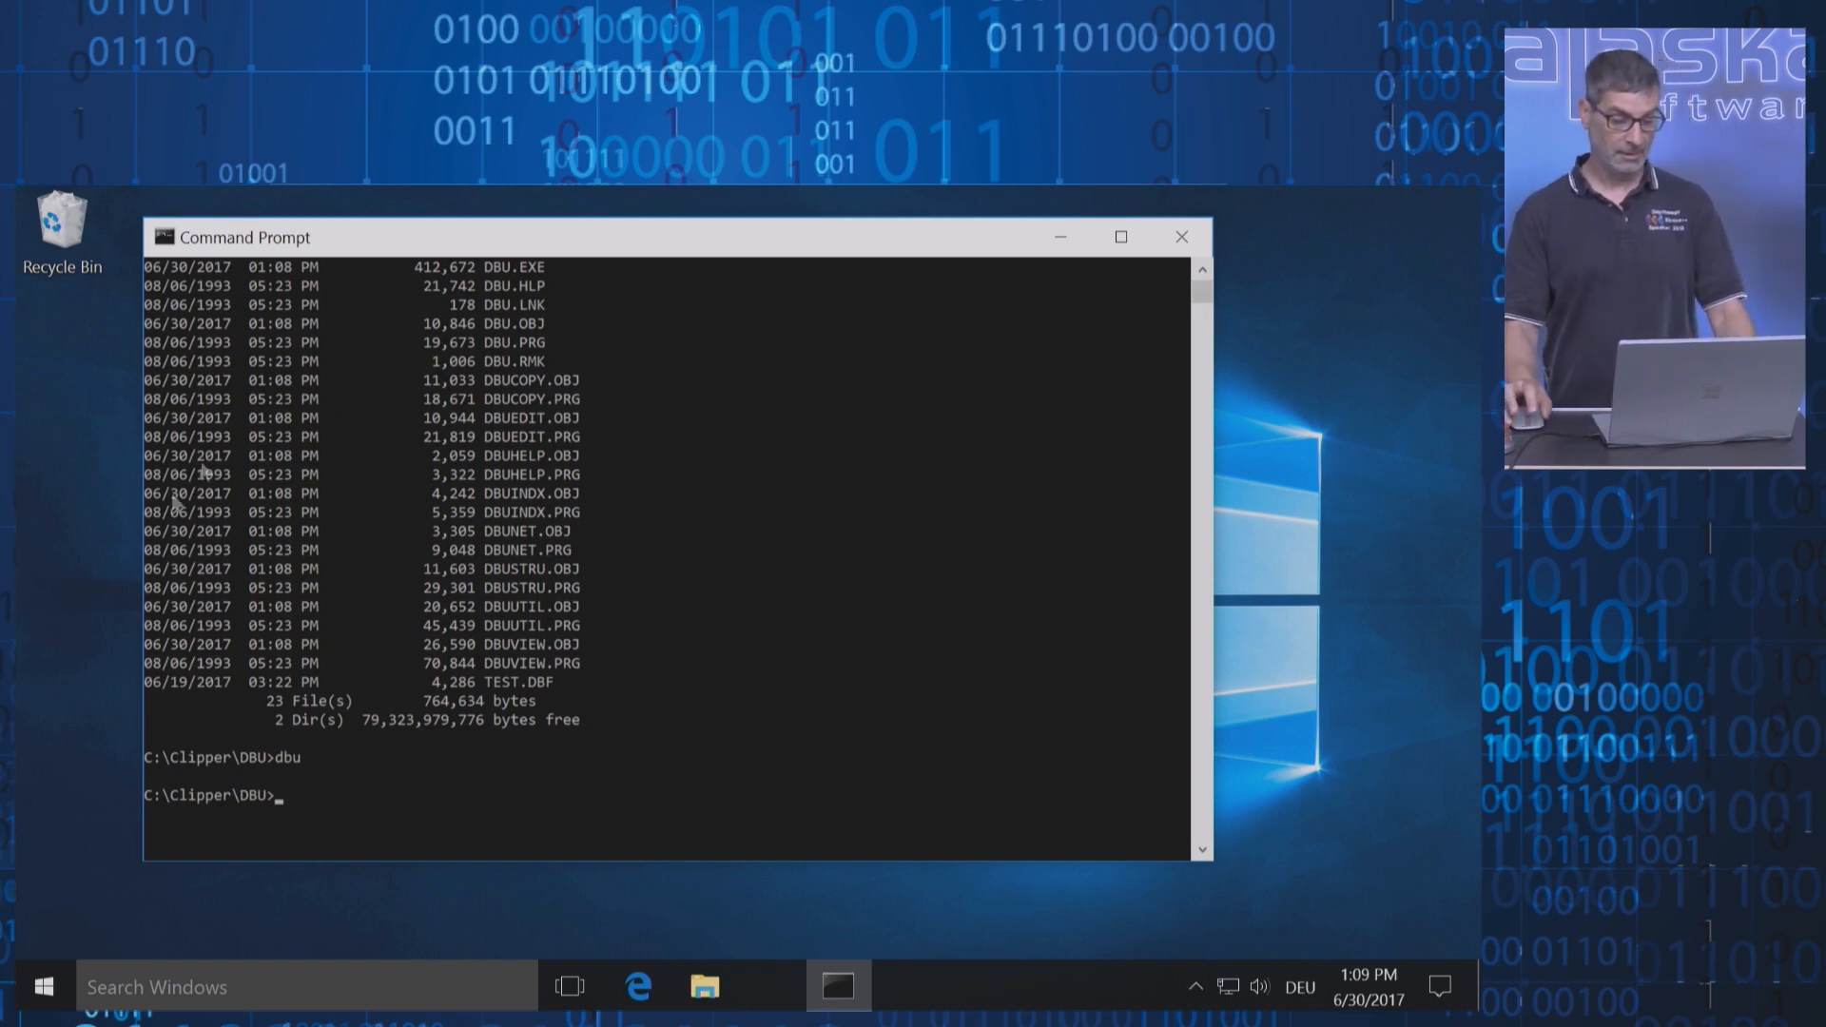
Launch the Workbench from the Alaska Software Xbase++ 2.0 Start-menu group and show its File menu
{"action": "left_click", "coordinate": [43, 987]}
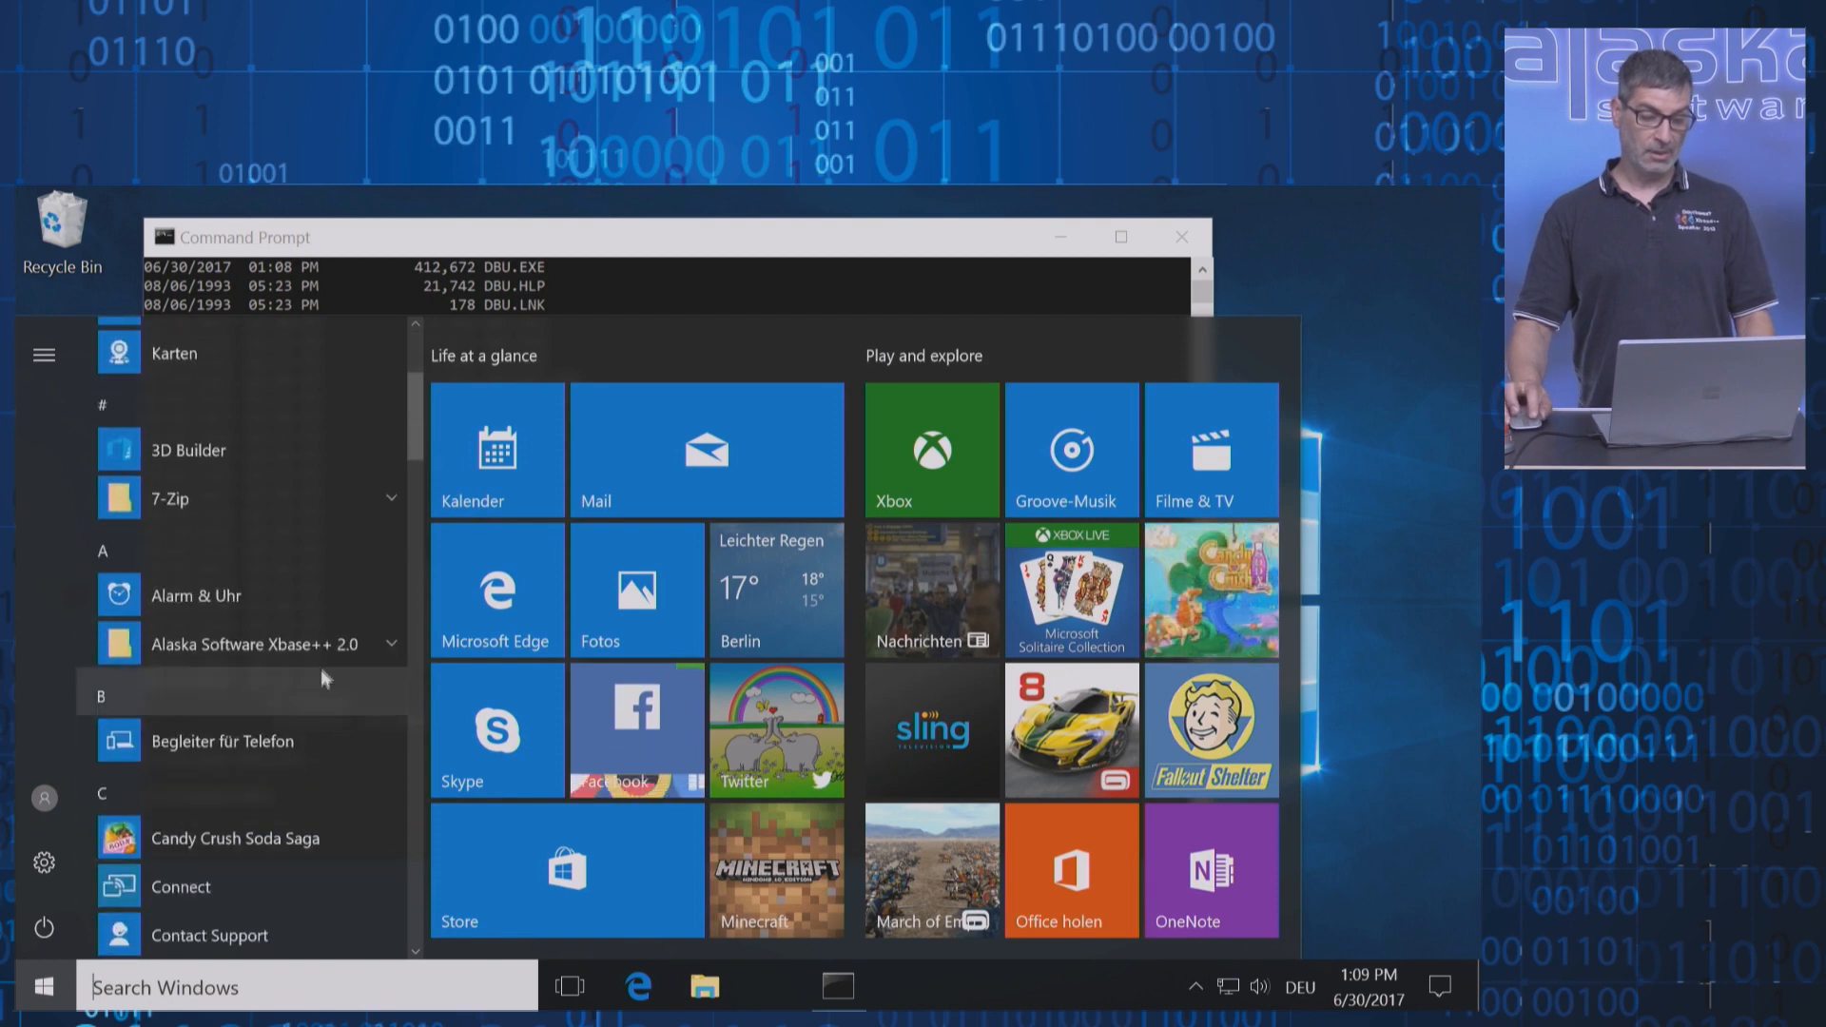
{"action": "left_click", "coordinate": [257, 645]}
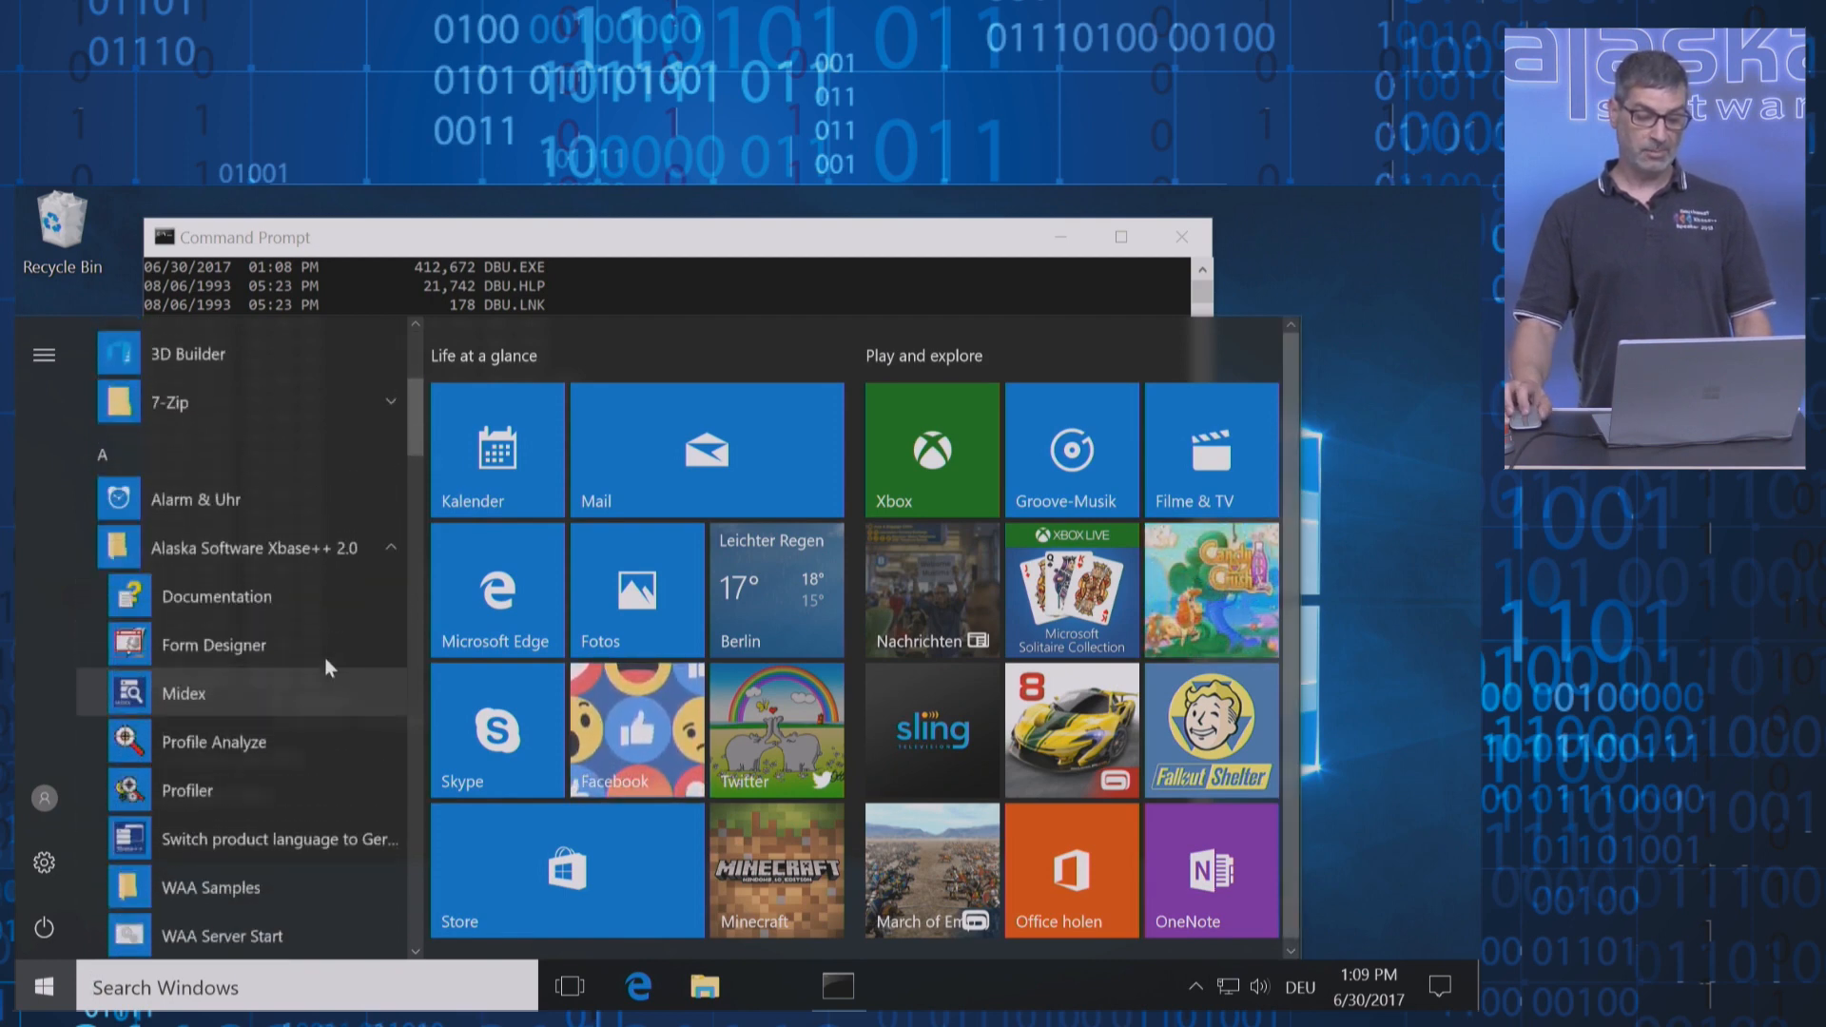
{"action": "scroll", "scroll_direction": "down", "scroll_amount": 3}
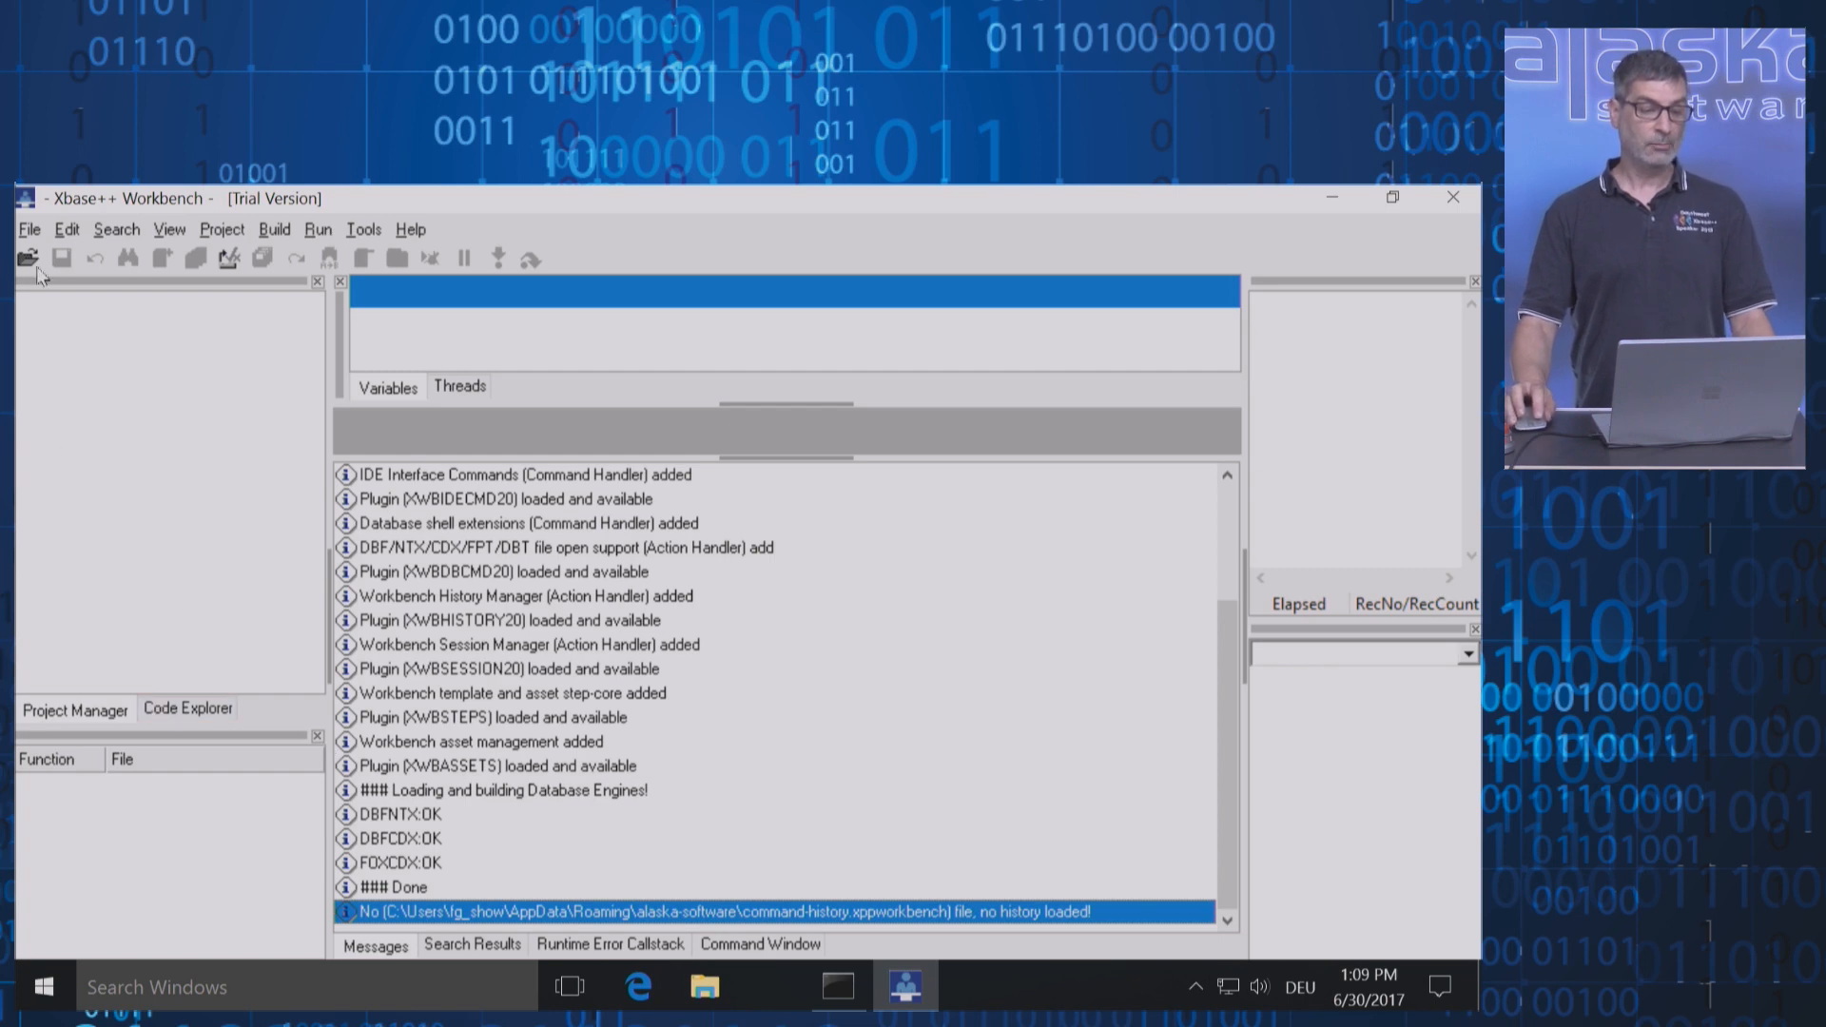
{"action": "left_click", "coordinate": [29, 228]}
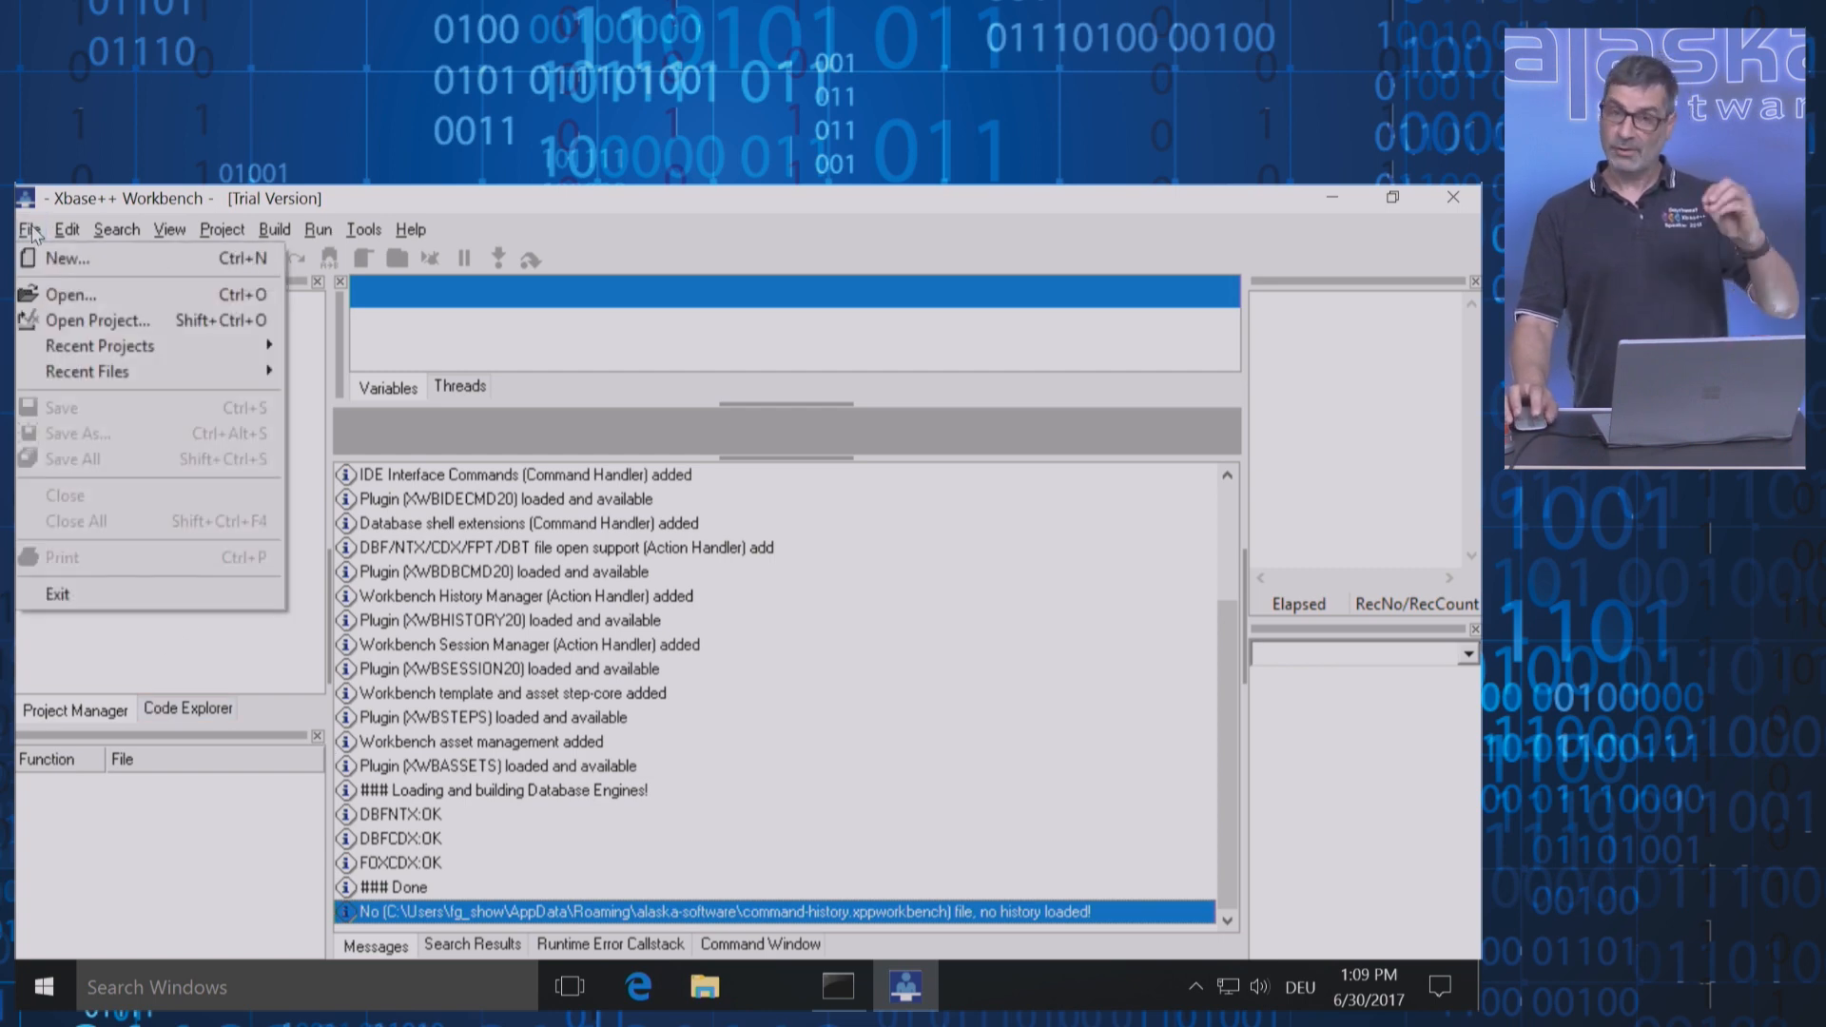
{"action": "mouse_move", "coordinate": [67, 259]}
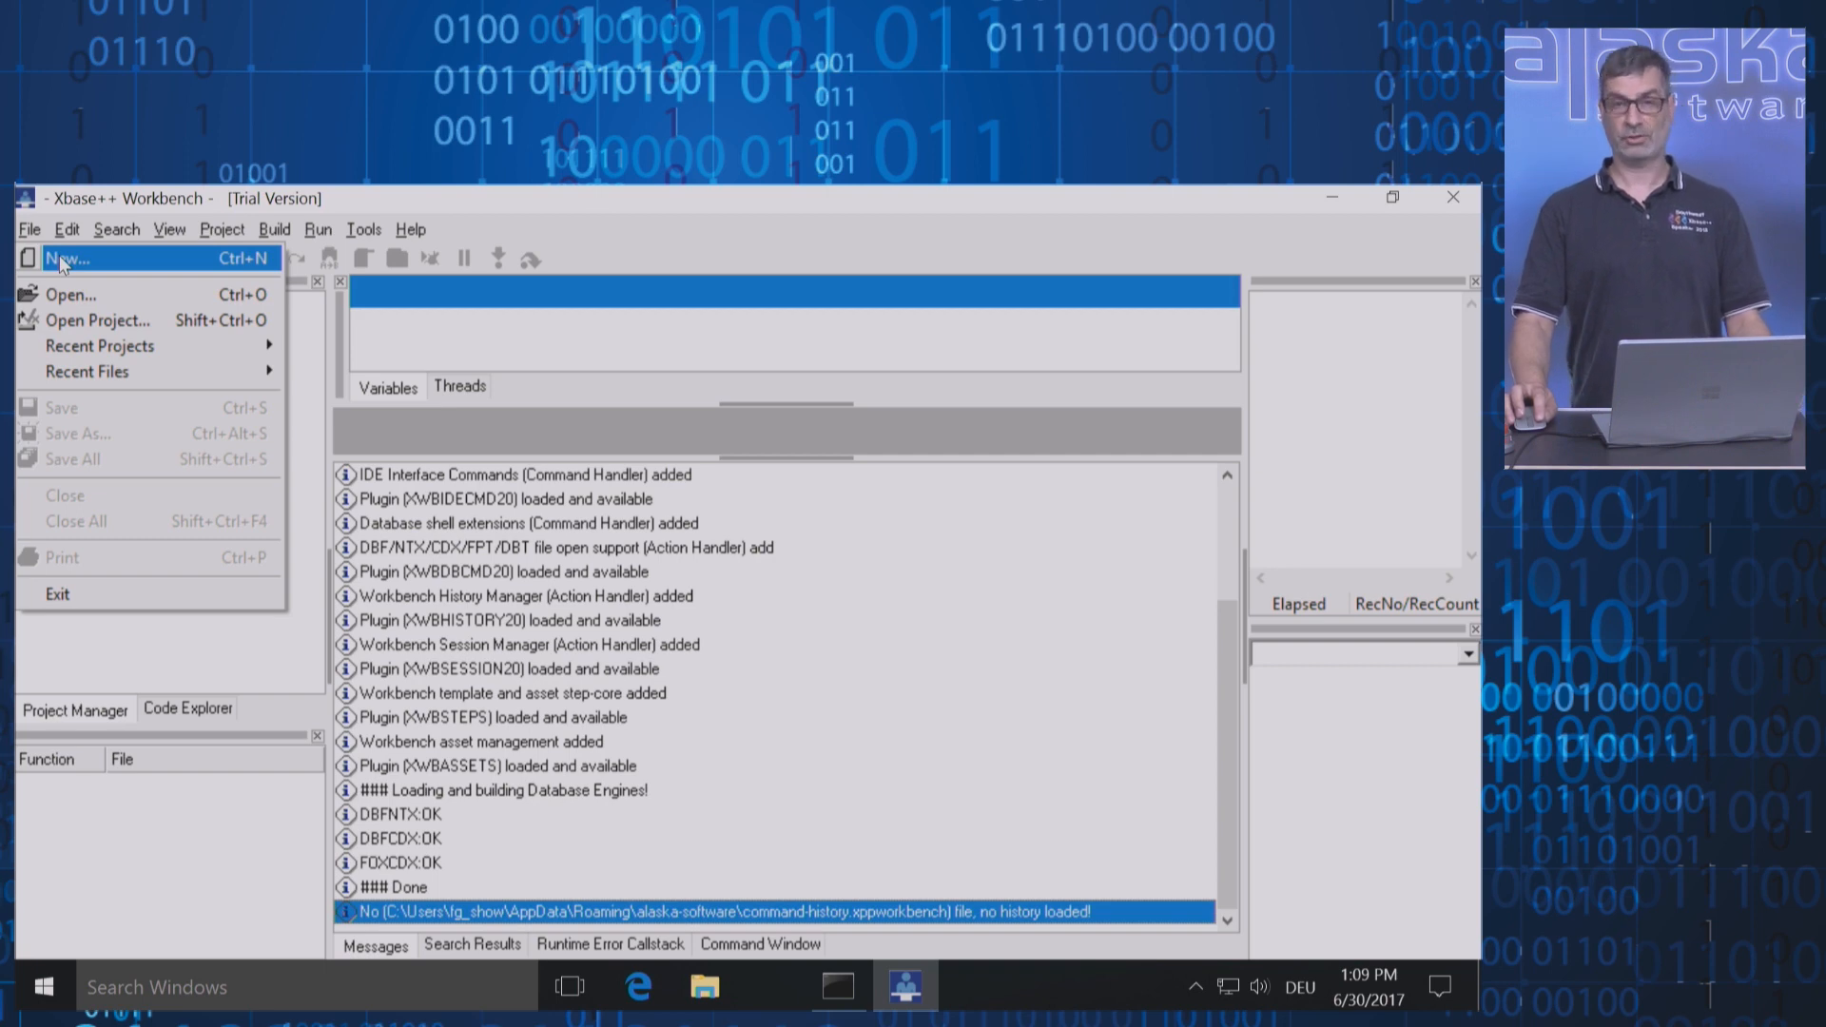
Create a new Windows Console Application project named xppDBU with Create new project
{"action": "left_click", "coordinate": [65, 257]}
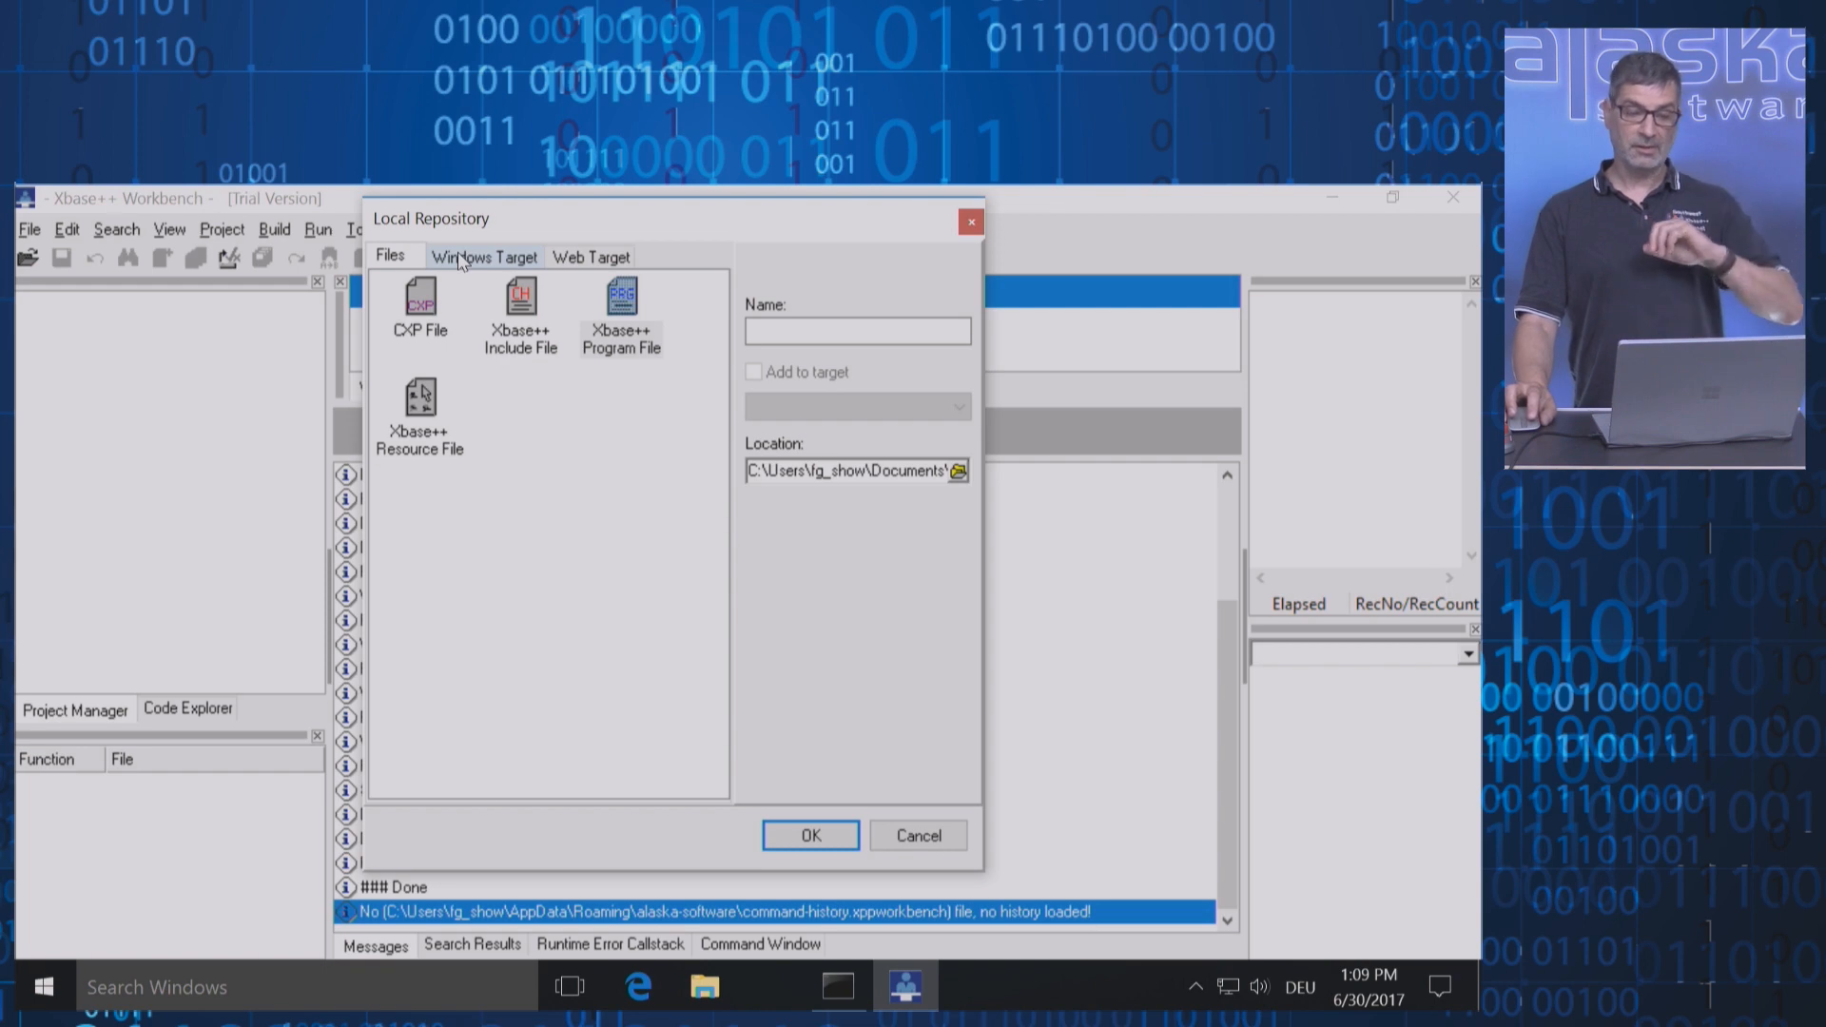
{"action": "left_click", "coordinate": [481, 257]}
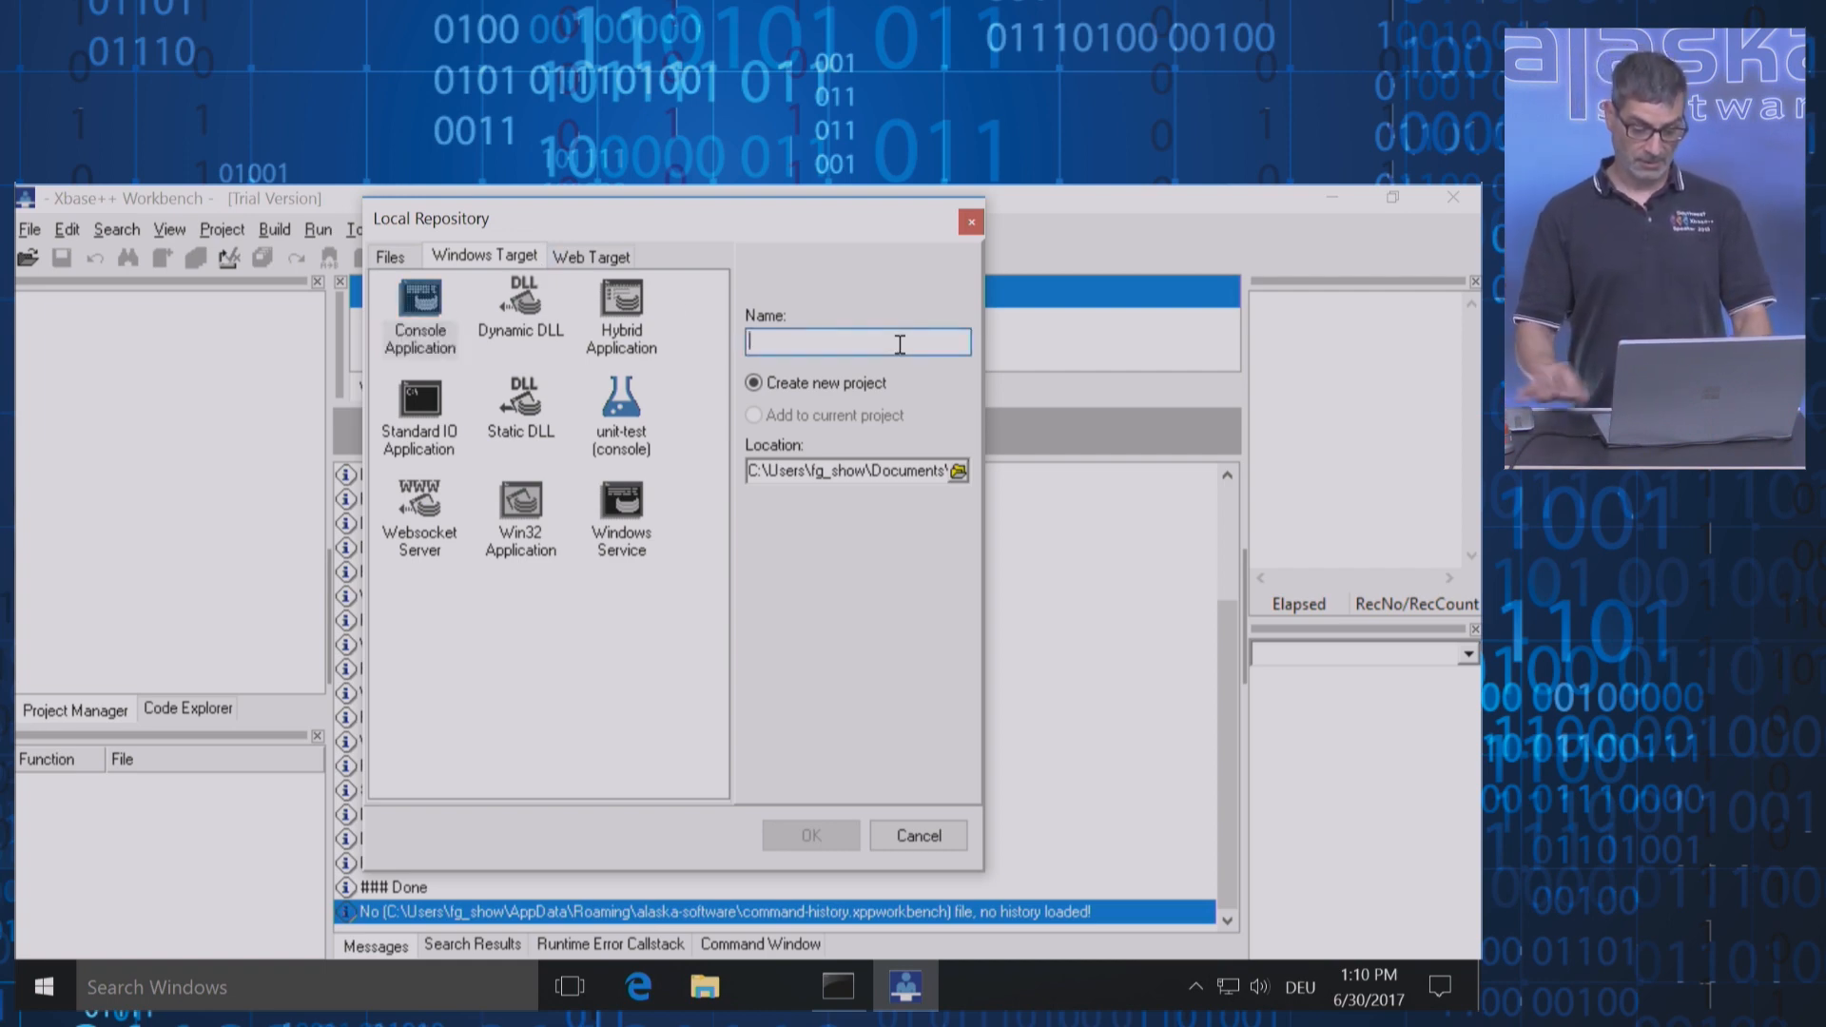
{"action": "type", "text": "xppDBU"}
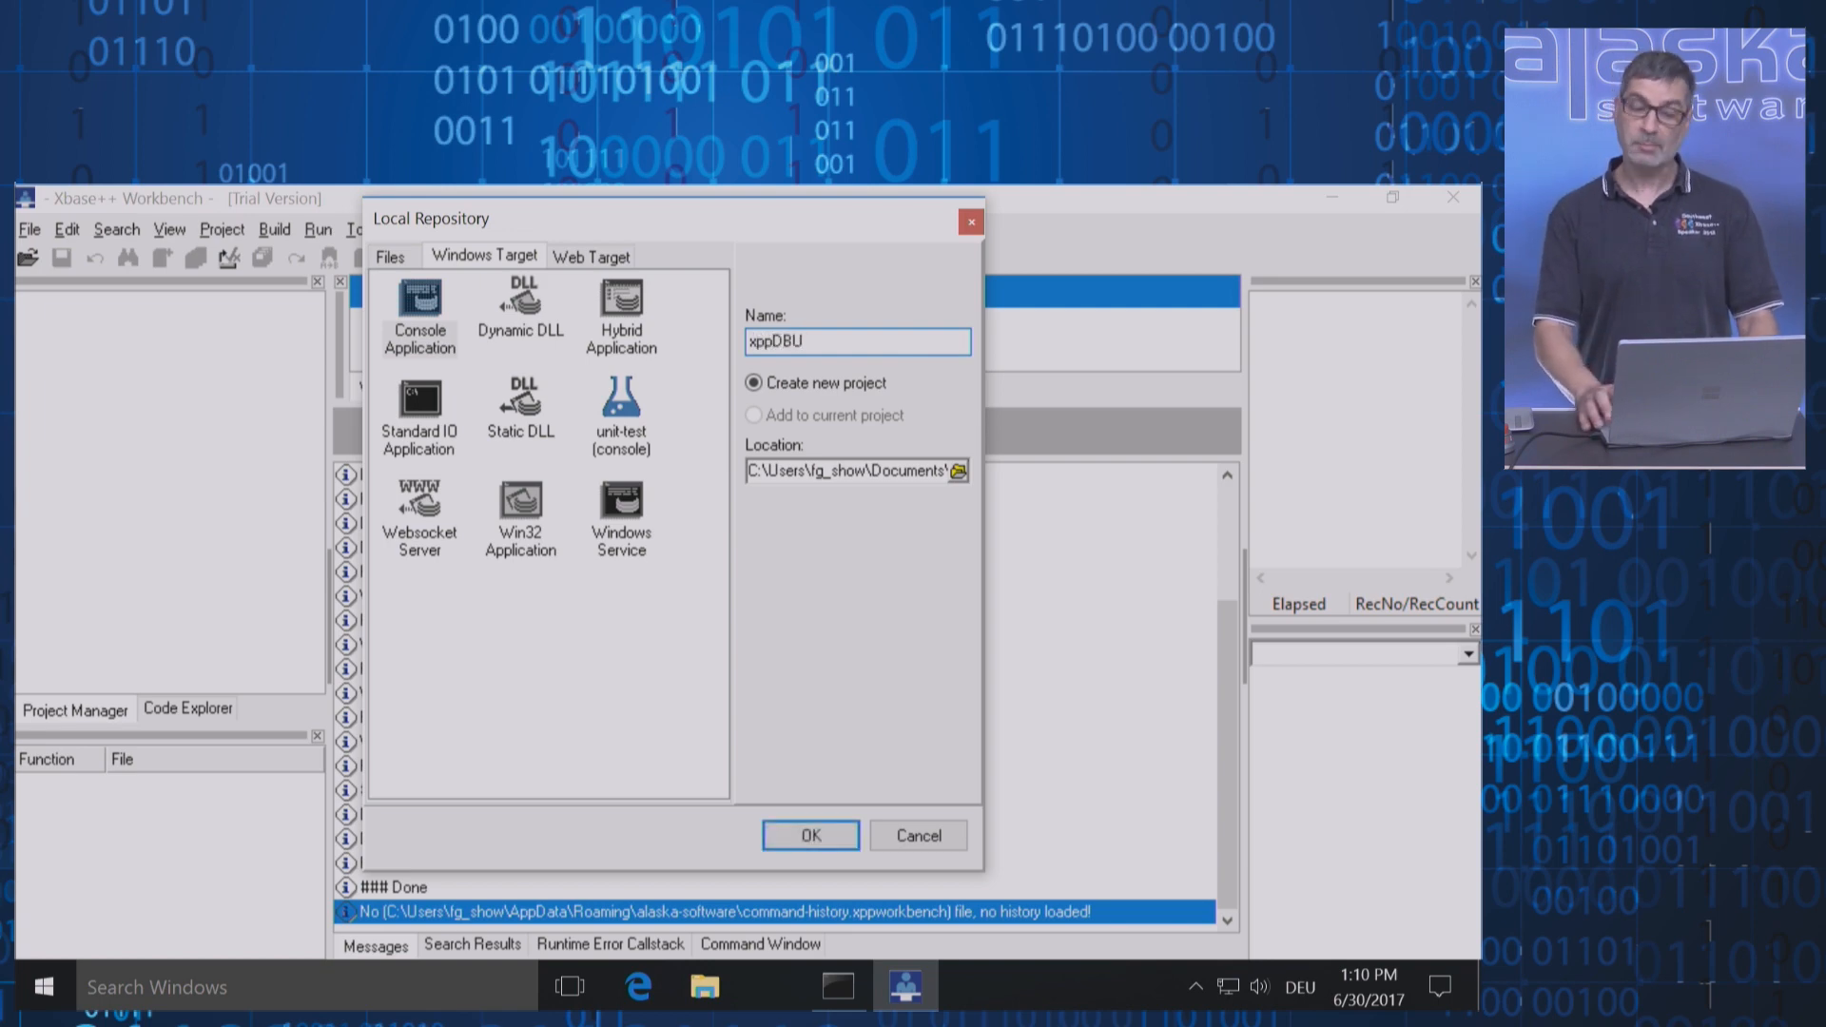
{"action": "left_click", "coordinate": [811, 835]}
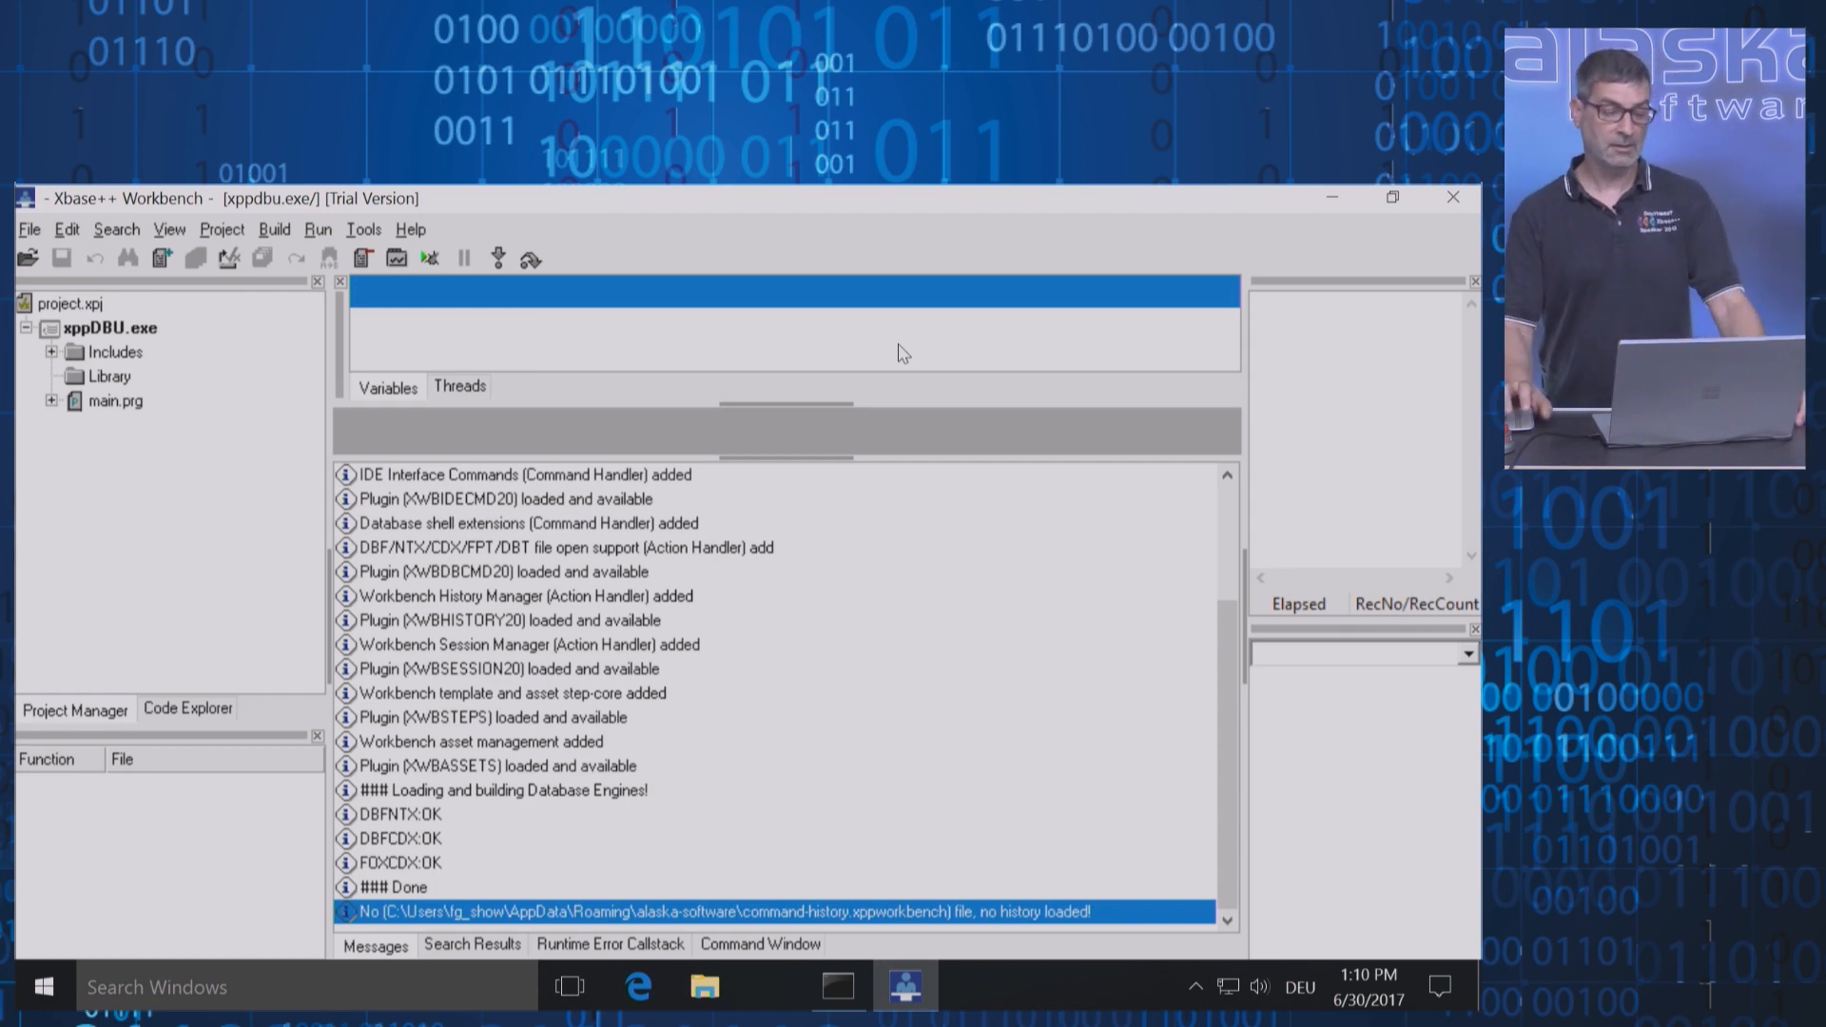
Delete main.prg from the xppDBU.exe target and confirm with Yes
{"action": "left_click", "coordinate": [114, 402]}
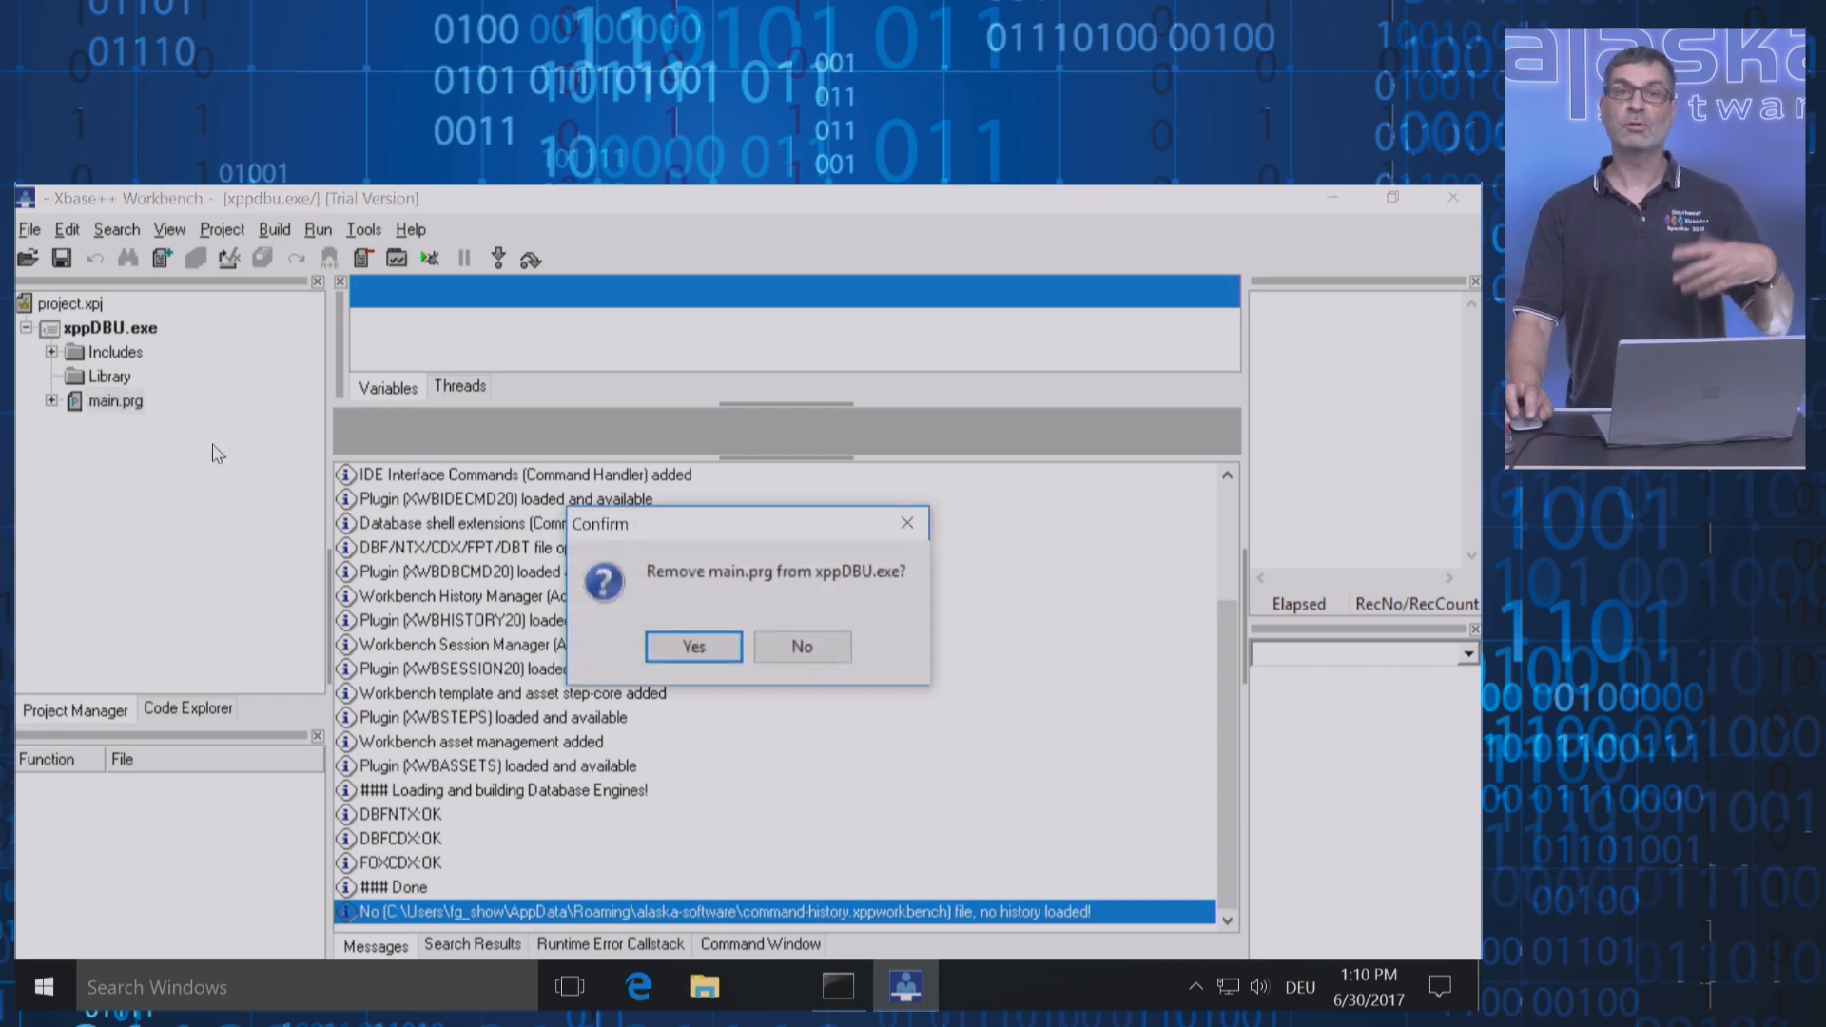
{"action": "mouse_move", "coordinate": [641, 605]}
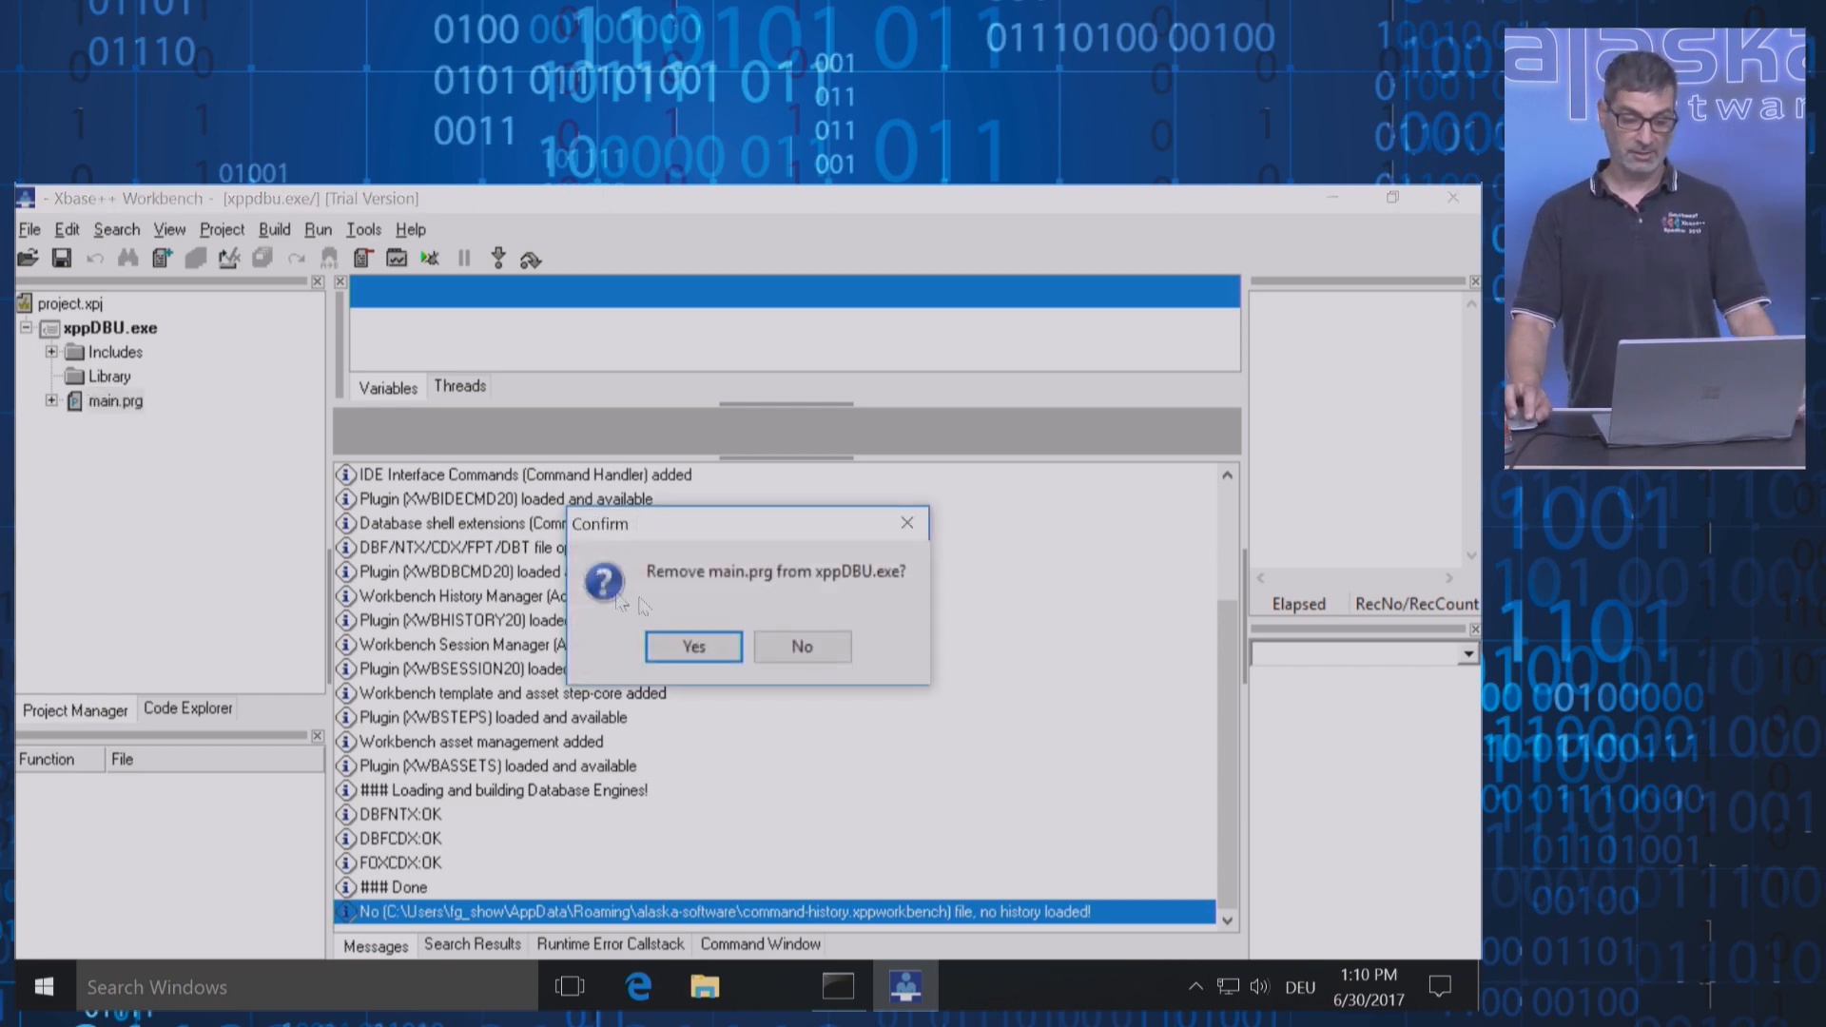
{"action": "left_click", "coordinate": [690, 646]}
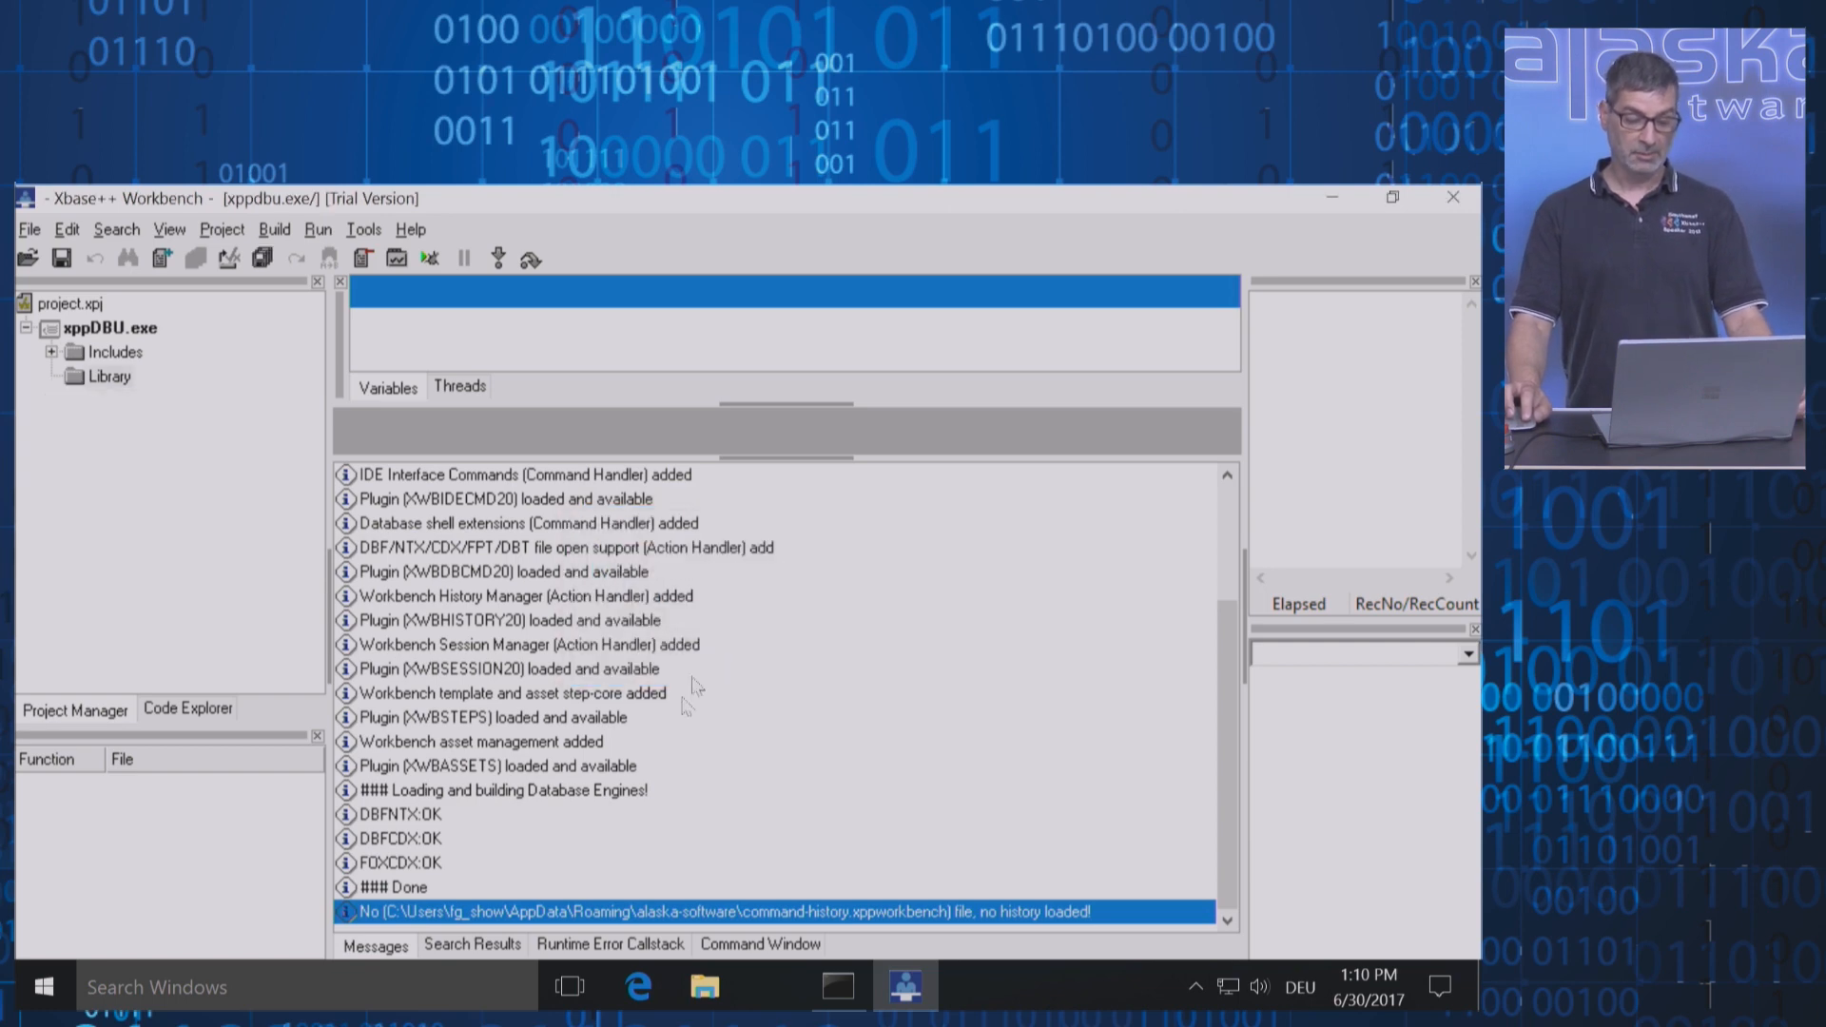
Open the DBU folder in Explorer from the command prompt and sort its listing by type
{"action": "left_click", "coordinate": [837, 987]}
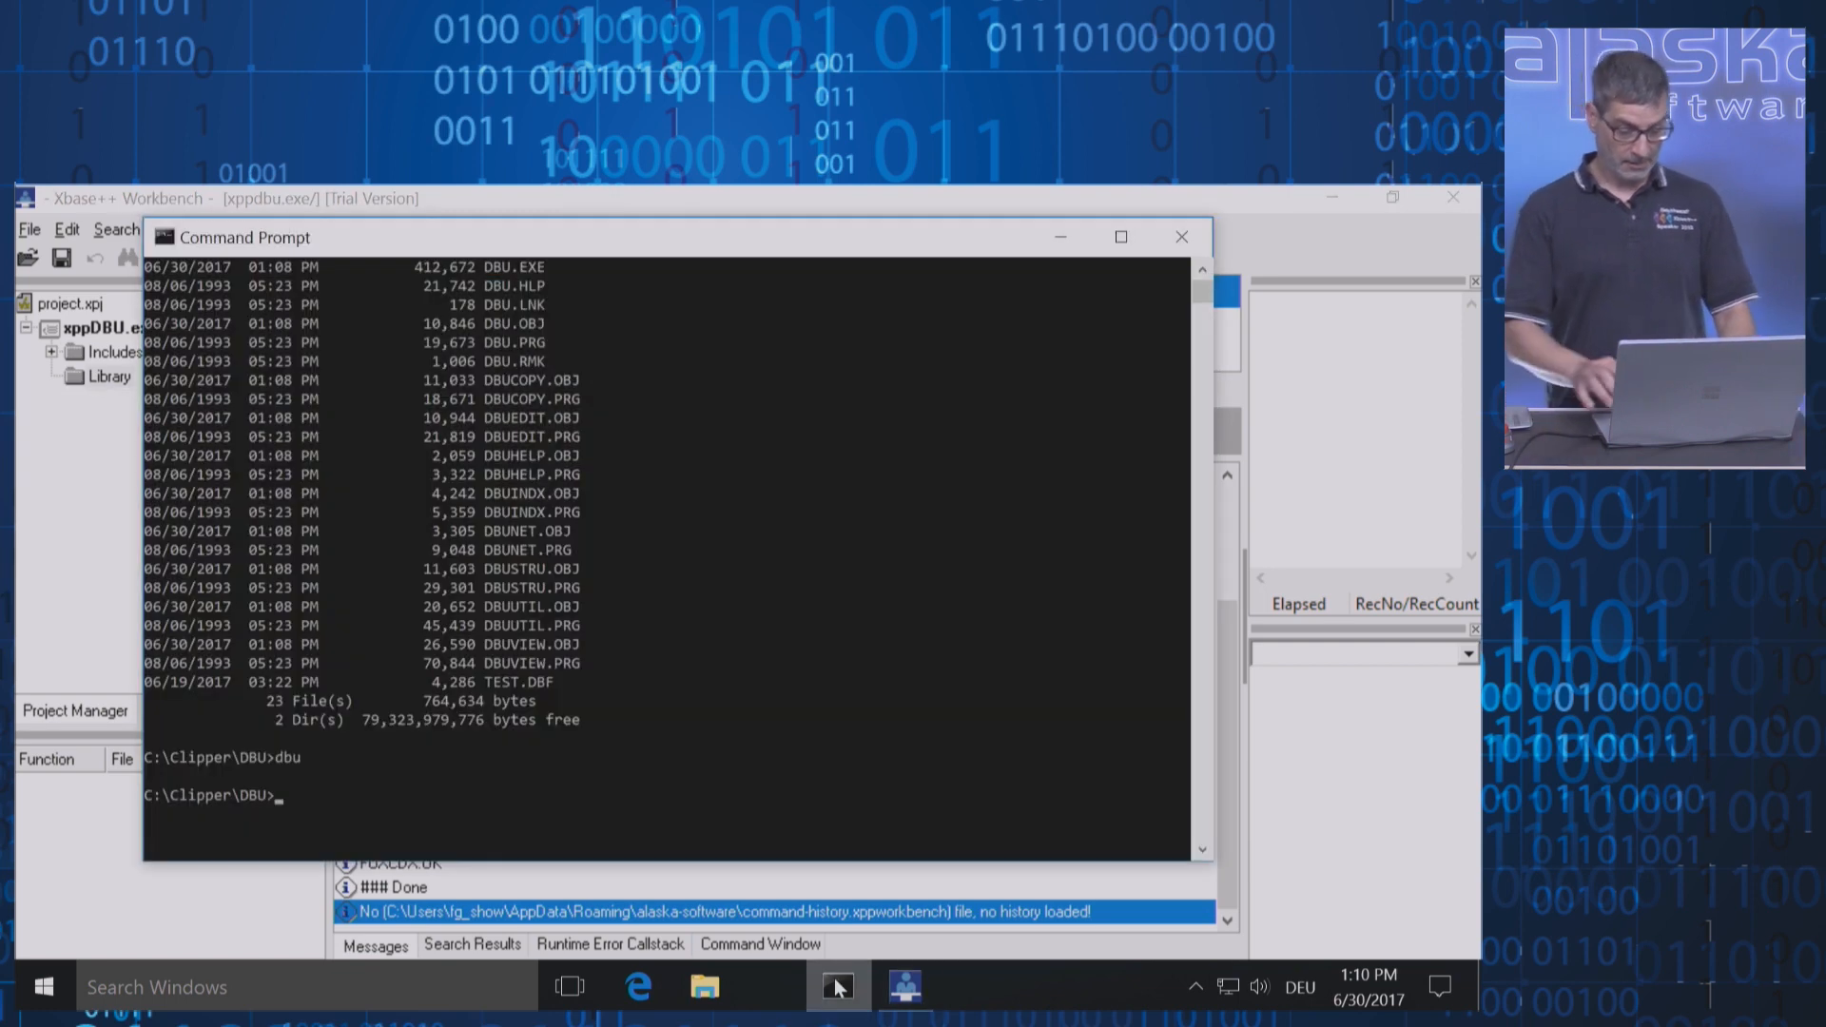
{"action": "type", "text": "start explor"}
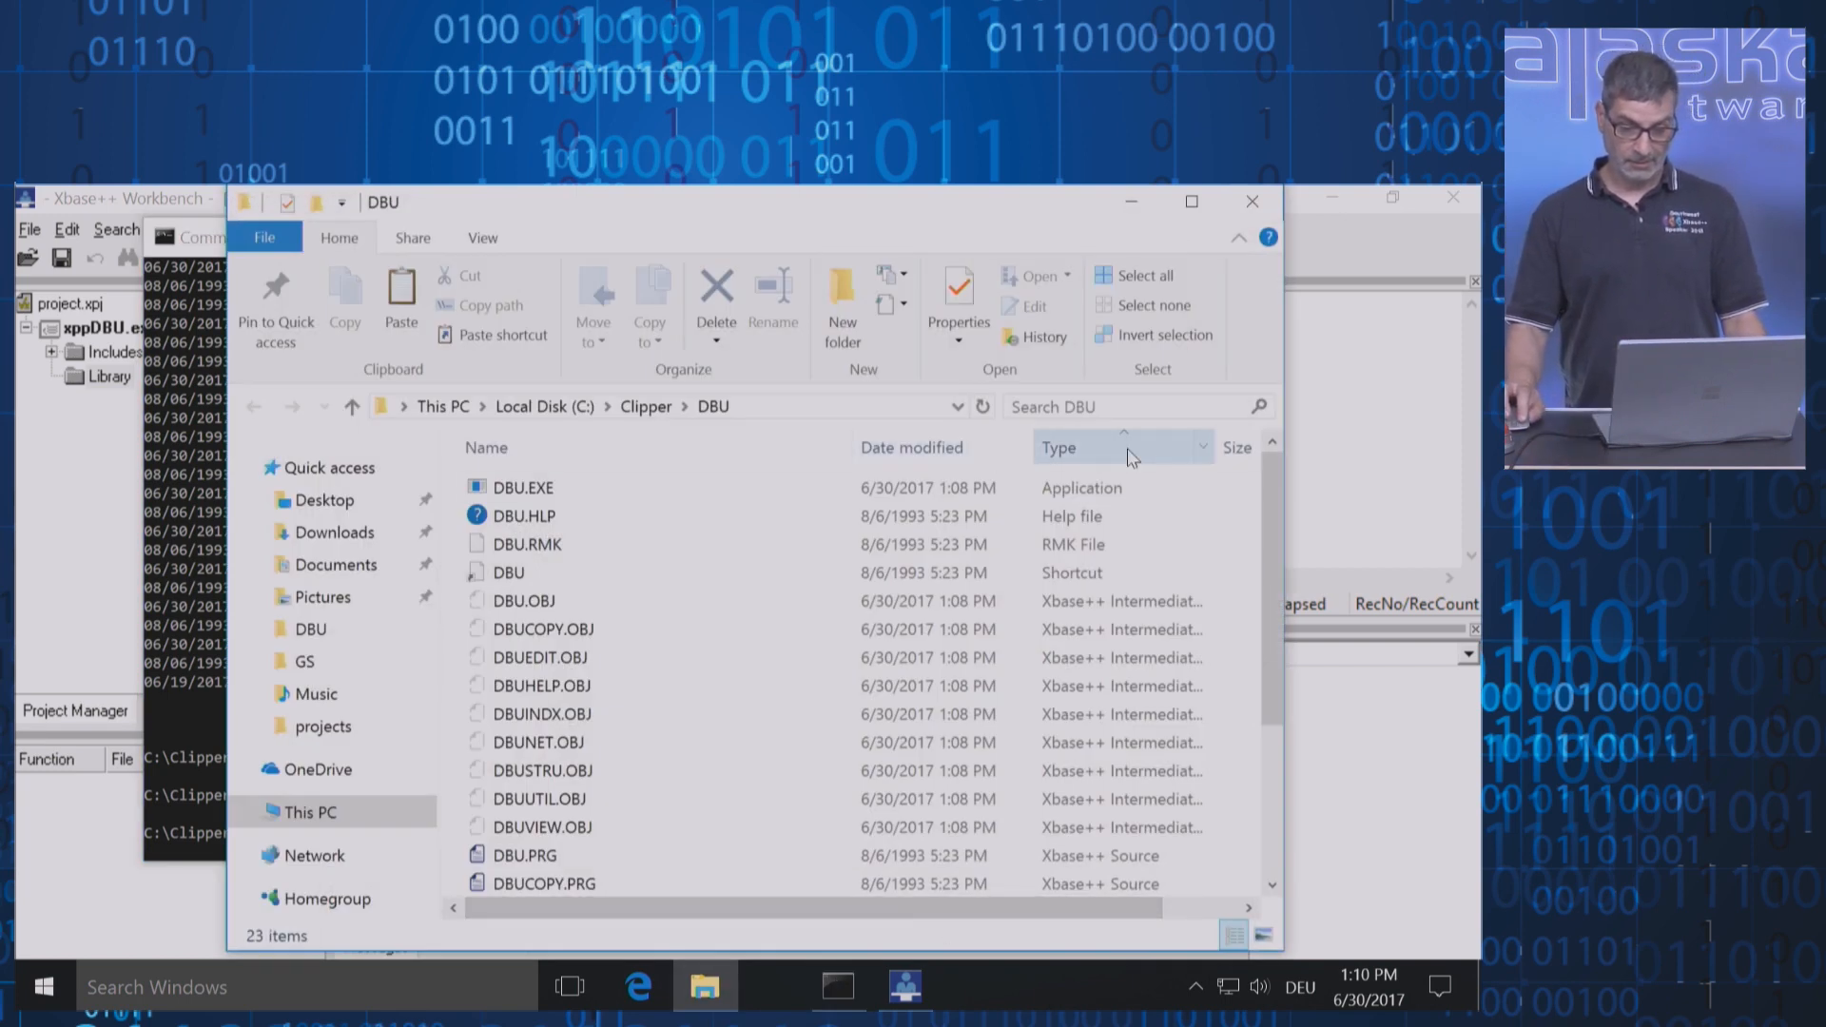
{"action": "left_click", "coordinate": [1057, 447]}
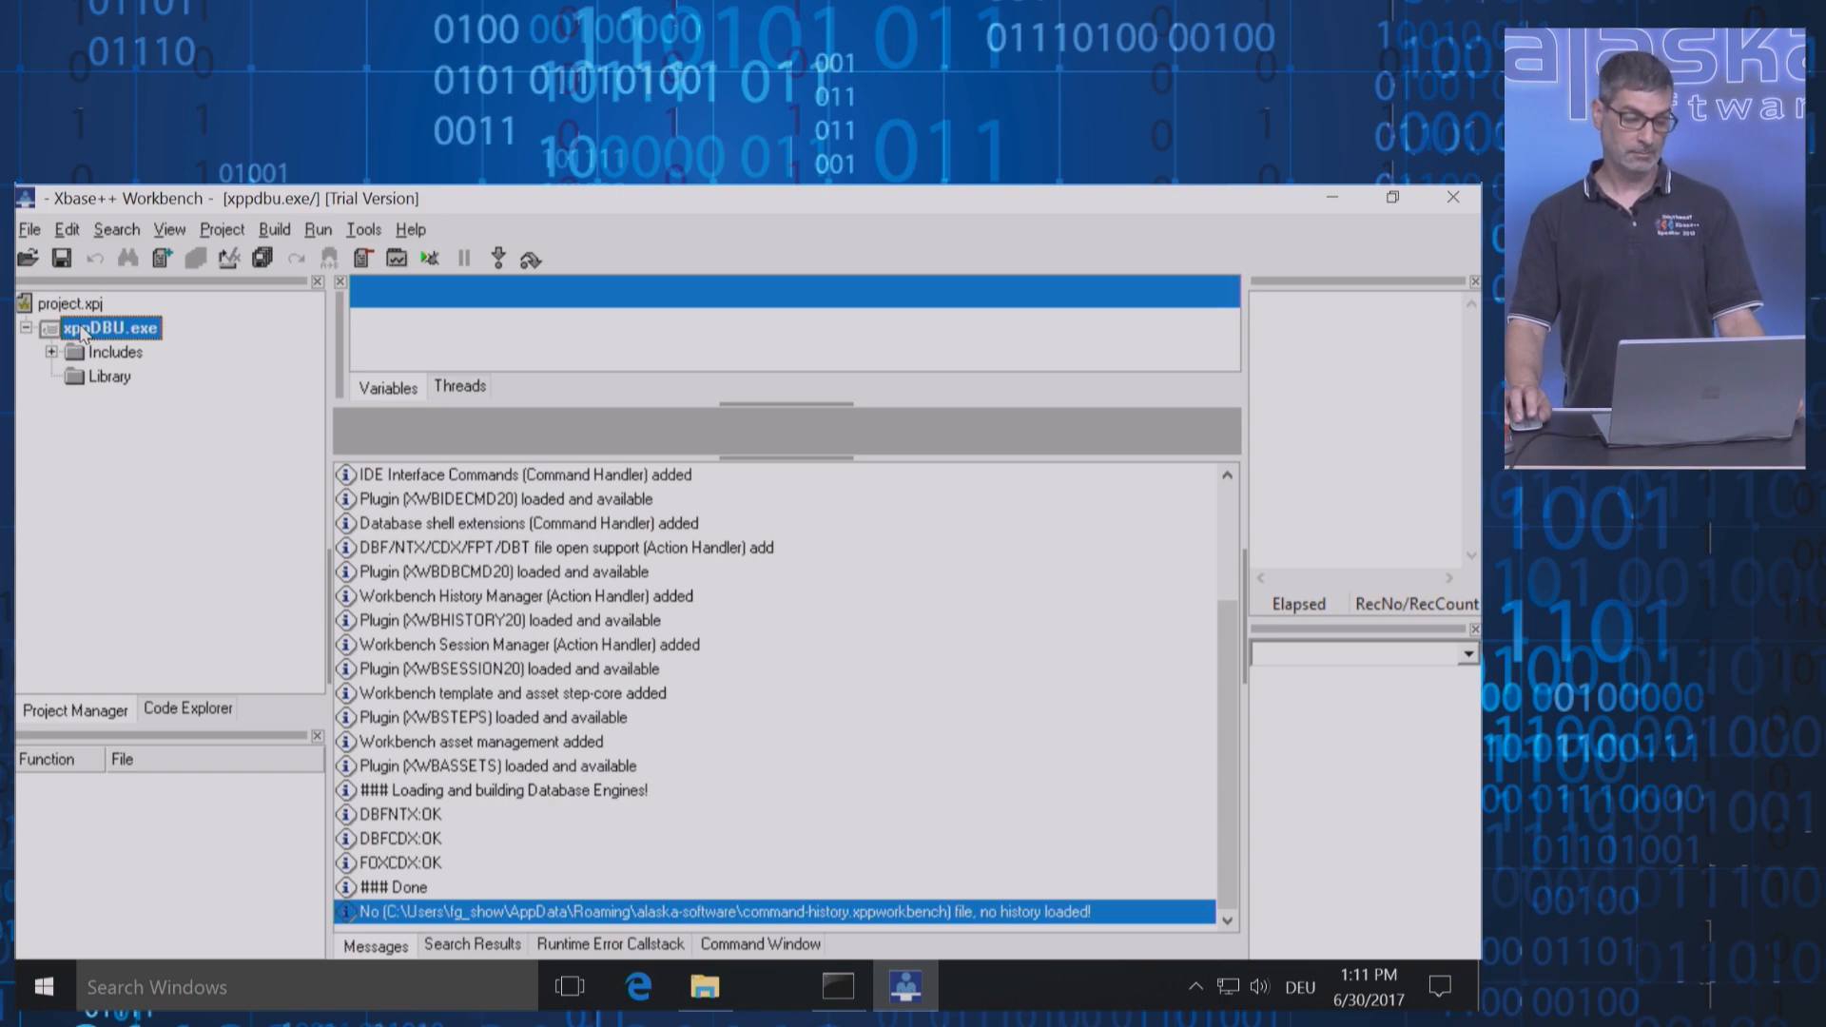
Open the xppDBU.exe target's project folder, paste the PRG and DBF files, and close it
{"action": "right_click", "coordinate": [106, 327]}
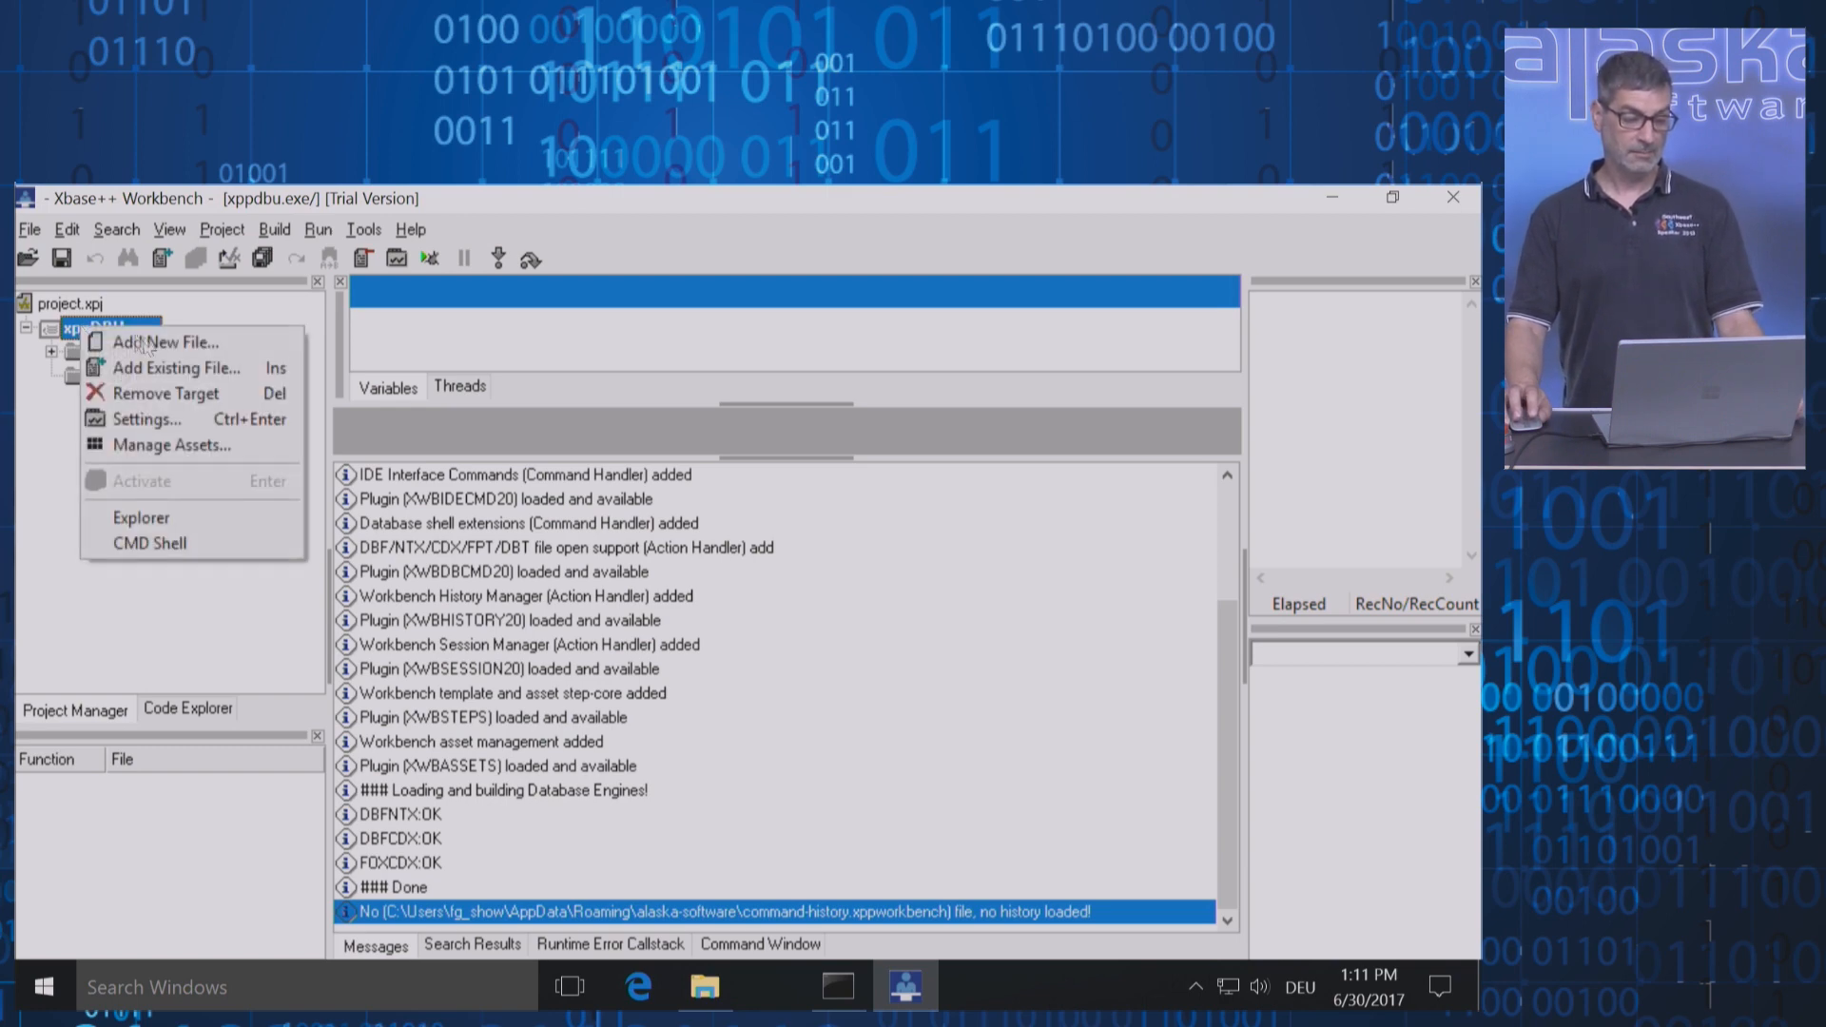
{"action": "left_click", "coordinate": [139, 517]}
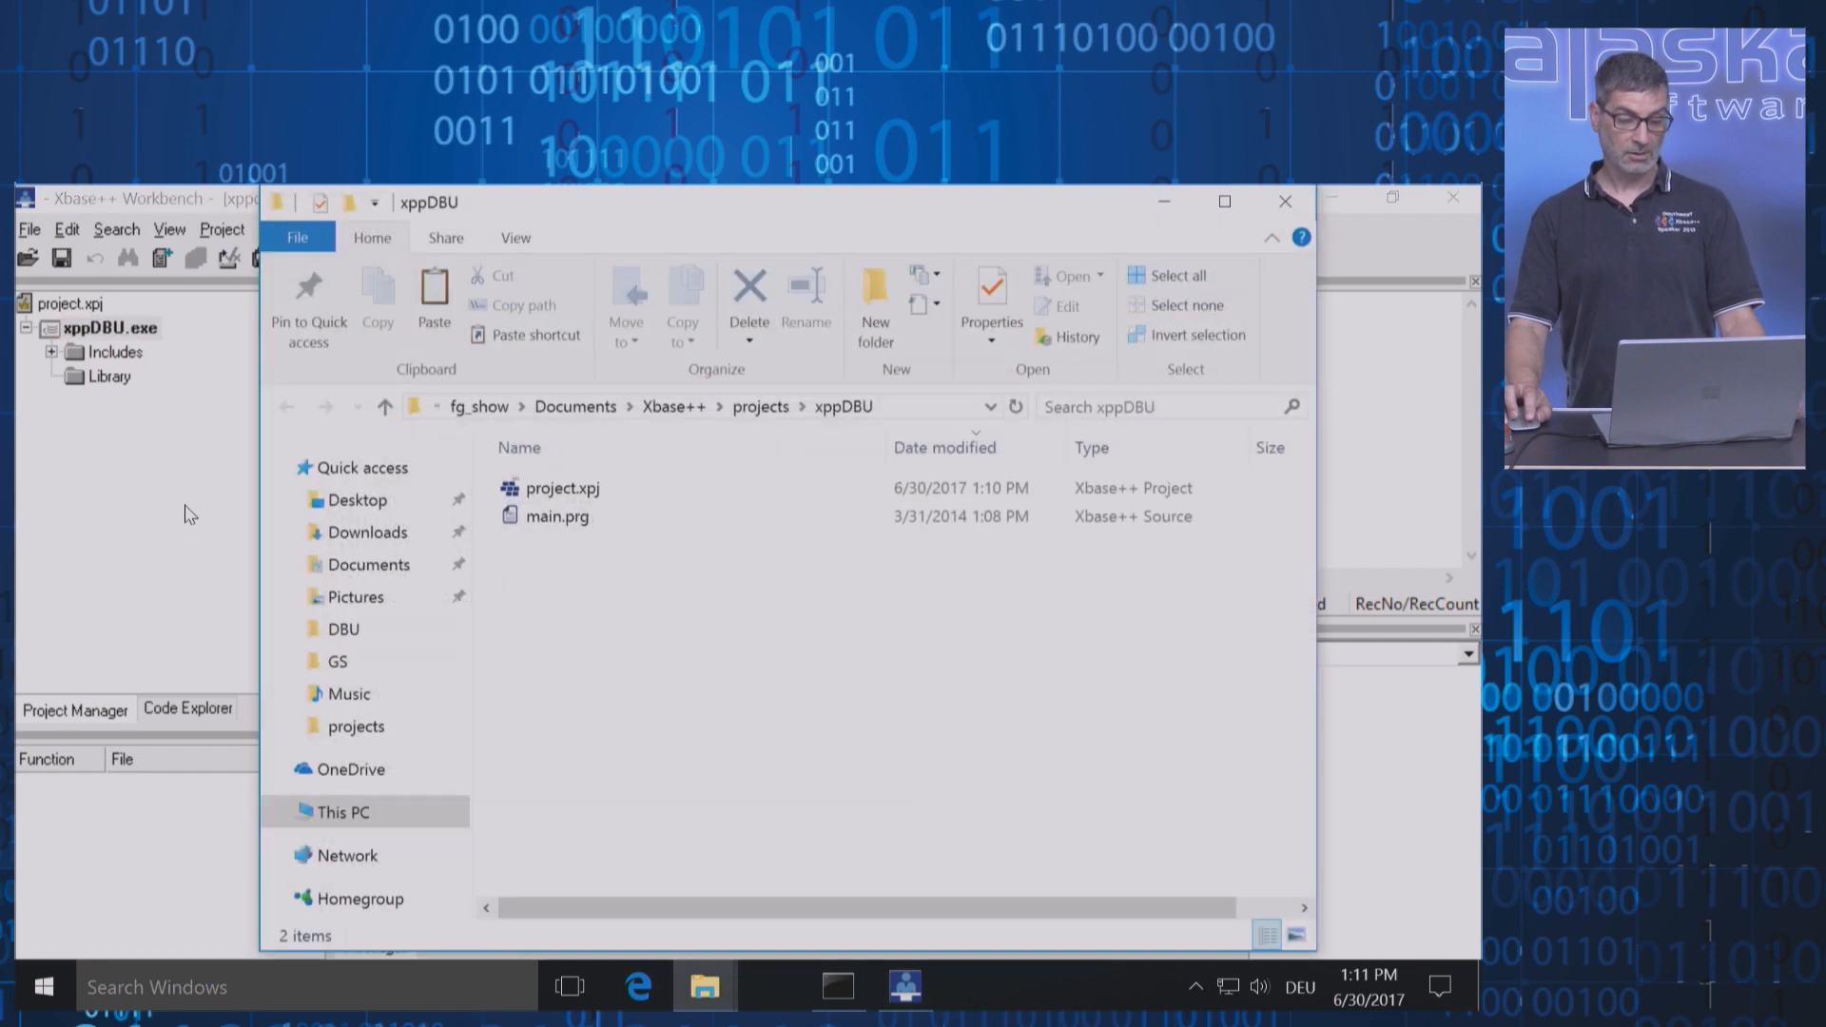
{"action": "mouse_move", "coordinate": [755, 645]}
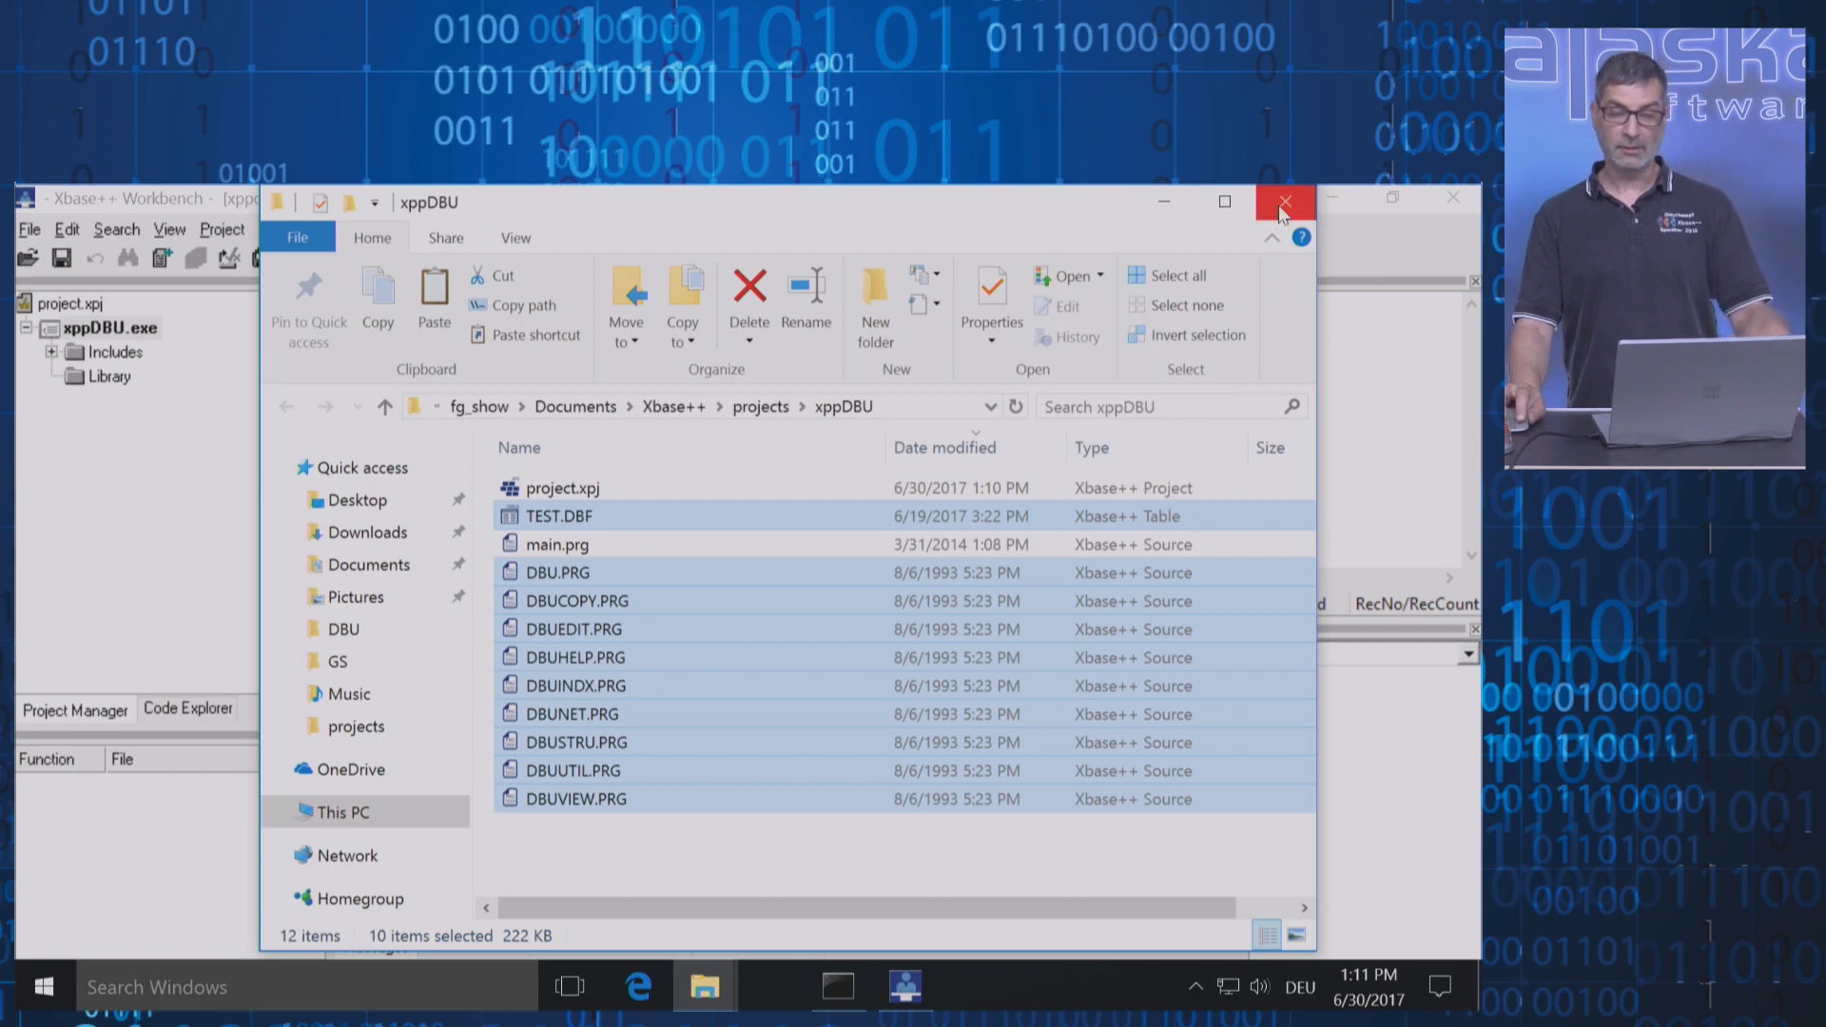
{"action": "left_click", "coordinate": [1285, 201]}
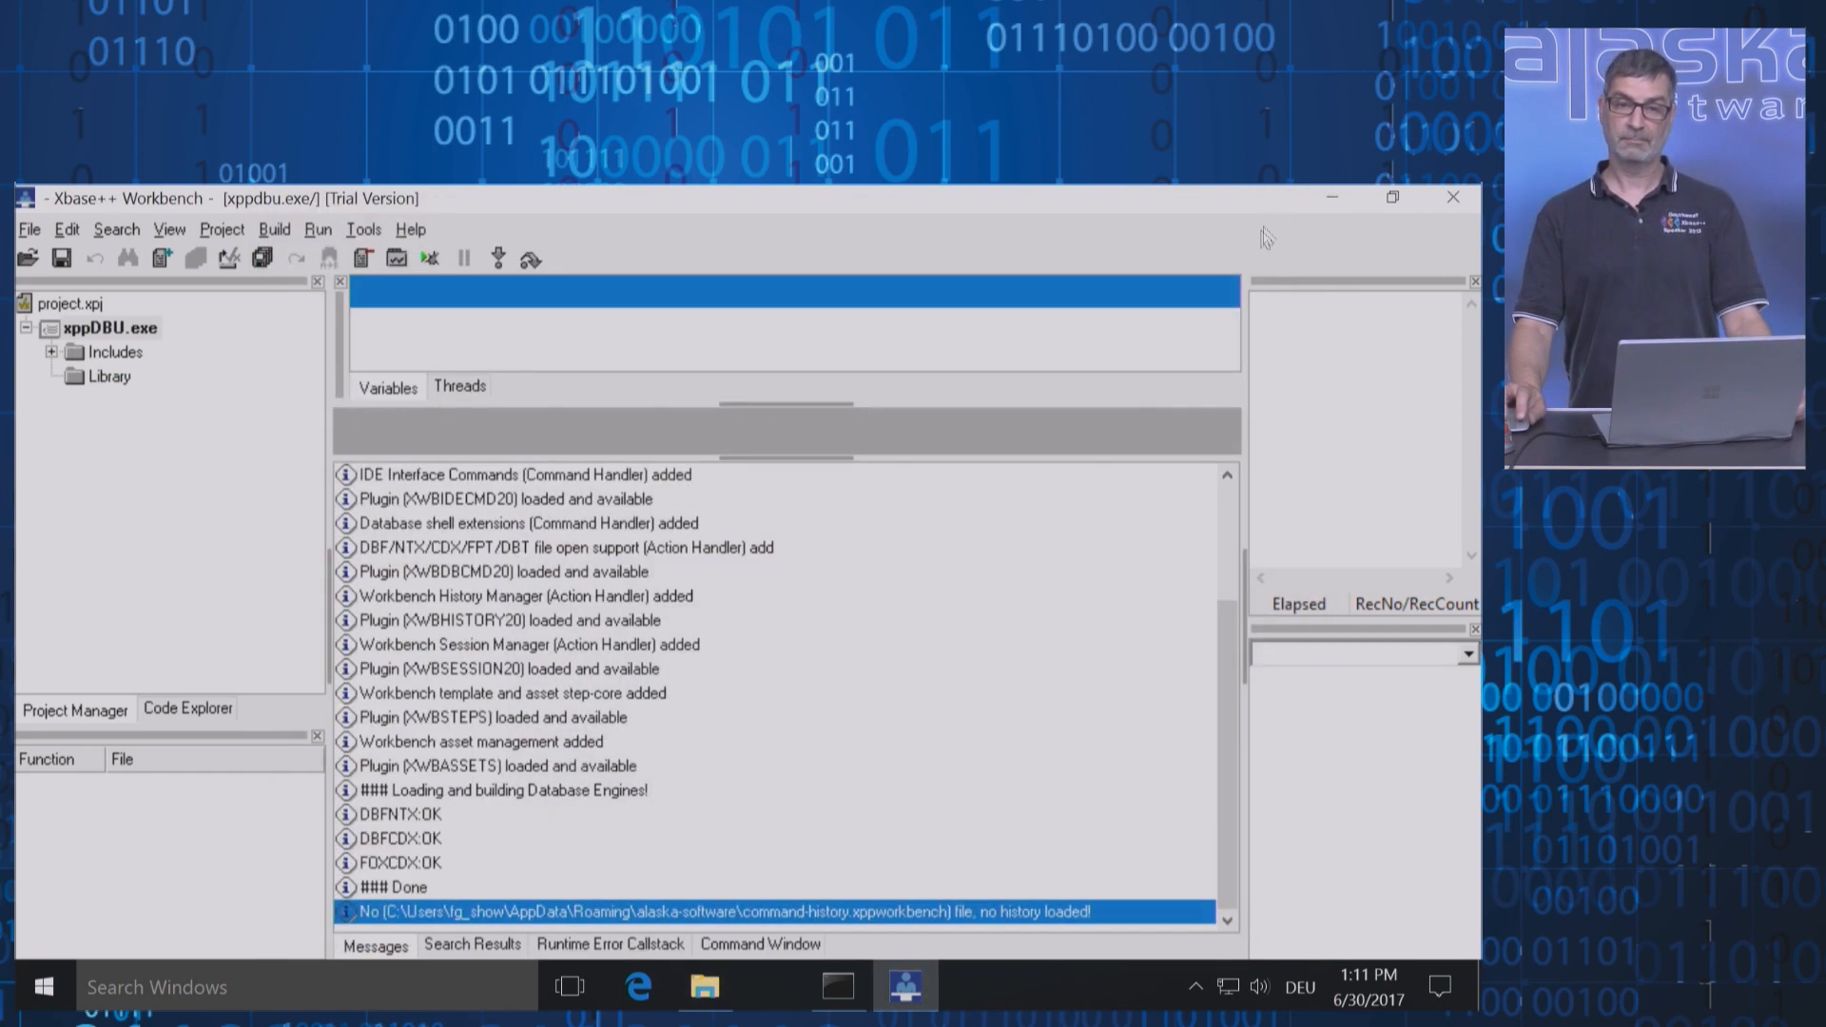
{"action": "mouse_move", "coordinate": [953, 396]}
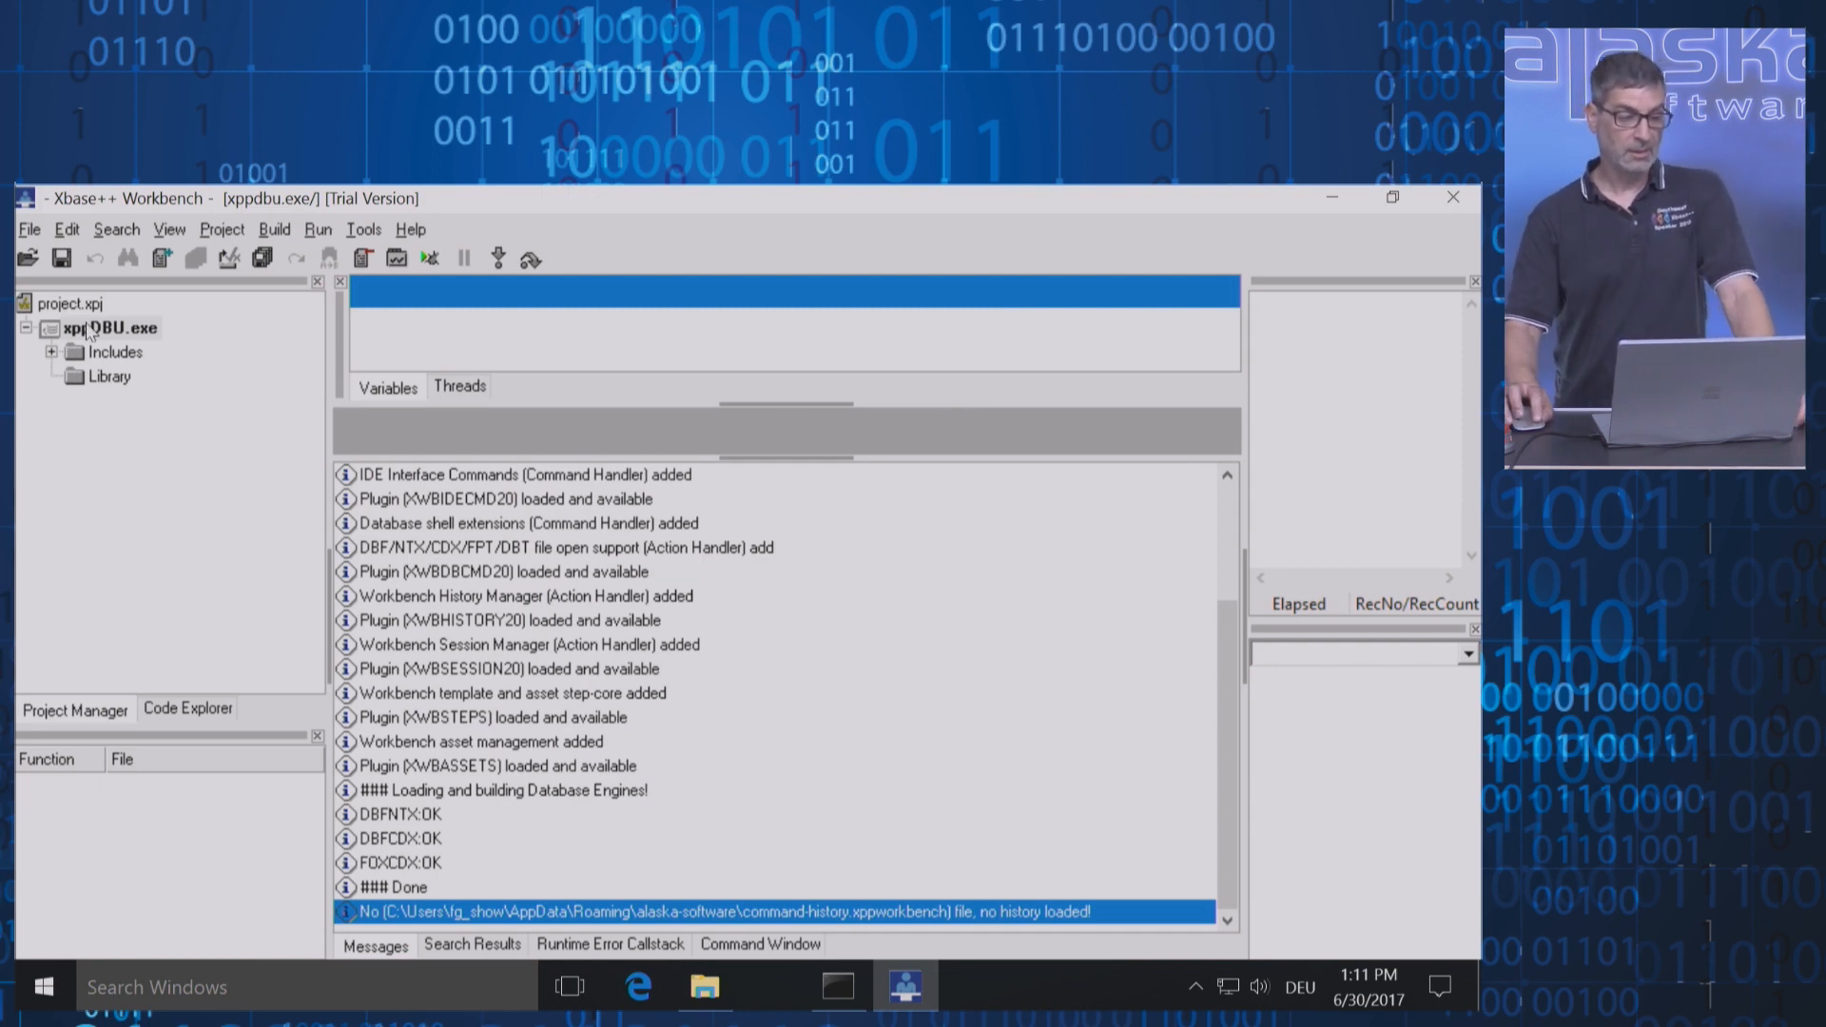
Add DBU.PRG through DBUVIEW.PRG to the xppDBU.exe target via Add To Target
{"action": "right_click", "coordinate": [106, 328]}
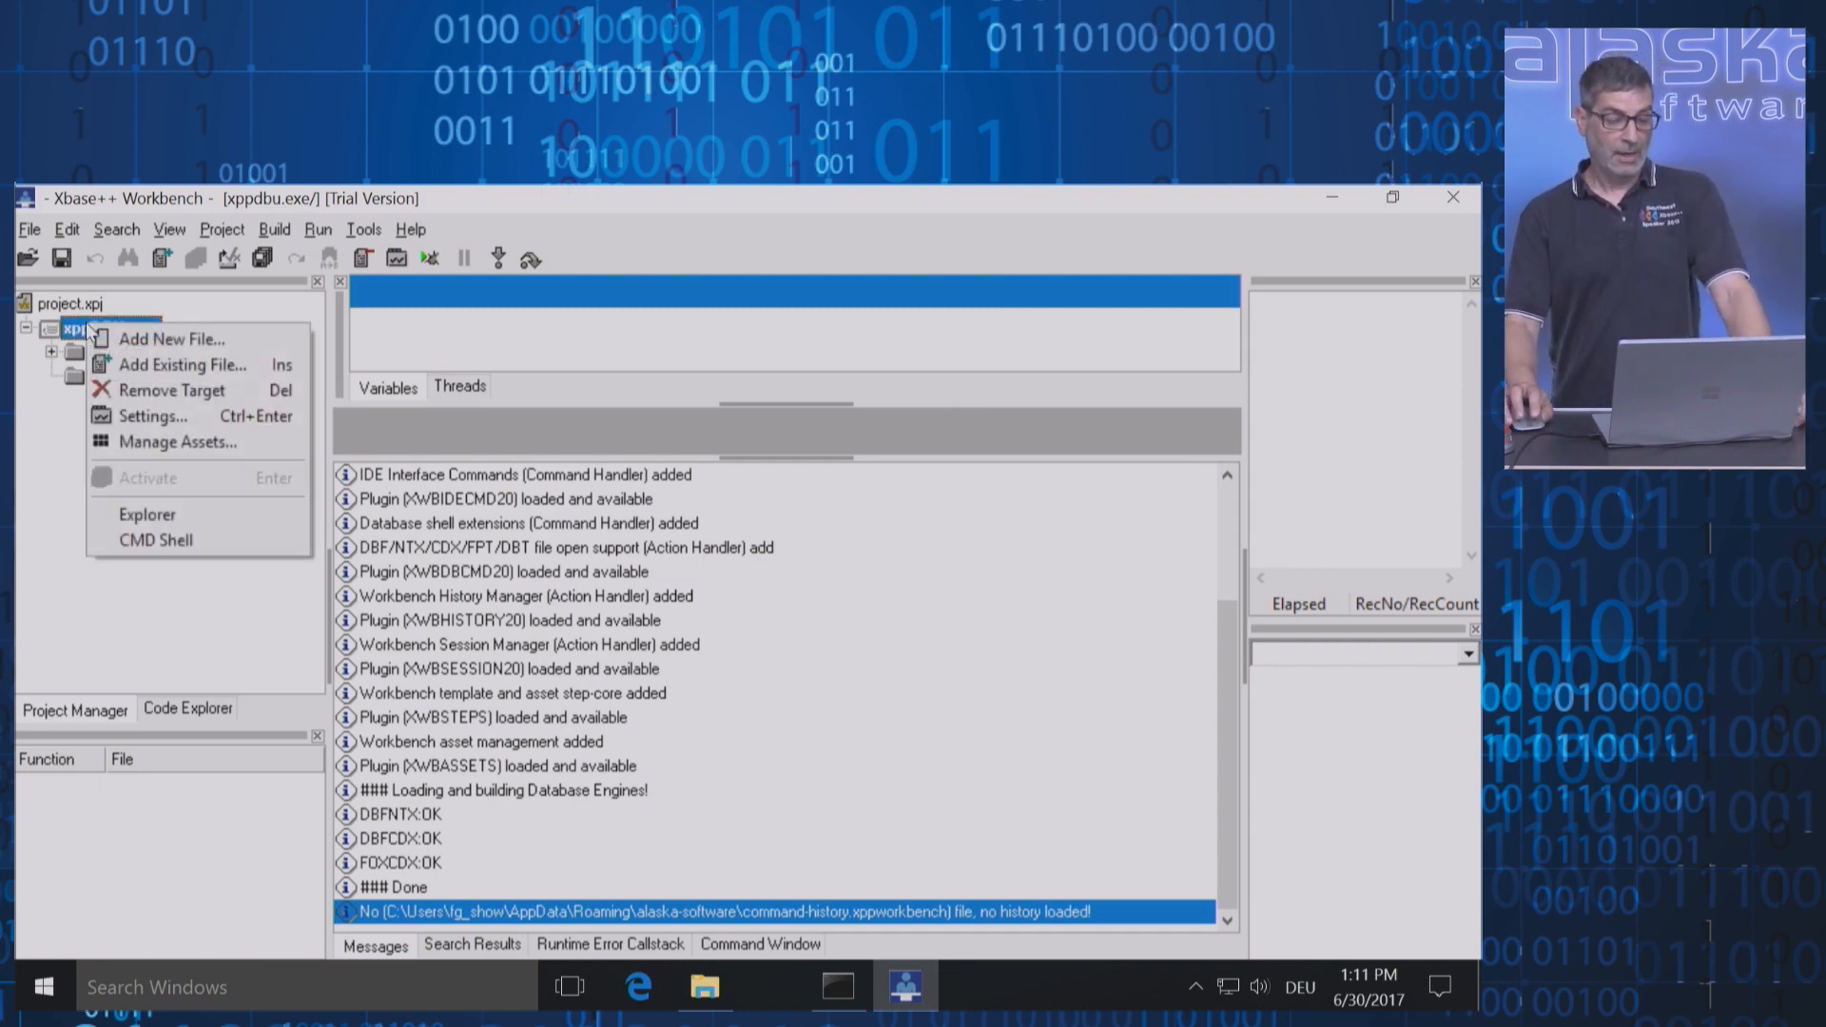
{"action": "mouse_move", "coordinate": [181, 365]}
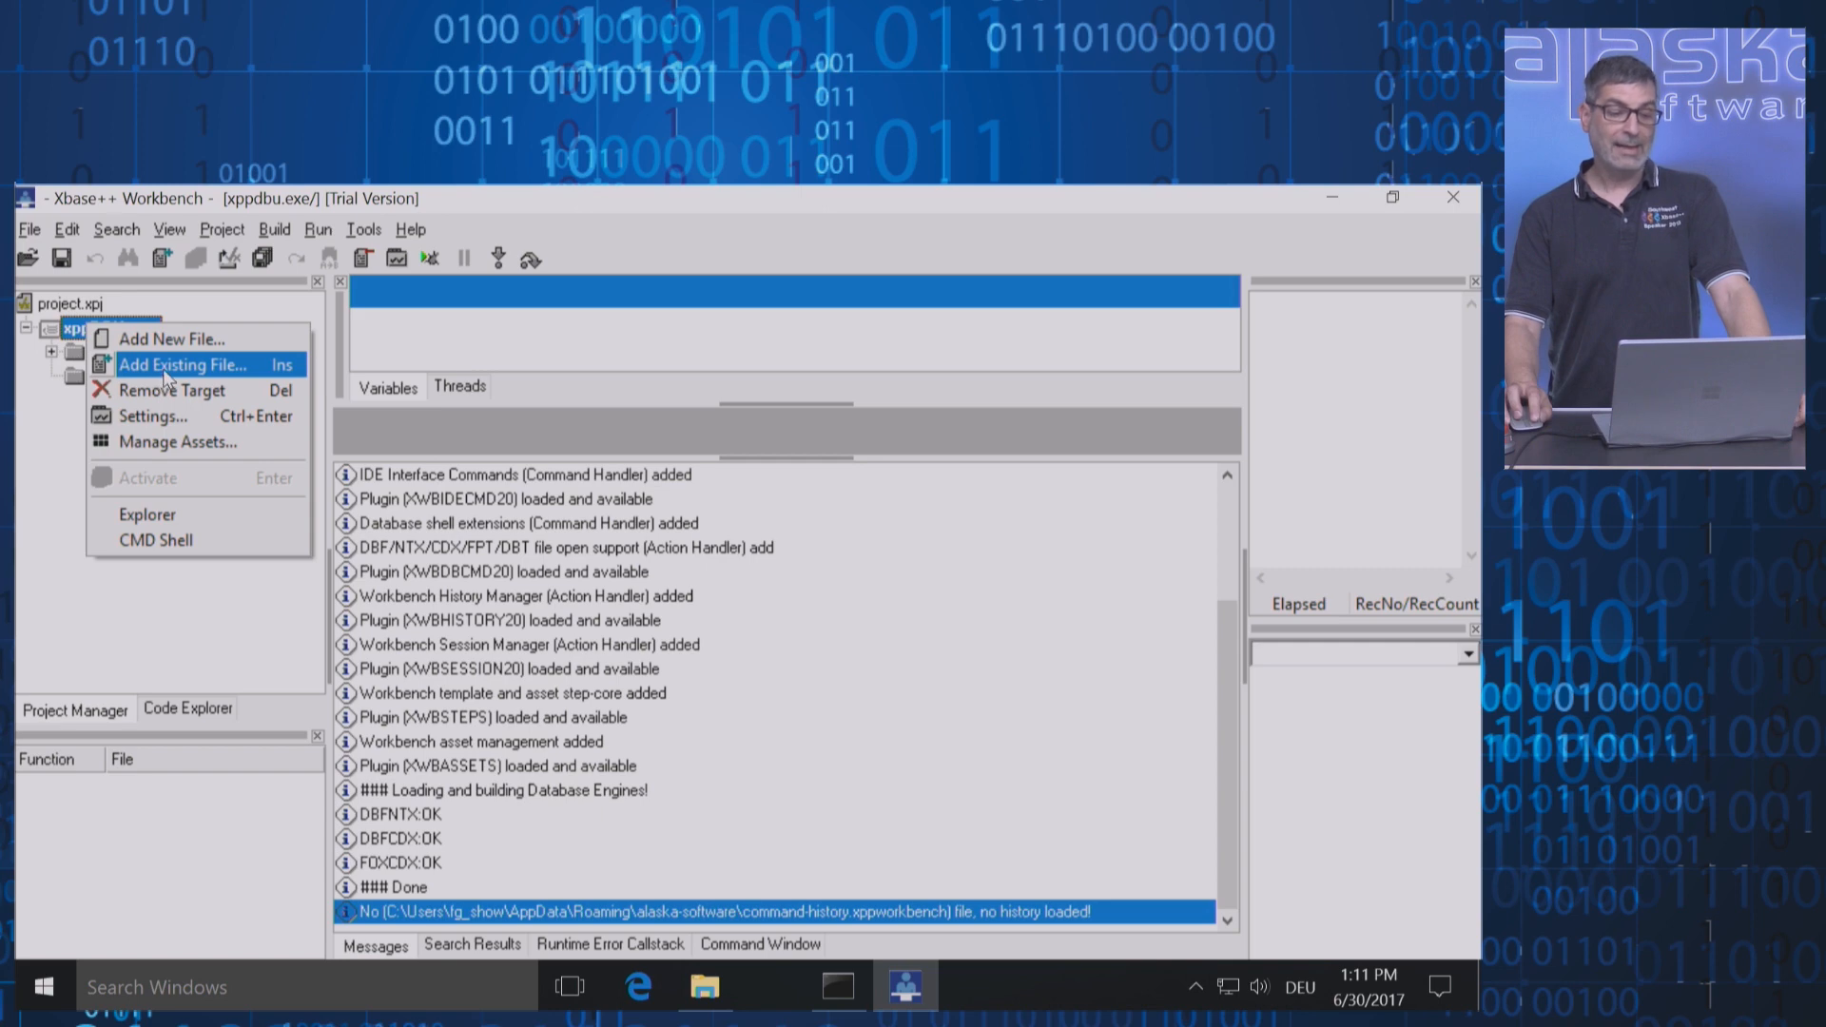
{"action": "left_click", "coordinate": [183, 365]}
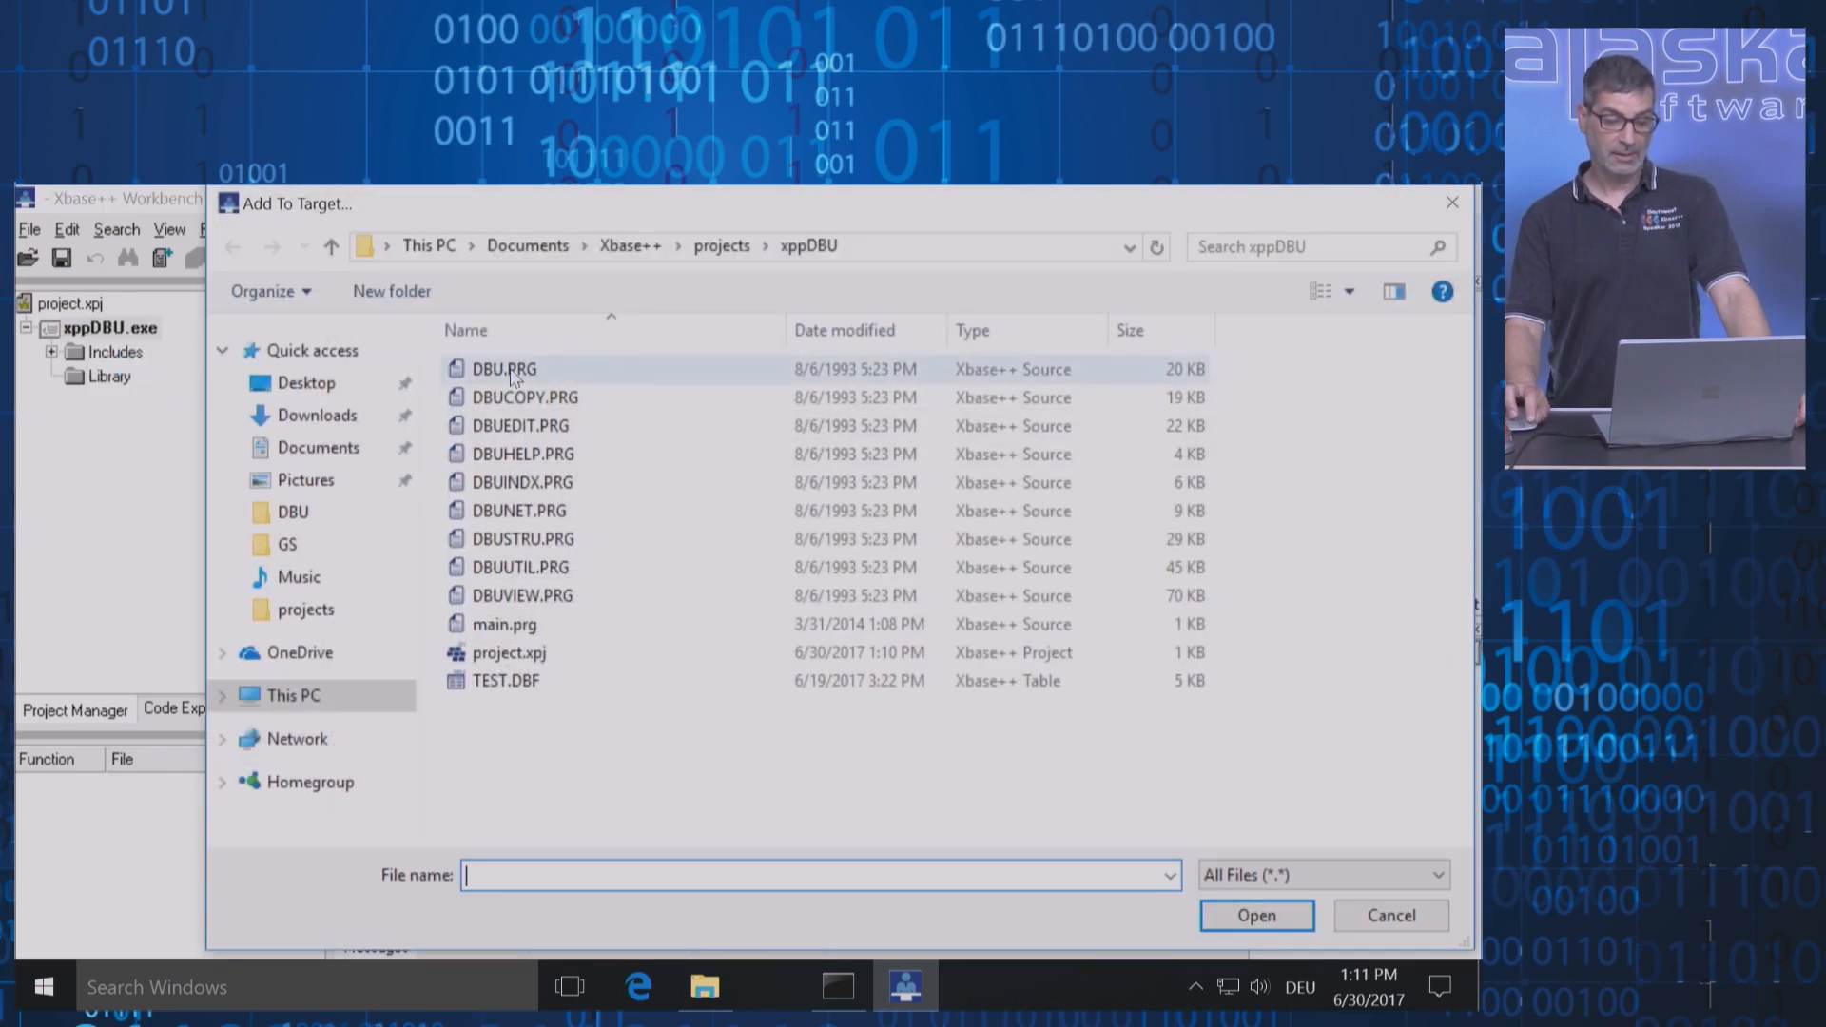
{"action": "left_click", "coordinate": [524, 596]}
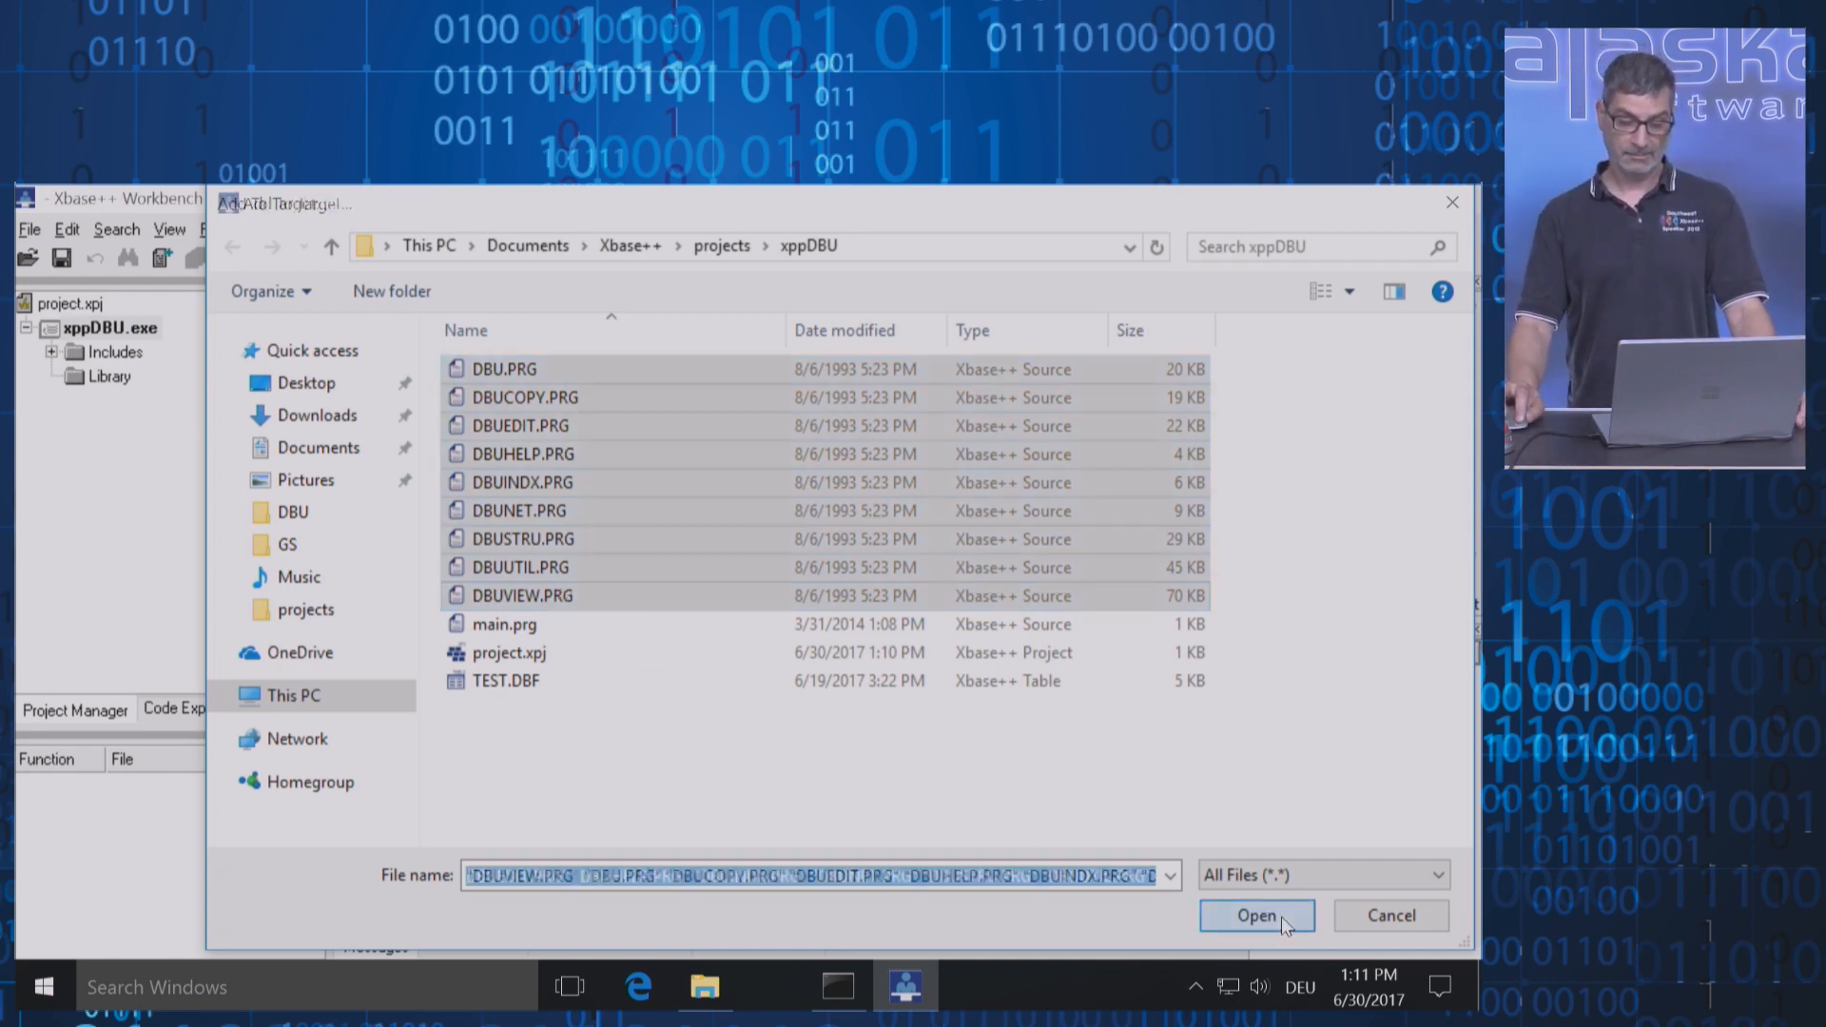
{"action": "left_click", "coordinate": [1256, 915]}
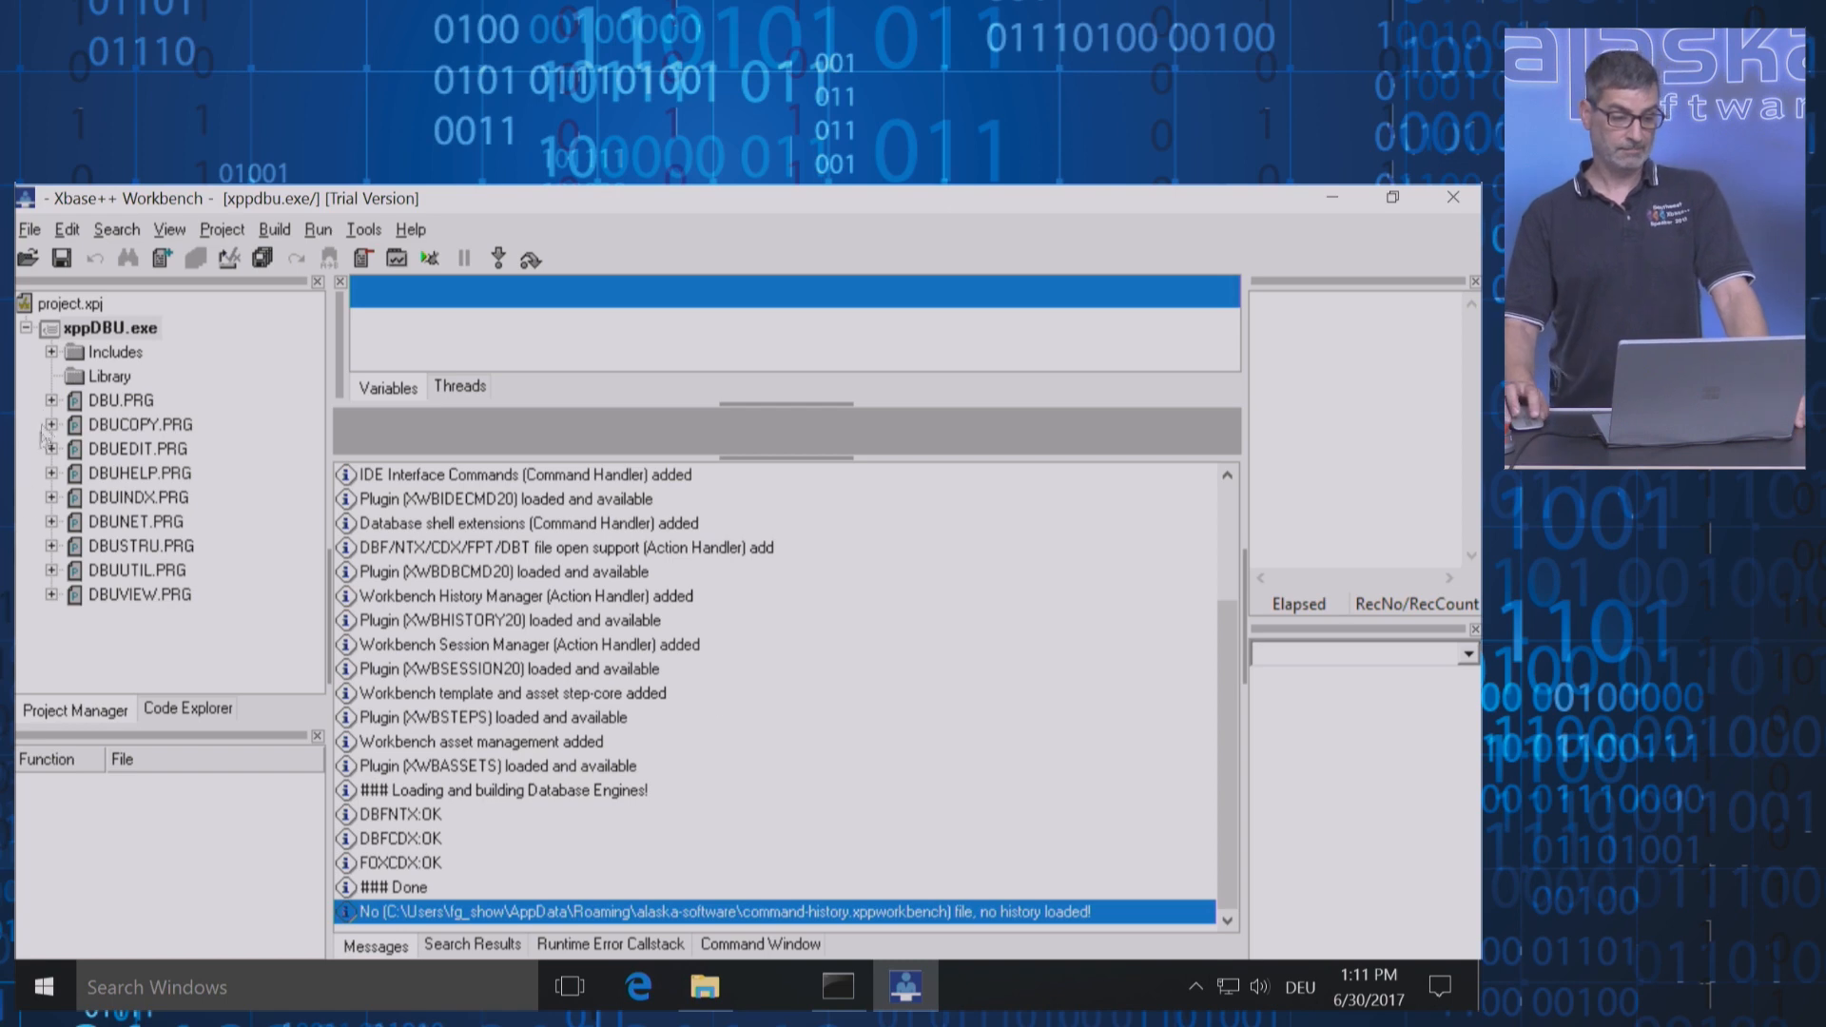
Expand DBU.PRG in the project tree to inspect its Dbu routine, then collapse it
{"action": "left_click", "coordinate": [51, 400]}
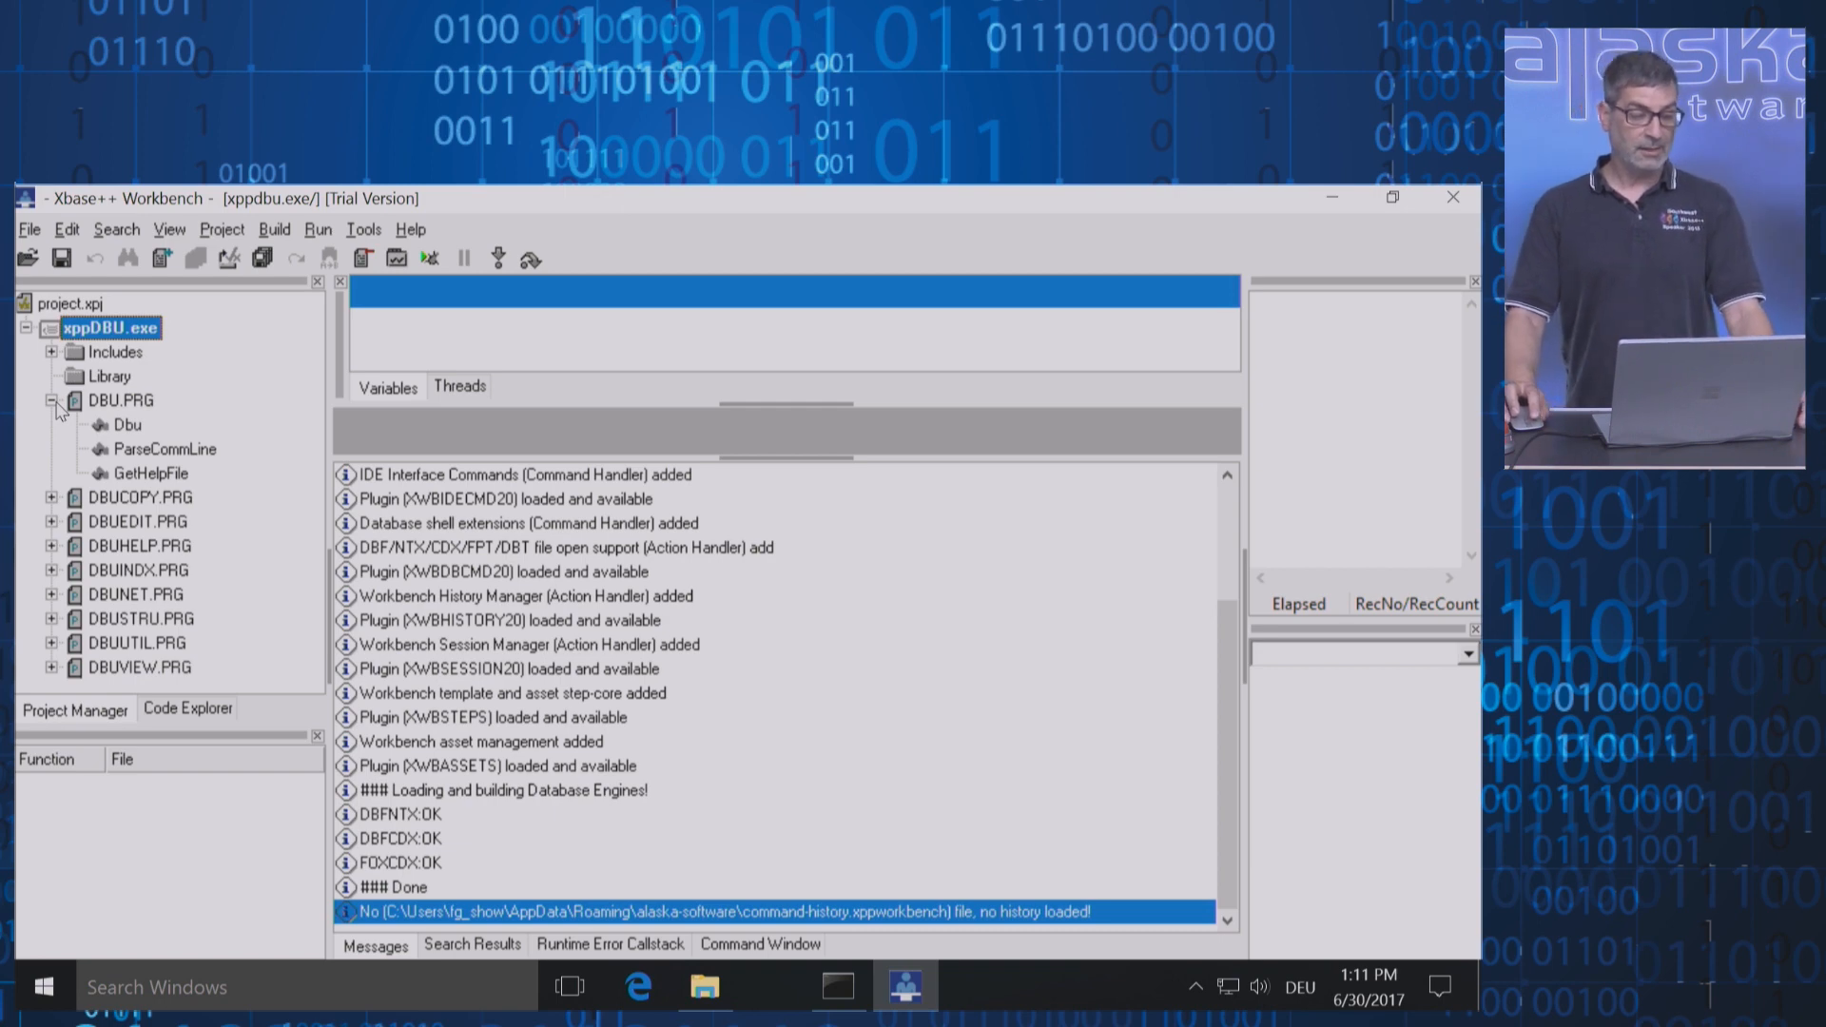
{"action": "left_click", "coordinate": [126, 424]}
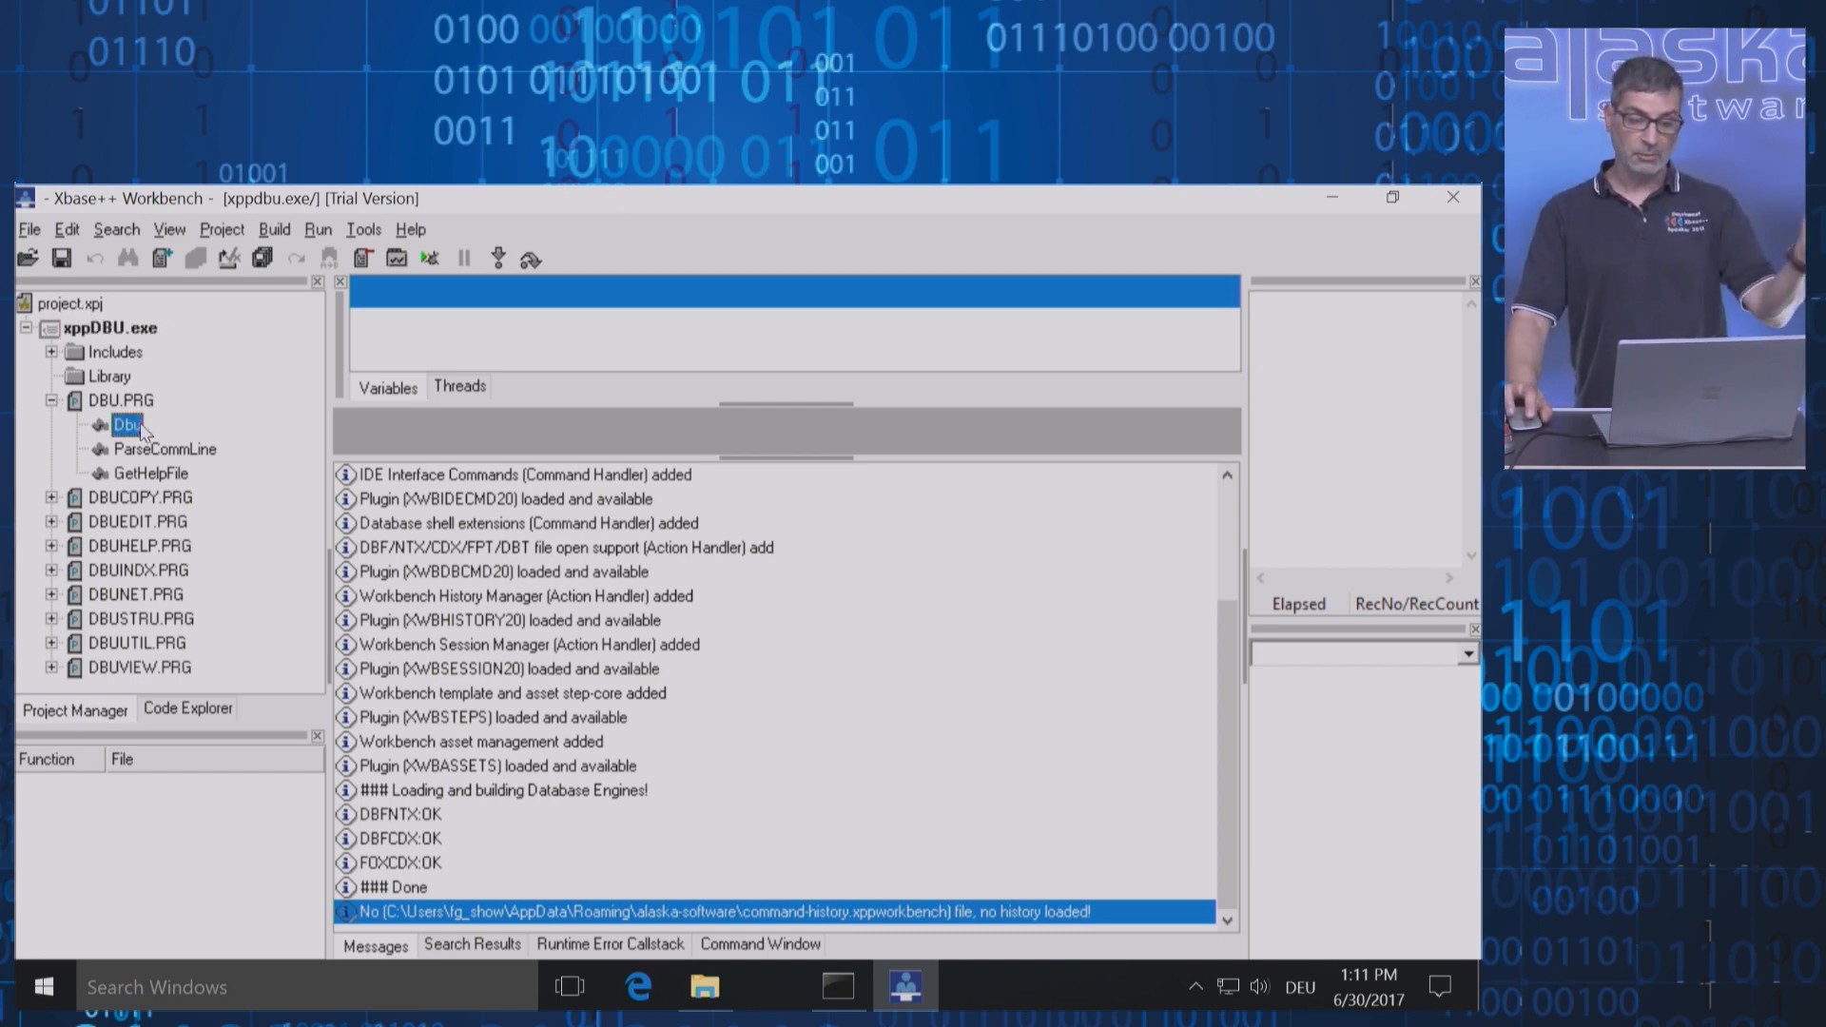
{"action": "left_click", "coordinate": [52, 400]}
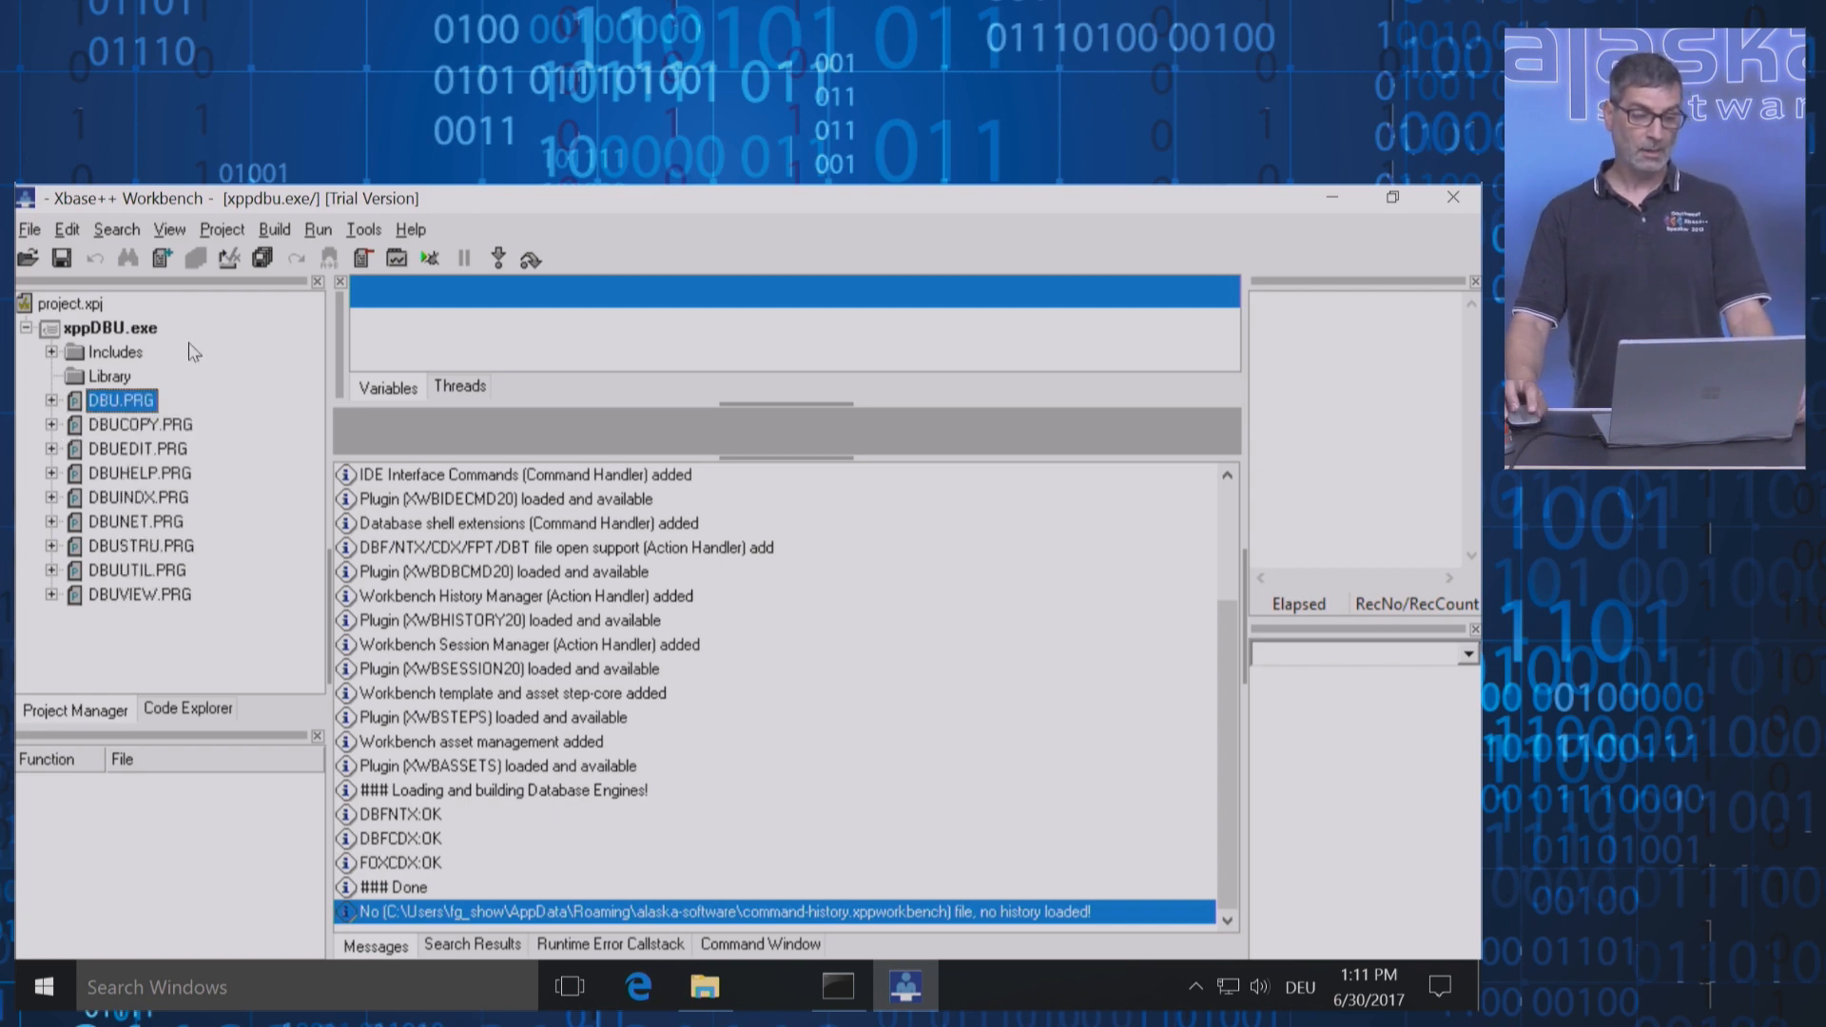
{"action": "mouse_move", "coordinate": [245, 289]}
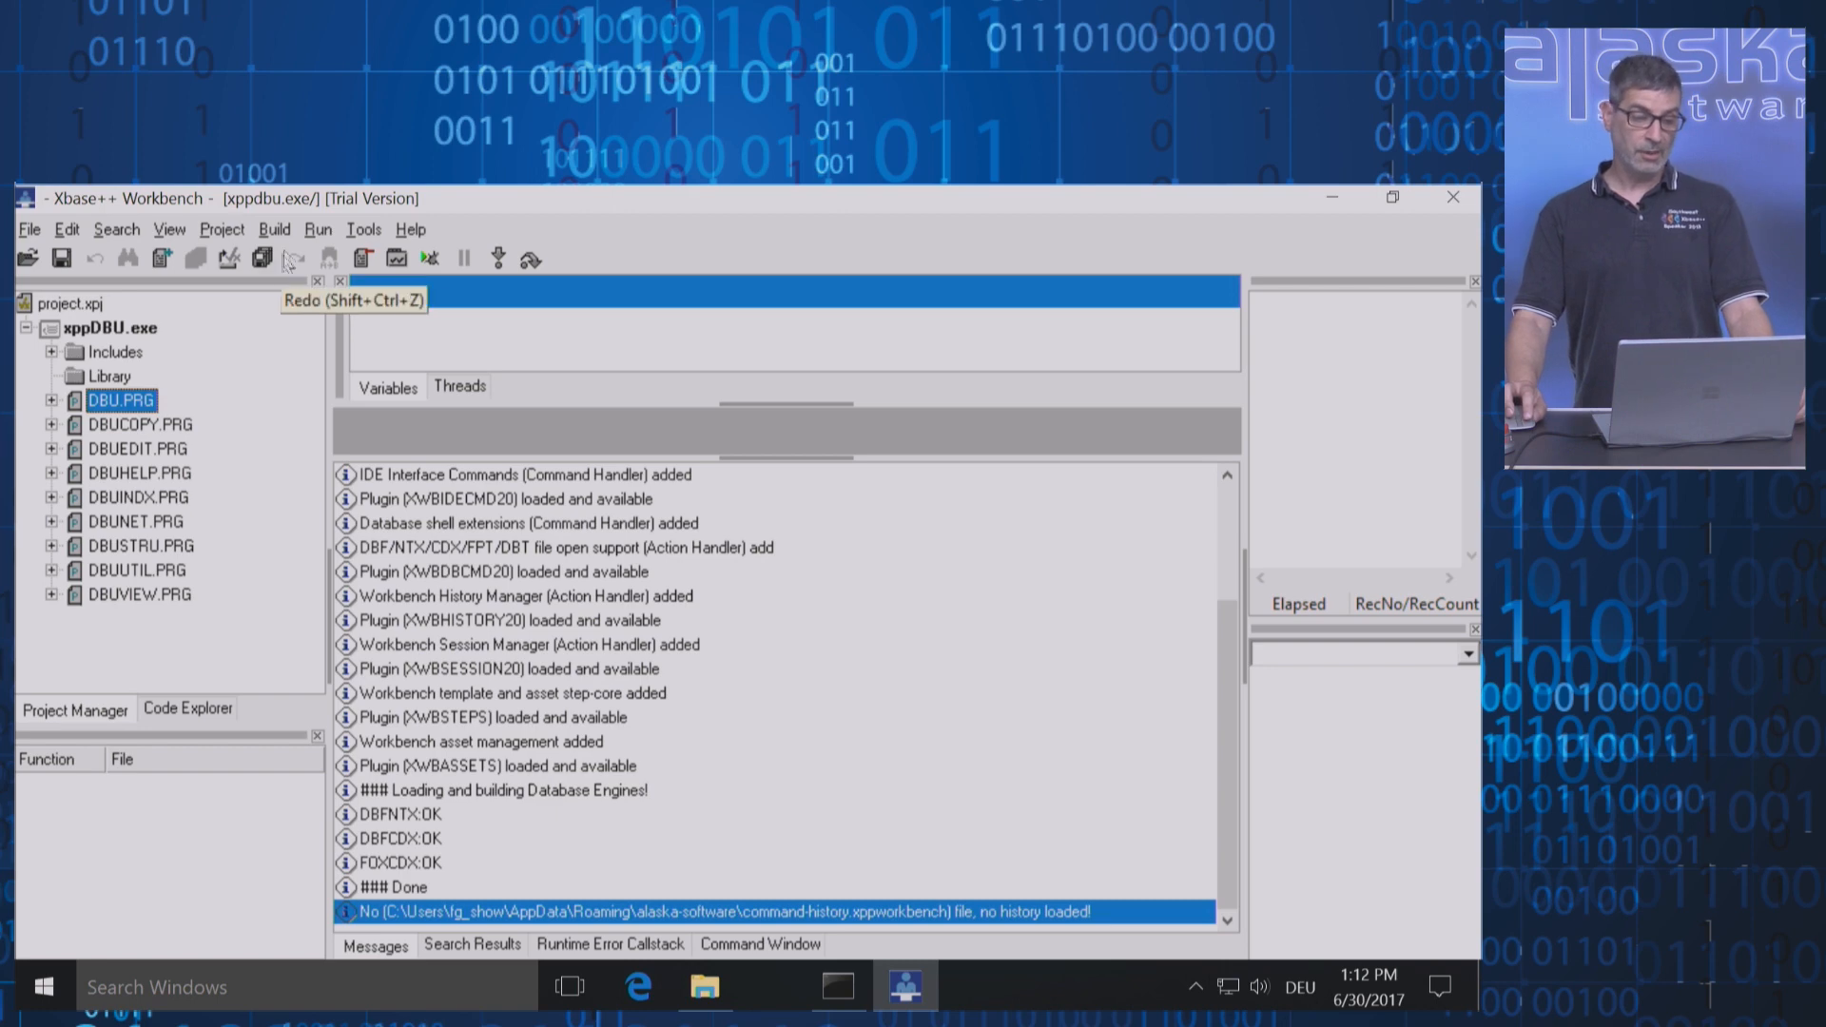
Run Build > Build Project and get the compile report with 3 DBUCOPY.PRG errors
{"action": "left_click", "coordinate": [272, 229]}
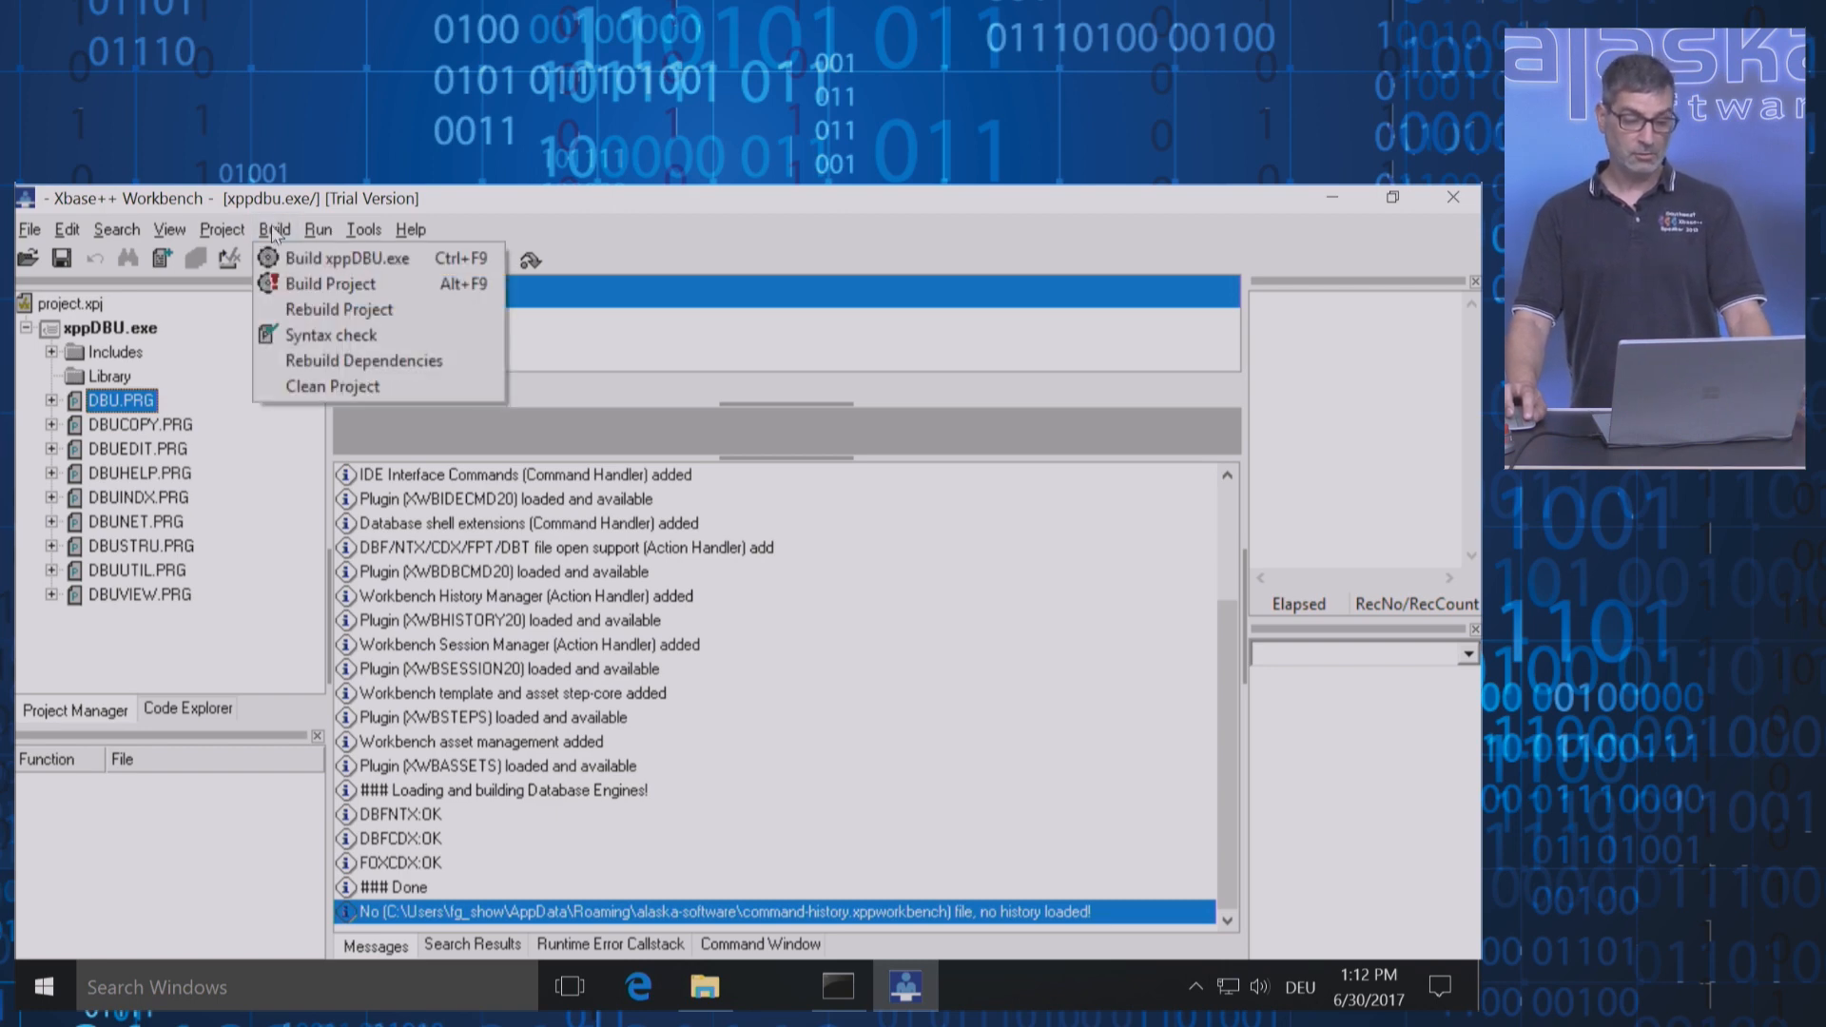
{"action": "mouse_move", "coordinate": [329, 284]}
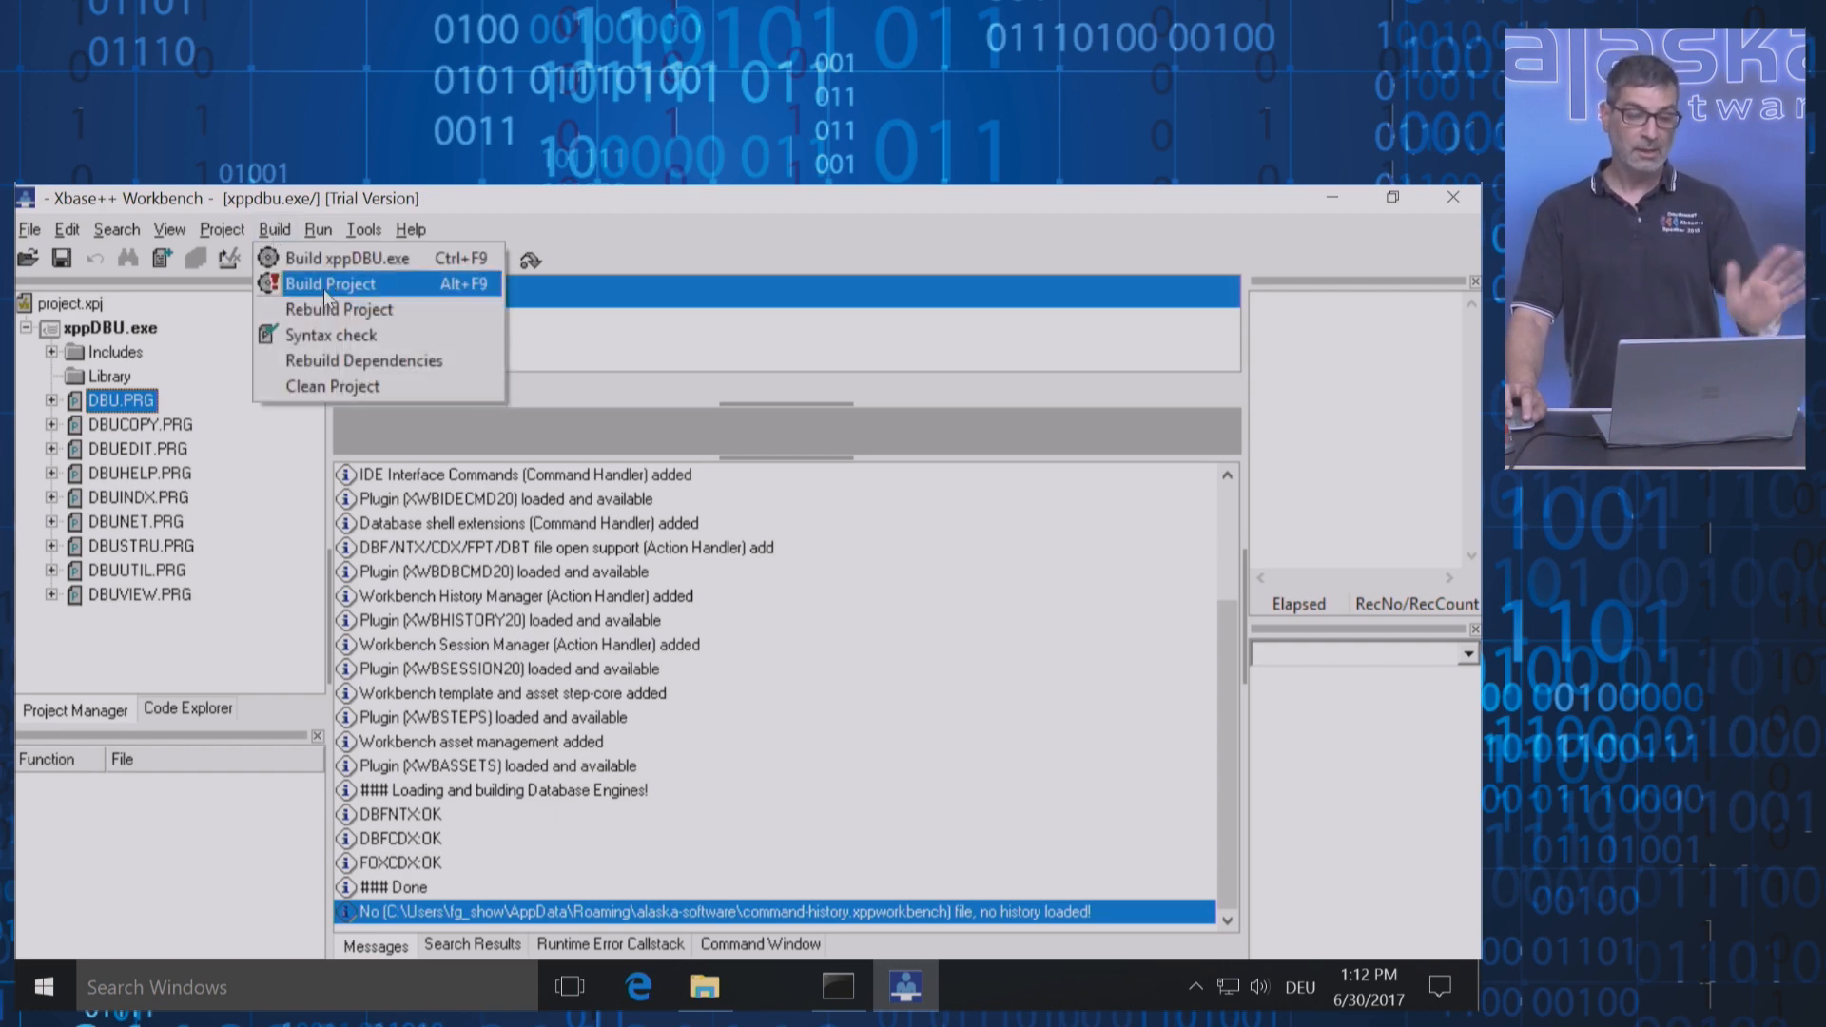
{"action": "left_click", "coordinate": [329, 283]}
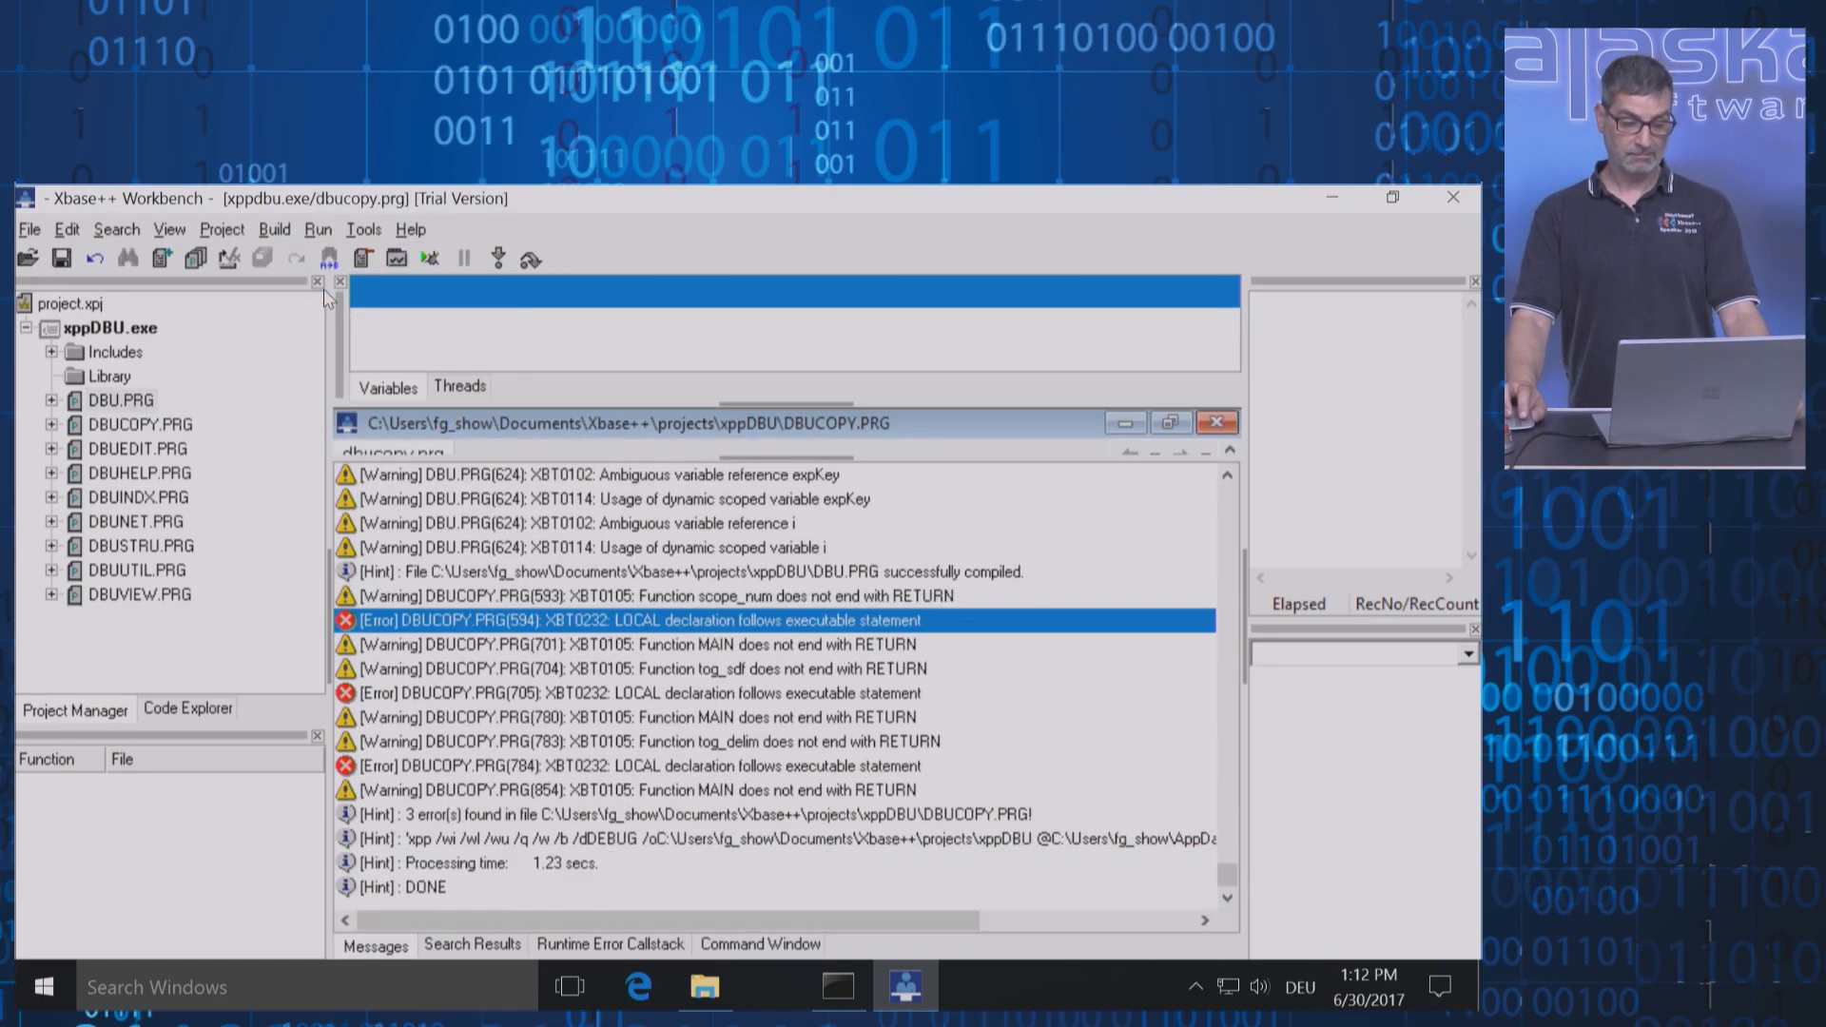
{"action": "mouse_move", "coordinate": [660, 581]}
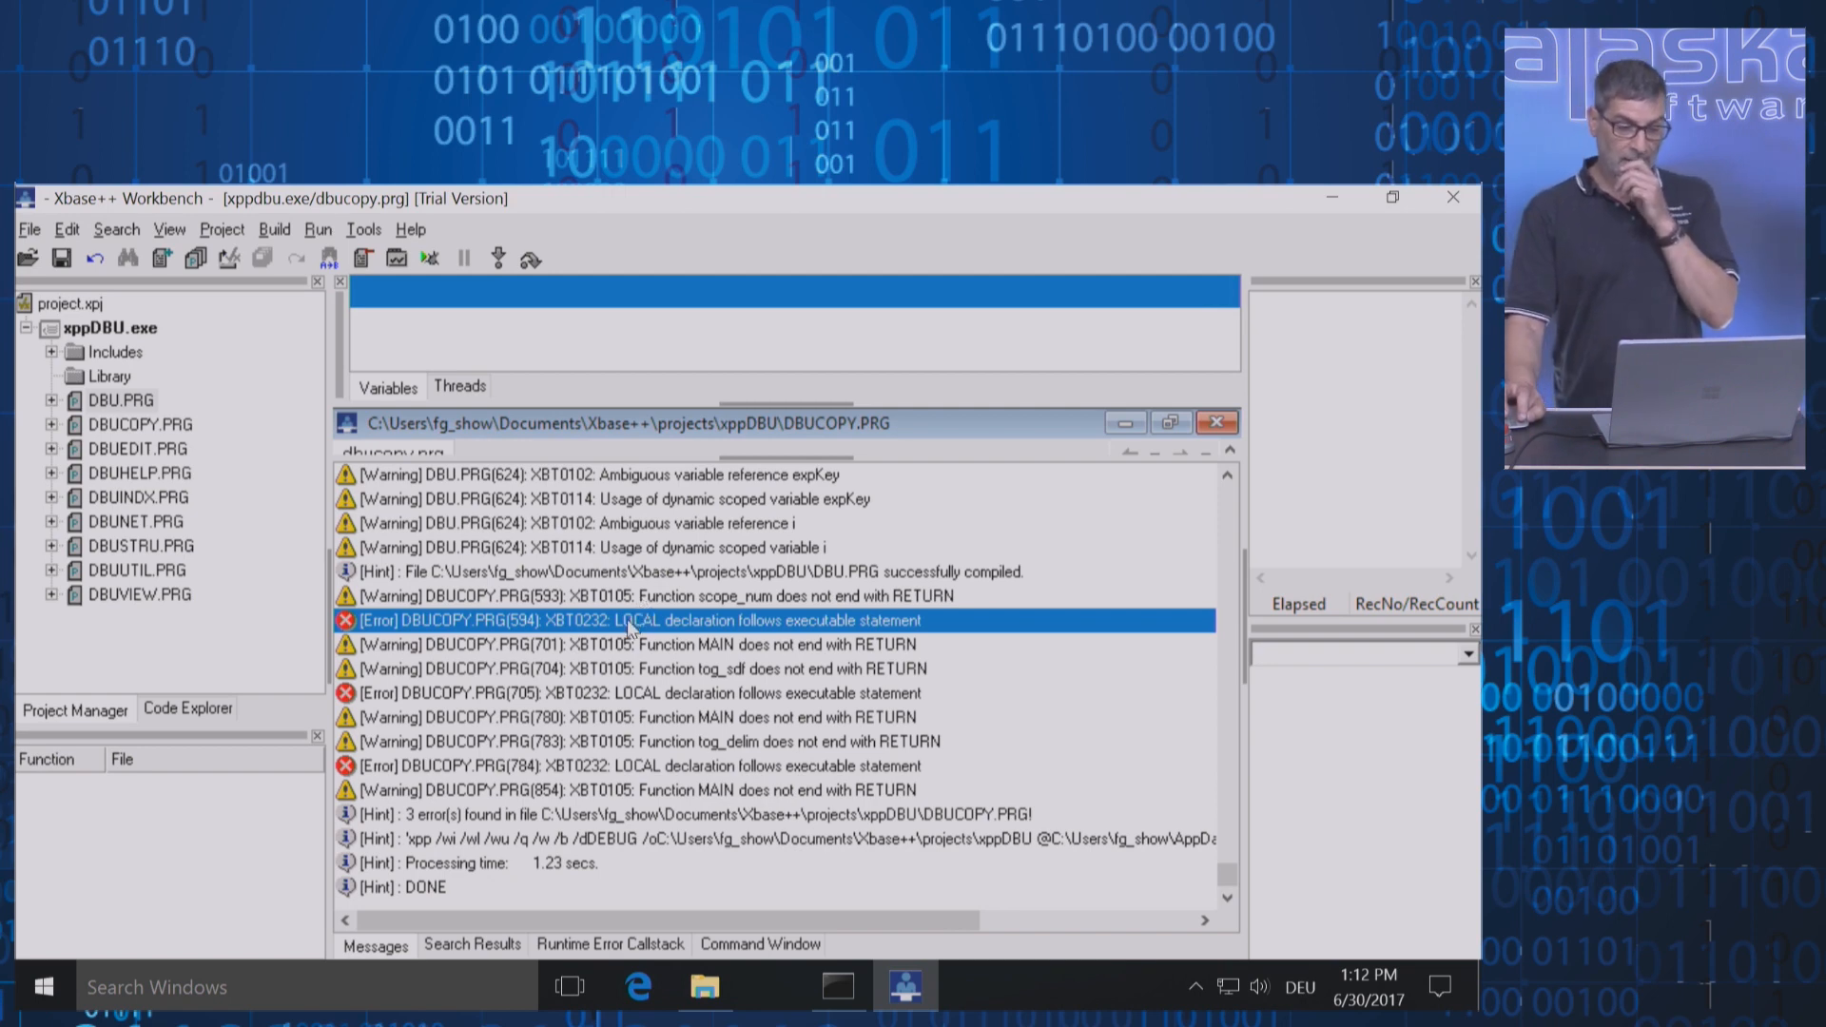
{"action": "mouse_move", "coordinate": [803, 453]}
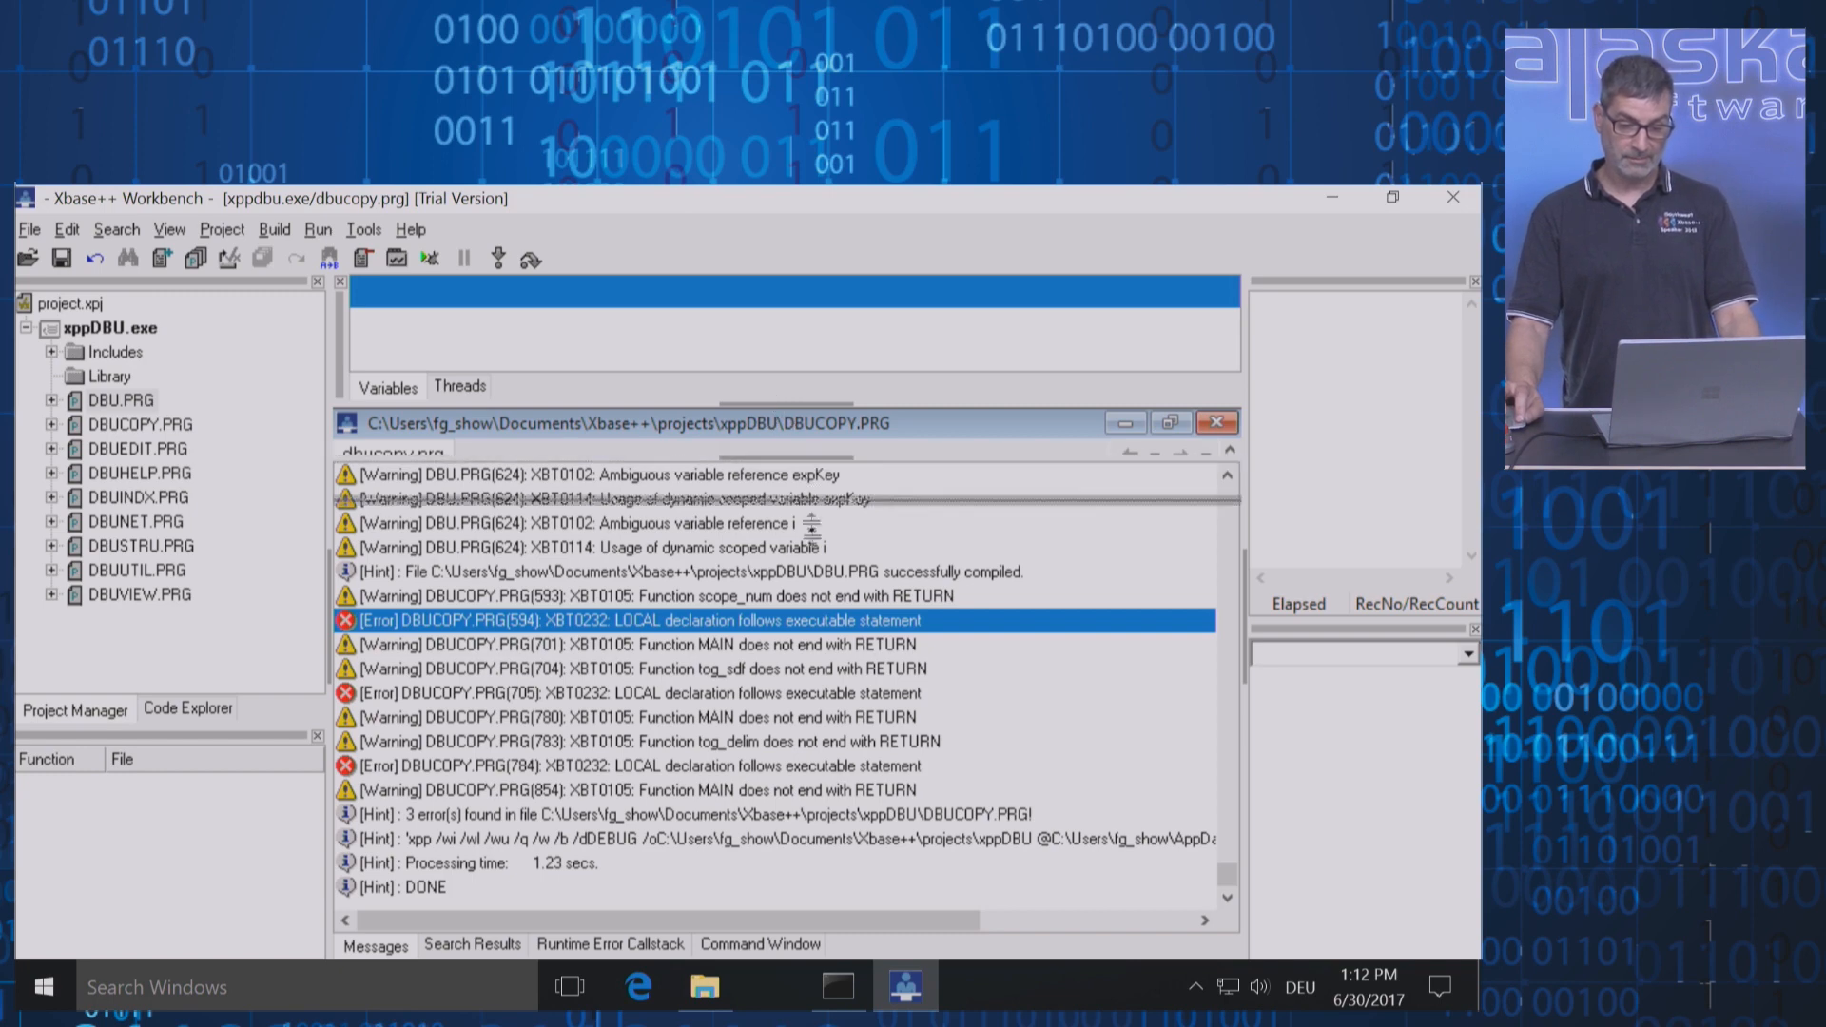
Jump to the first error and insert 'local saveColor' above PARAMETERS sysparam in scope_num
{"action": "double_click", "coordinate": [626, 620]}
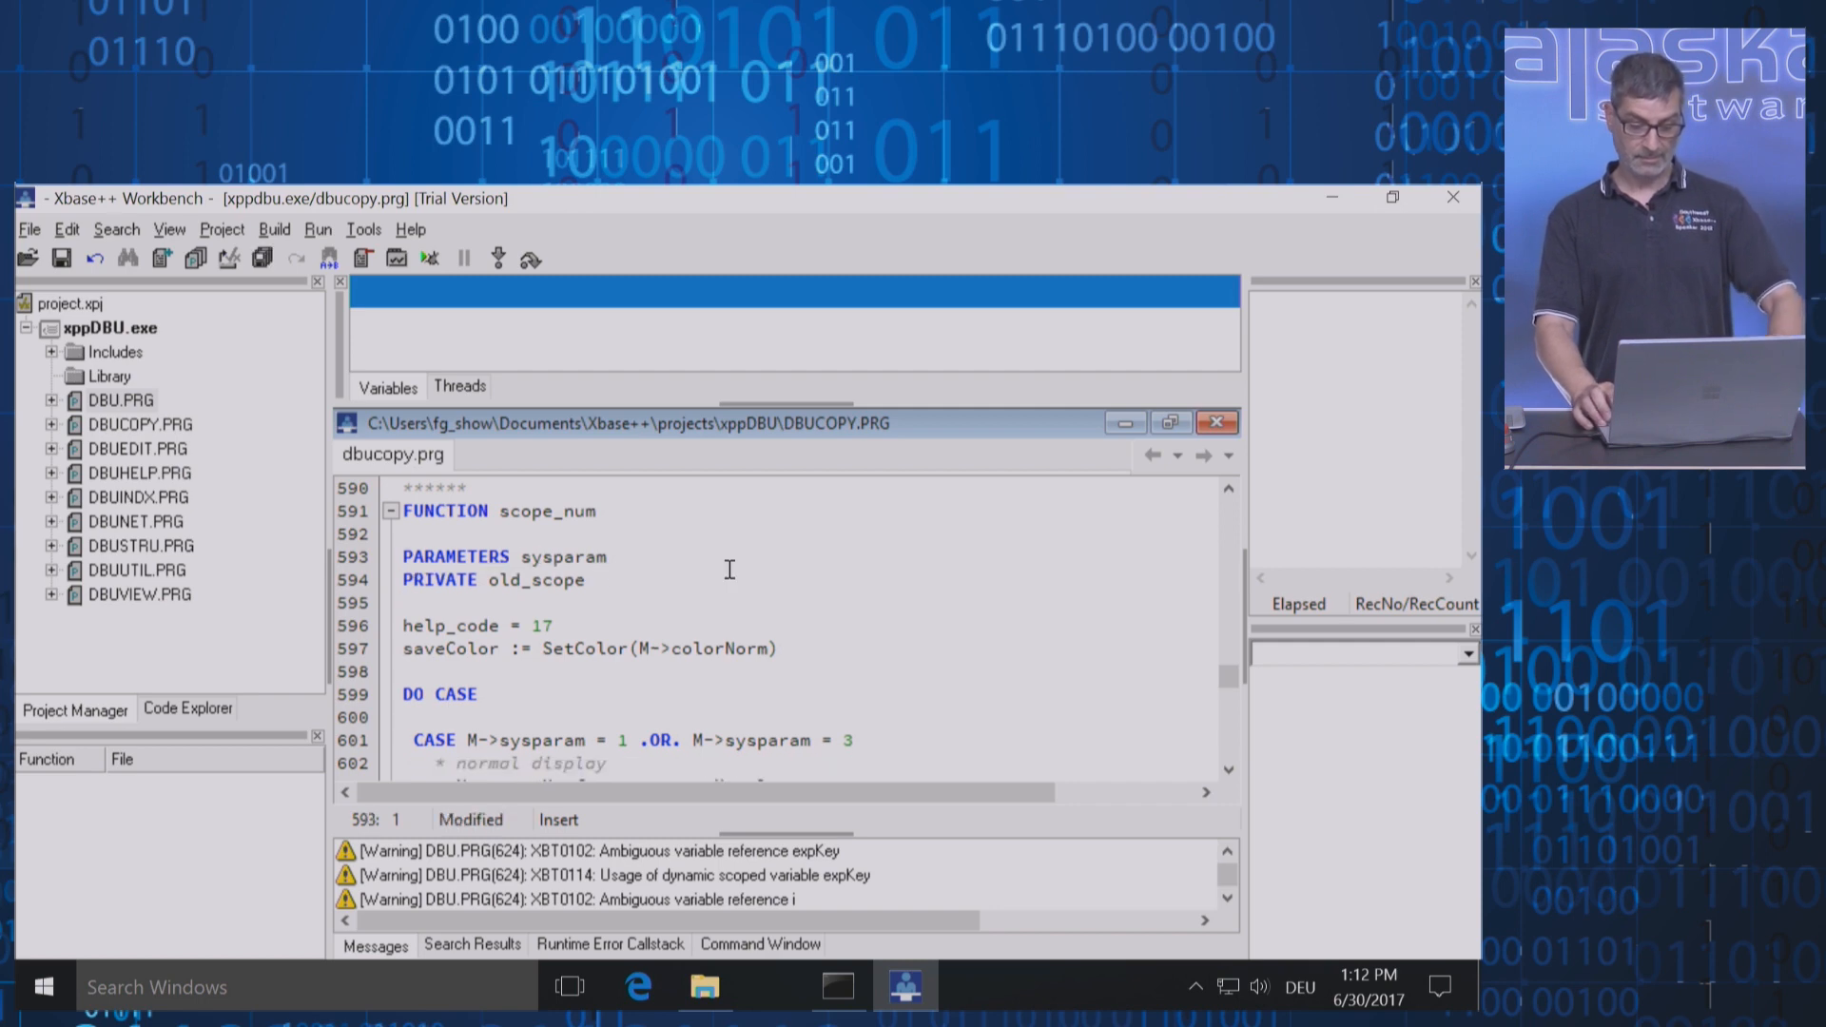
{"action": "type", "text": "local saveColor"}
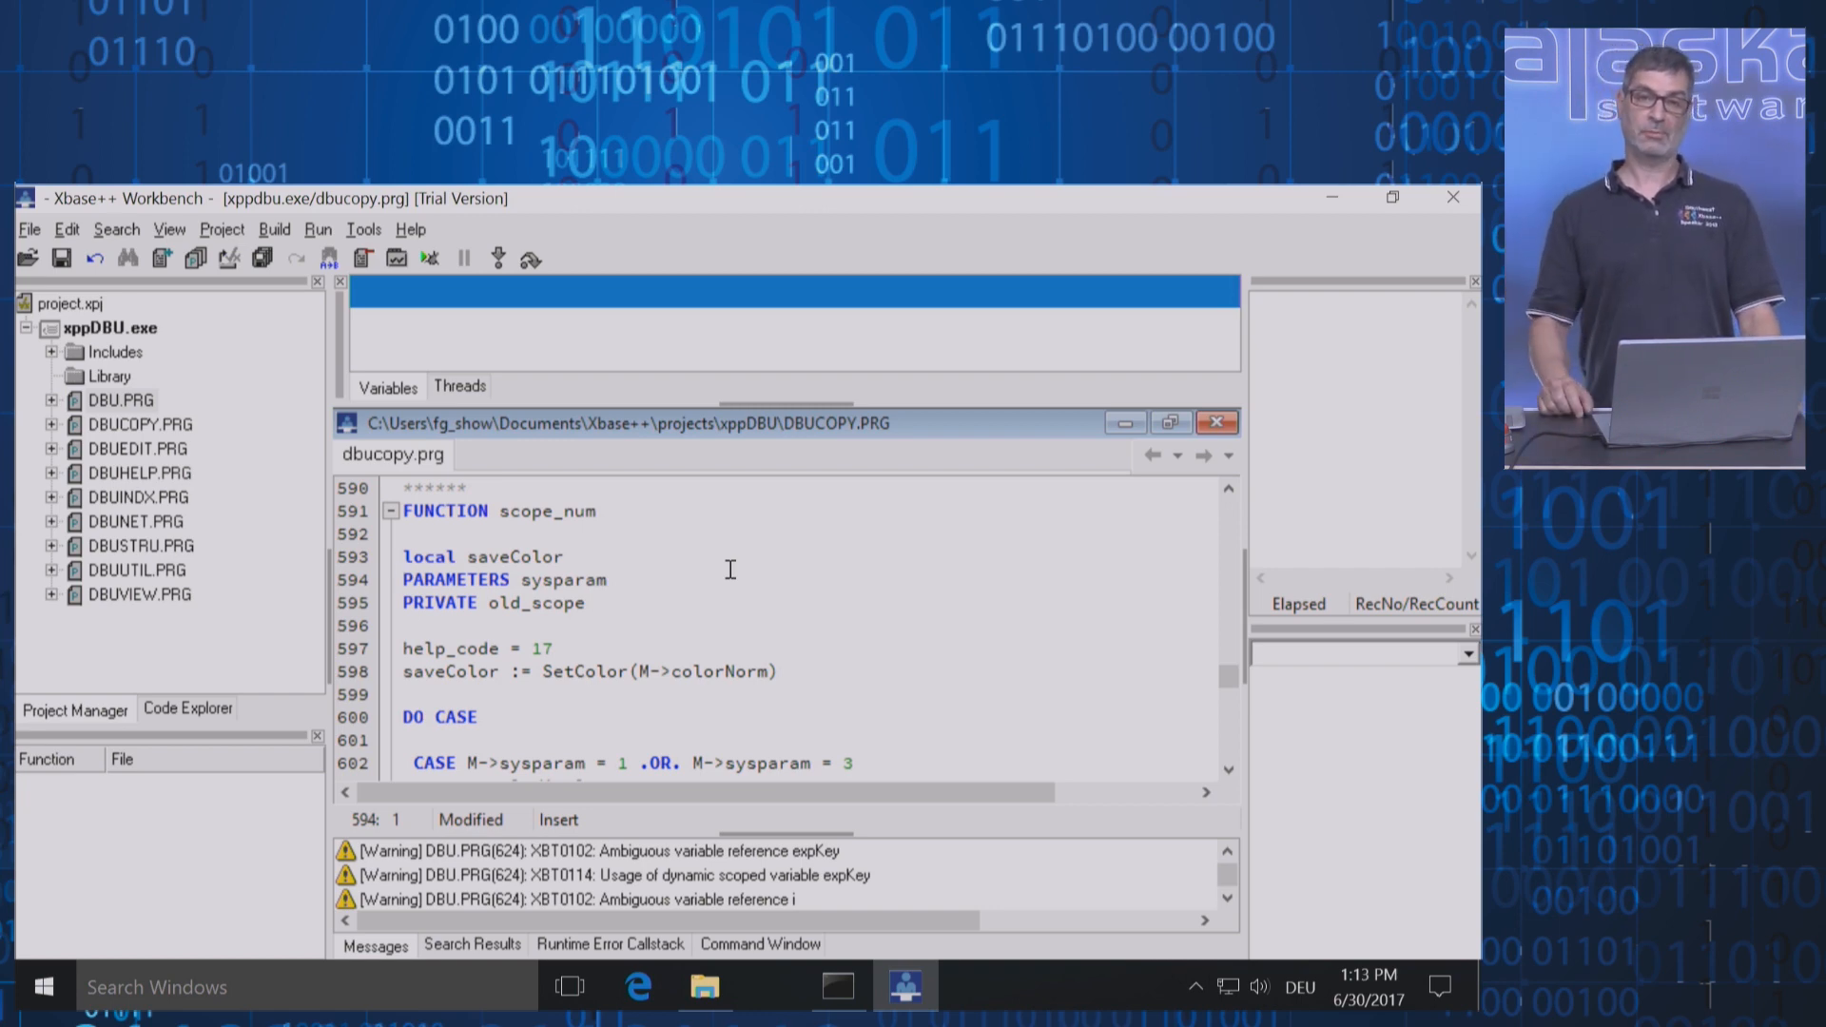
{"action": "mouse_move", "coordinate": [181, 339]}
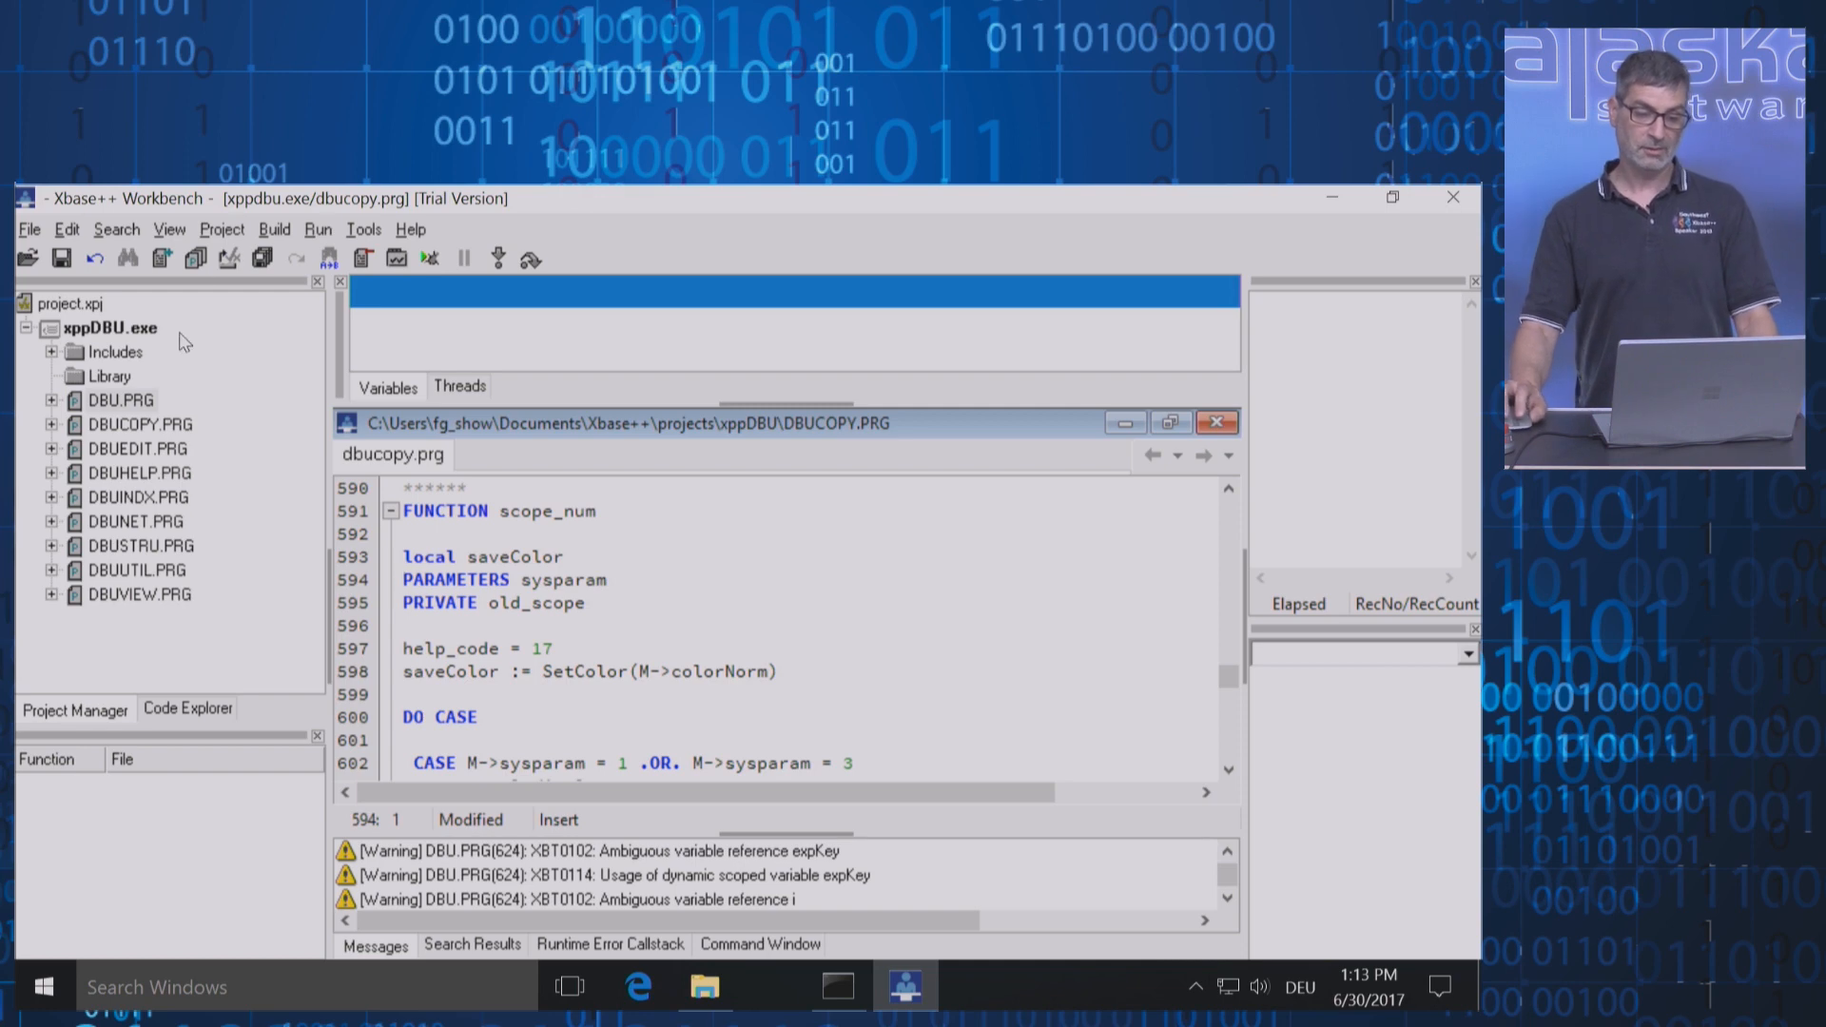
Copy the fixed PRG files into the projects folder and answer Yes to reload DBUCOPY.PRG
{"action": "right_click", "coordinate": [108, 327]}
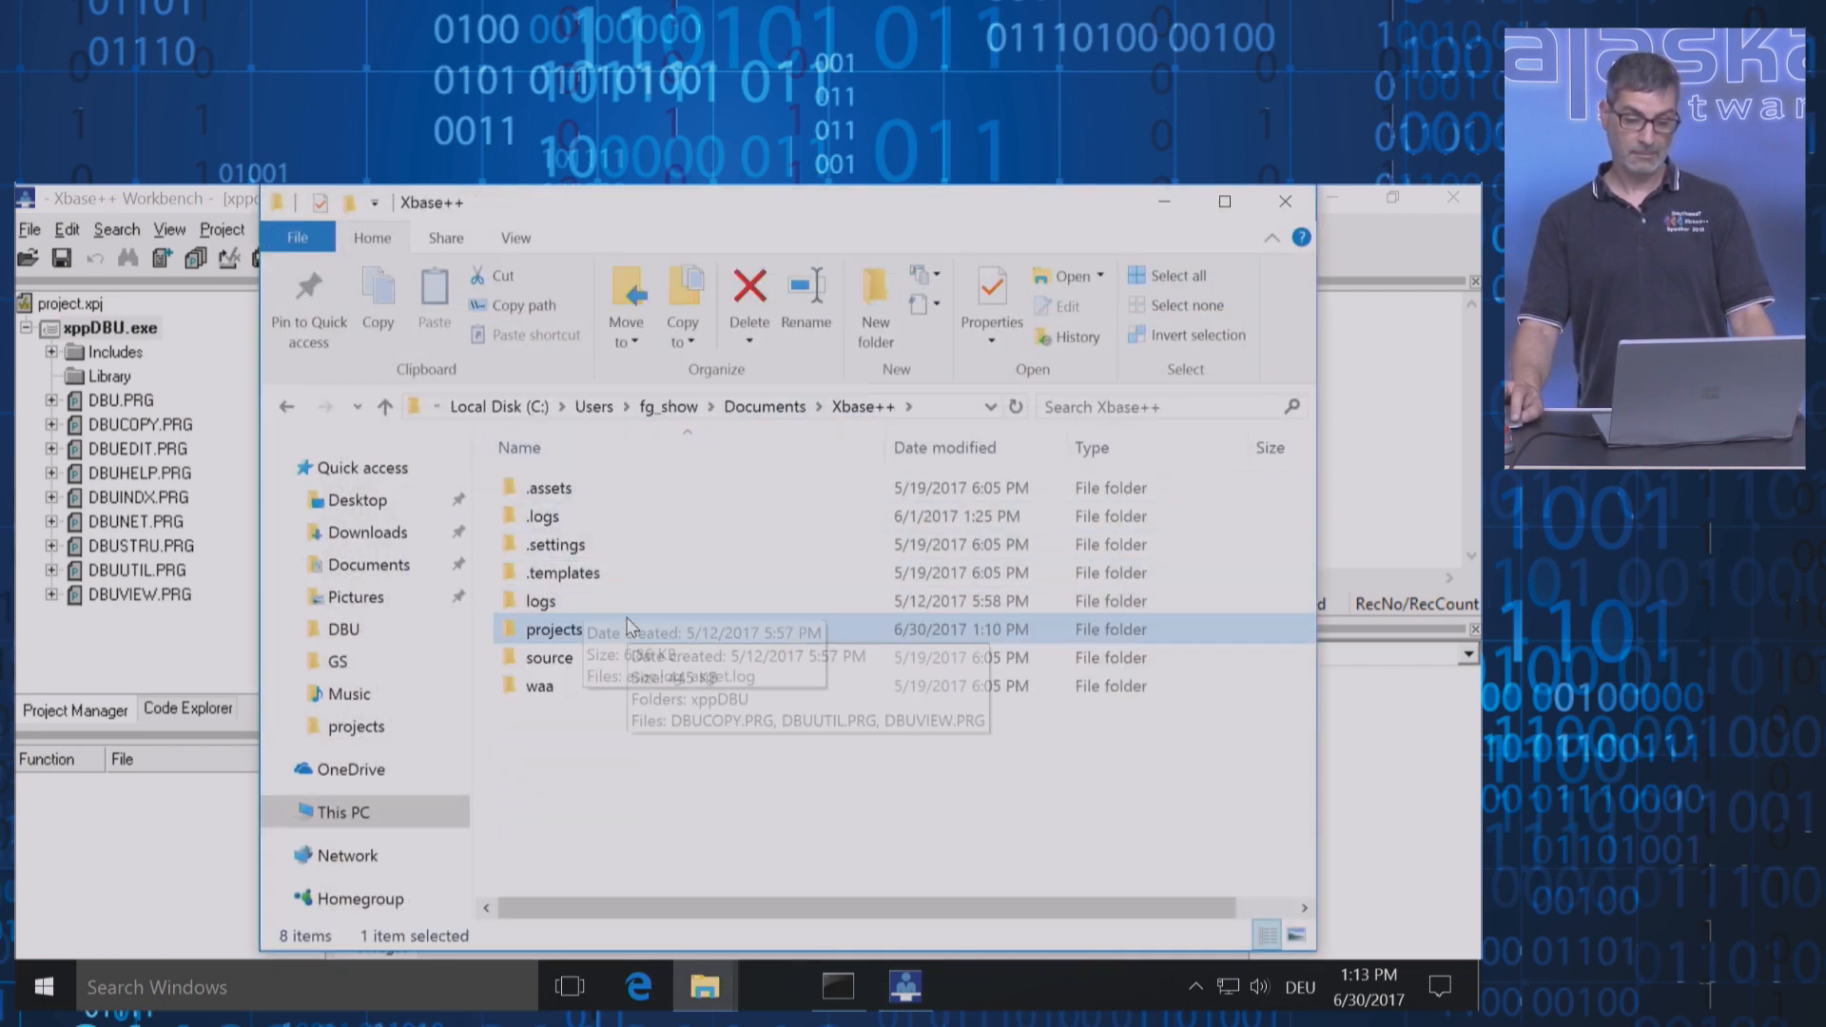
{"action": "double_click", "coordinate": [554, 630]}
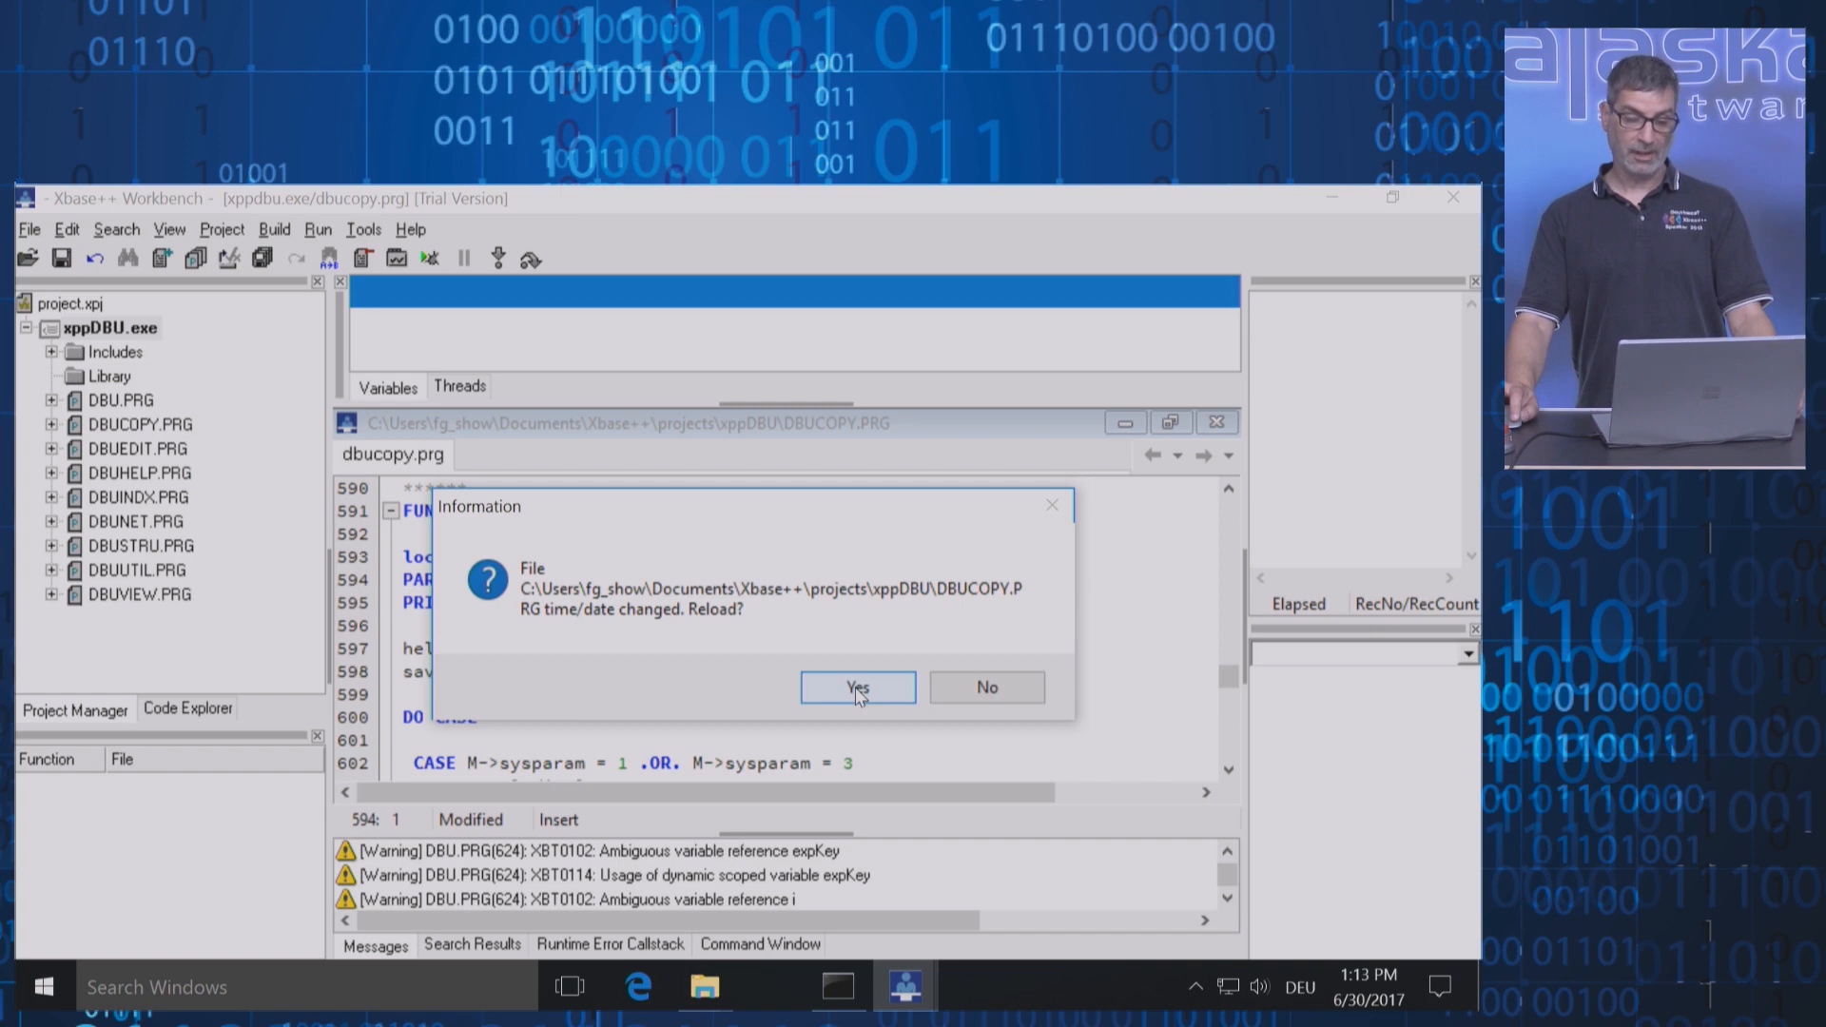
{"action": "left_click", "coordinate": [858, 687]}
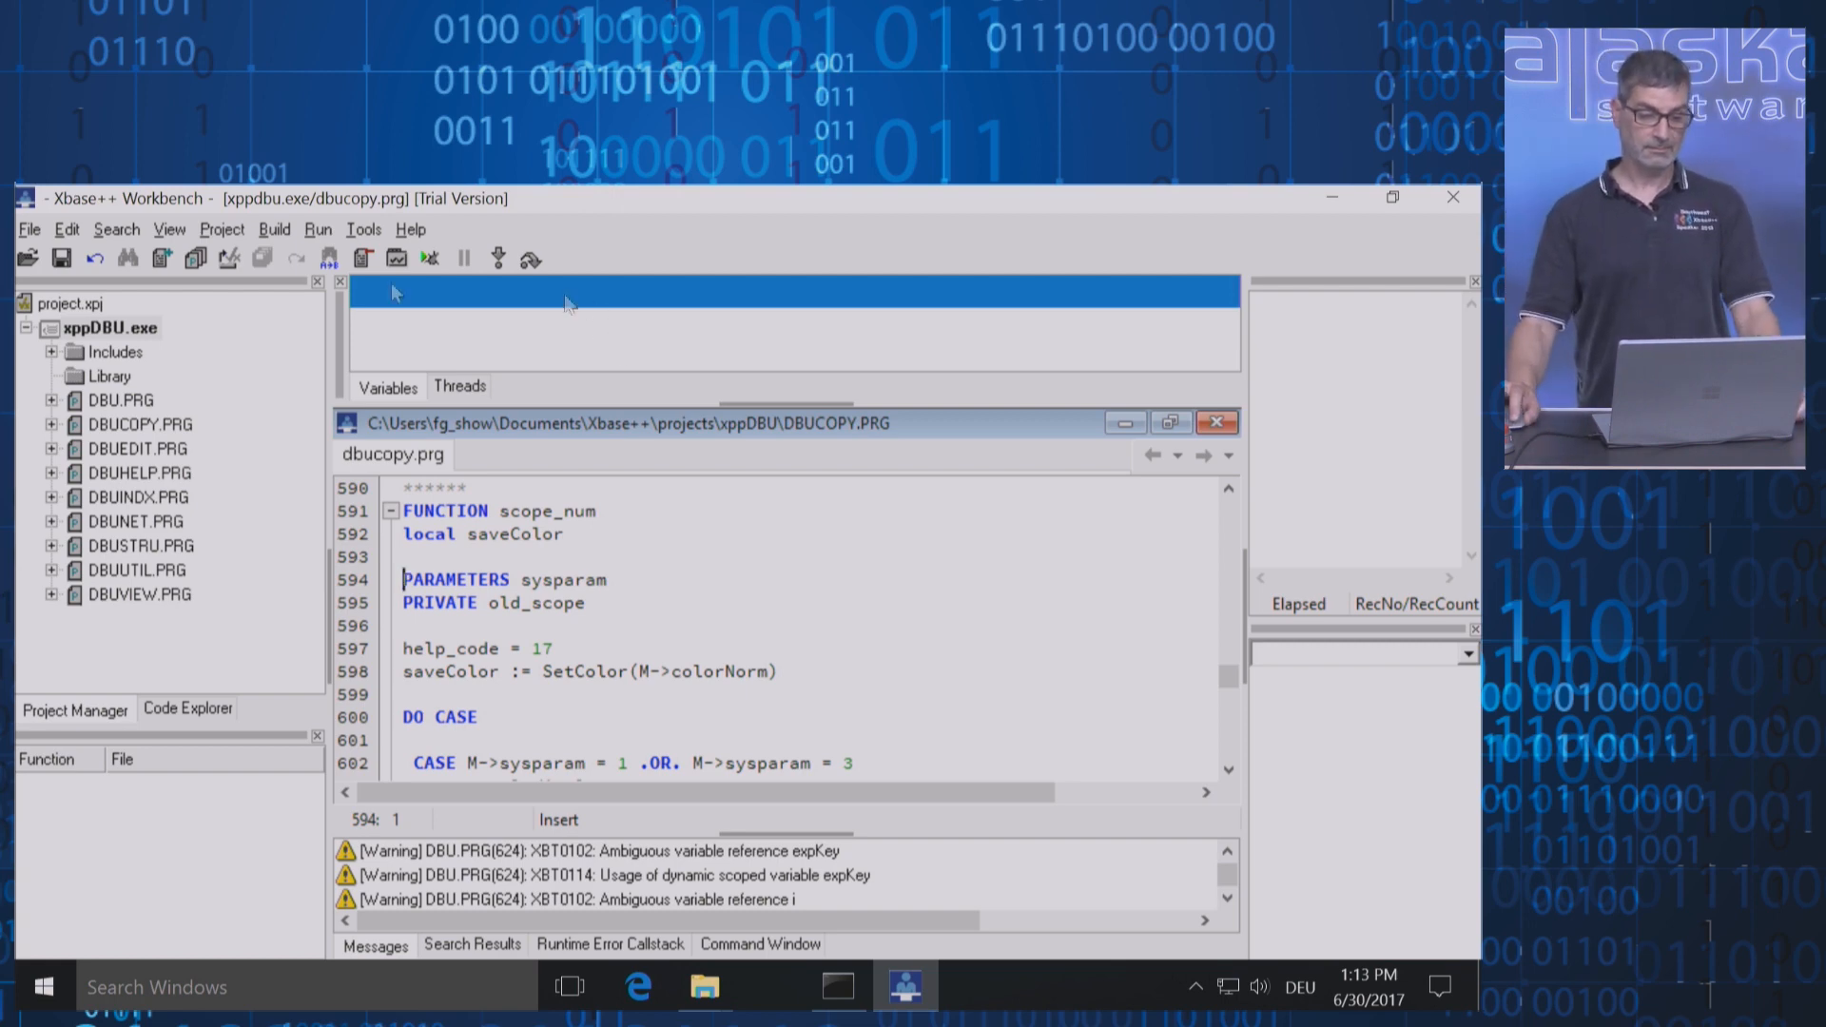
Rebuild the project and inspect the ALK4102 unresolved external link error in Messages
{"action": "left_click", "coordinate": [274, 228]}
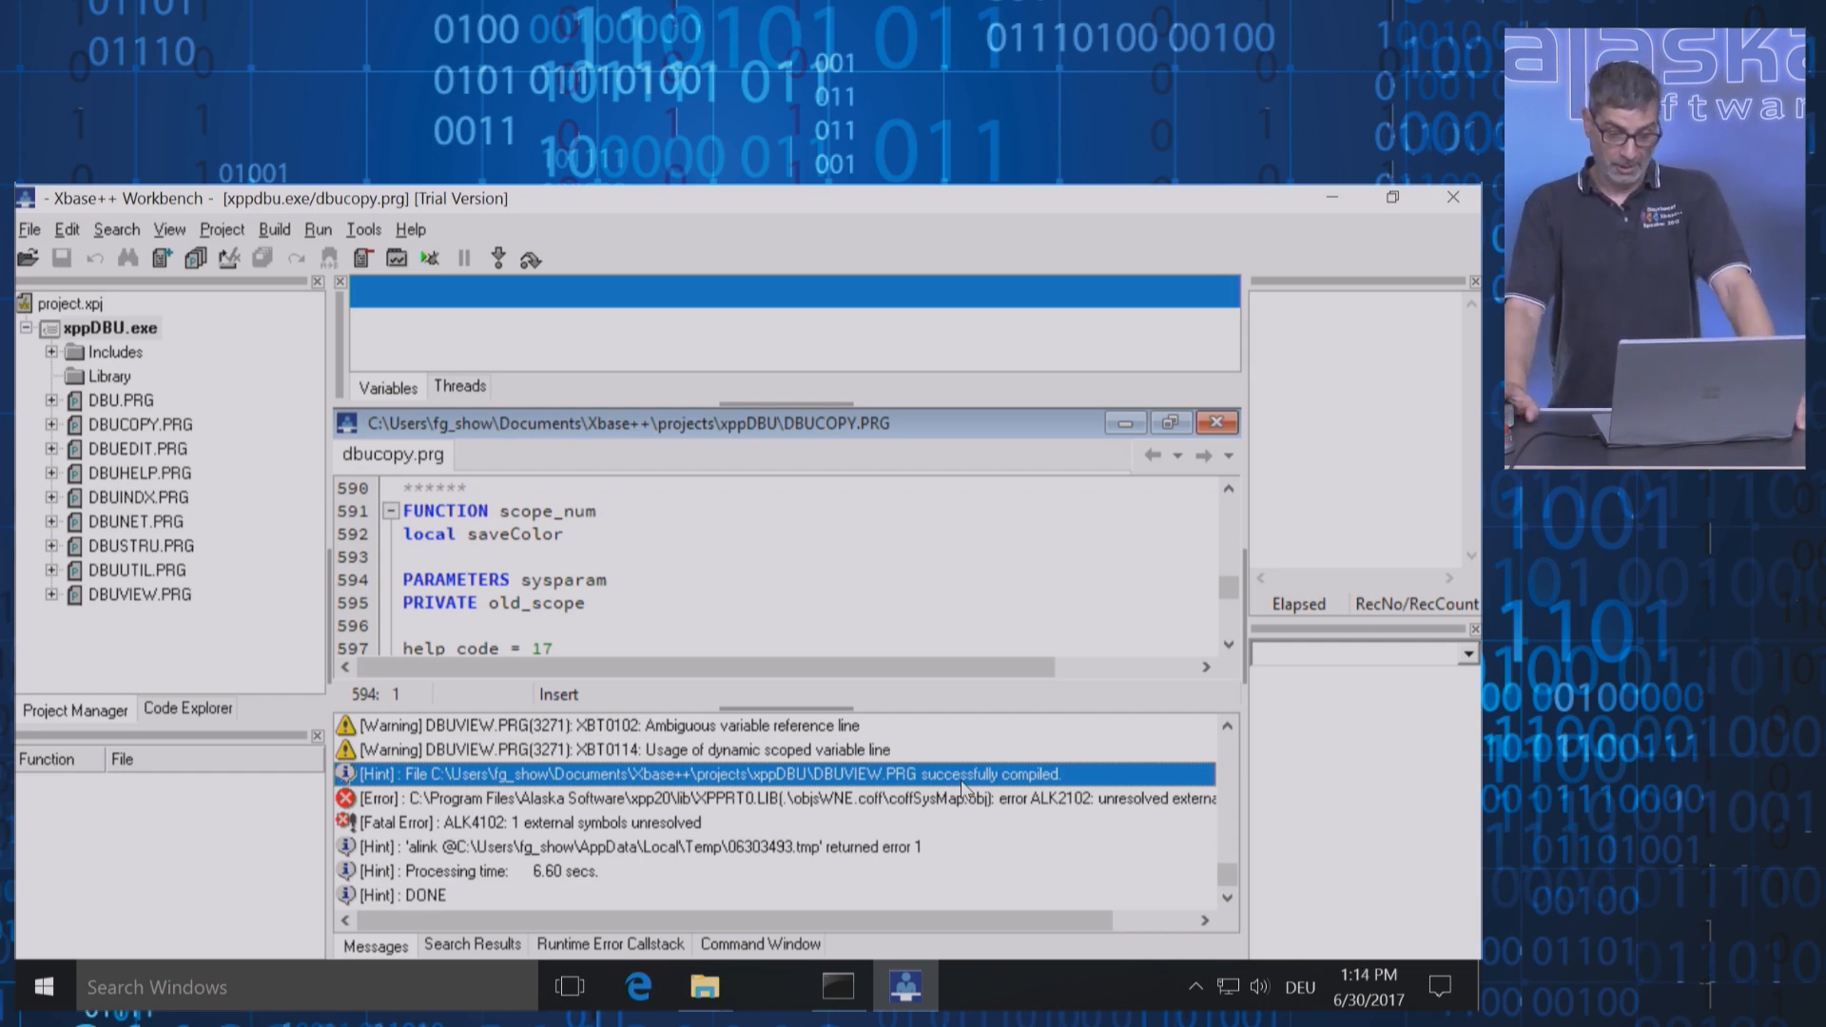
{"action": "left_click", "coordinate": [768, 799]}
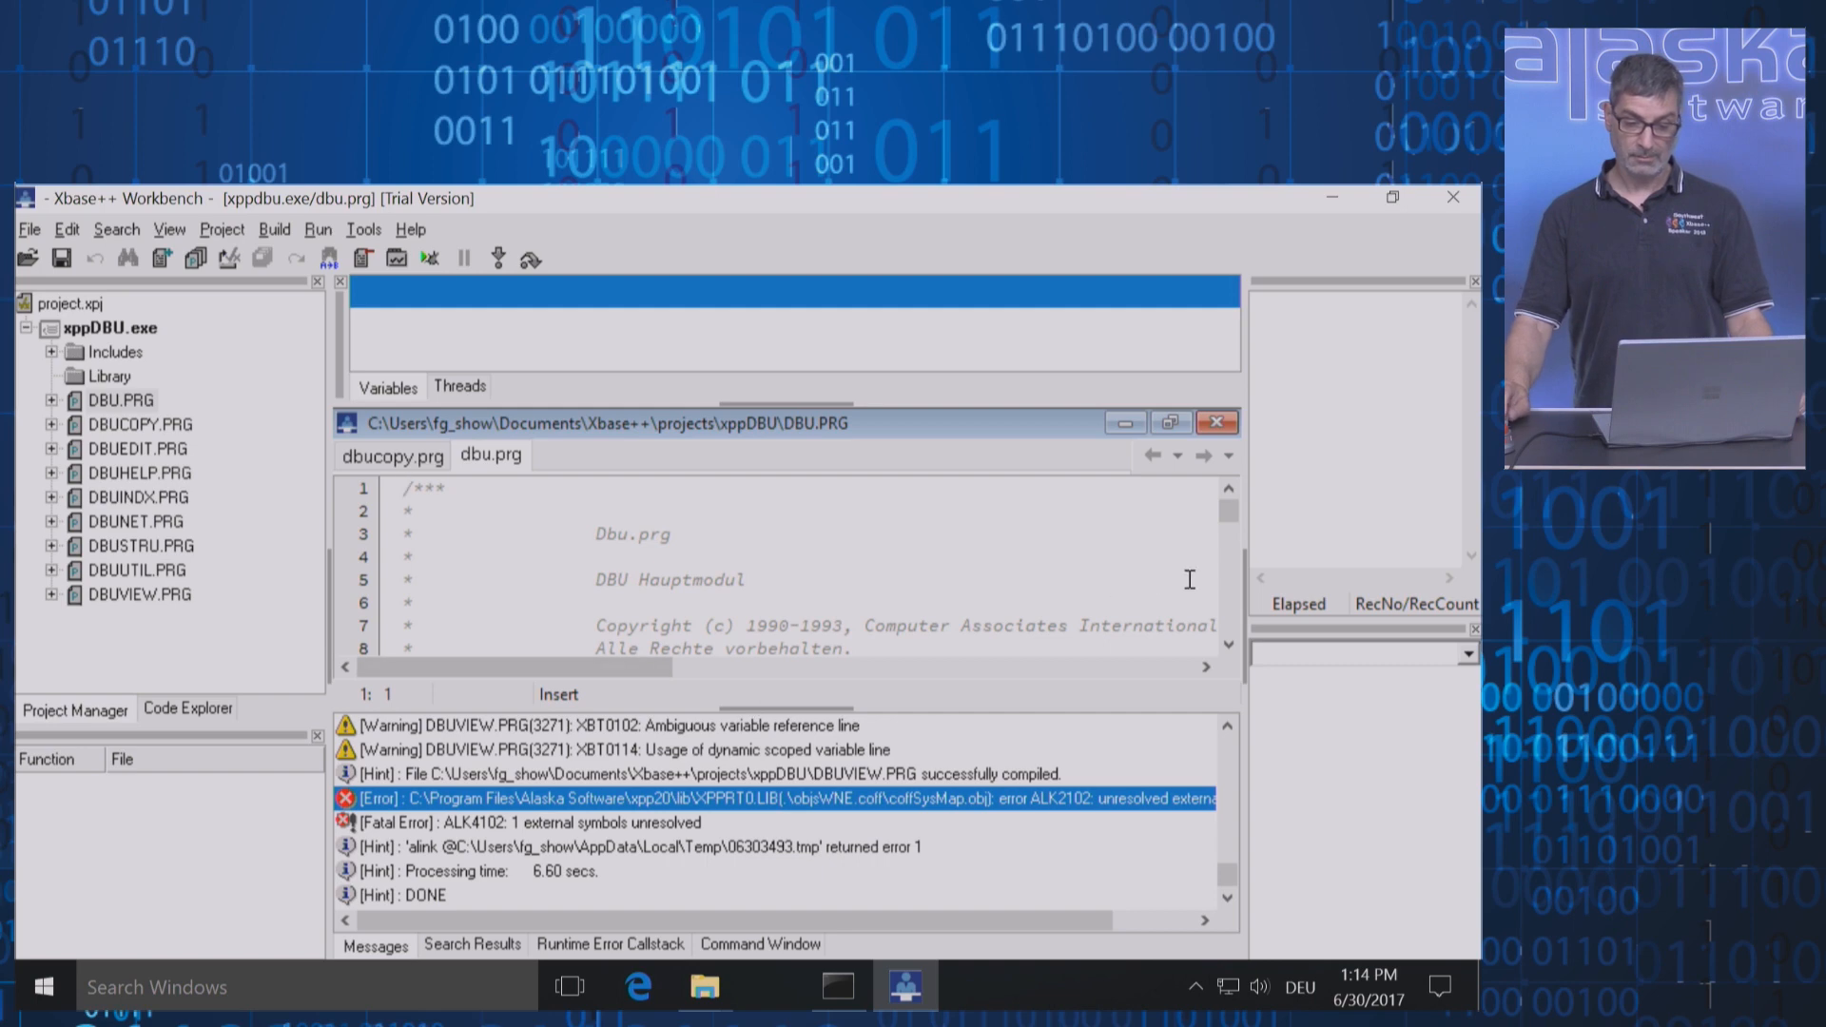
{"action": "scroll", "scroll_direction": "down", "scroll_amount": 3}
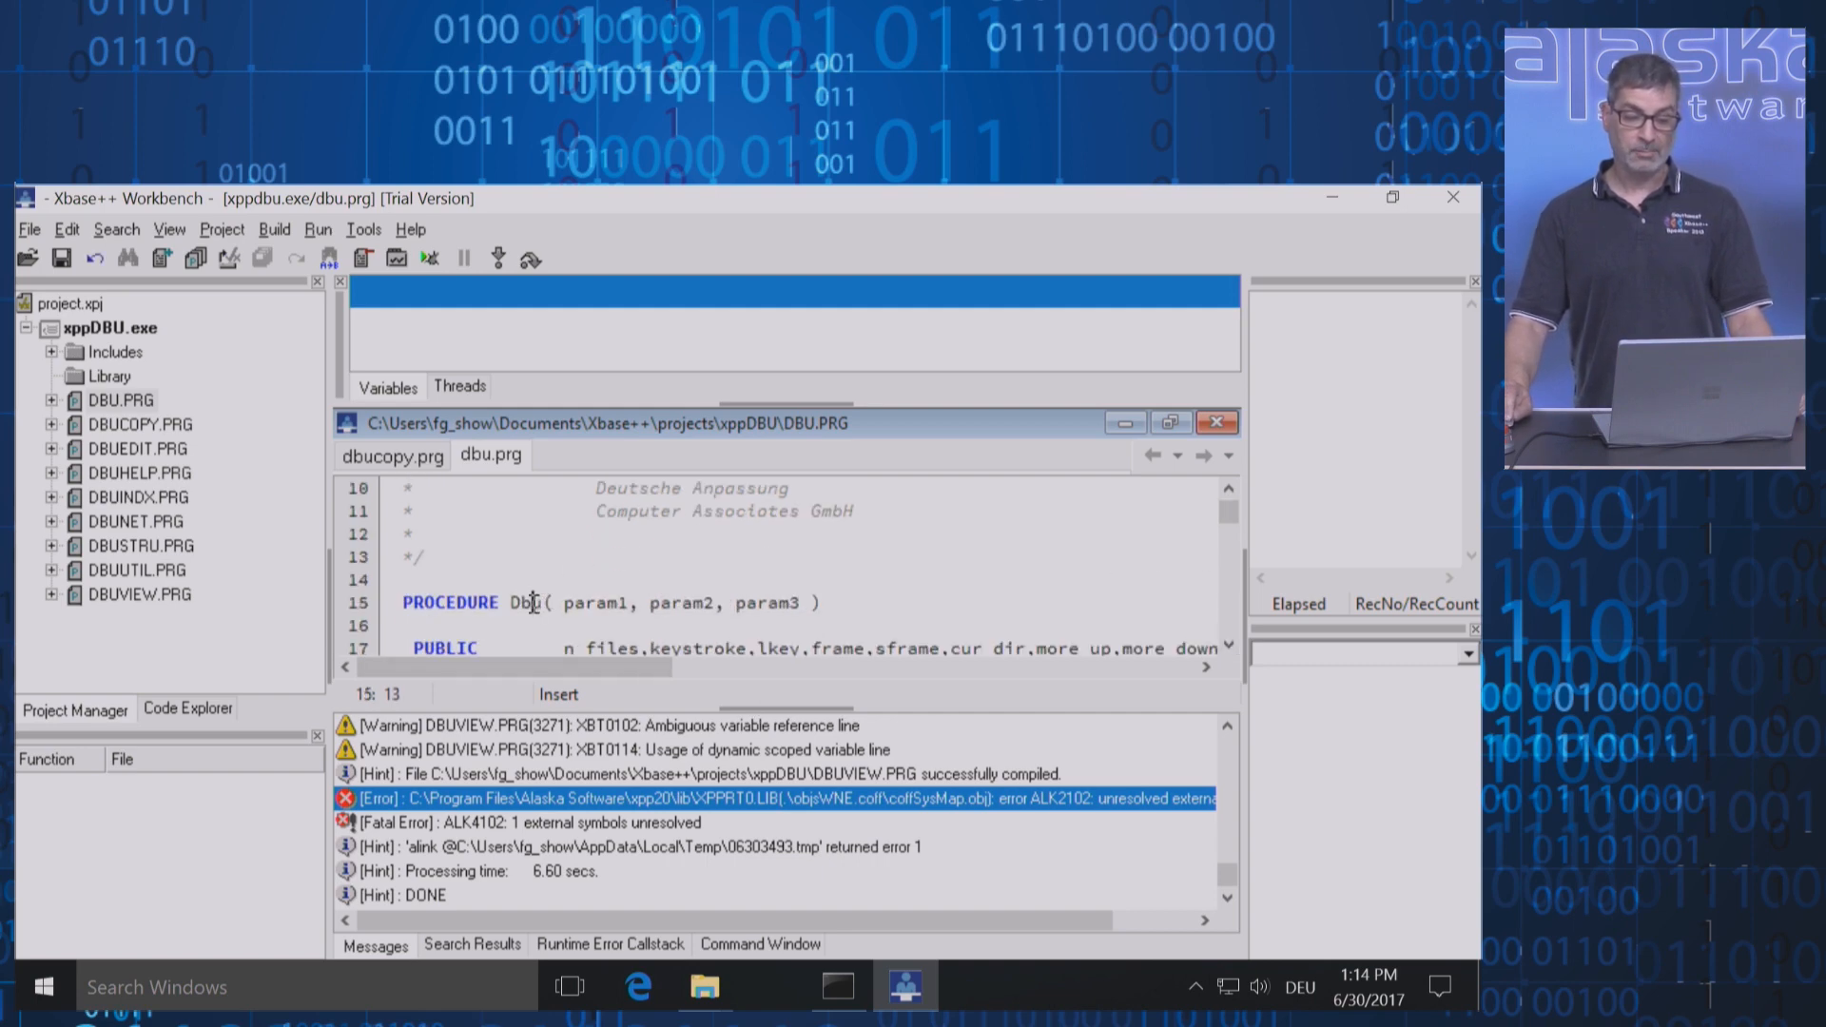
{"action": "double_click", "coordinate": [524, 604]}
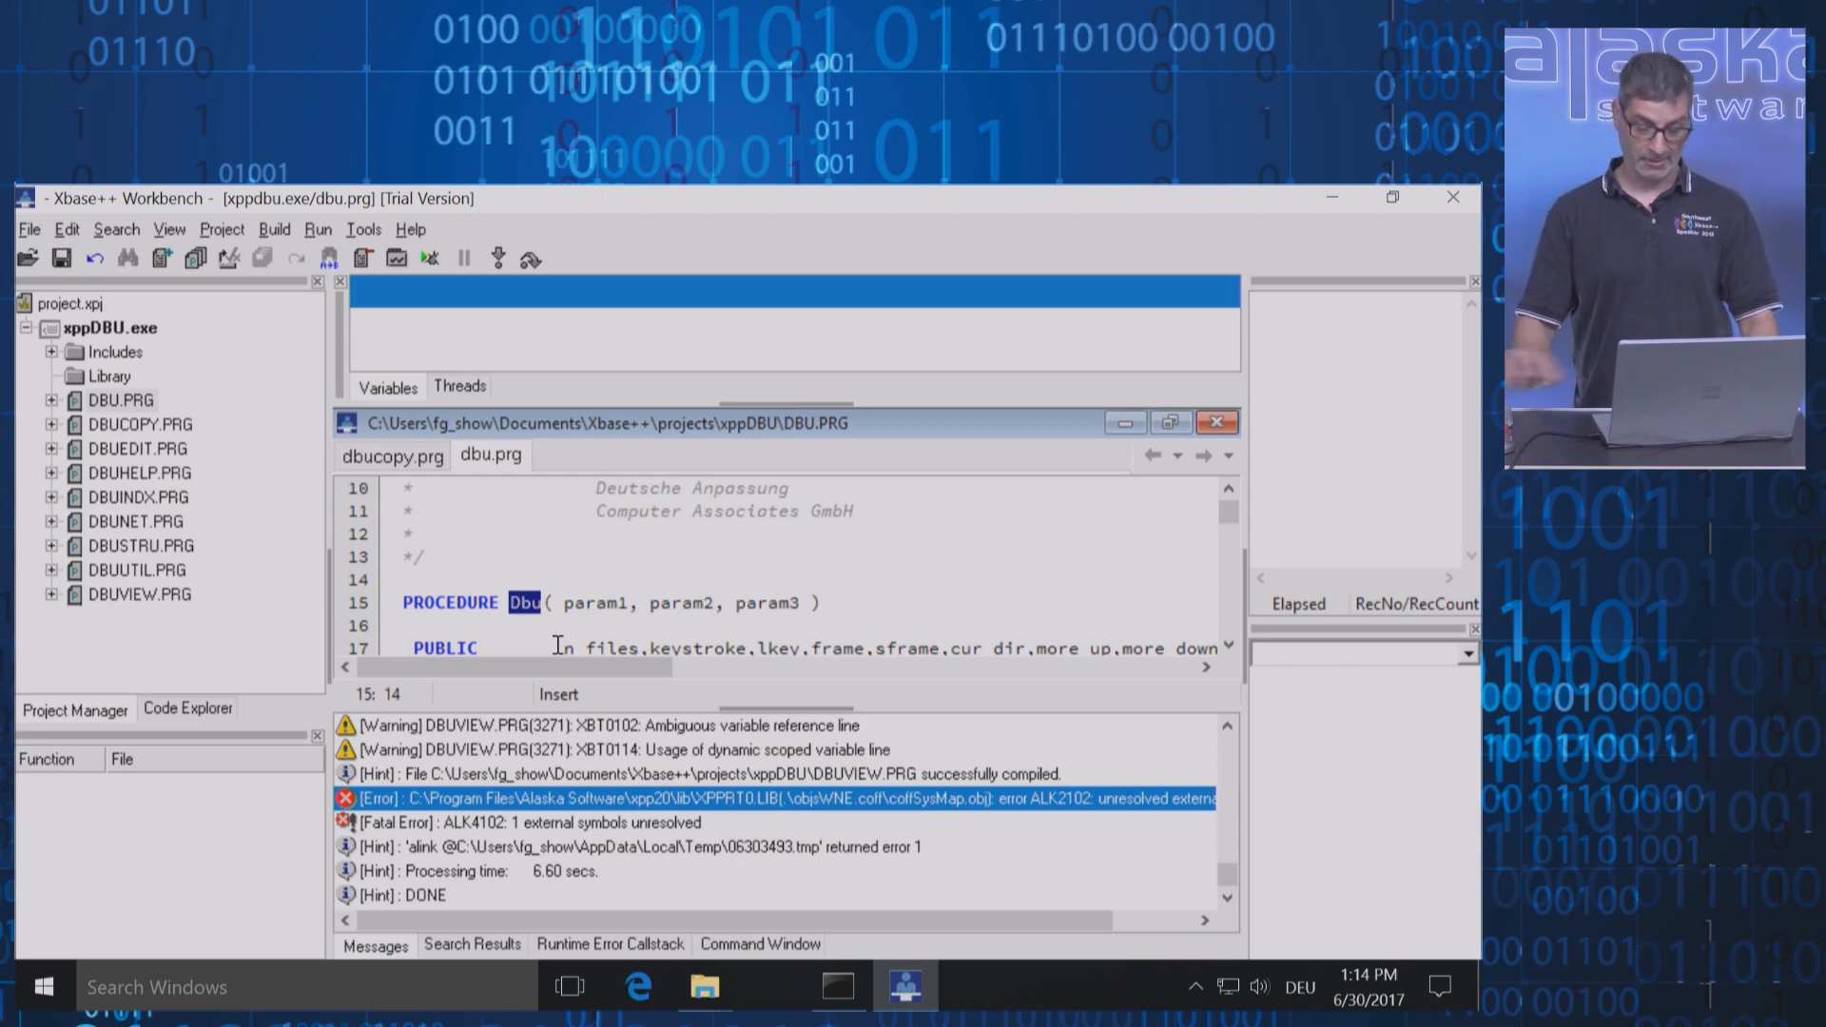
{"action": "type", "text": "Main"}
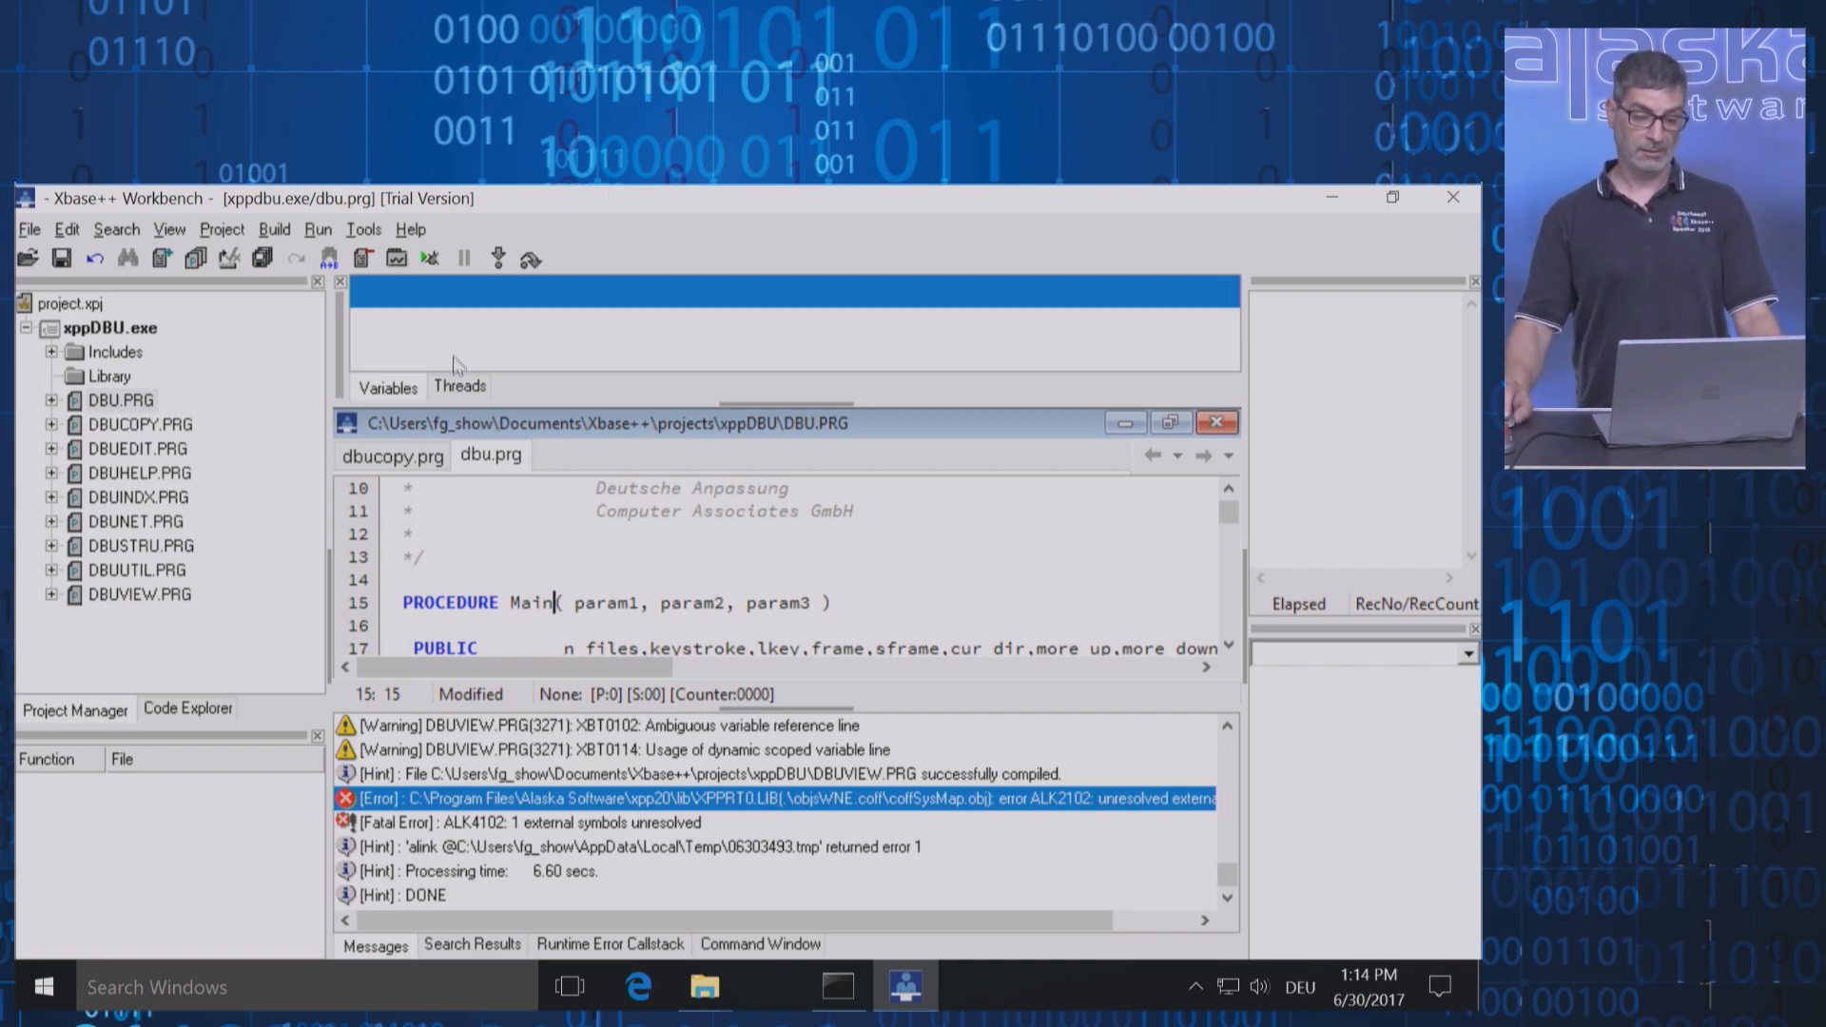
{"action": "left_click", "coordinate": [274, 229]}
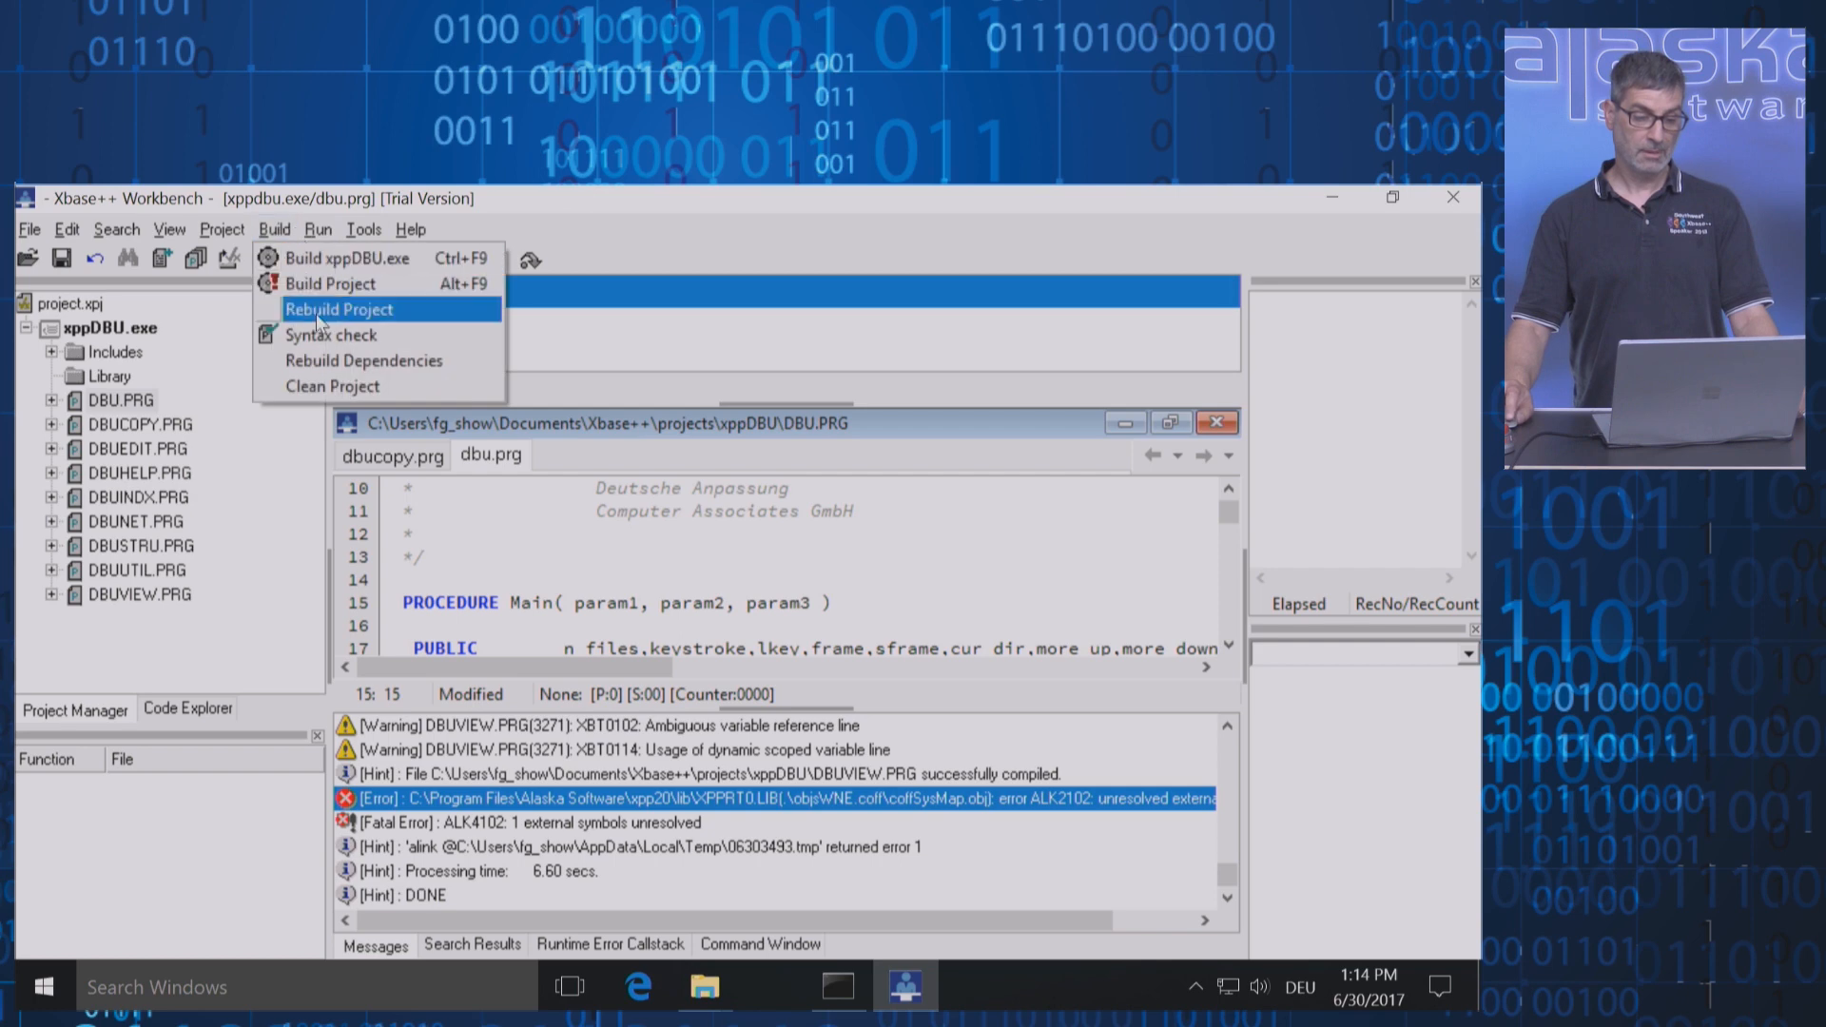
{"action": "left_click", "coordinate": [339, 308]}
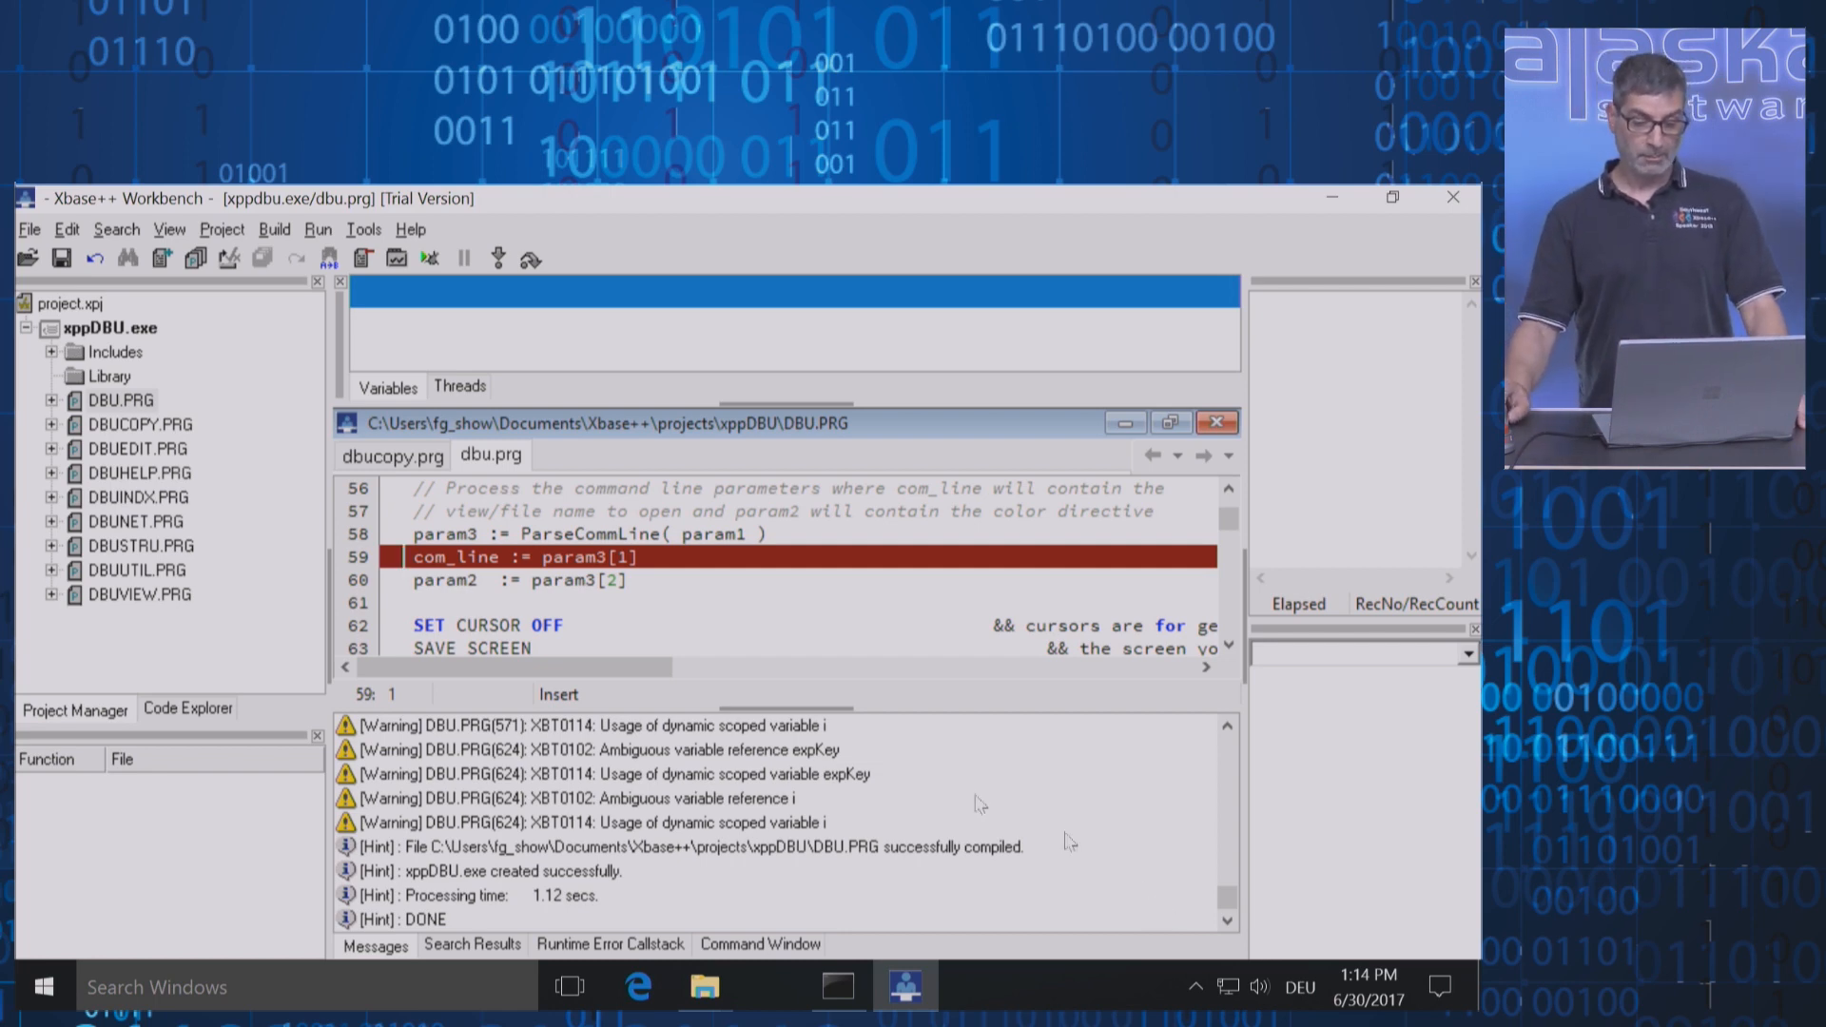
{"action": "left_click", "coordinate": [616, 775]}
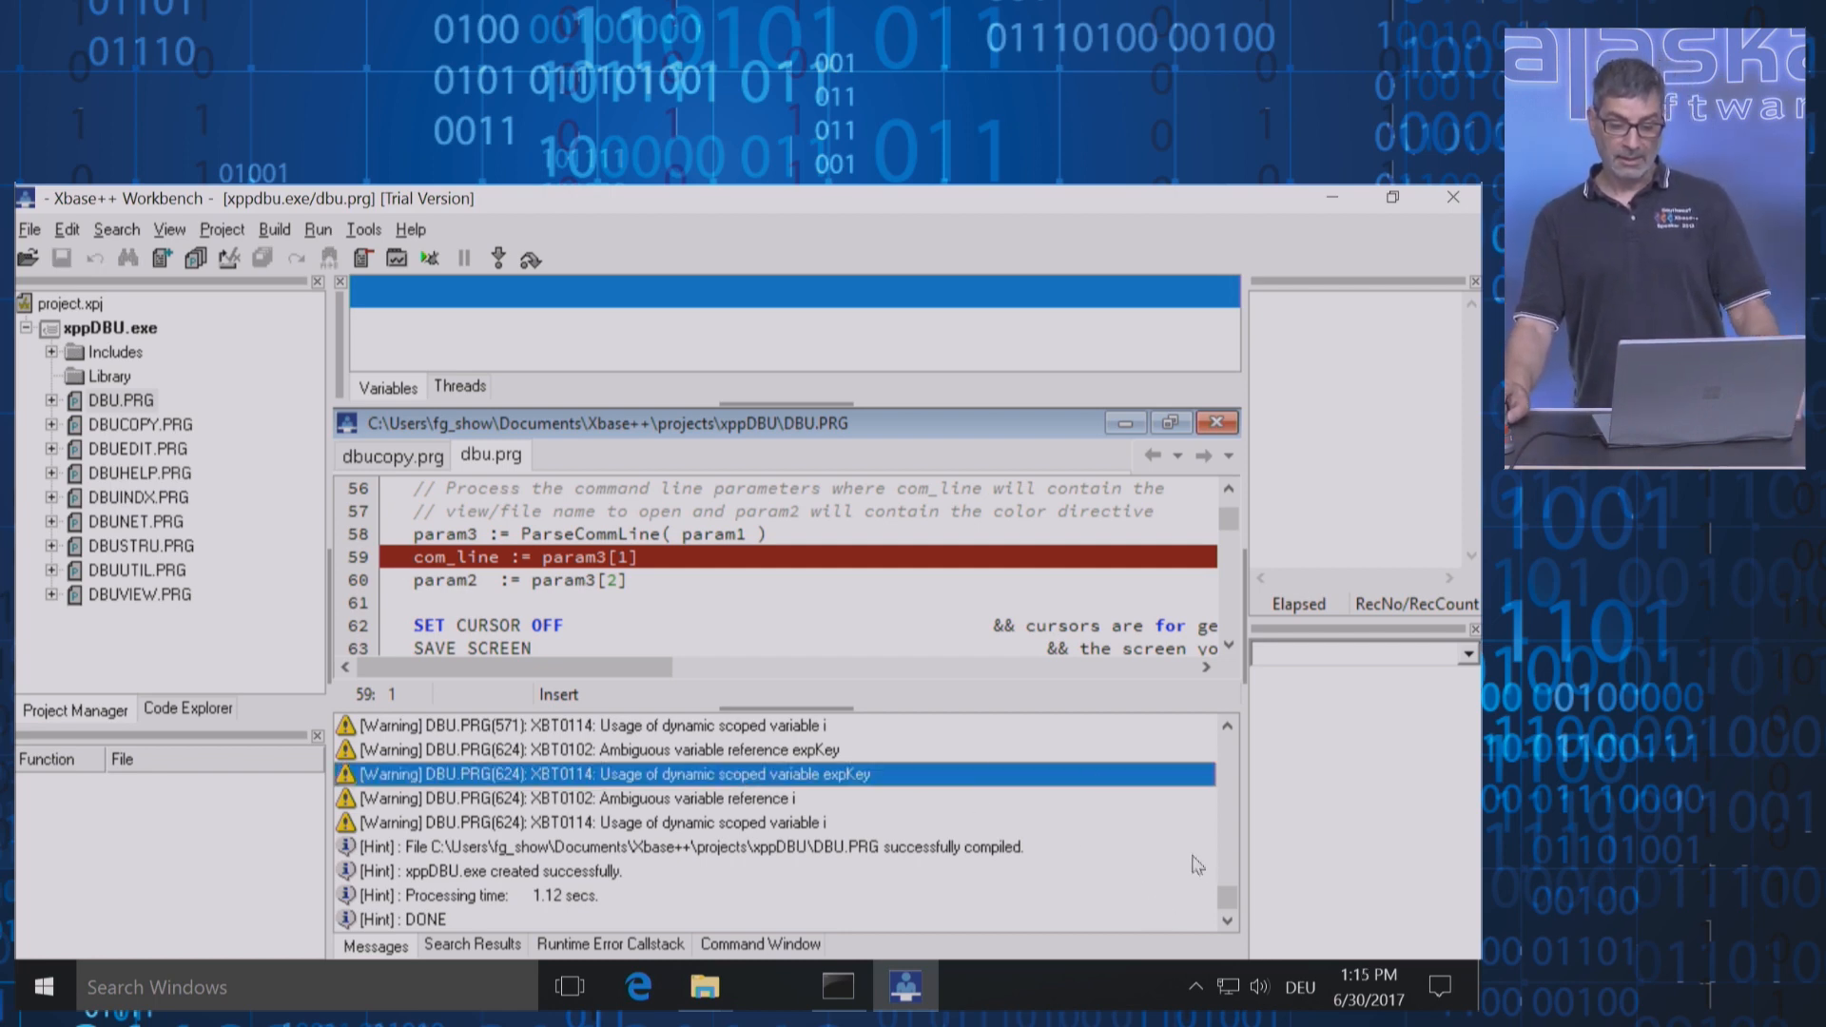
{"action": "scroll", "scroll_direction": "down", "scroll_amount": 3}
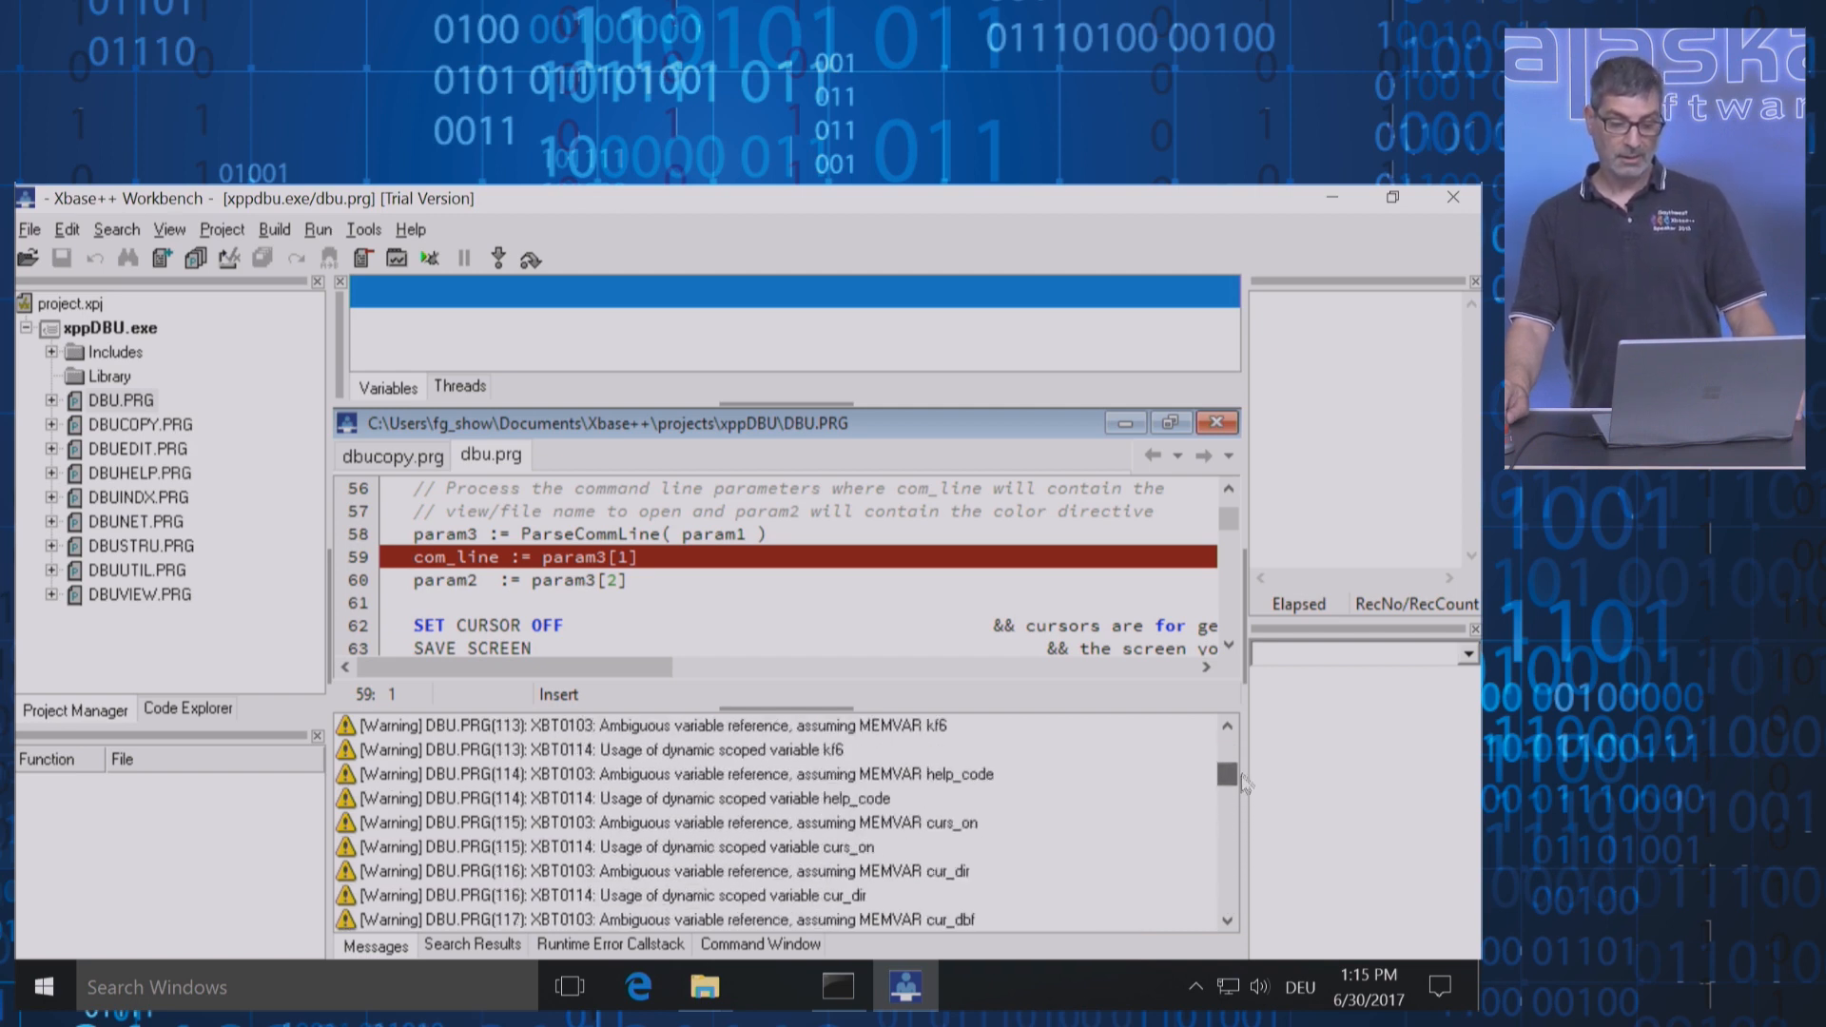
{"action": "scroll", "scroll_direction": "down", "scroll_amount": 3}
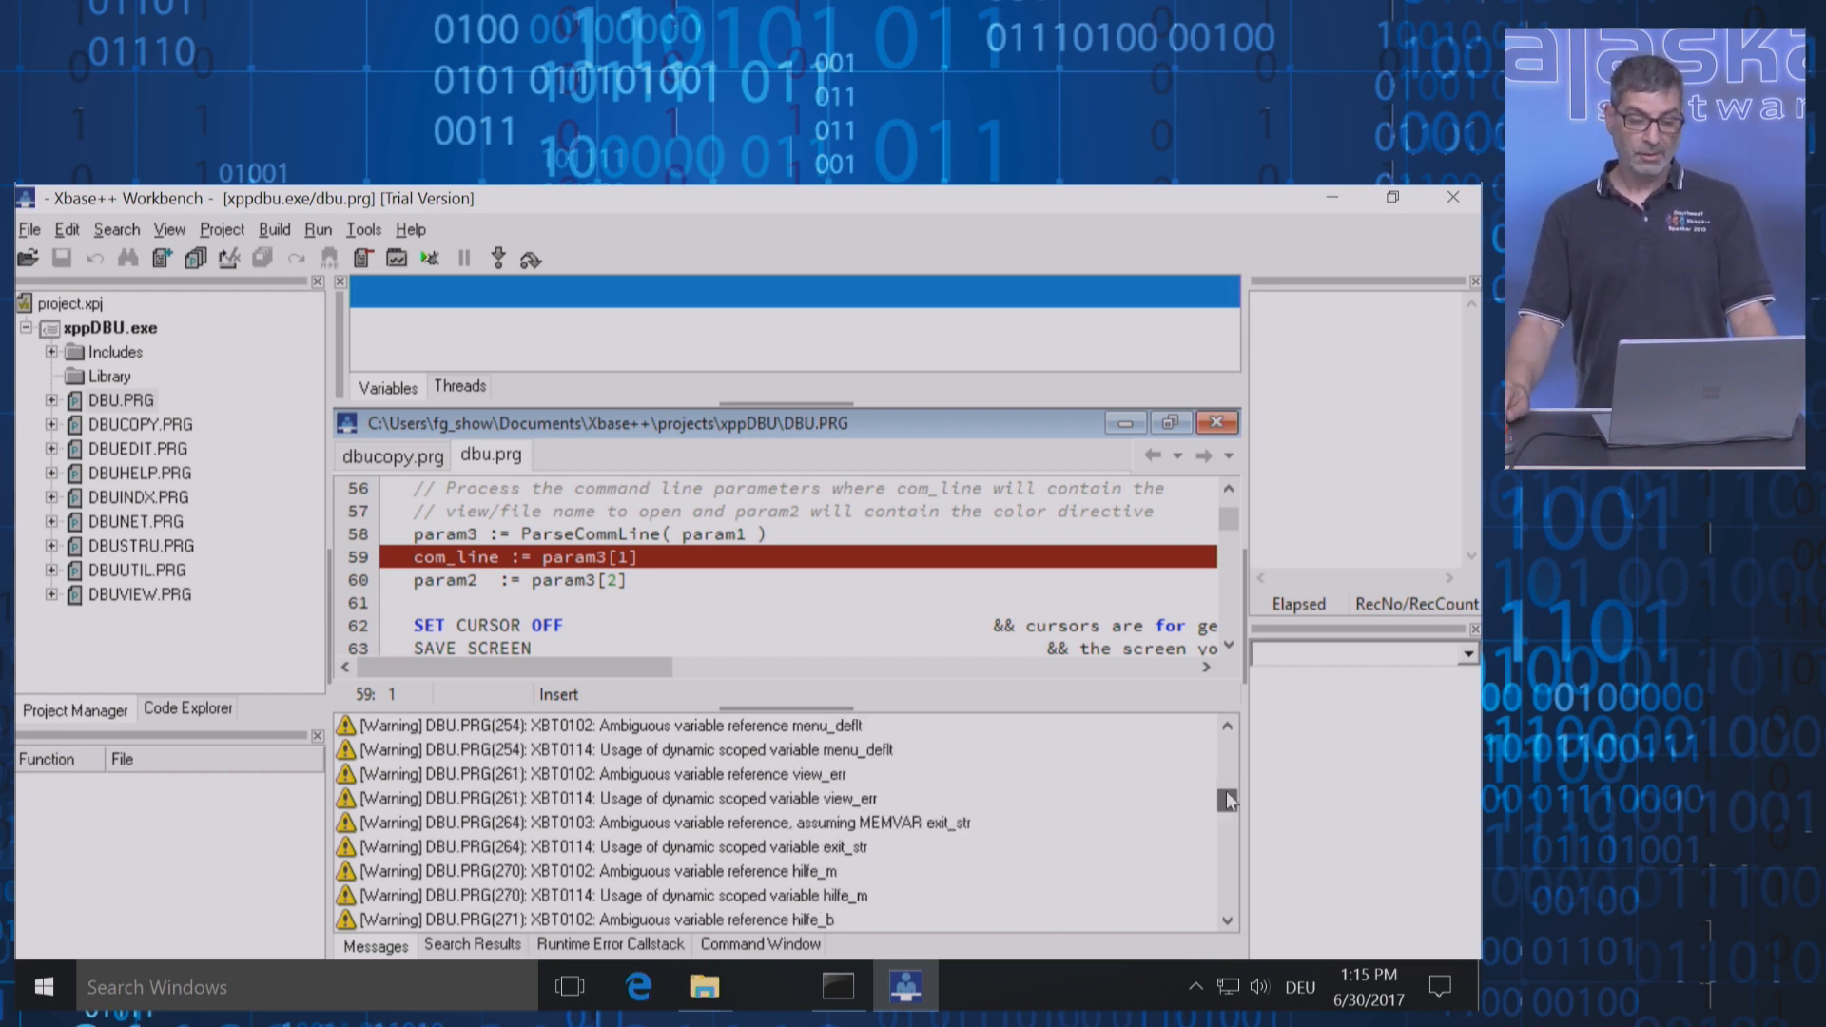
{"action": "scroll", "scroll_direction": "down", "scroll_amount": 3}
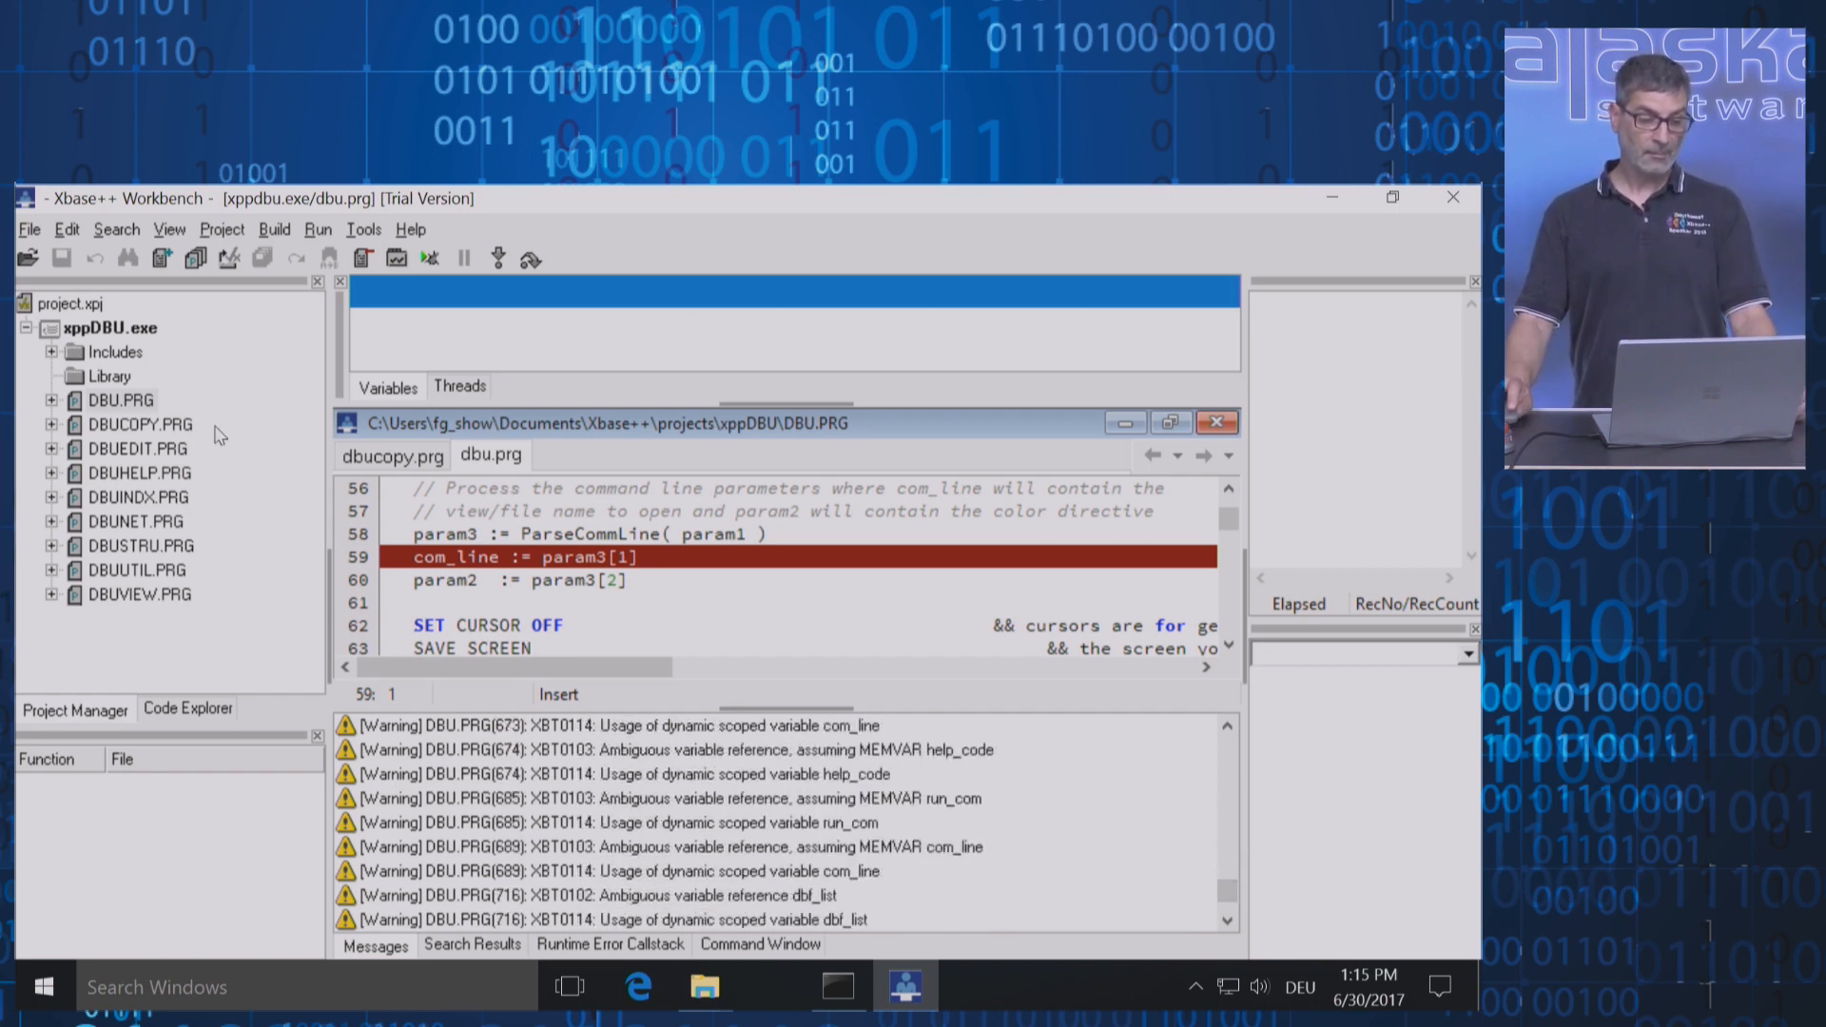
{"action": "left_click", "coordinate": [111, 328]}
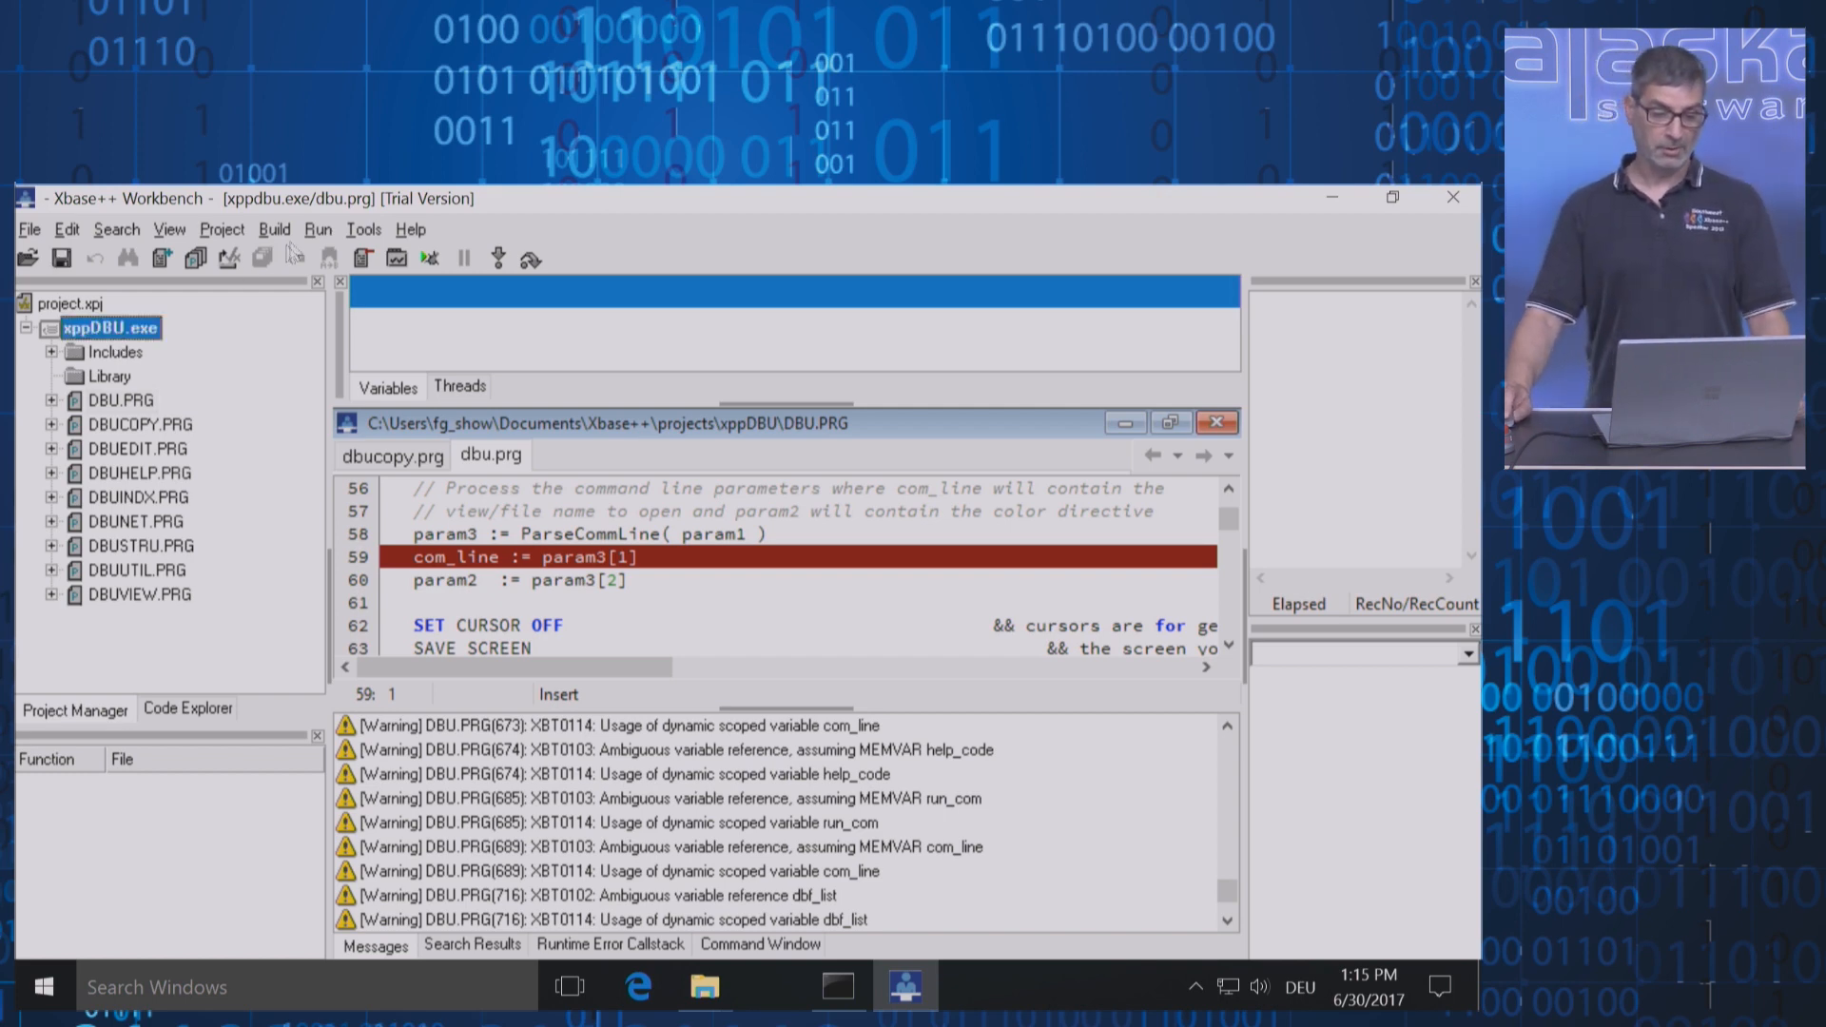
Execute xppDBU.exe and view its blue DBU start screen with the 1990-1993 copyright line
{"action": "left_click", "coordinate": [318, 229]}
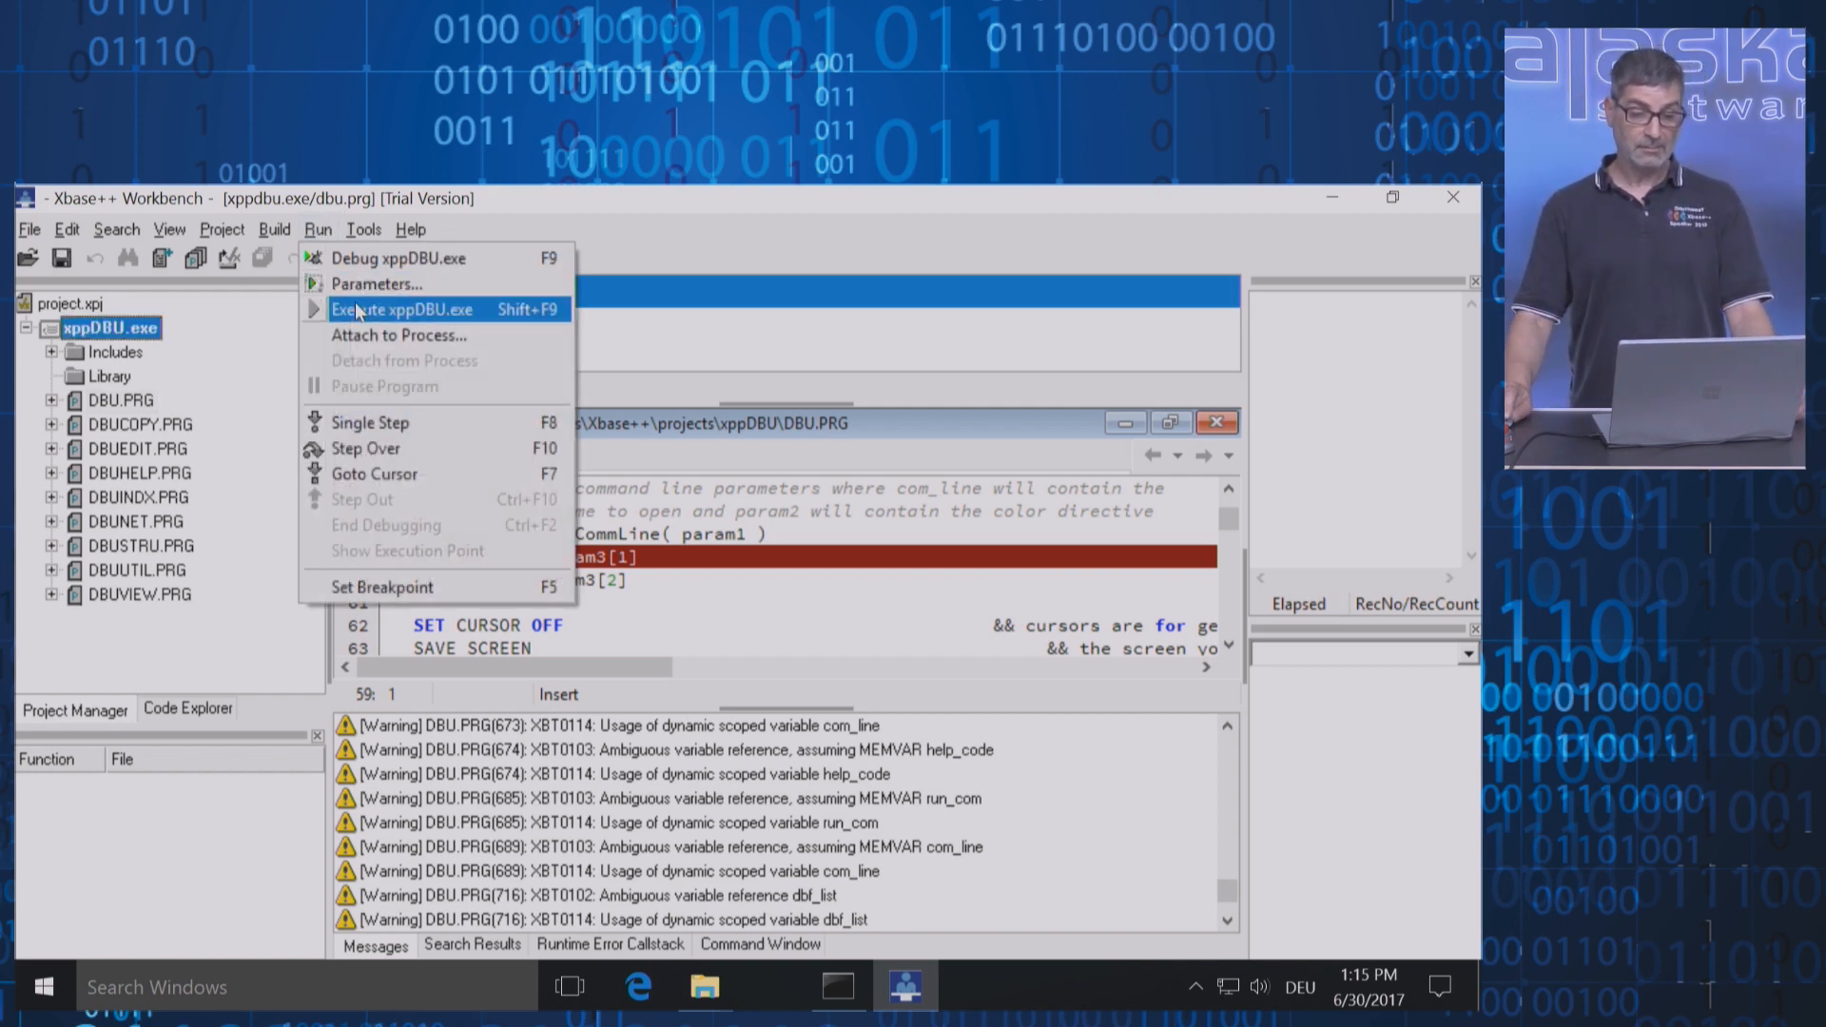
{"action": "left_click", "coordinate": [402, 310]}
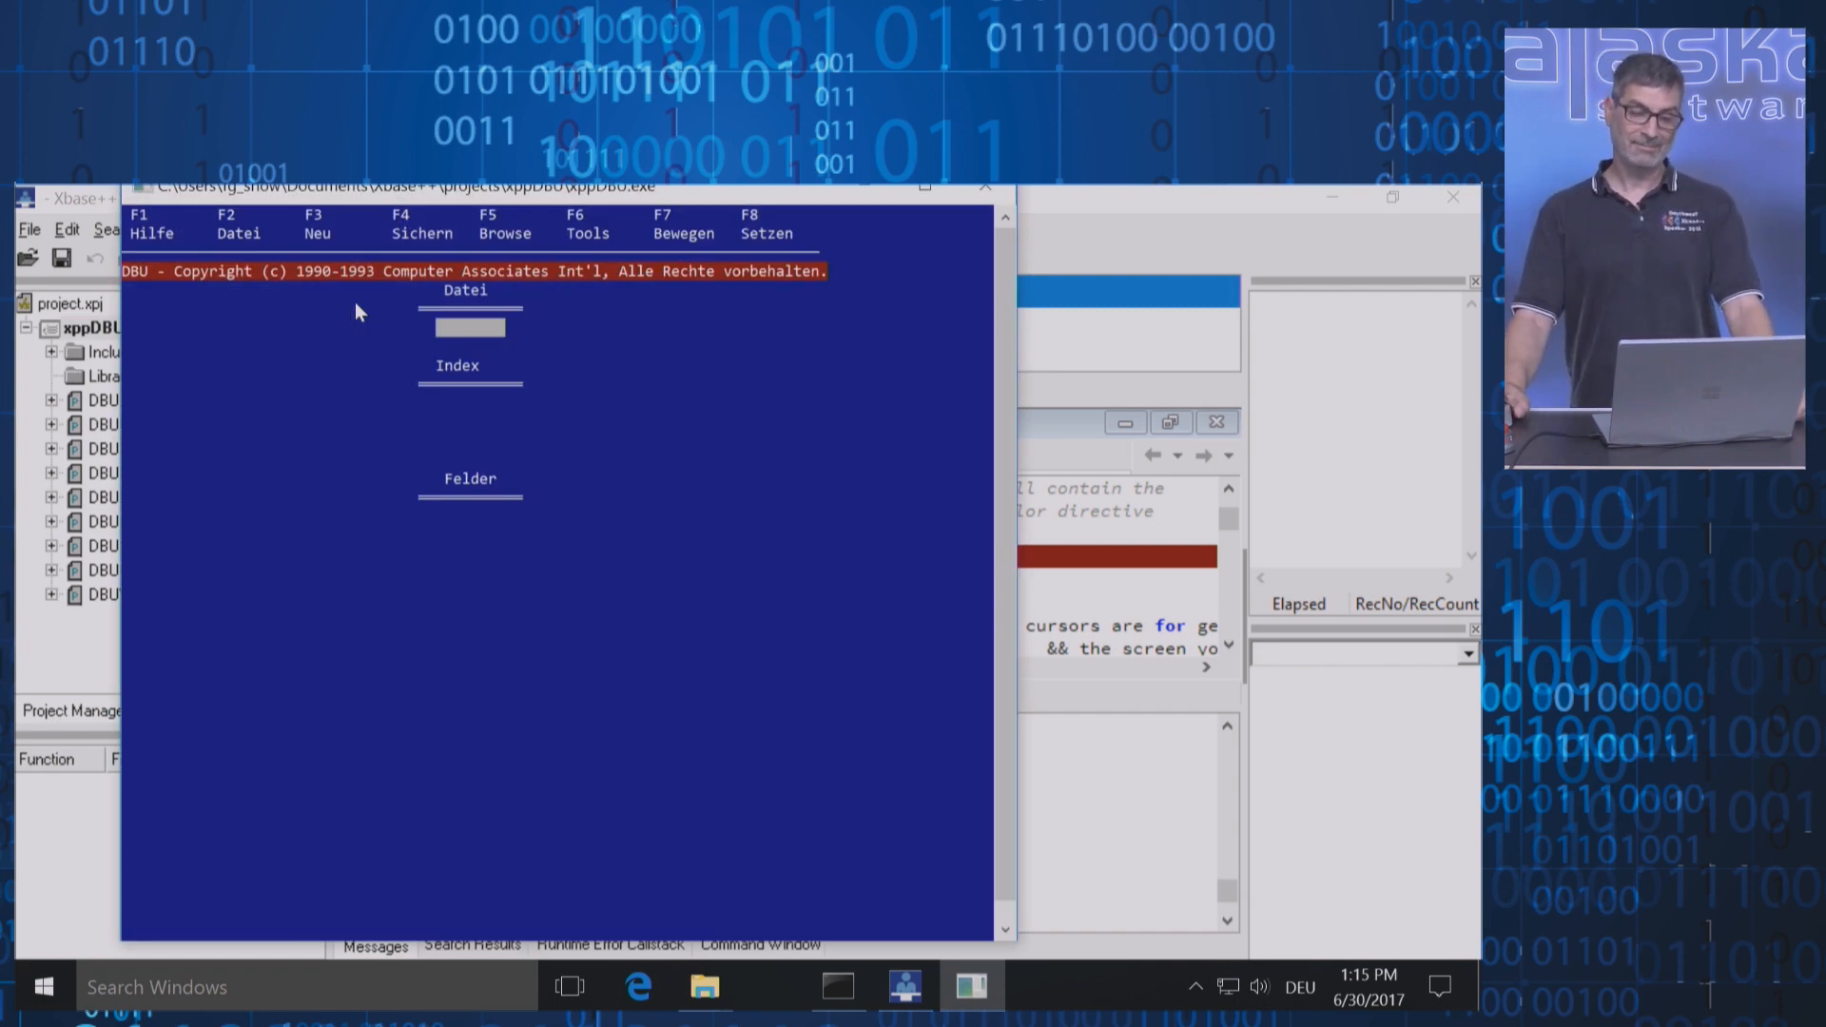
{"action": "mouse_move", "coordinate": [755, 312]}
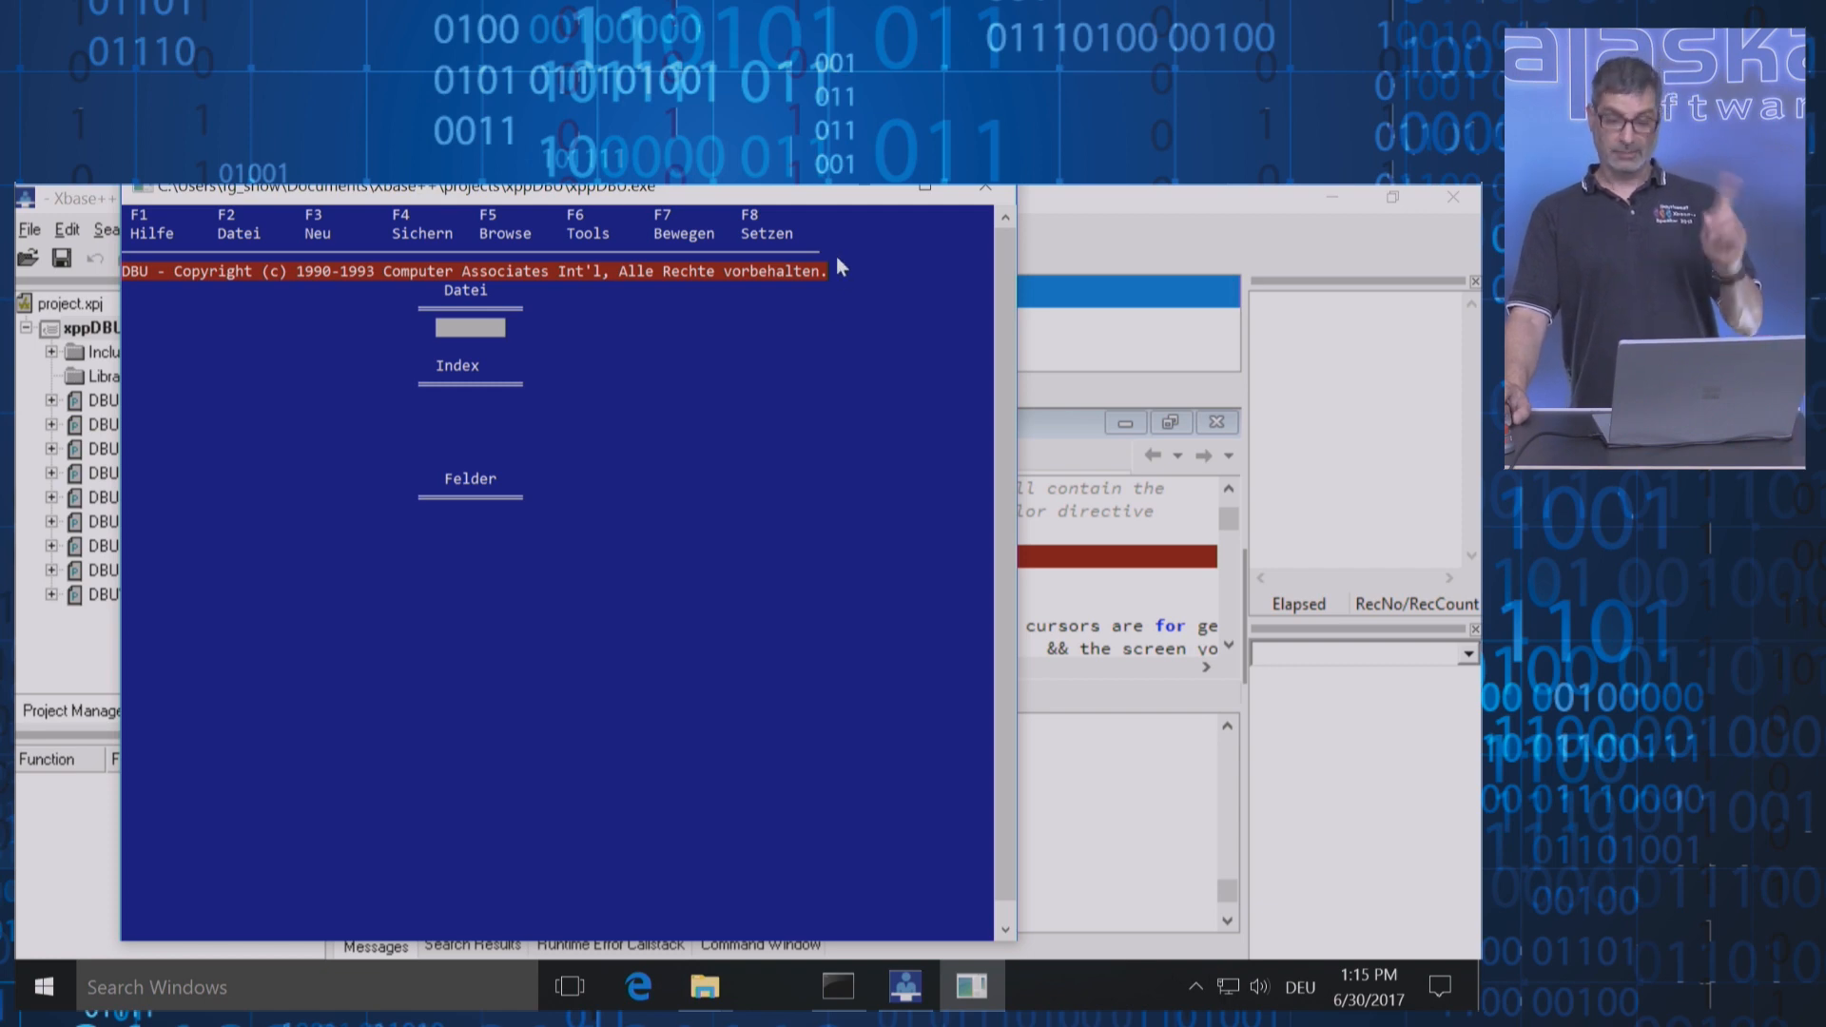
{"action": "mouse_move", "coordinate": [828, 221]}
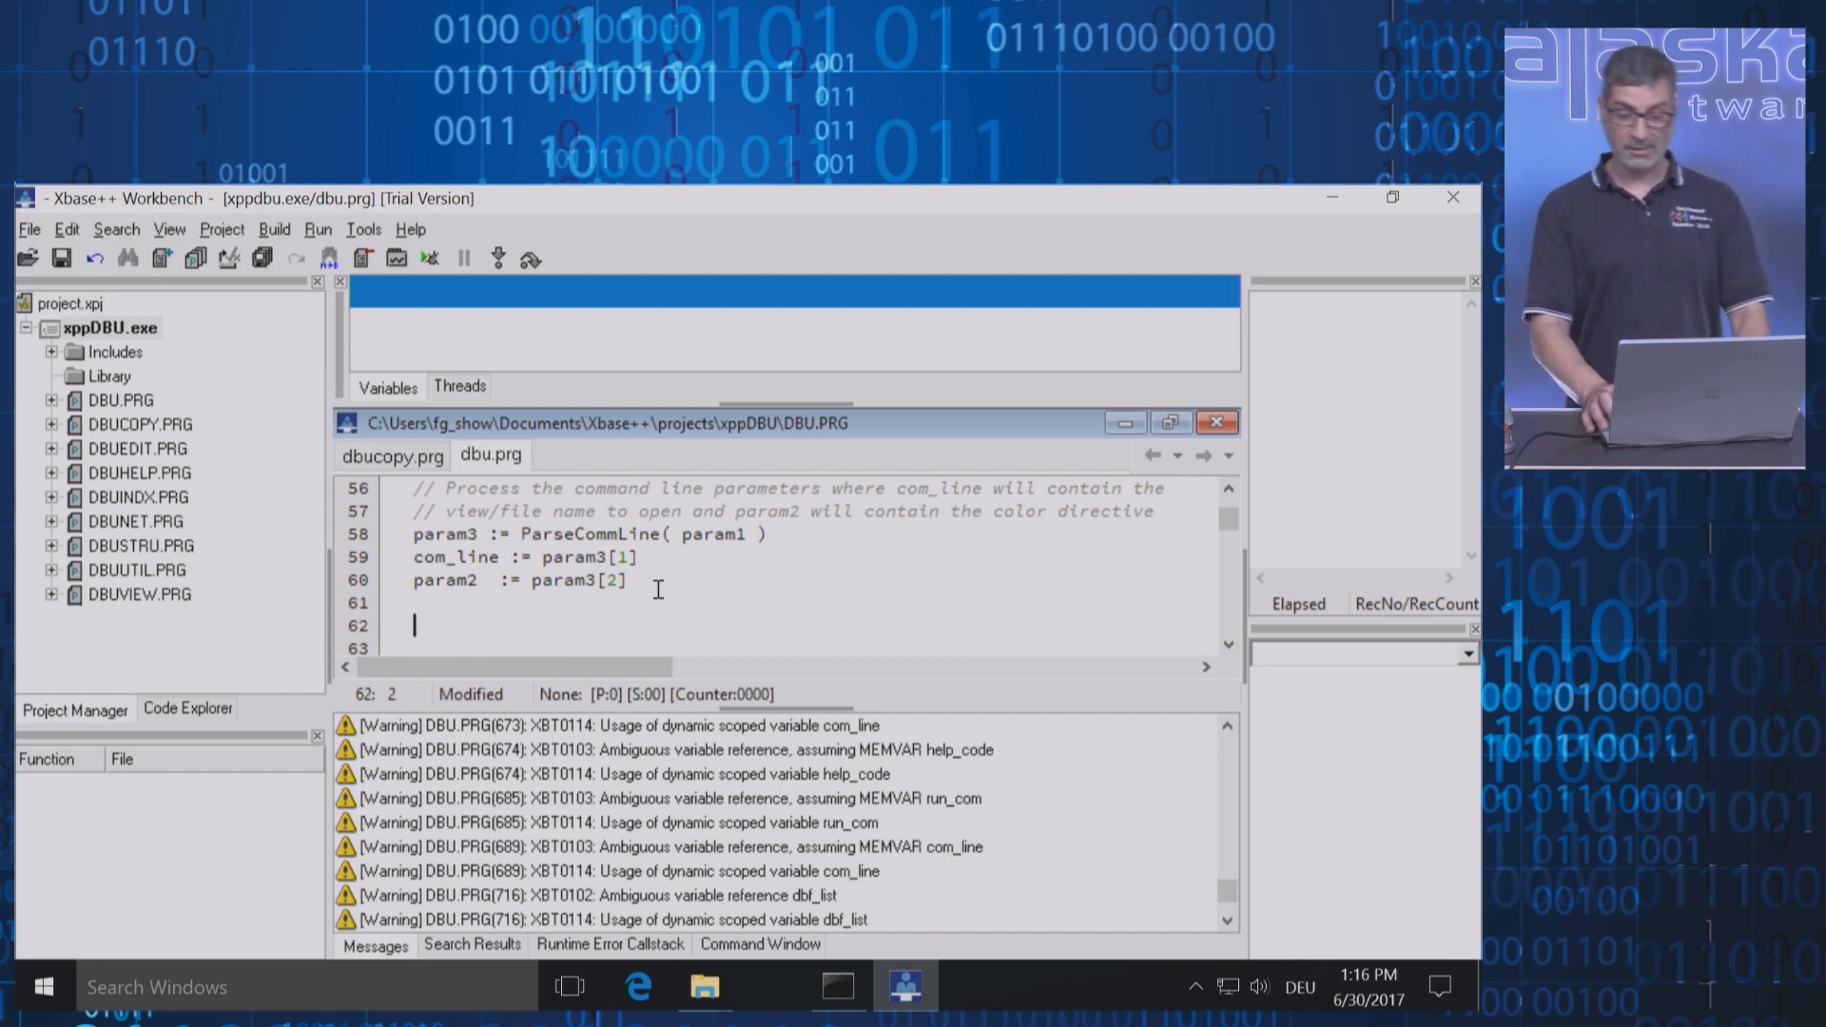
Add the call SetMode( 25, 80 ) on line 62 of DBU.PRG after the parameter parsing
{"action": "type", "text": "SetM"}
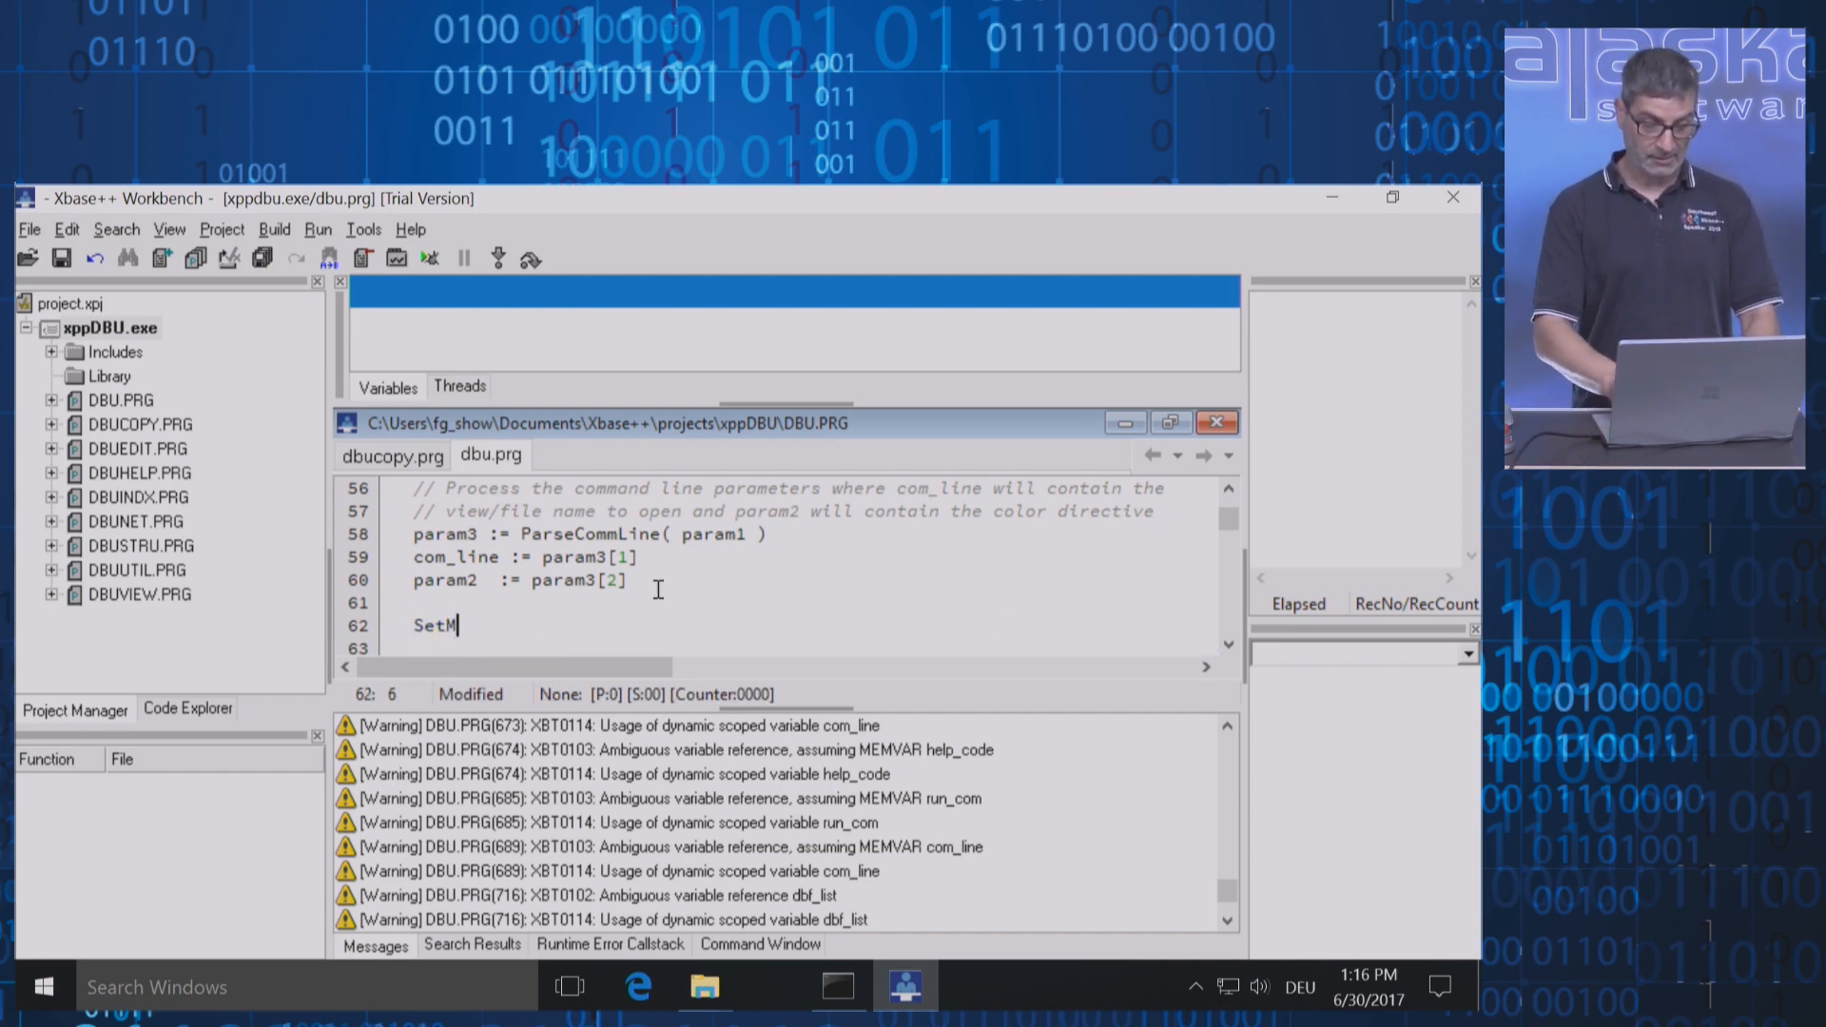
{"action": "type", "text": "ode("}
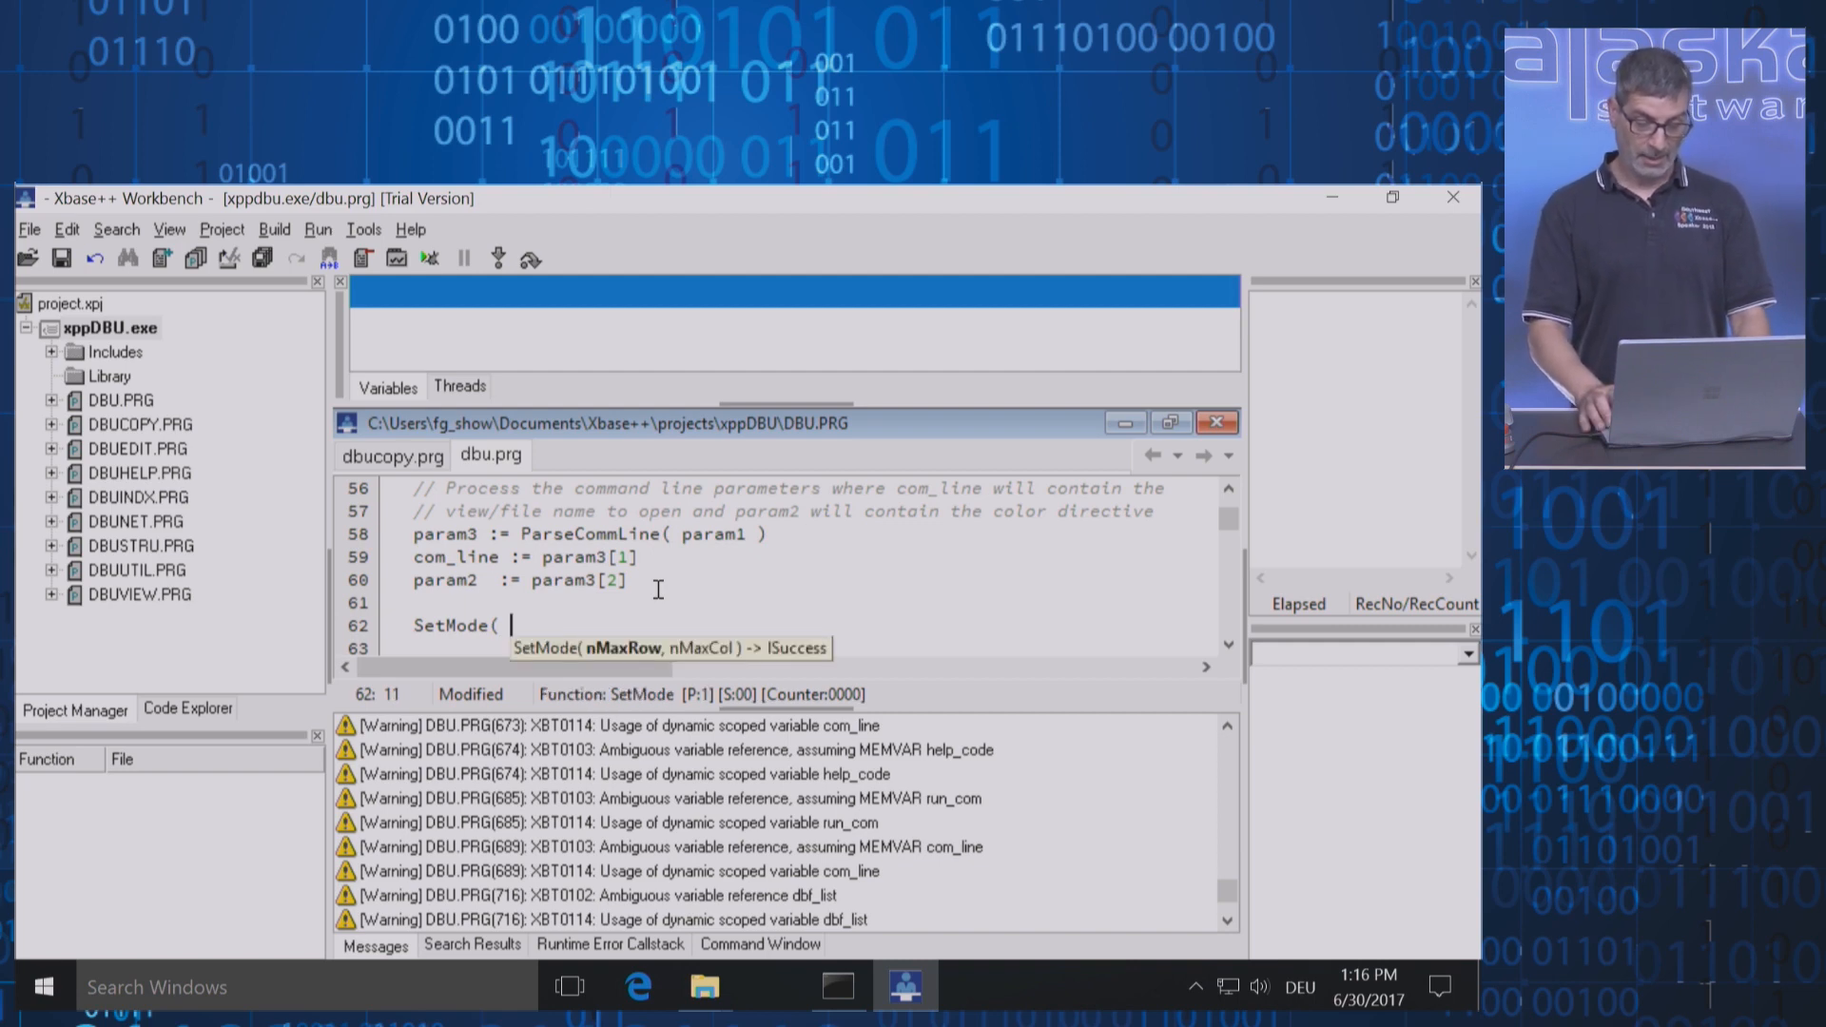
{"action": "type", "text": "2"}
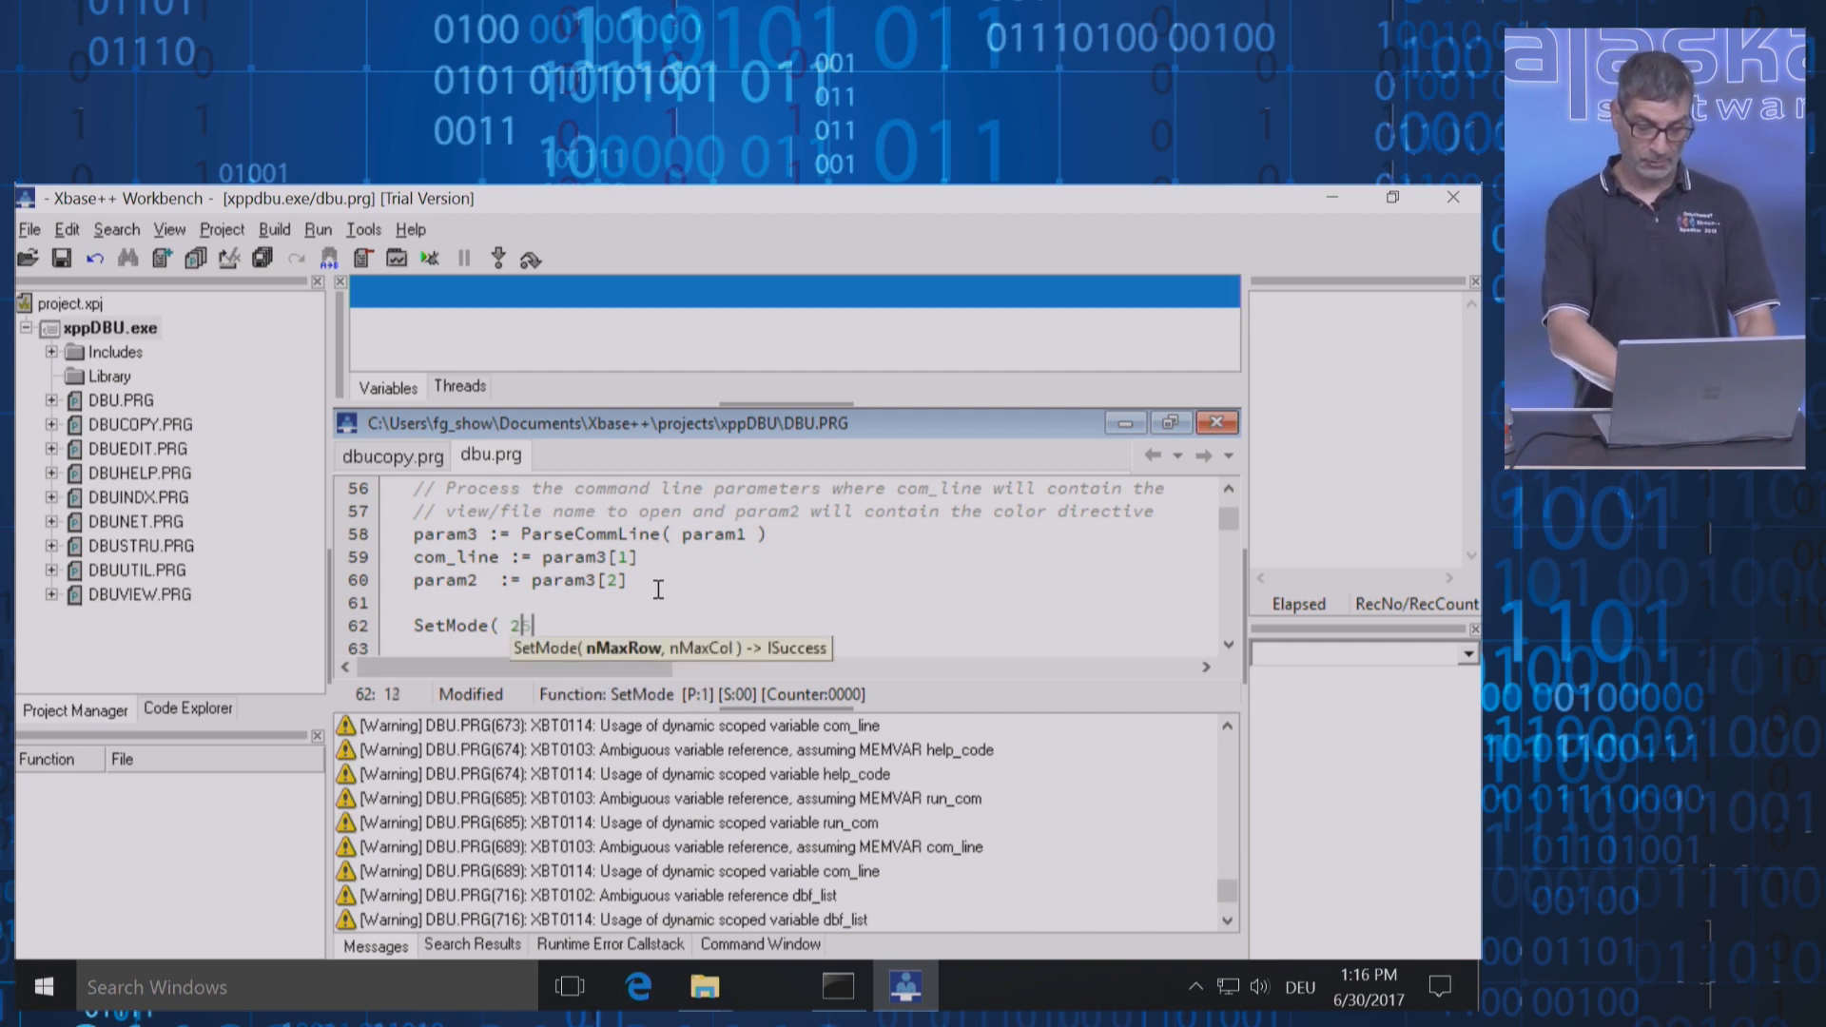
{"action": "type", "text": "5,"}
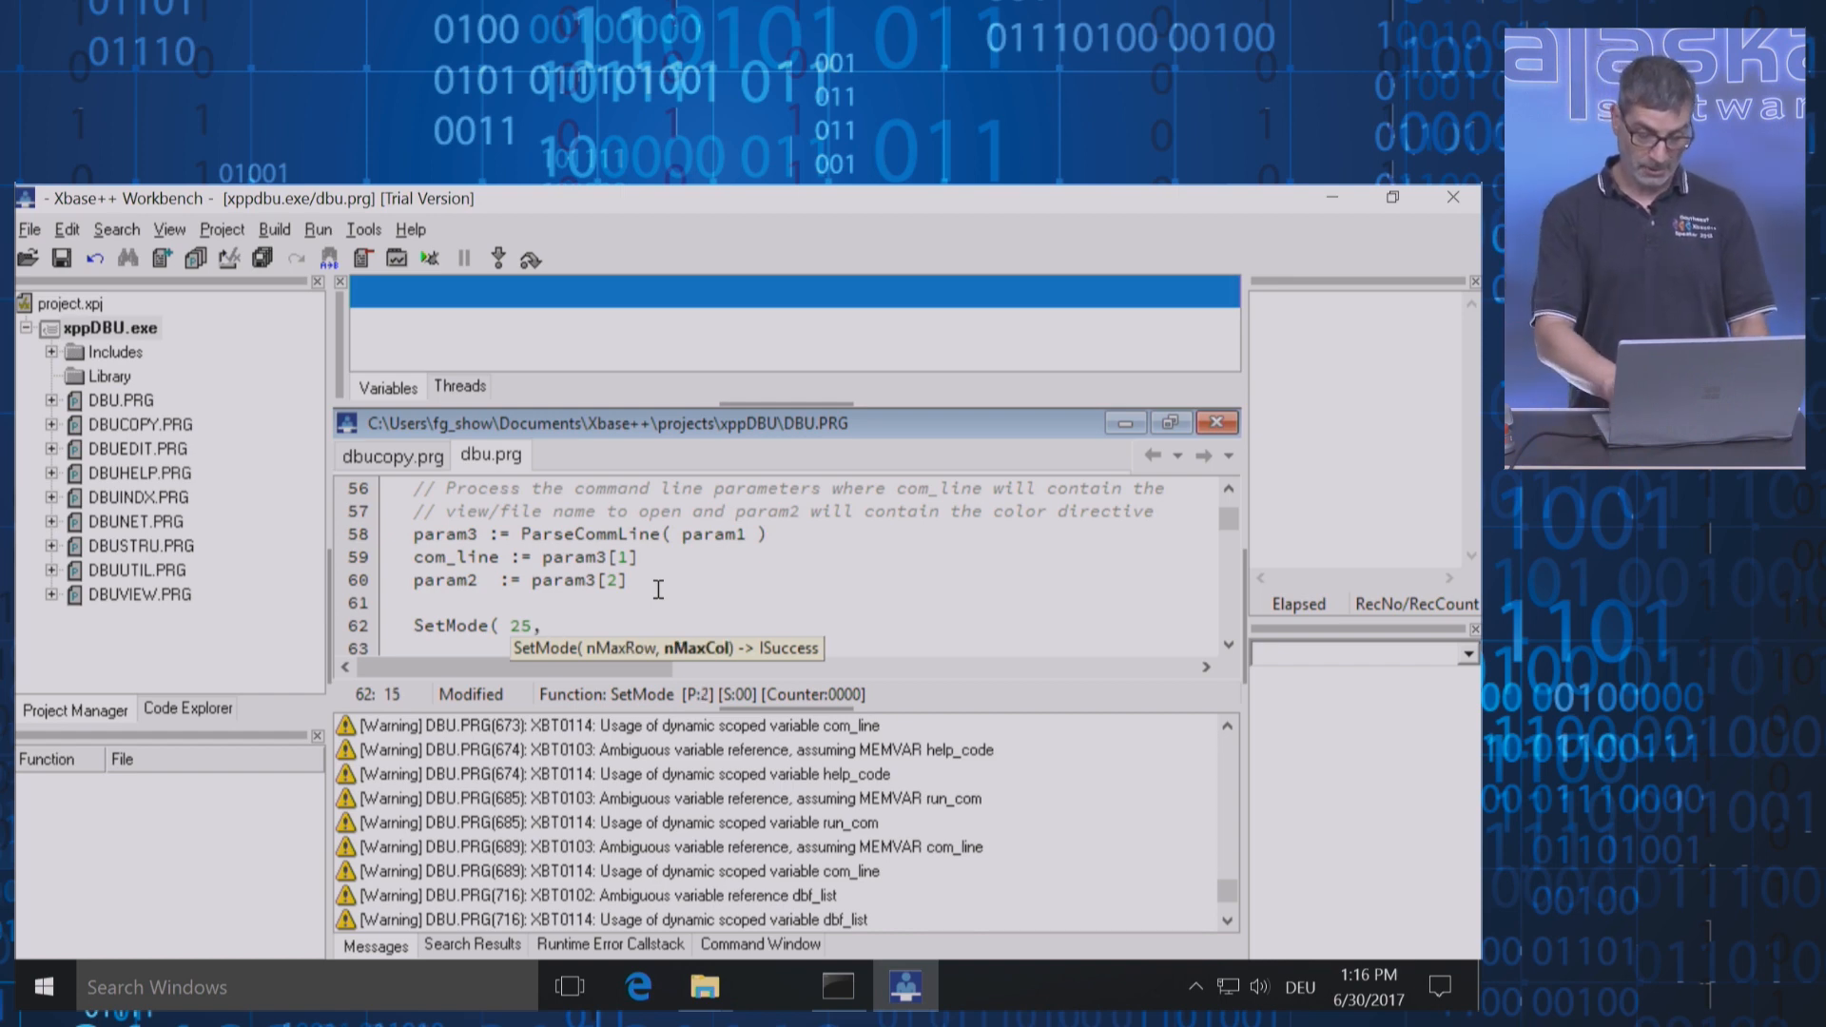
{"action": "type", "text": "80 )"}
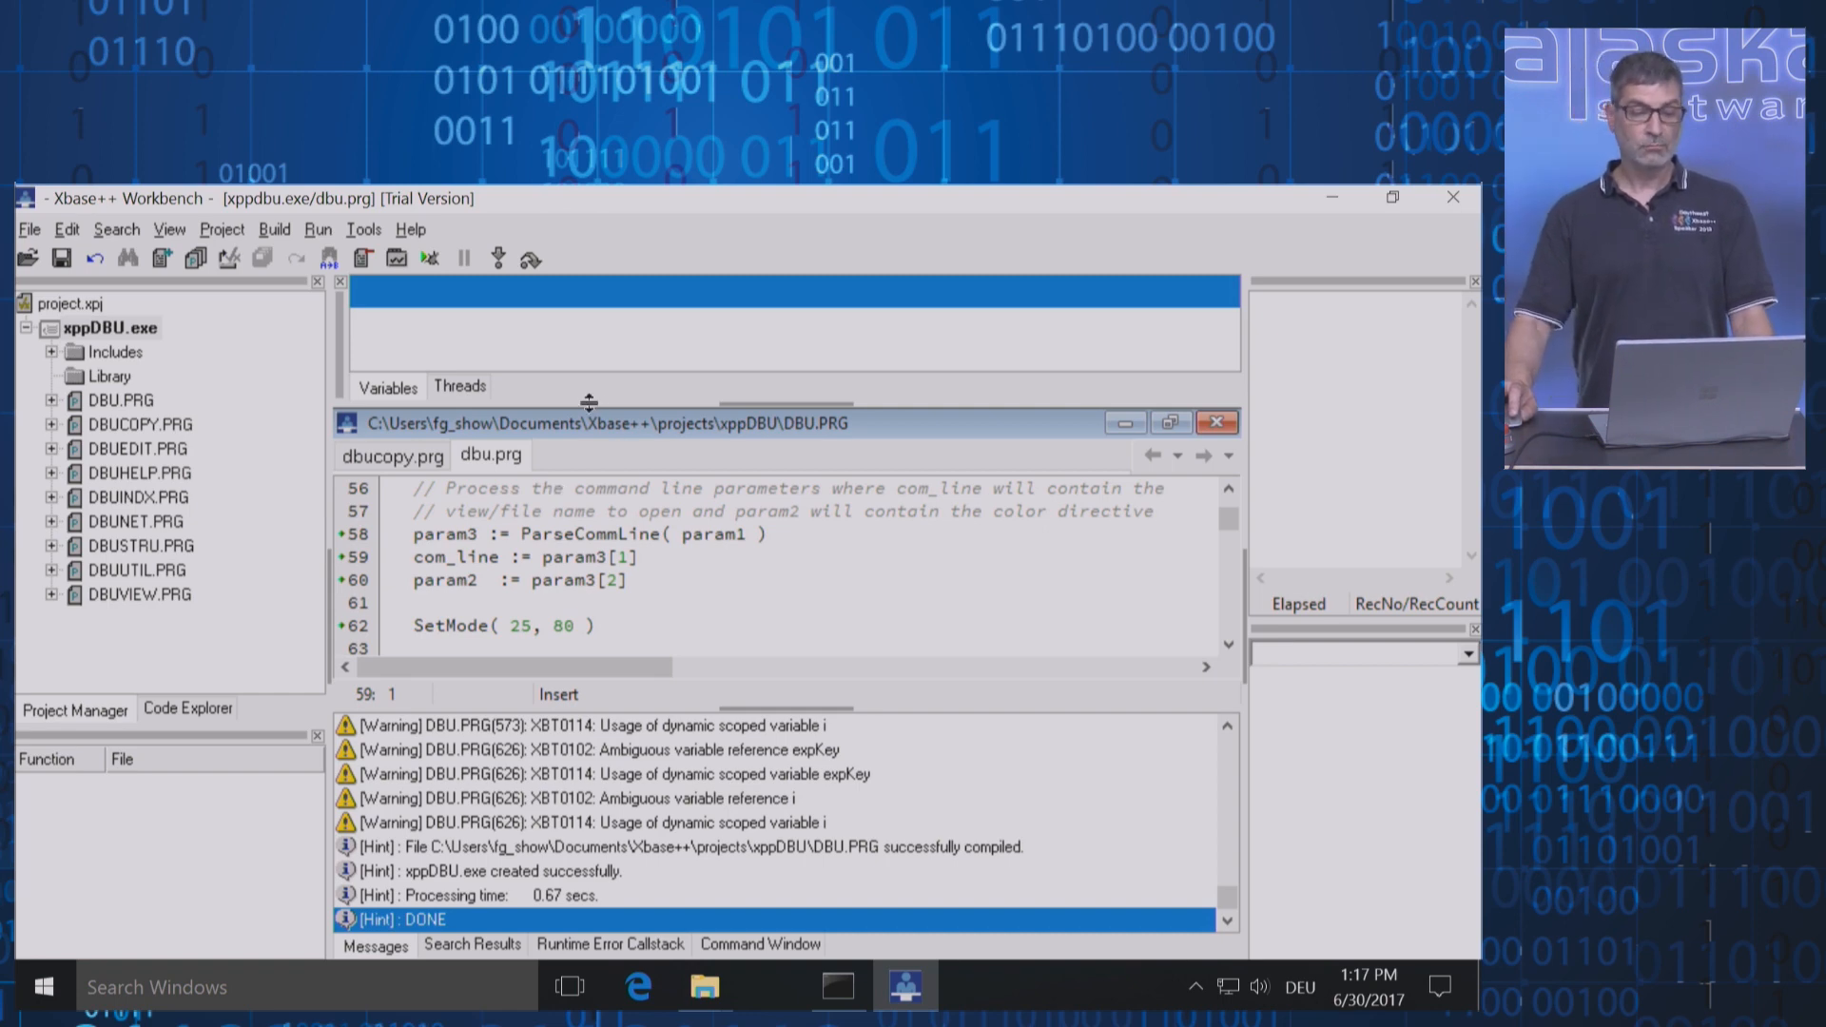
In the Developer Bookshelf, read the Clipper programmers' preprocessor and compiler differences page
{"action": "left_click", "coordinate": [411, 228]}
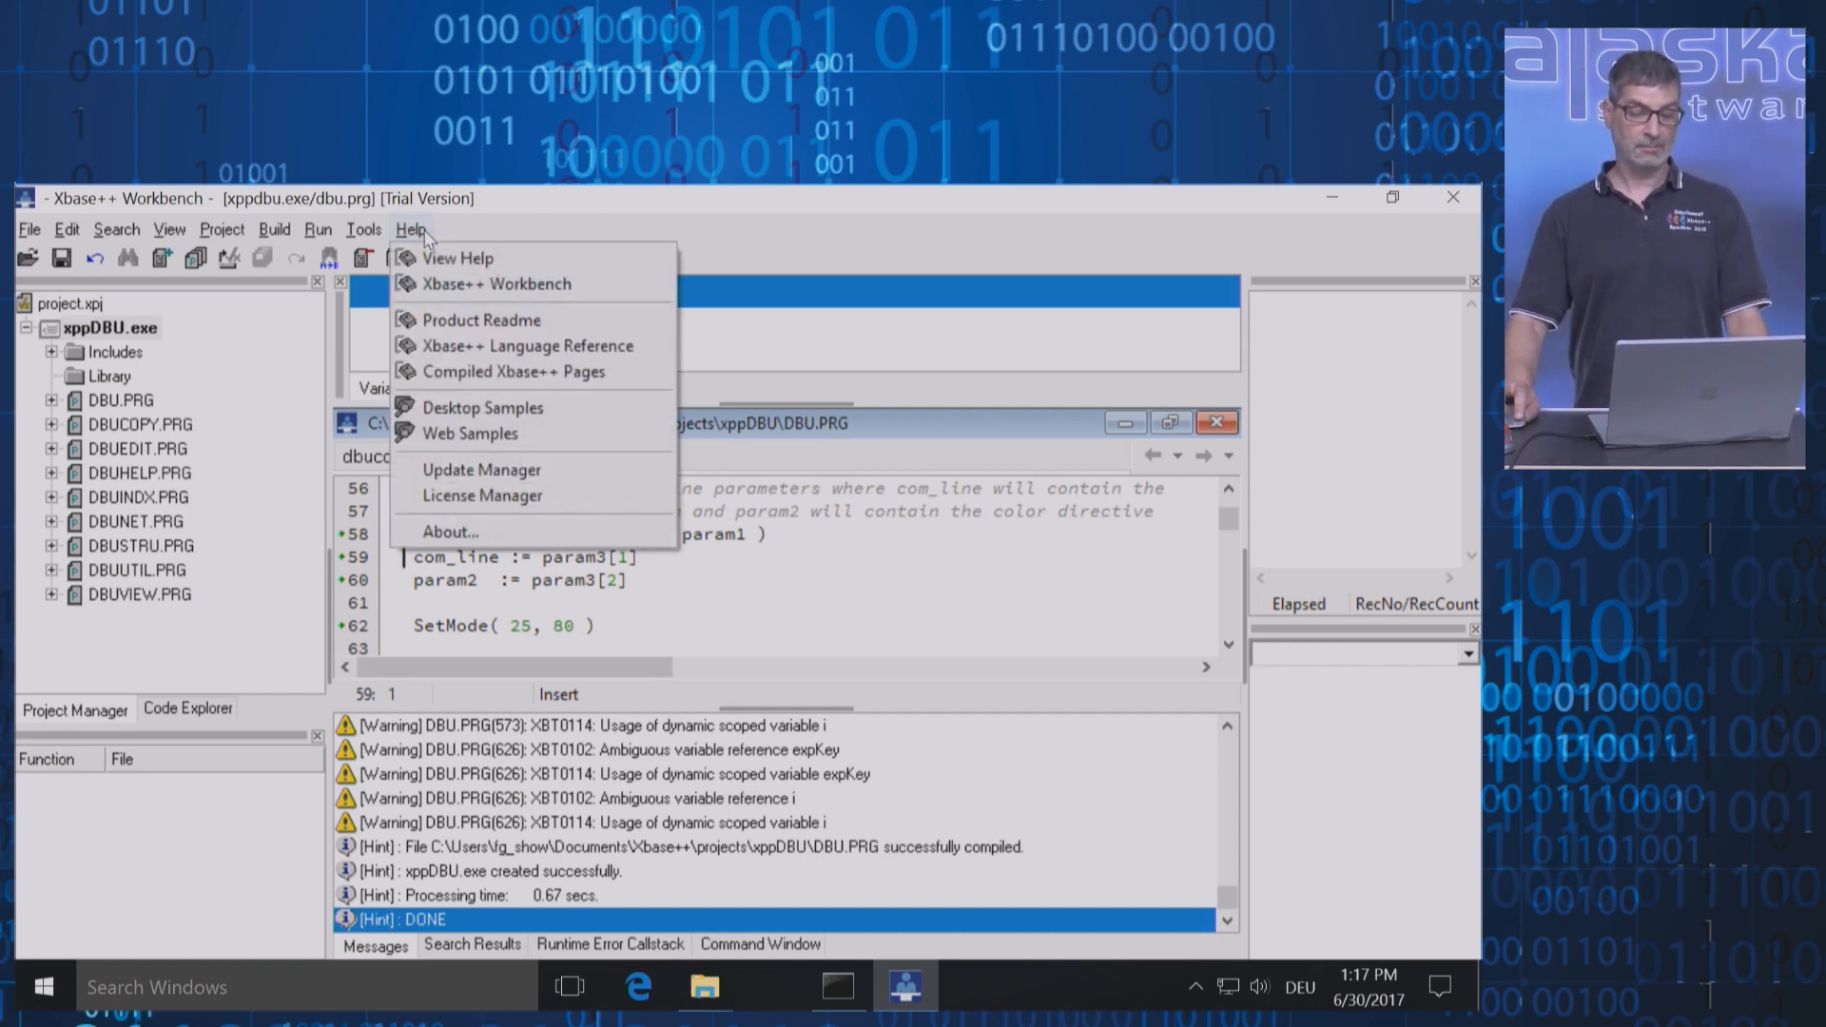
{"action": "mouse_move", "coordinate": [458, 256]}
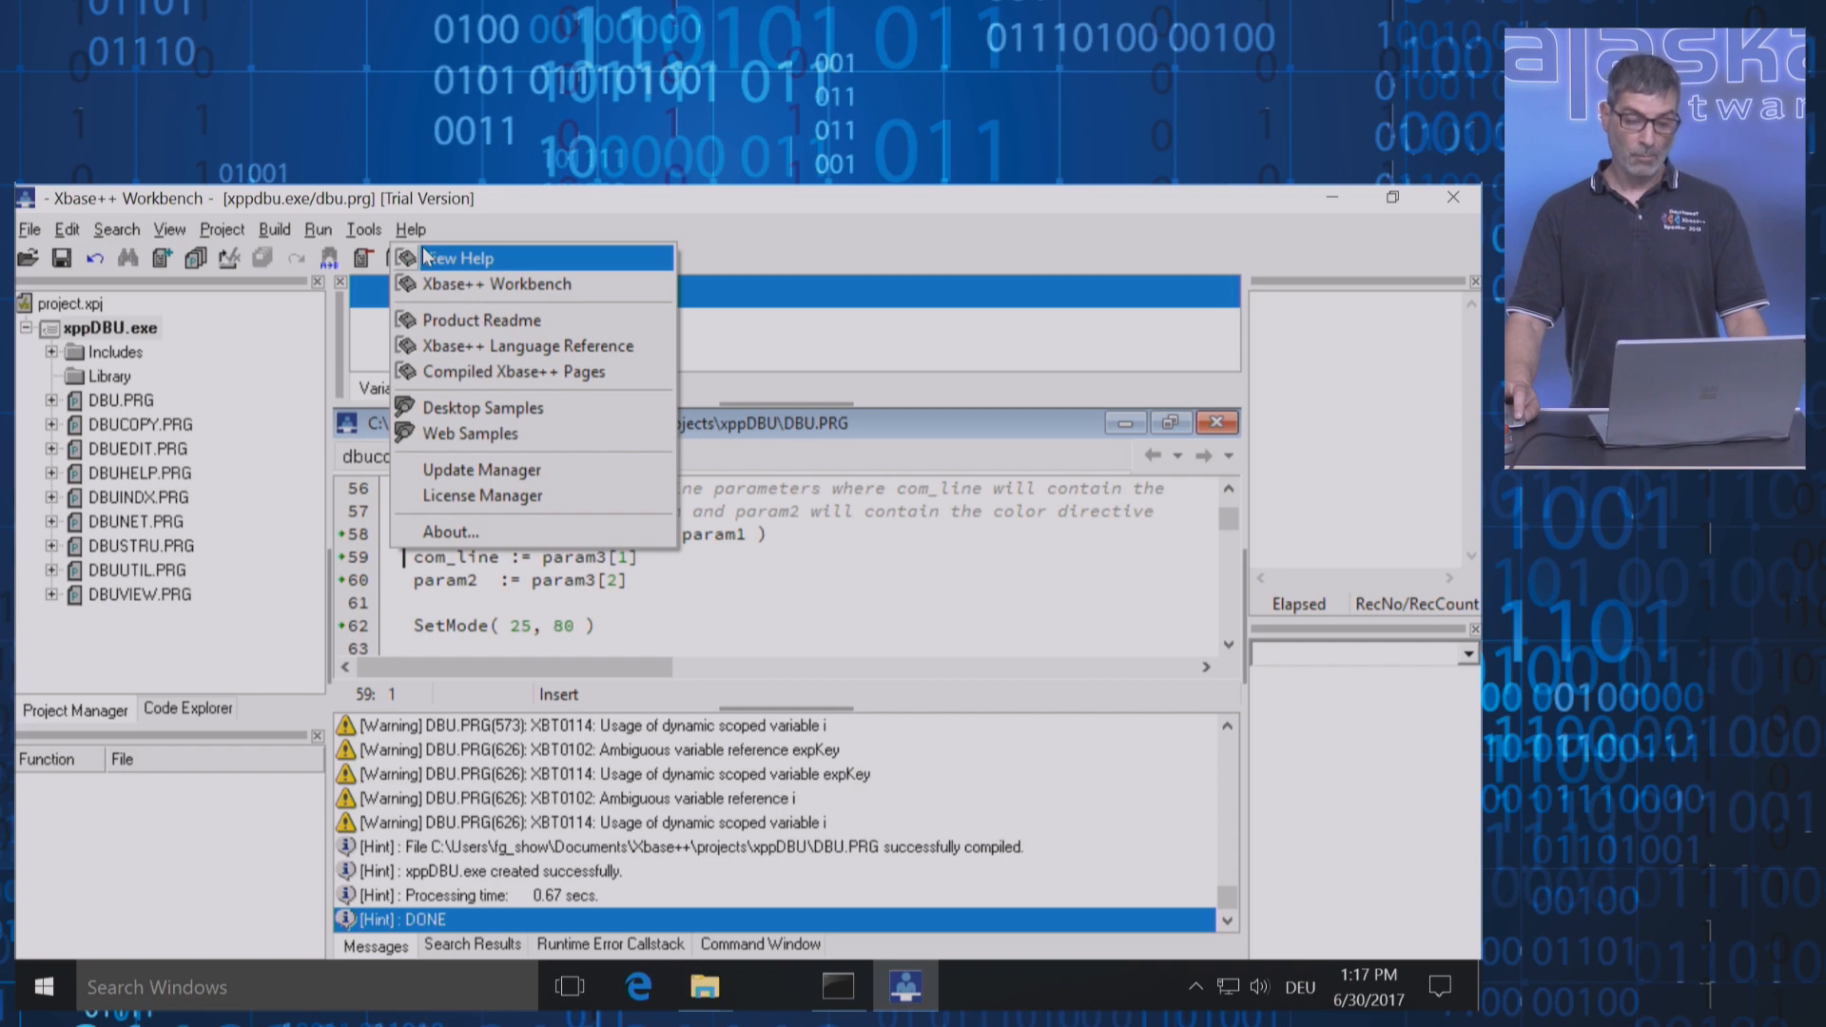
{"action": "left_click", "coordinate": [459, 257]}
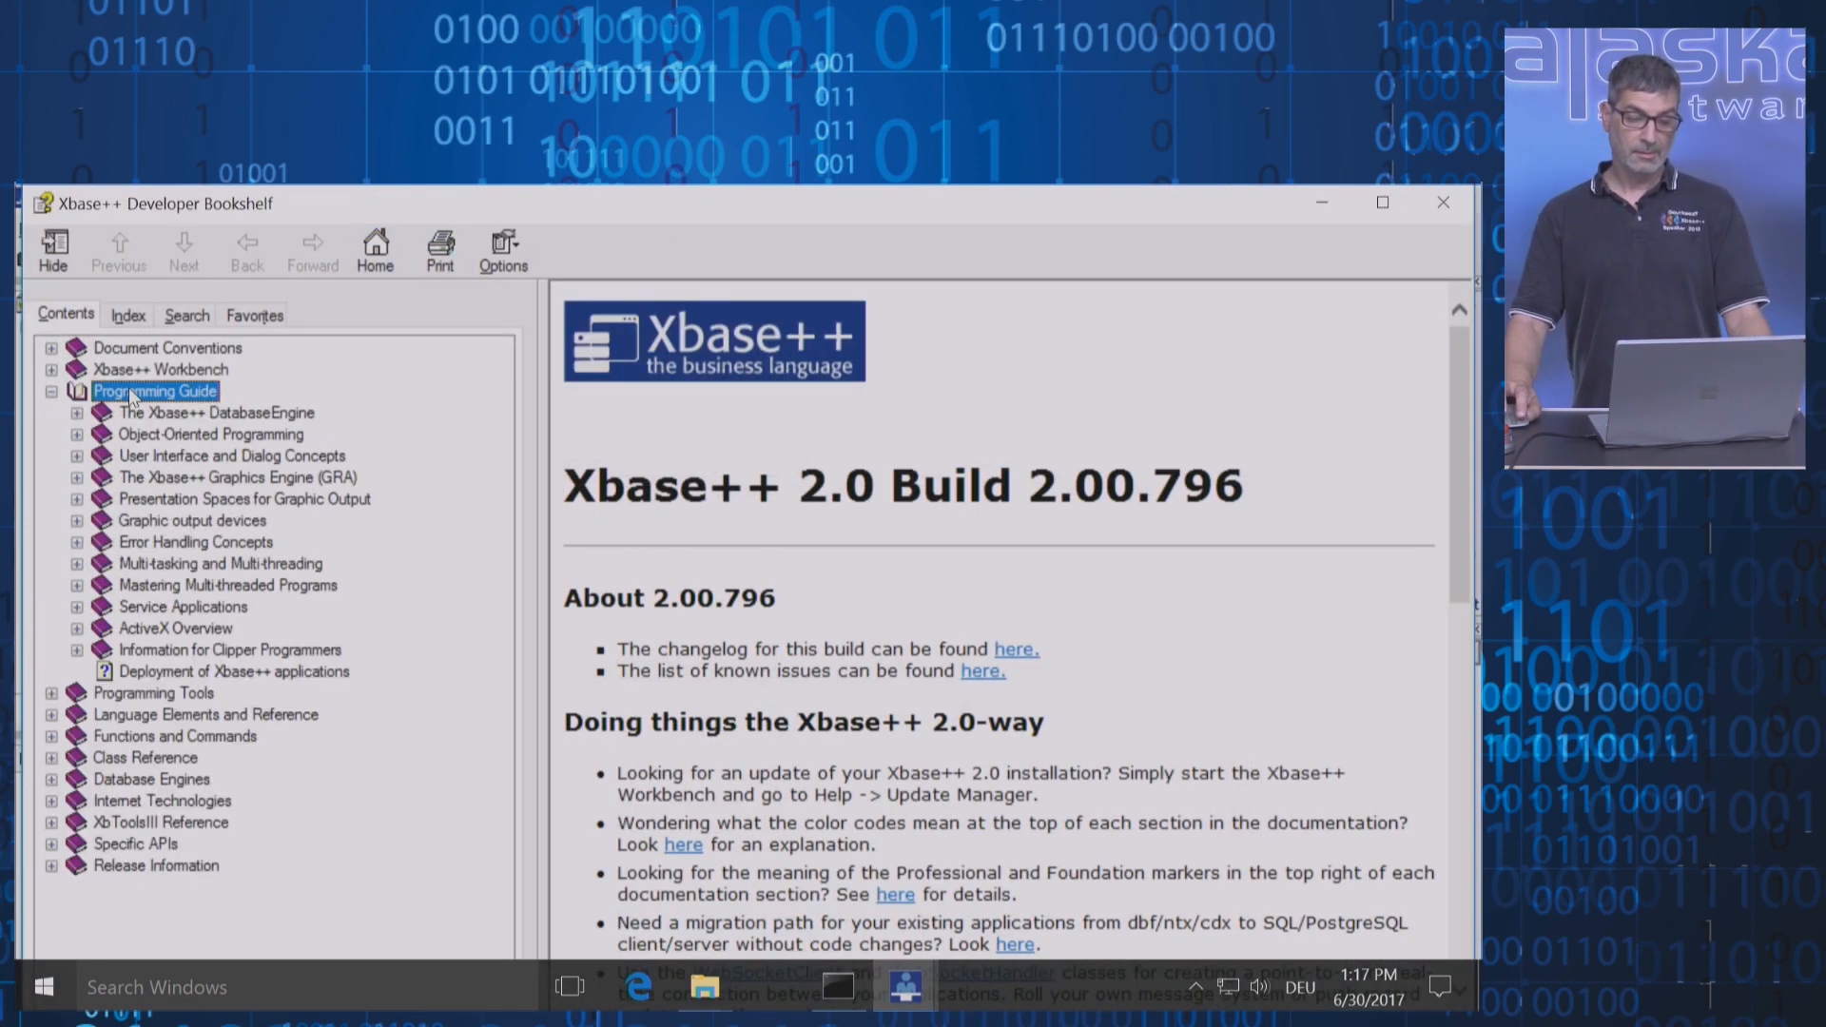
{"action": "left_click", "coordinate": [229, 649]}
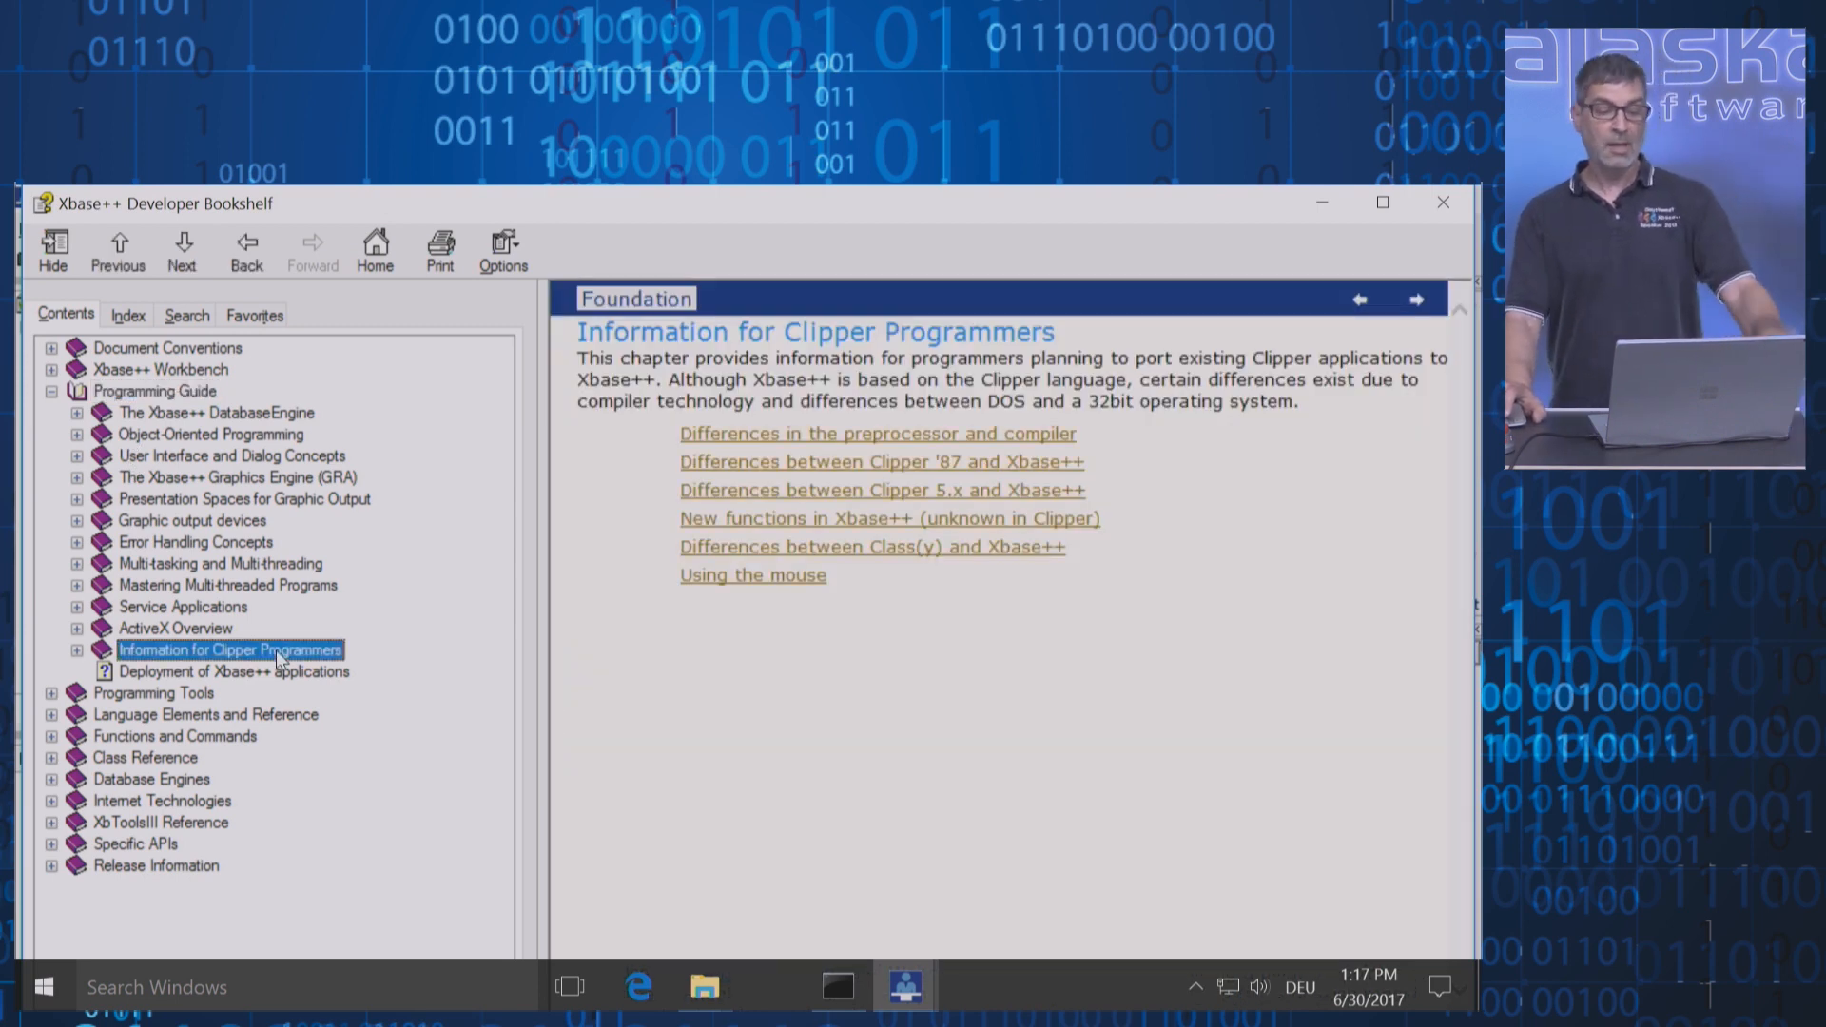
{"action": "left_click", "coordinate": [76, 648]}
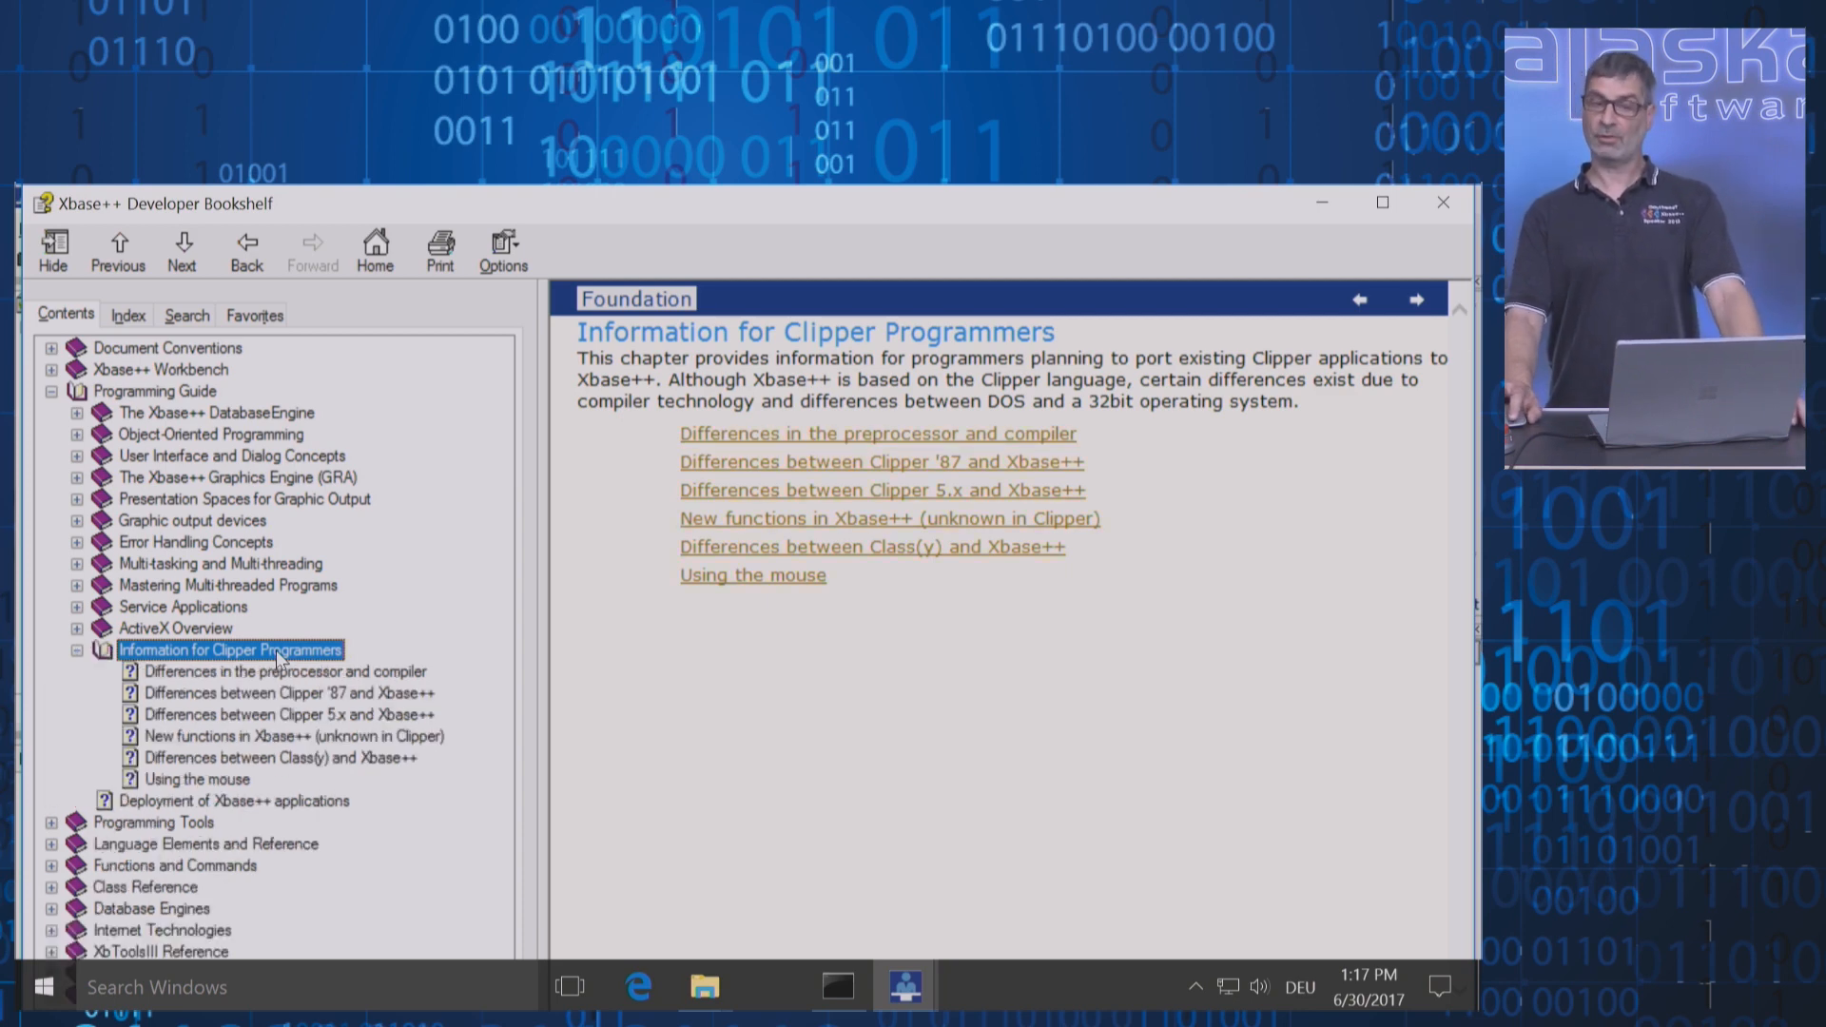
{"action": "left_click", "coordinate": [285, 672]}
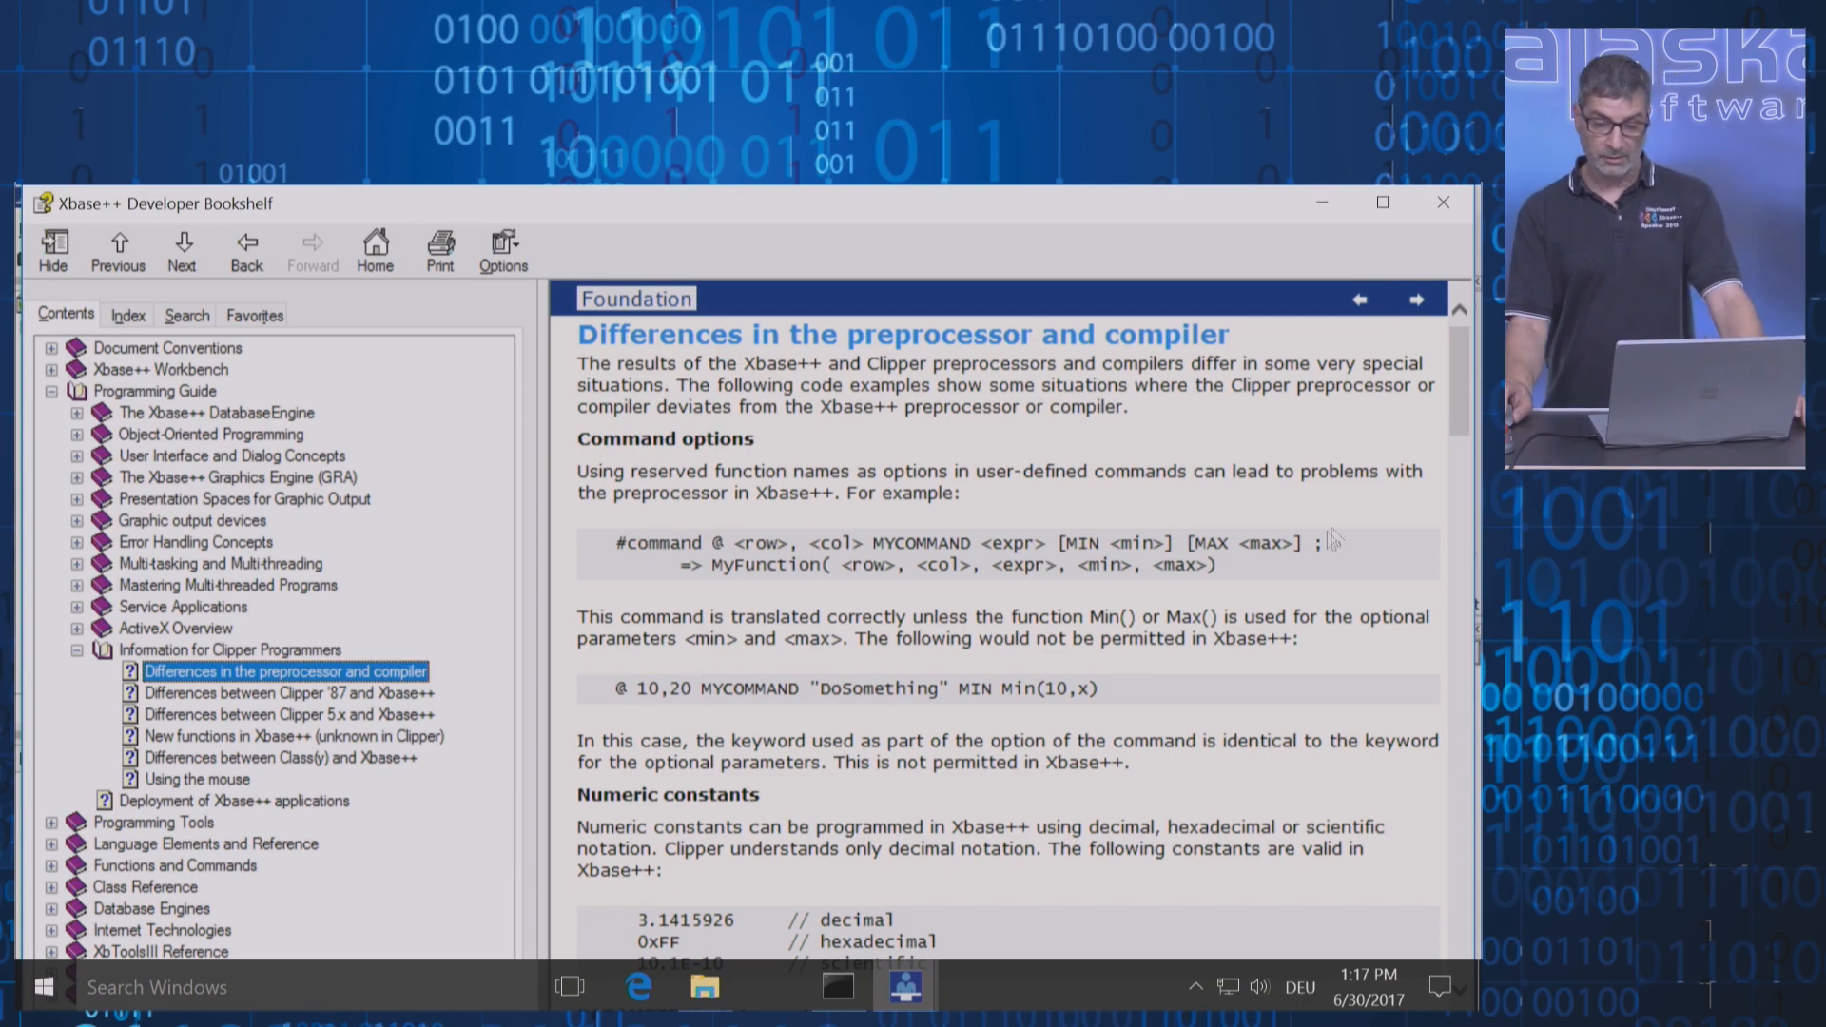
{"action": "scroll", "scroll_direction": "down", "scroll_amount": 3}
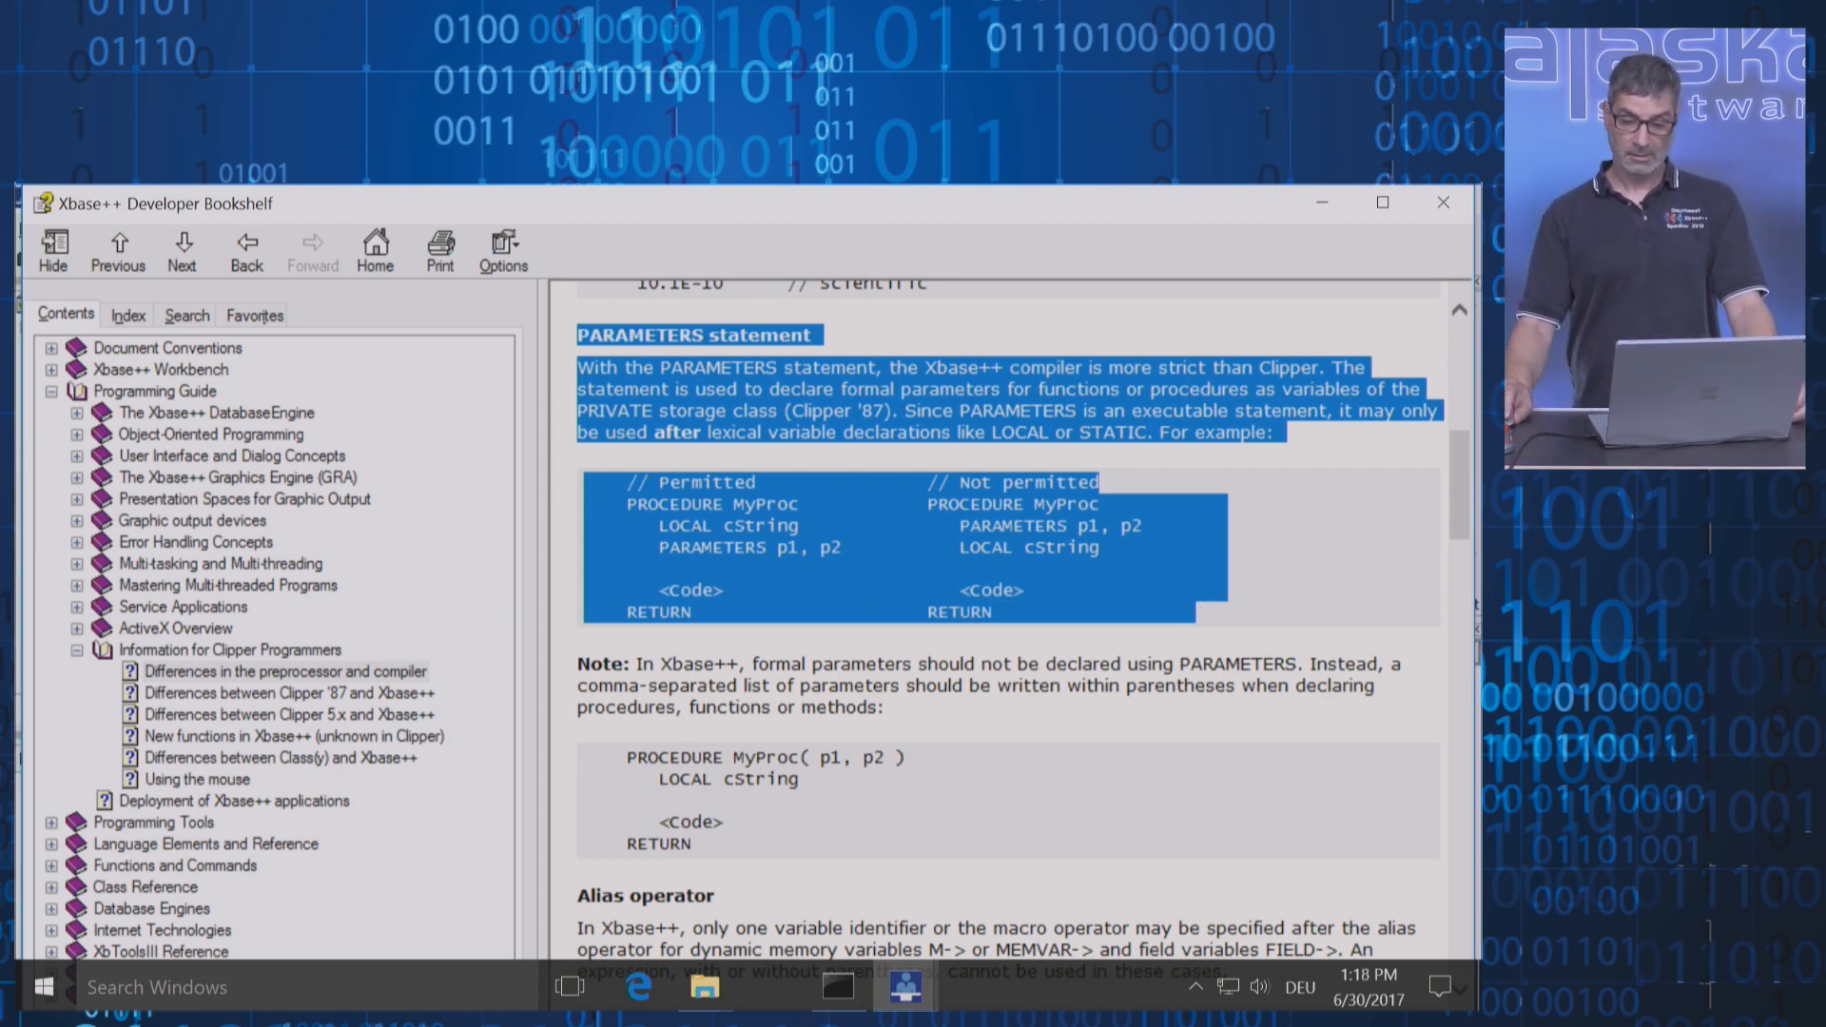
{"action": "scroll", "scroll_direction": "down", "scroll_amount": 3}
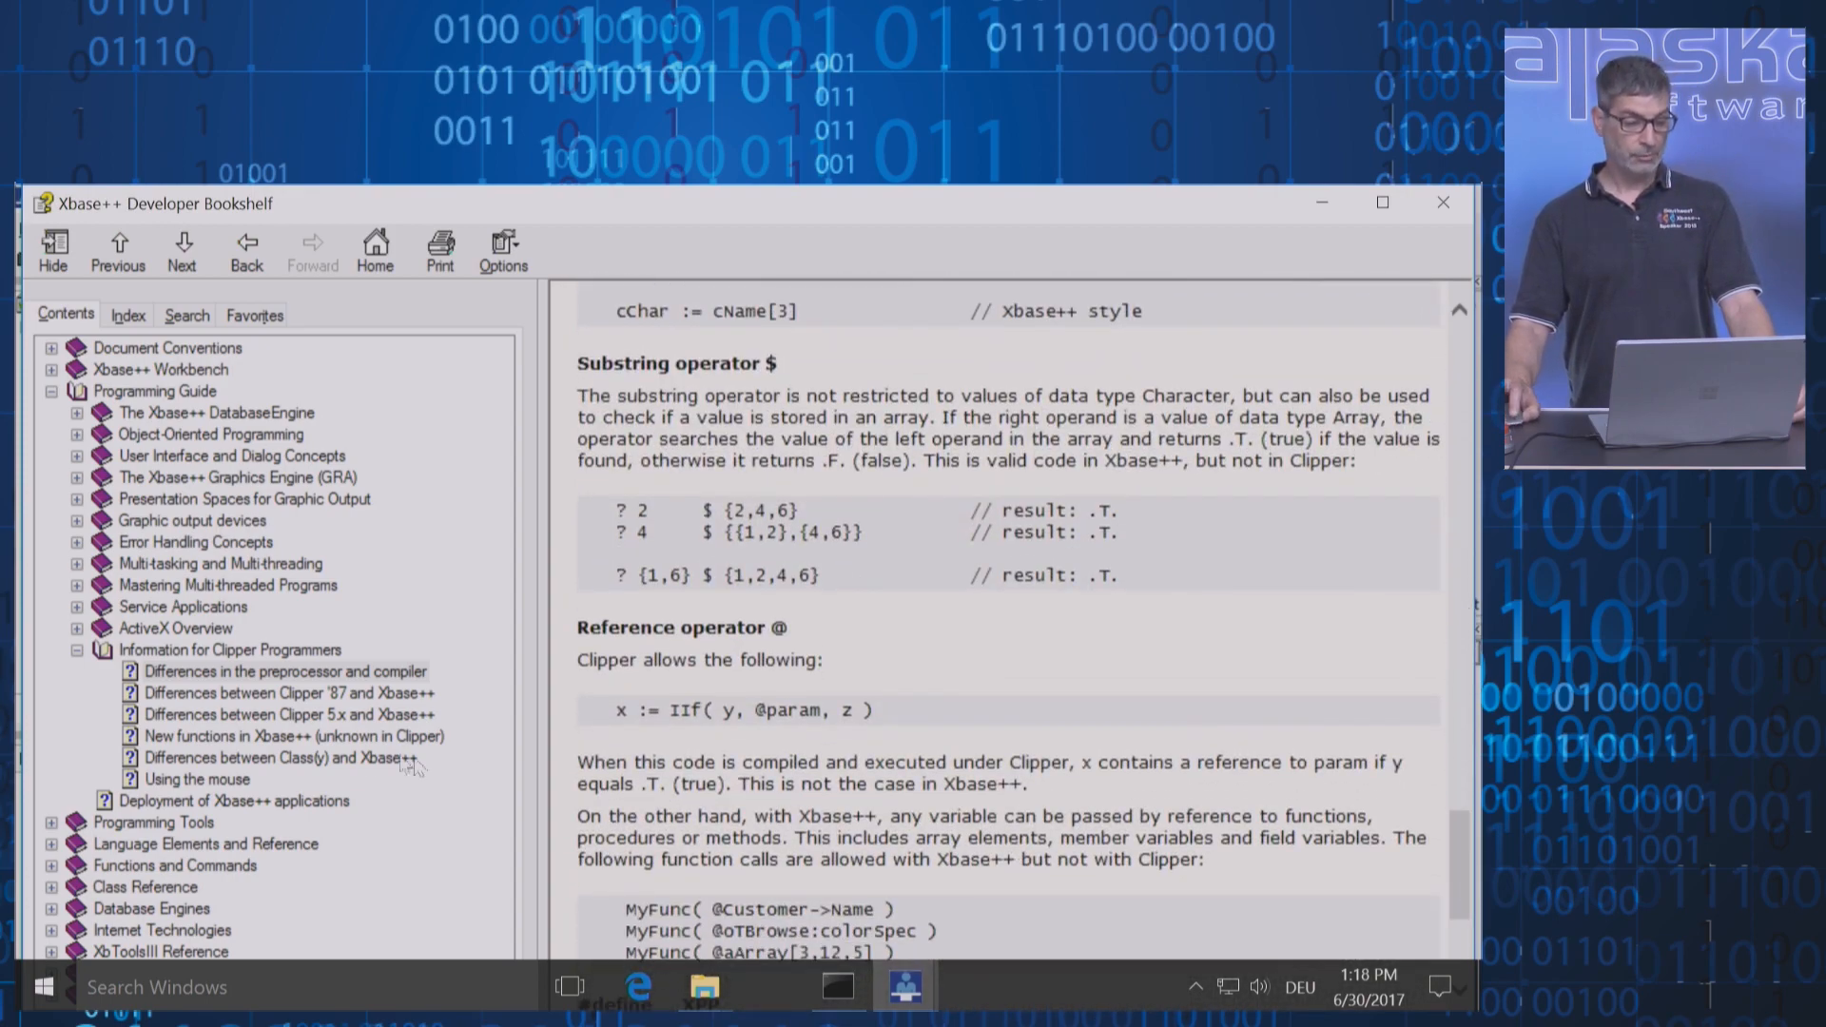
Read the Clipper '87 and Clipper 5.x differences pages down to the Other differences table
{"action": "left_click", "coordinate": [287, 693]}
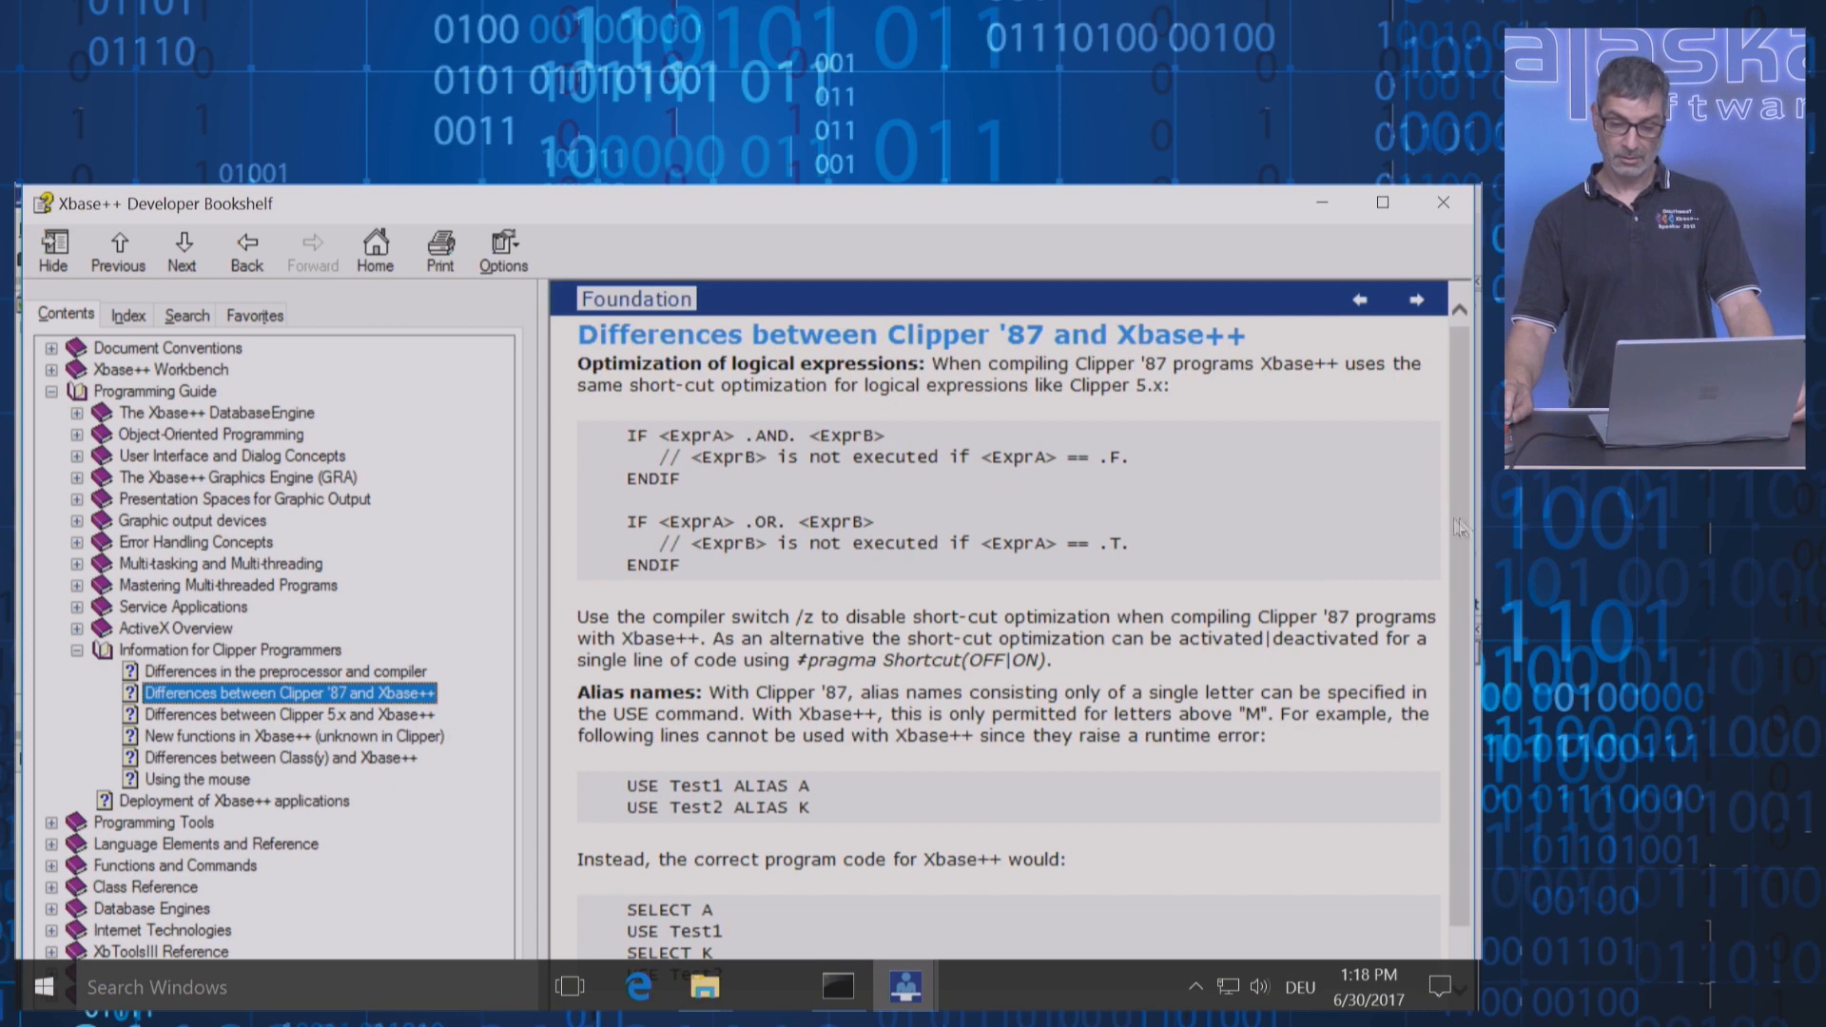
{"action": "scroll", "scroll_direction": "down", "scroll_amount": 3}
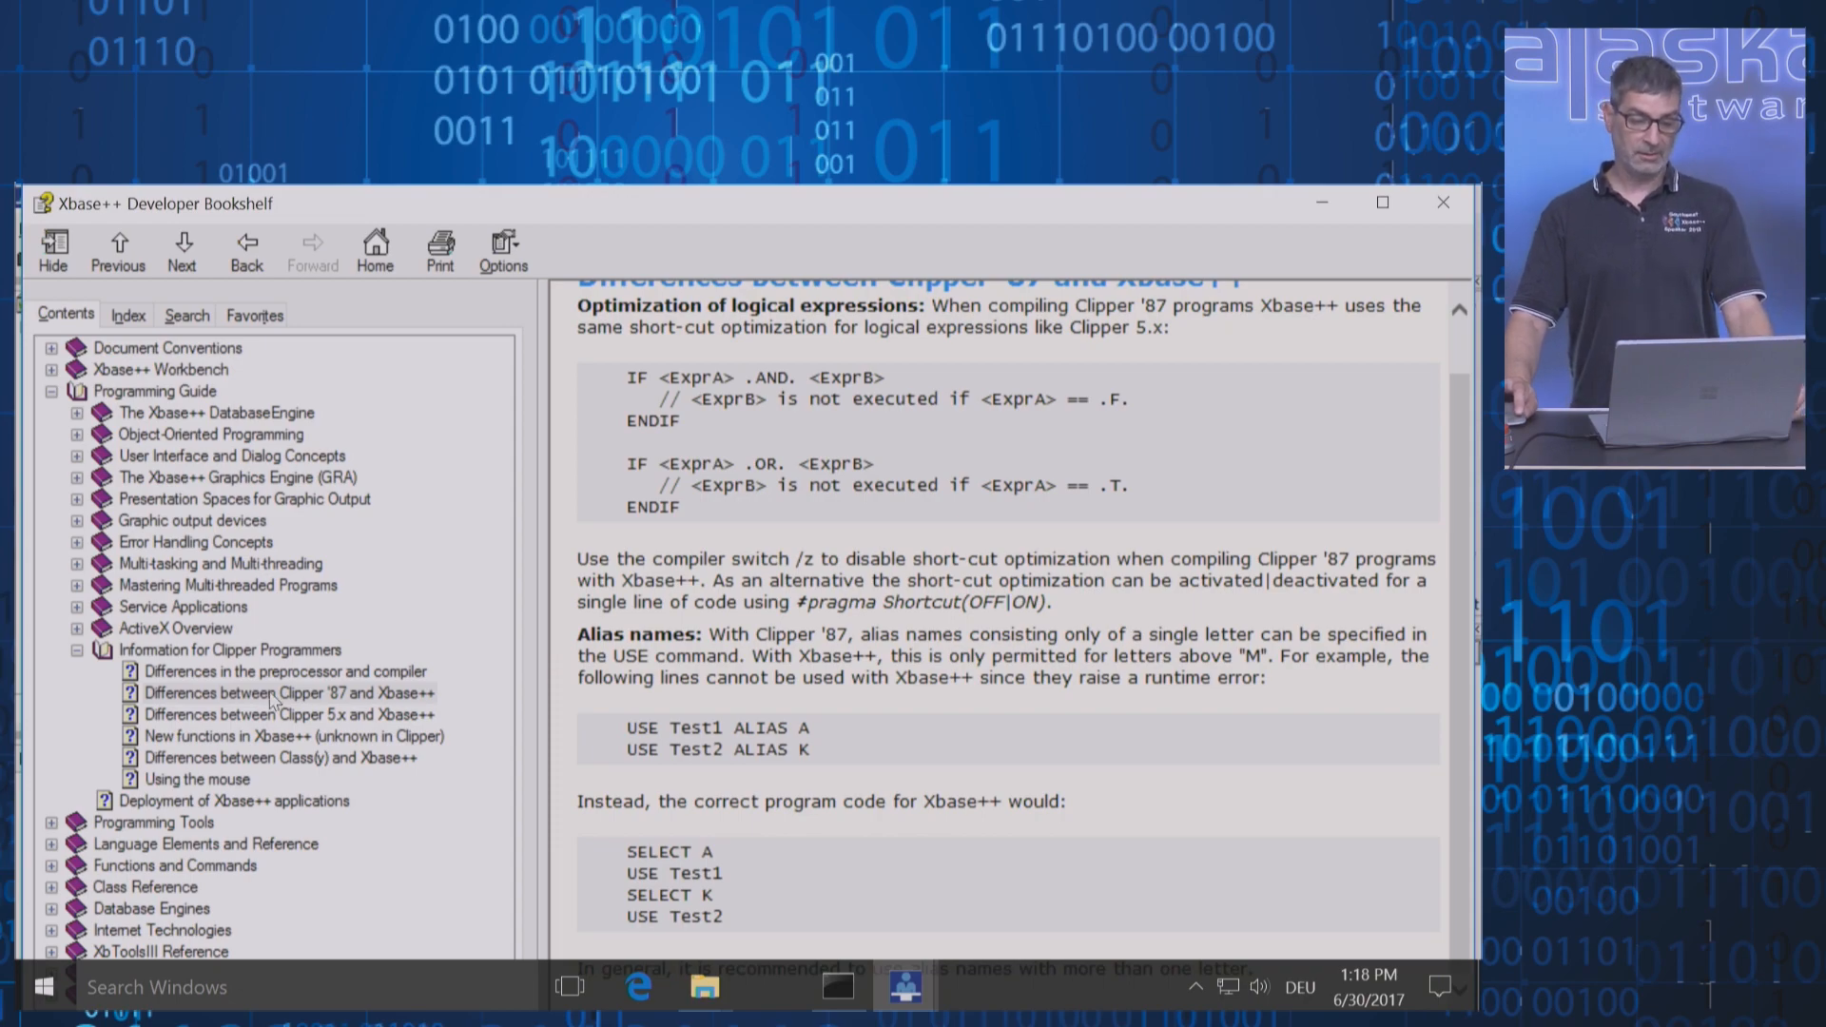
{"action": "left_click", "coordinate": [289, 713]}
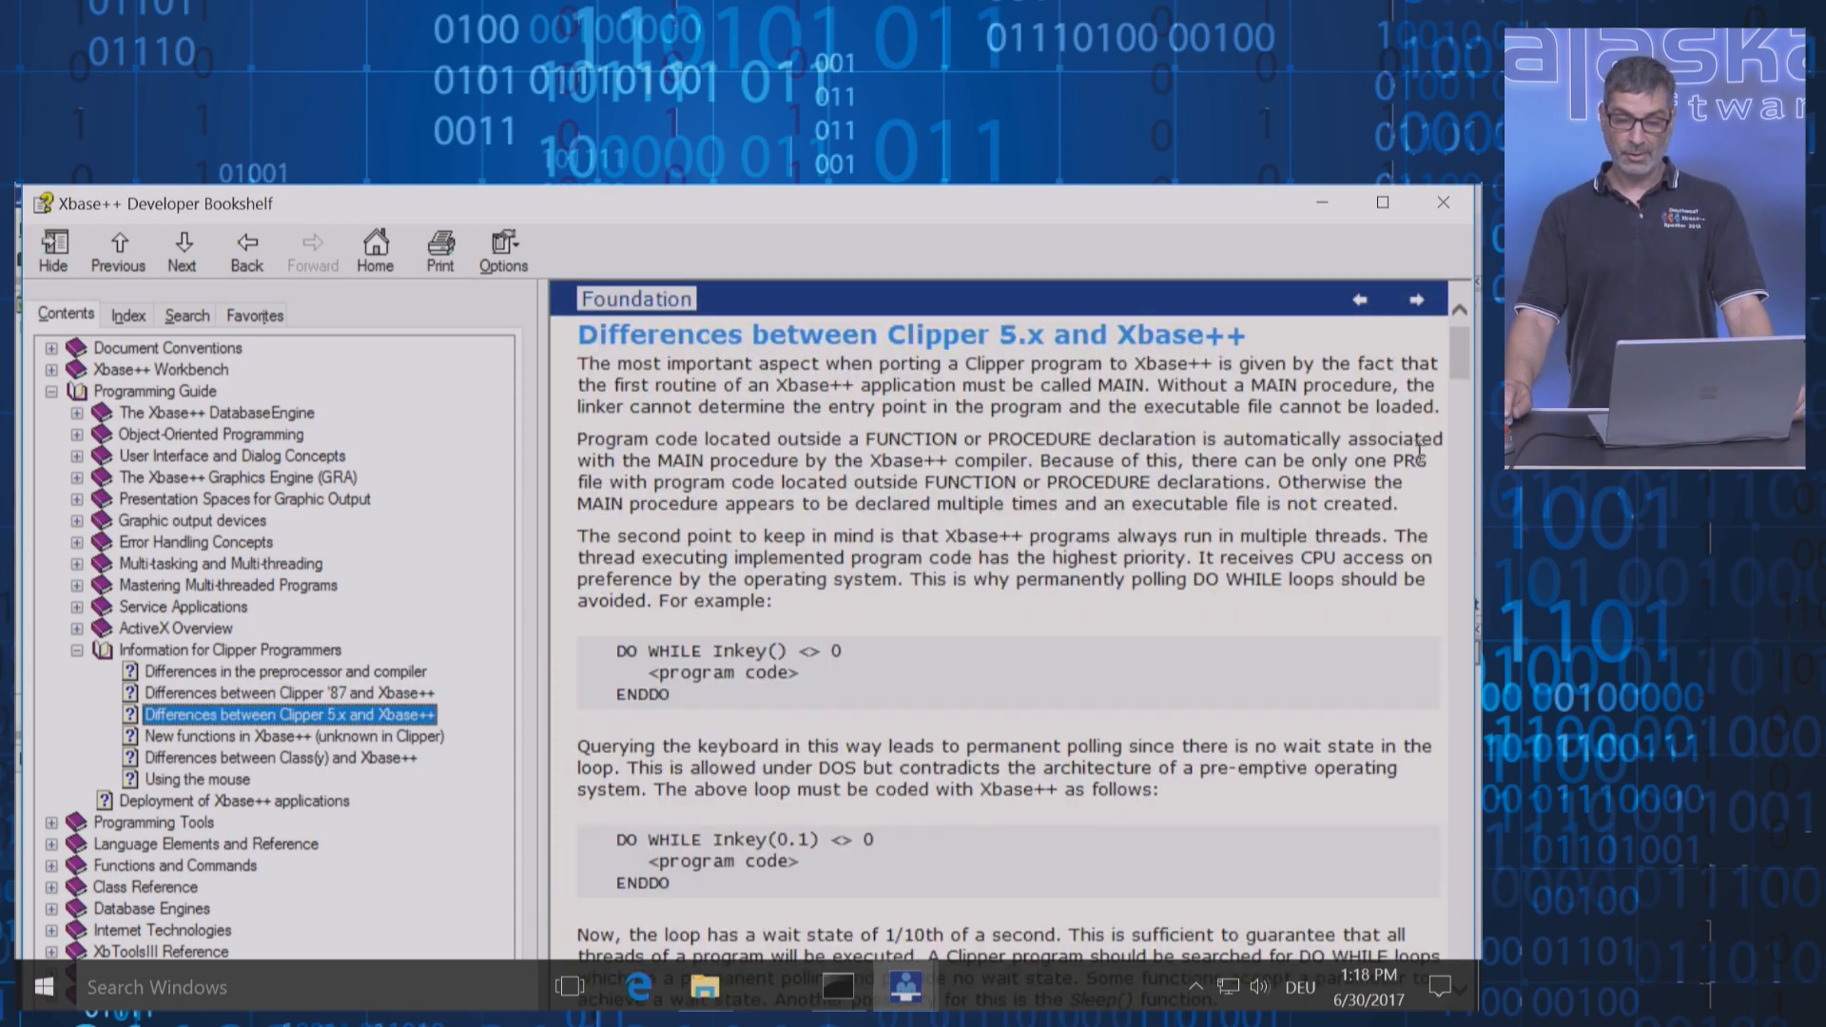
{"action": "scroll", "scroll_direction": "down", "scroll_amount": 3}
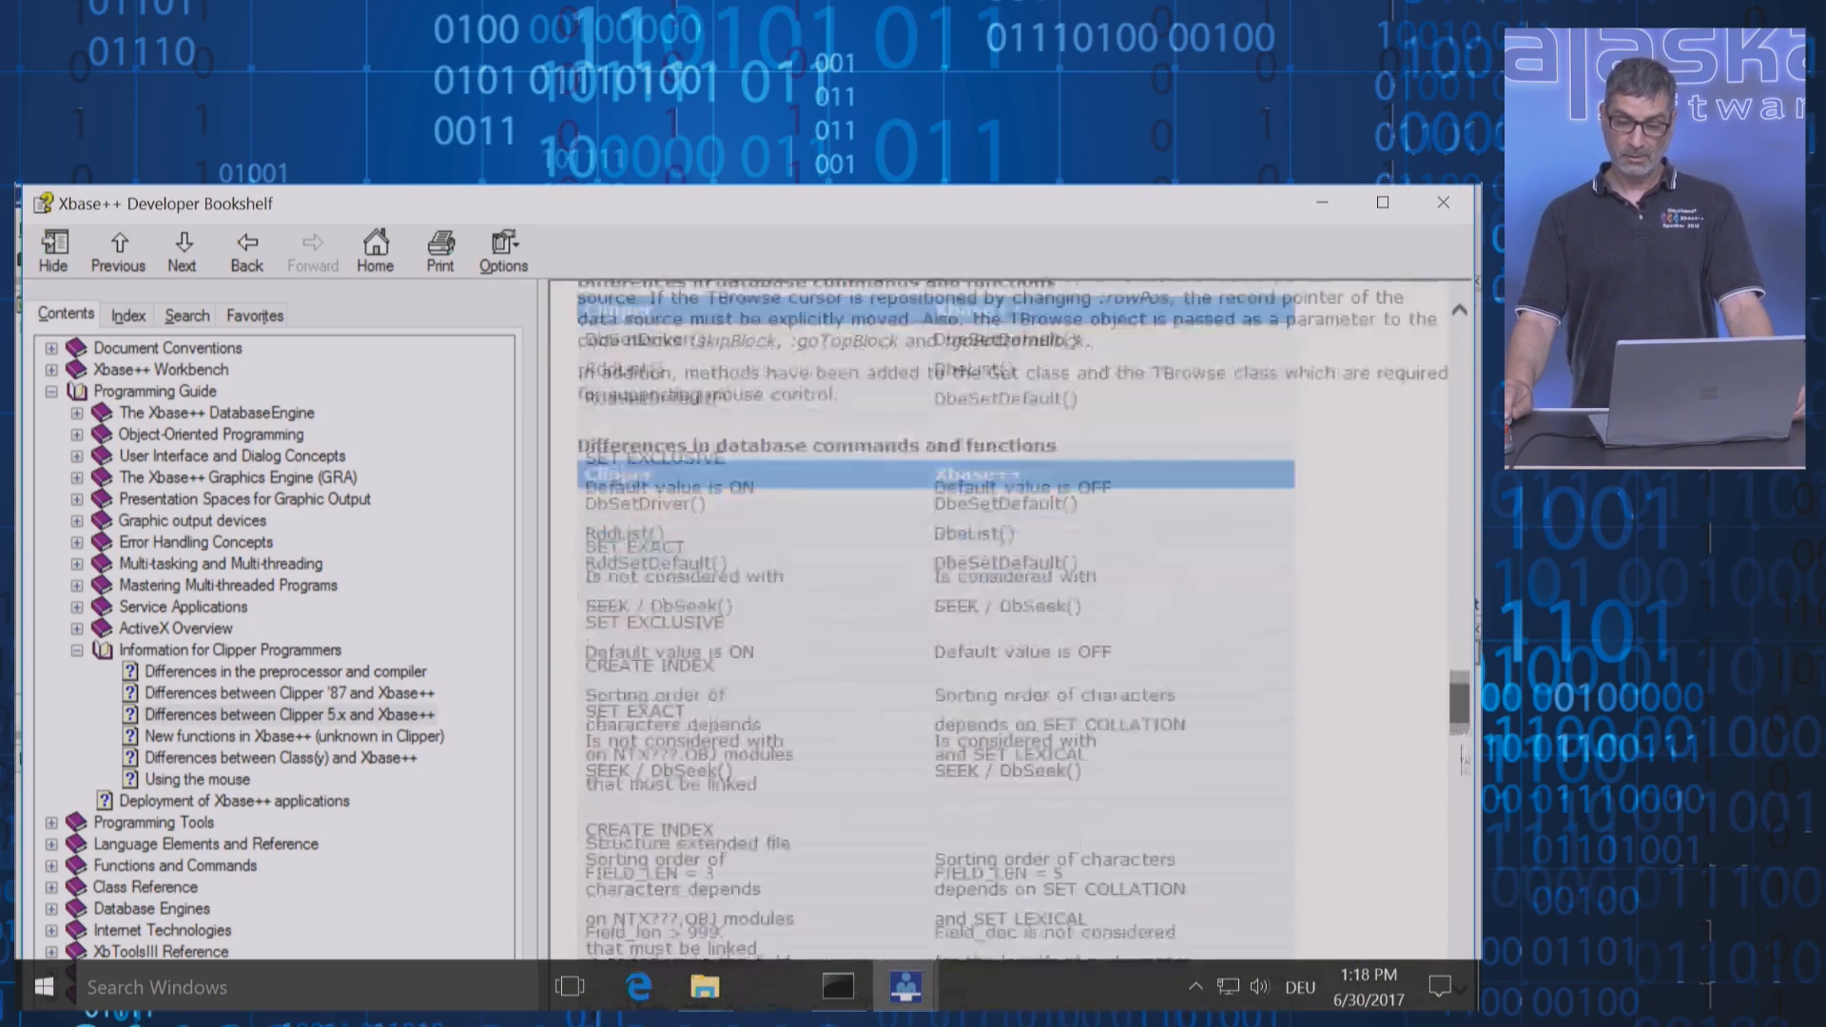
{"action": "scroll", "scroll_direction": "down", "scroll_amount": 3}
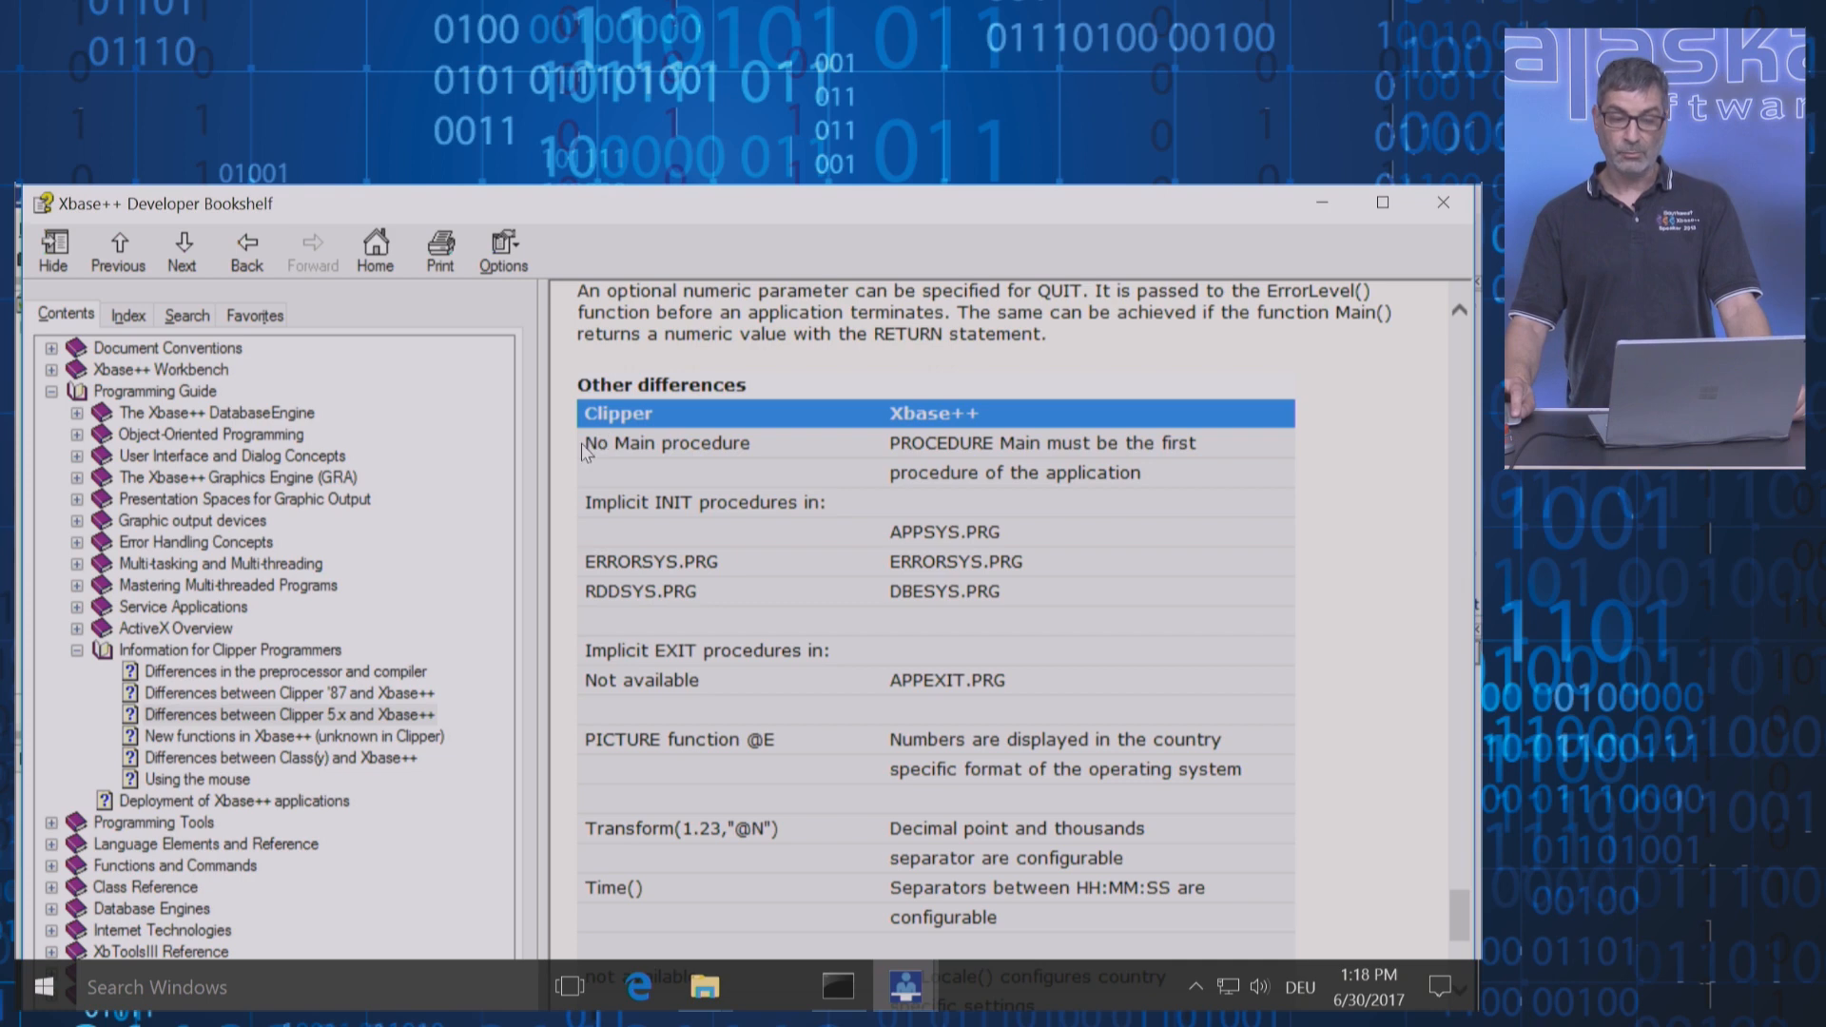
{"action": "left_click_drag", "start_coordinate": [582, 443], "coordinate": [1176, 472]}
{"action": "type", "text": "copyri"}
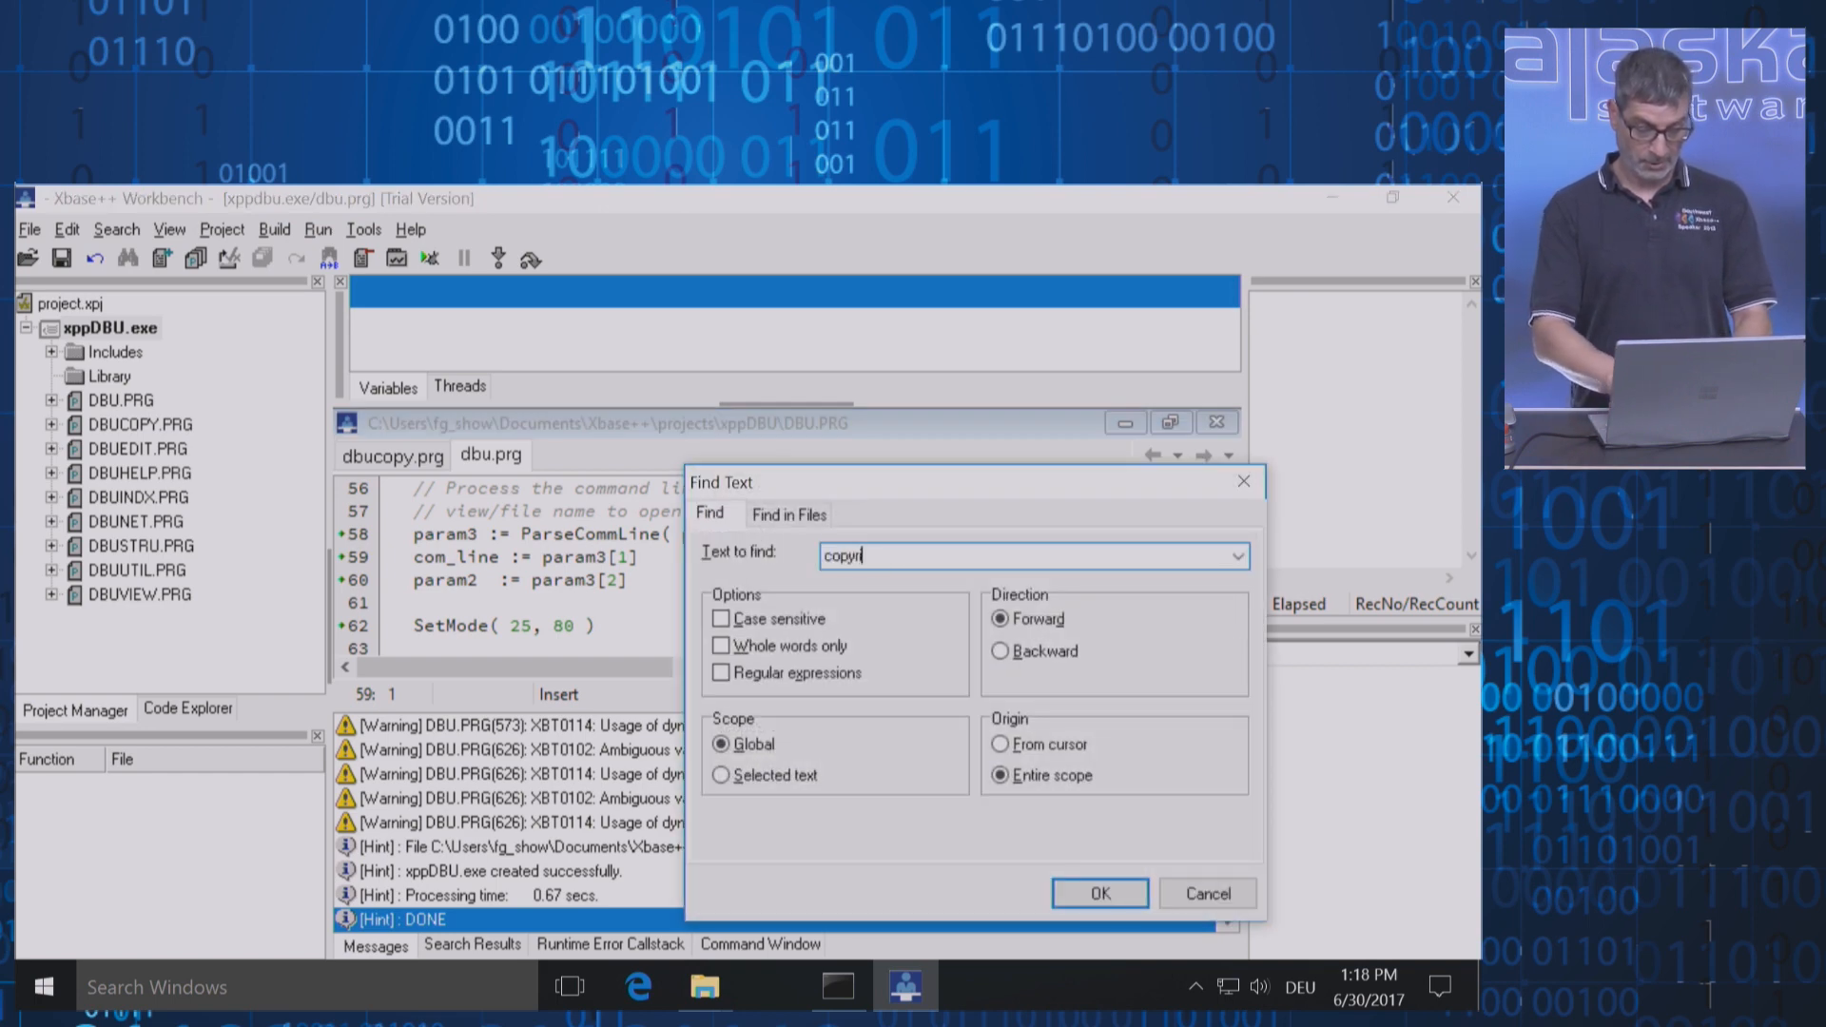
Jump to the copyright string in DBU.PRG and rewrite it as 'DBU - Copyright (c) 1990-2017; Poewer'
{"action": "left_click", "coordinate": [1098, 893]}
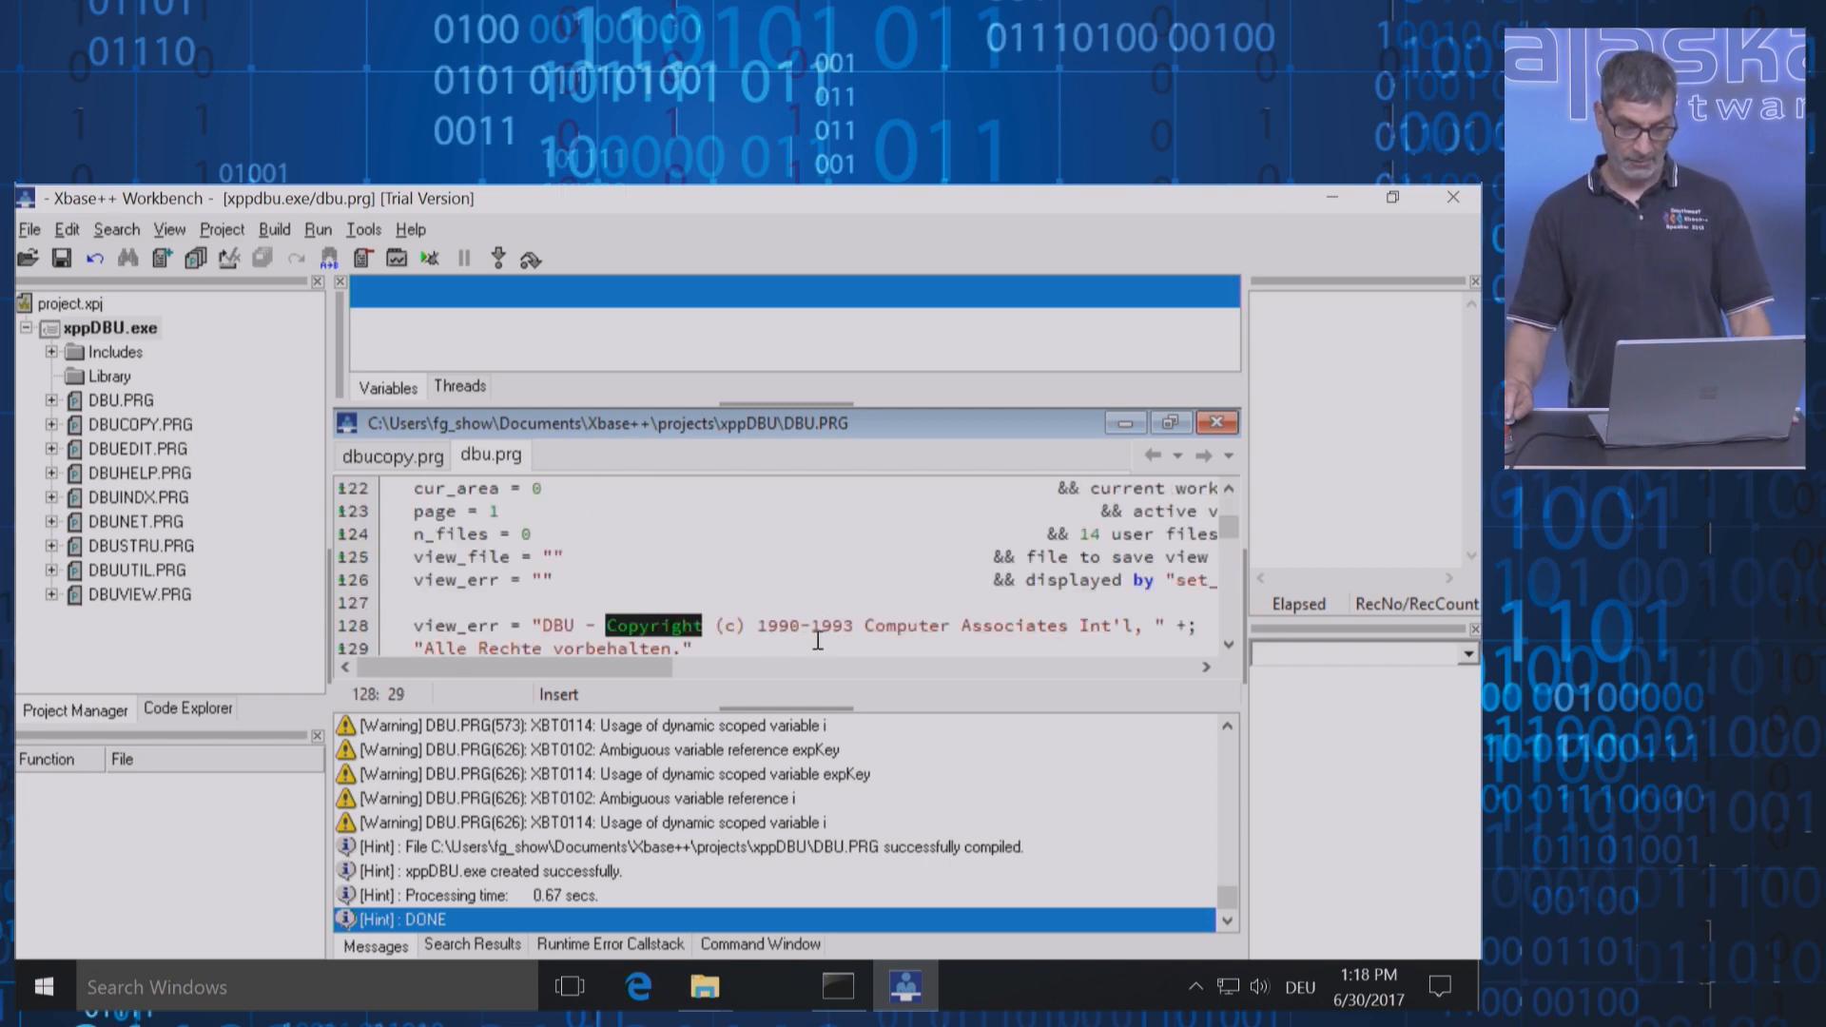
{"action": "scroll", "scroll_direction": "down", "scroll_amount": 3}
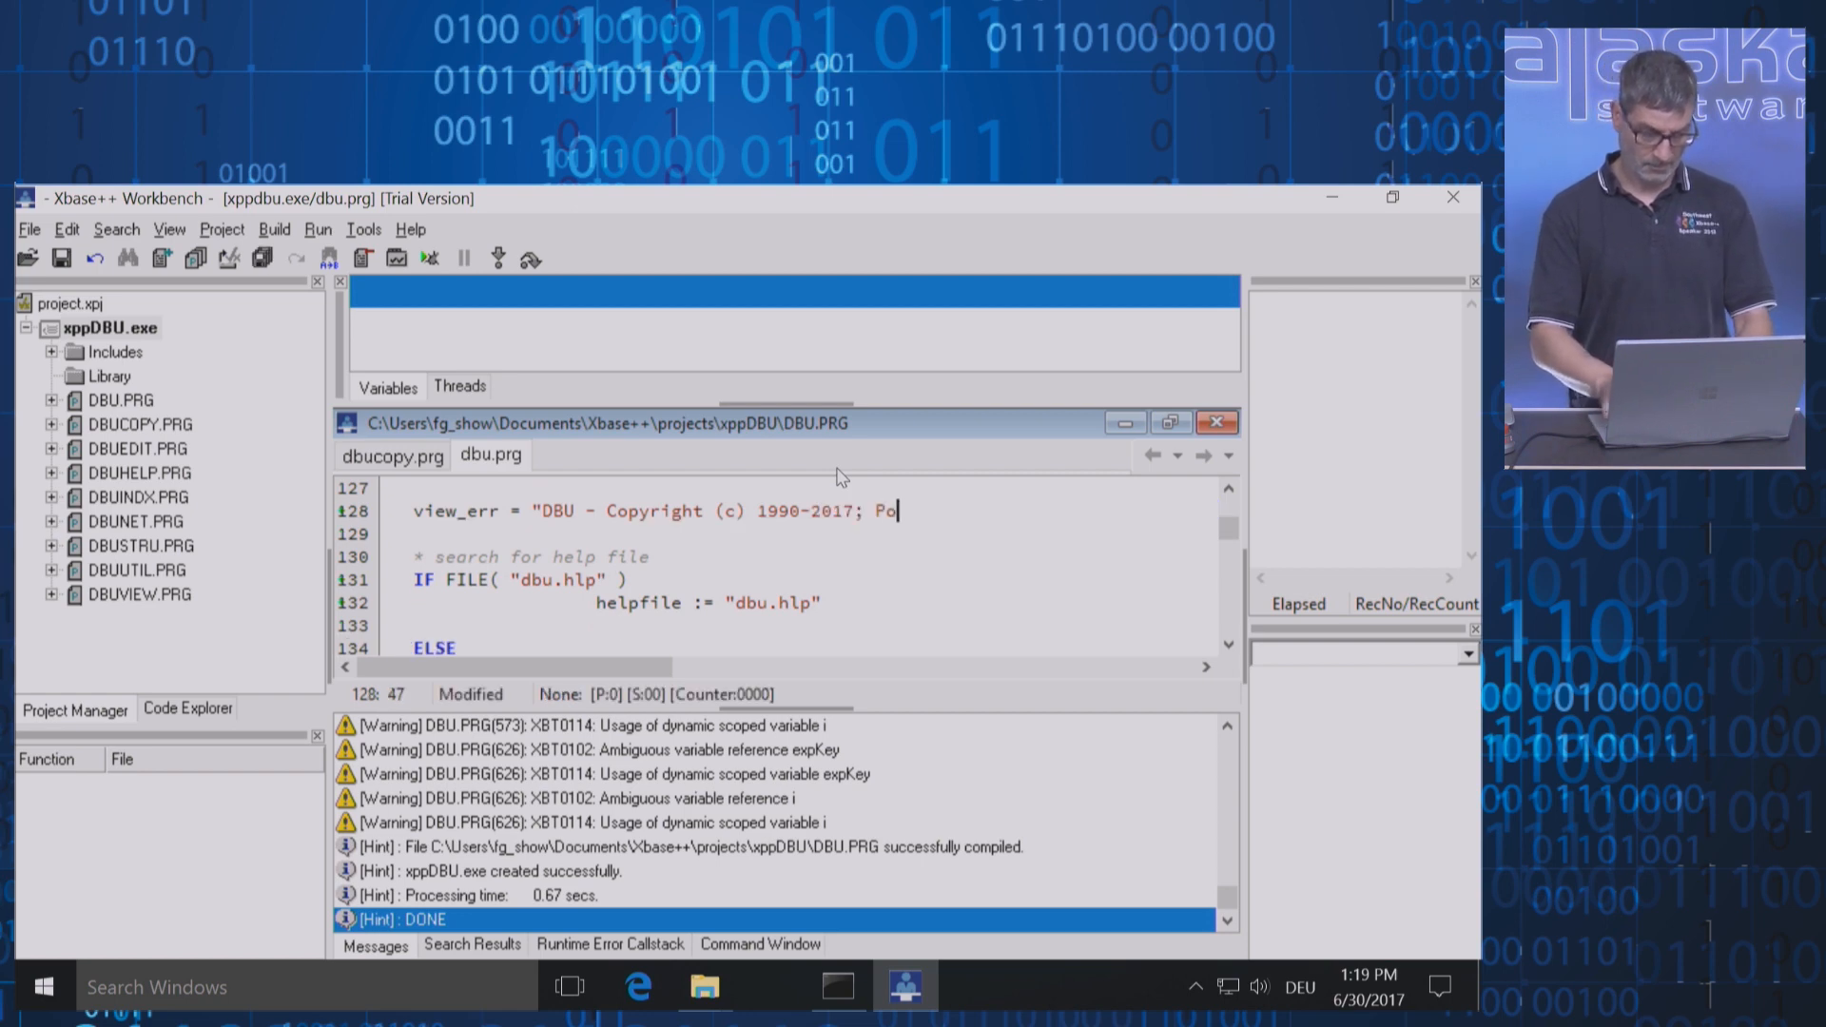
{"action": "type", "text": "ewer"}
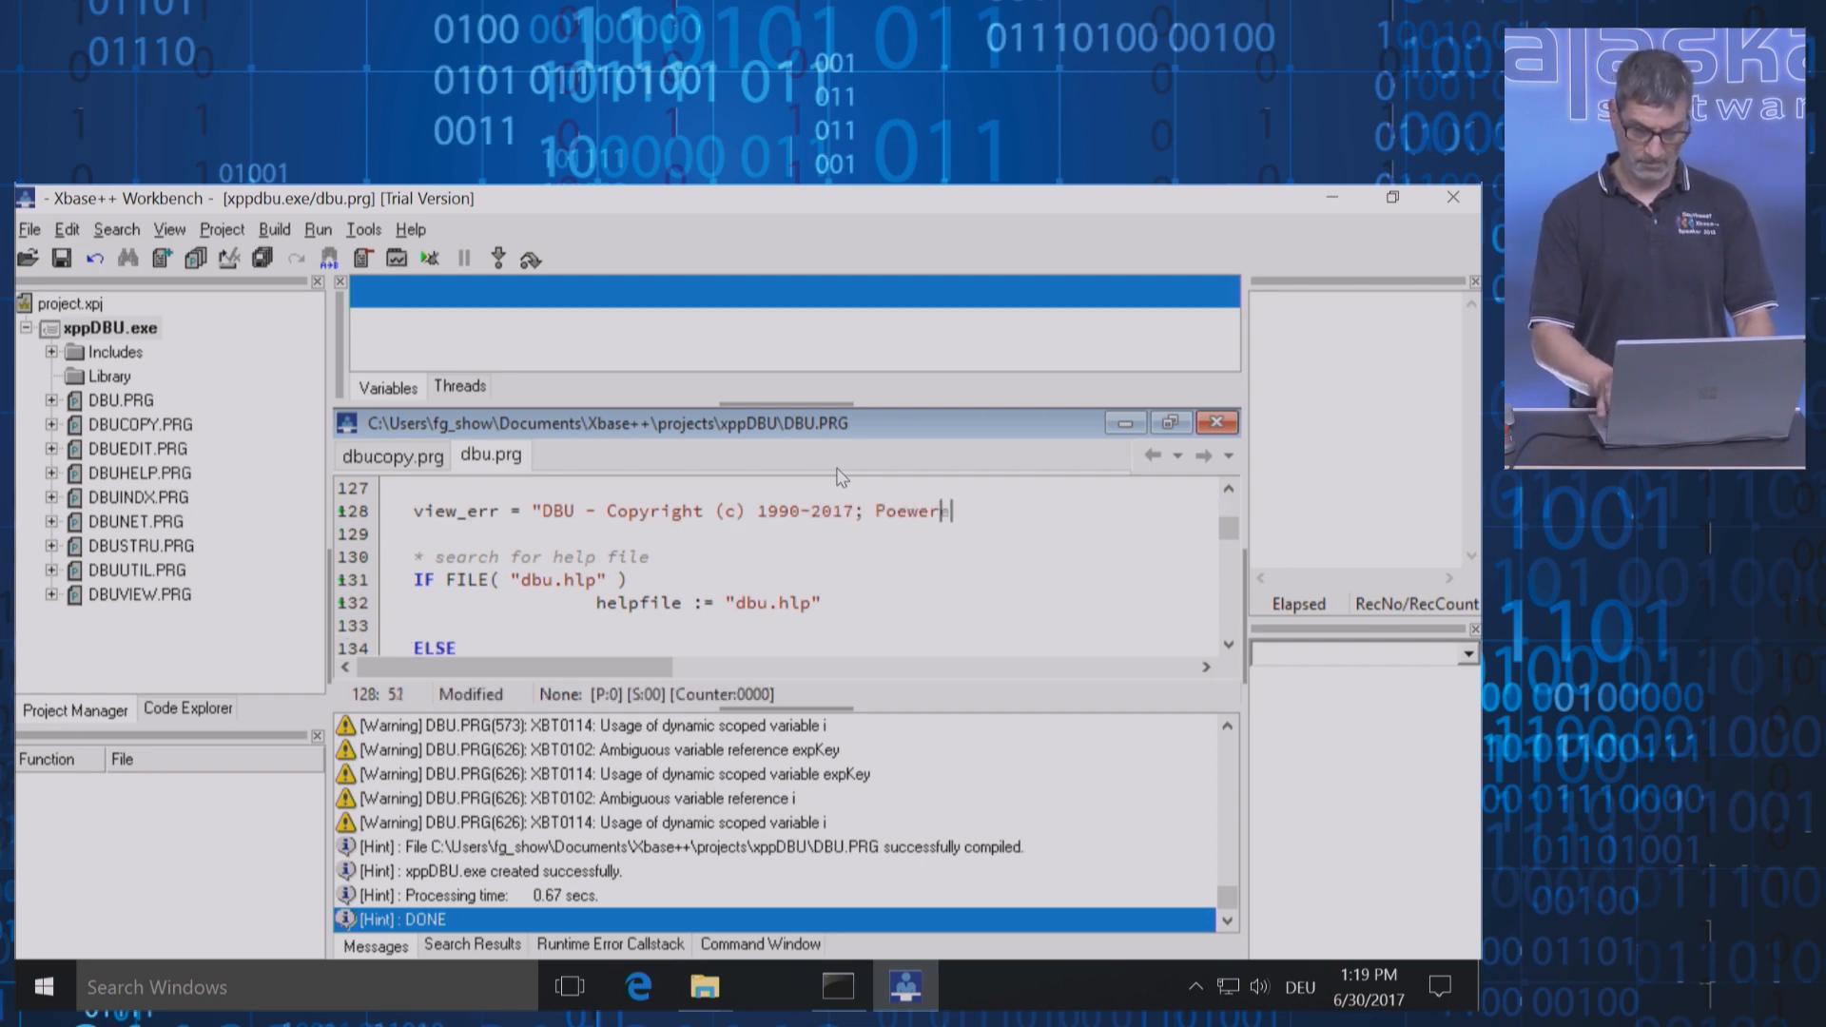